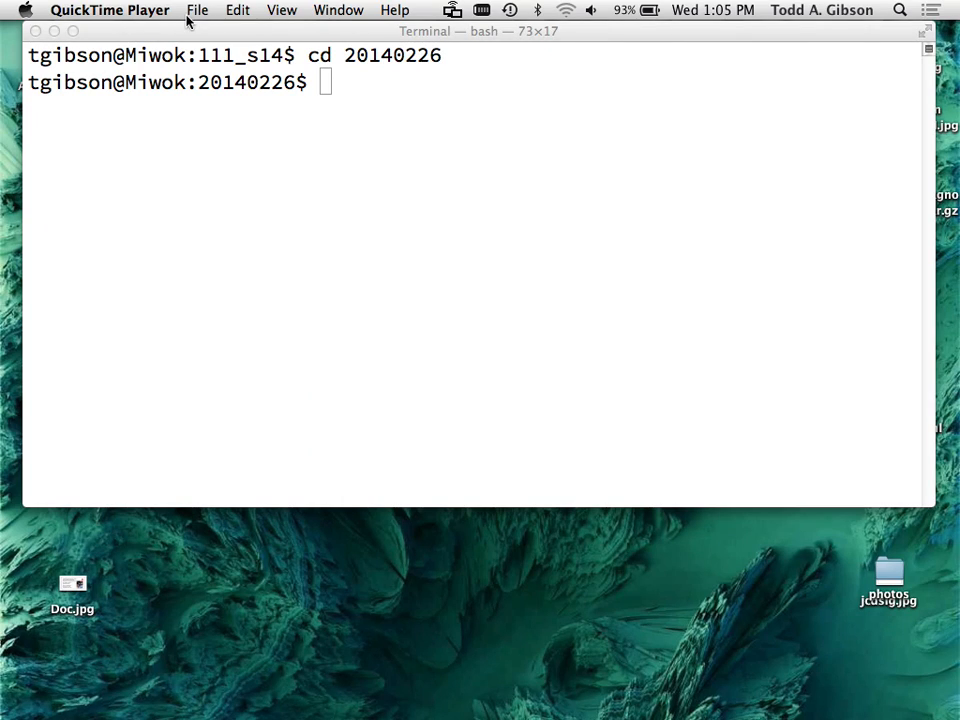
- Show the first 3 lines of ../_word.txt with head
{"action": "left_click", "coordinate": [210, 128]}
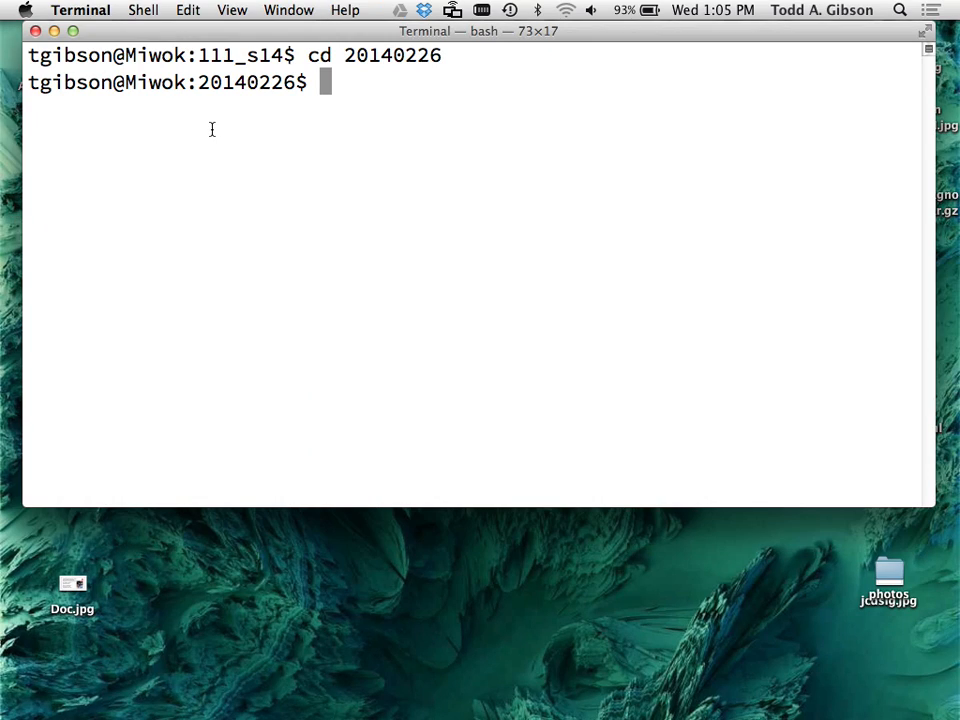
{"action": "type", "text": "vim .."}
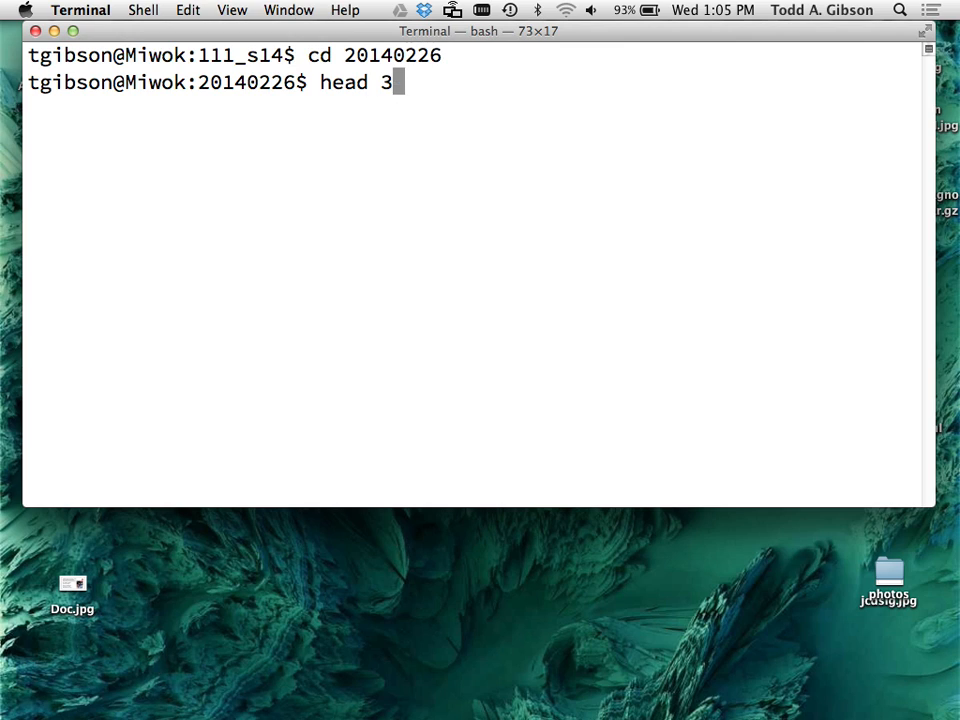
{"action": "type", "text": "-3 ../_word.txt"}
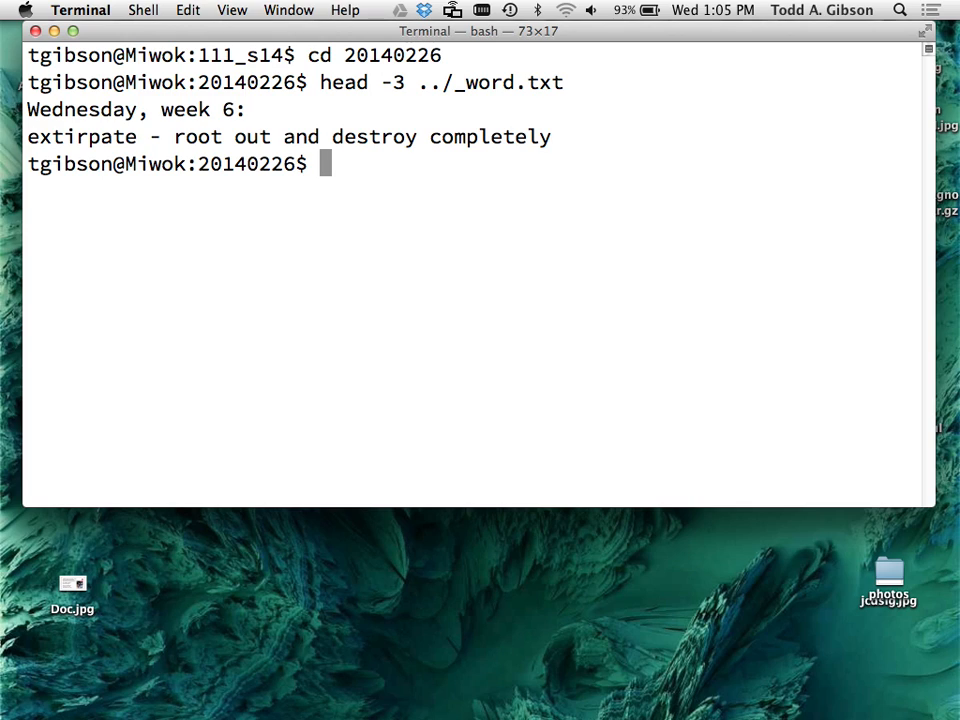
- Enter the command vim ../word.txt at the prompt
{"action": "type", "text": "vim ../wo"}
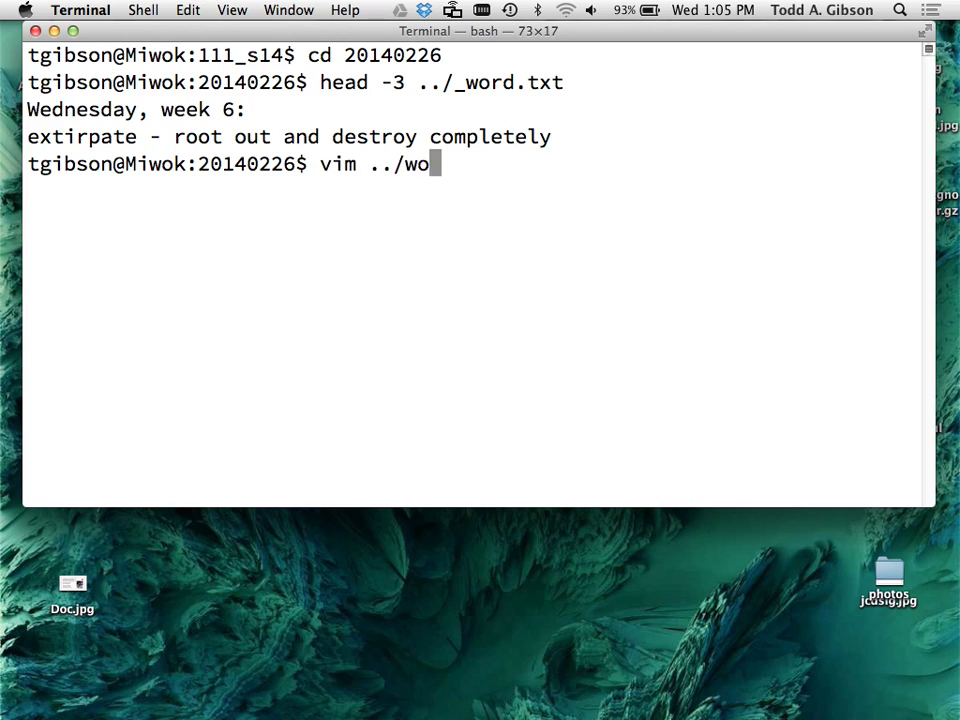
{"action": "type", "text": "rd.txt"}
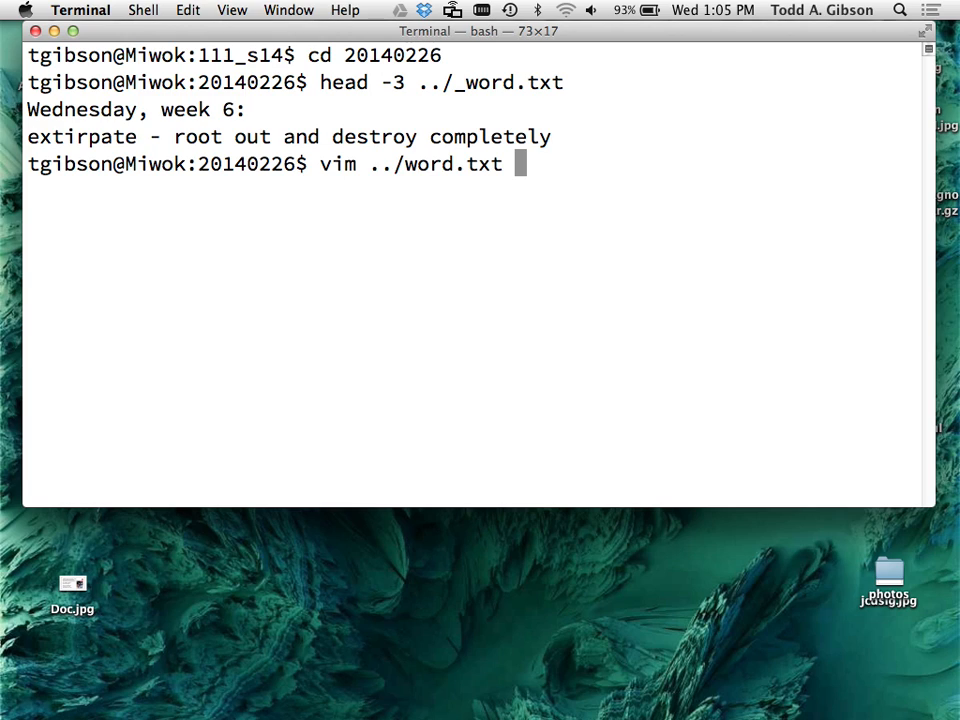
- Correct the typed vim command before running it
{"action": "key", "text": "BackSpace"}
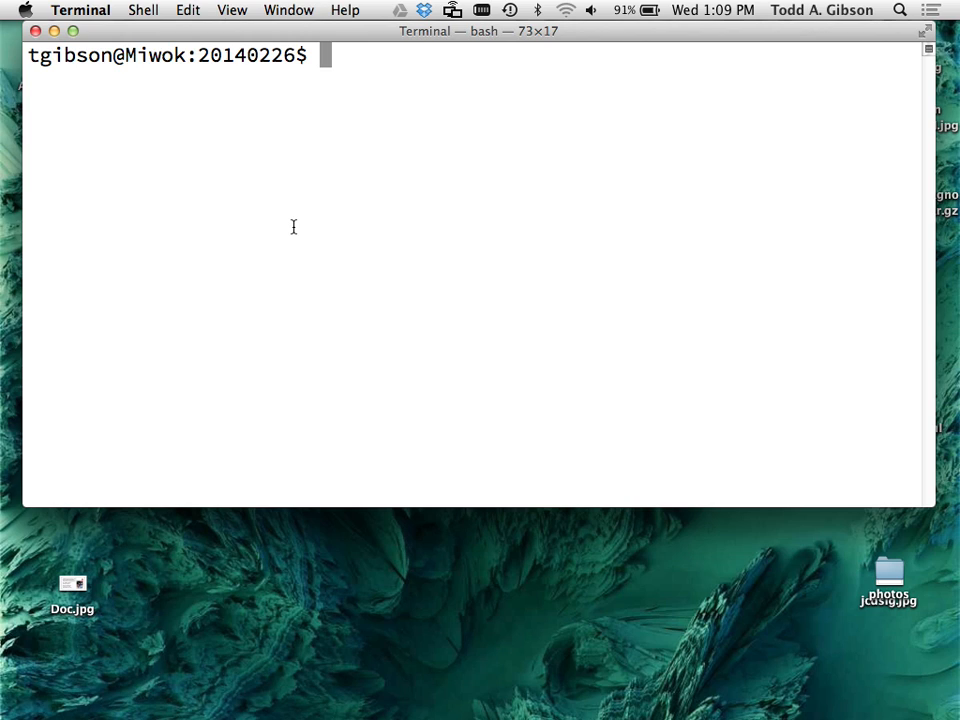
- Enter placeholder /* */ and // comment lines in the vim buffer
{"action": "type", "text": "/* fdsafdsaf"}
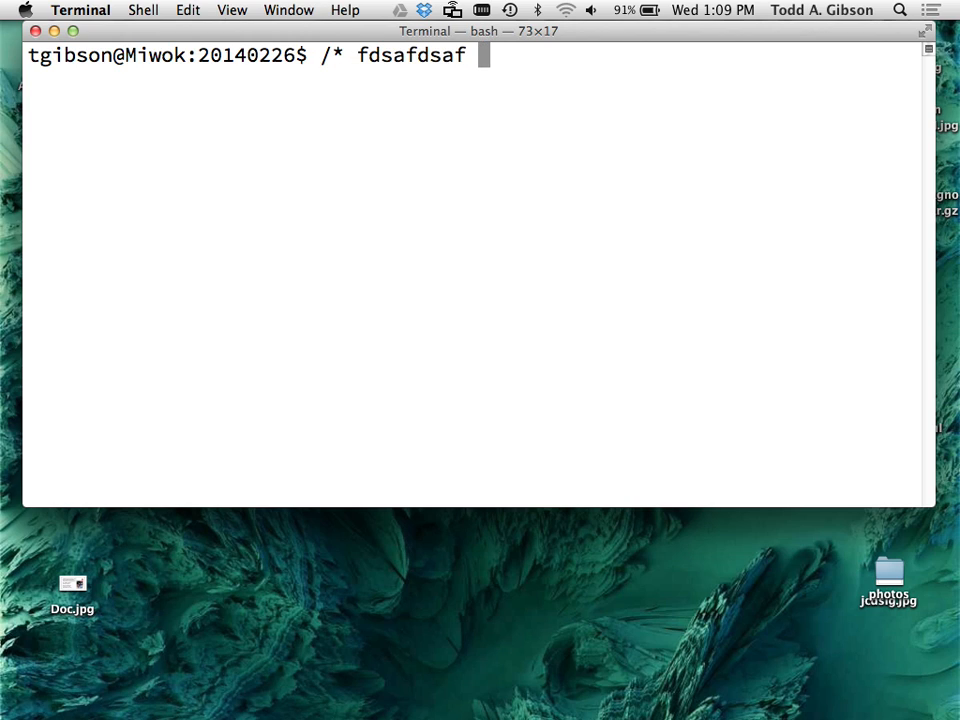
{"action": "type", "text": "*/"}
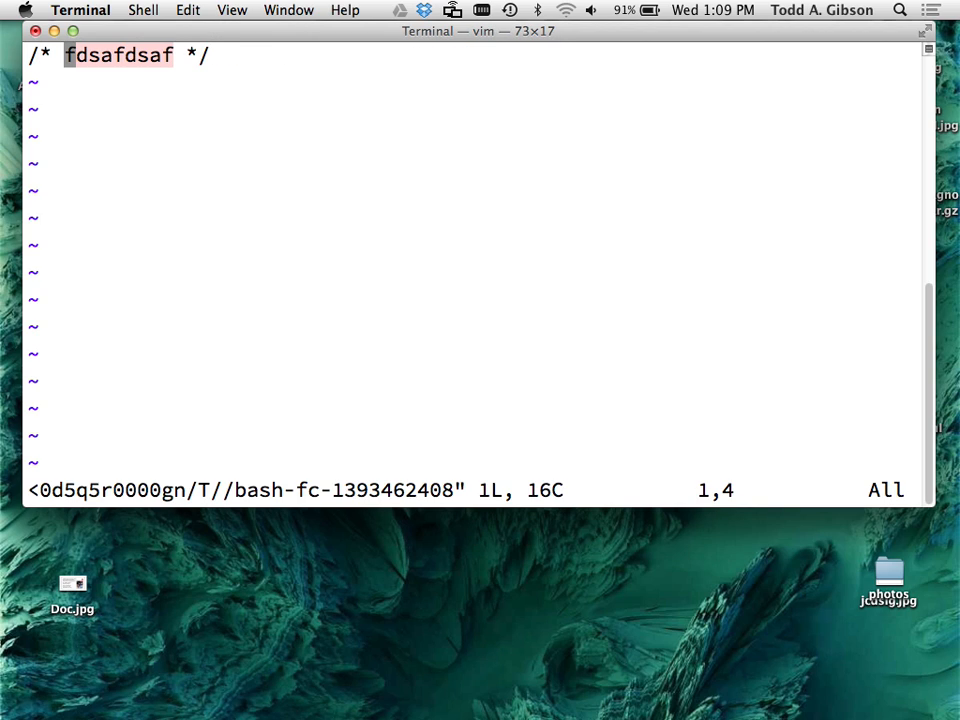
{"action": "key", "text": "o"}
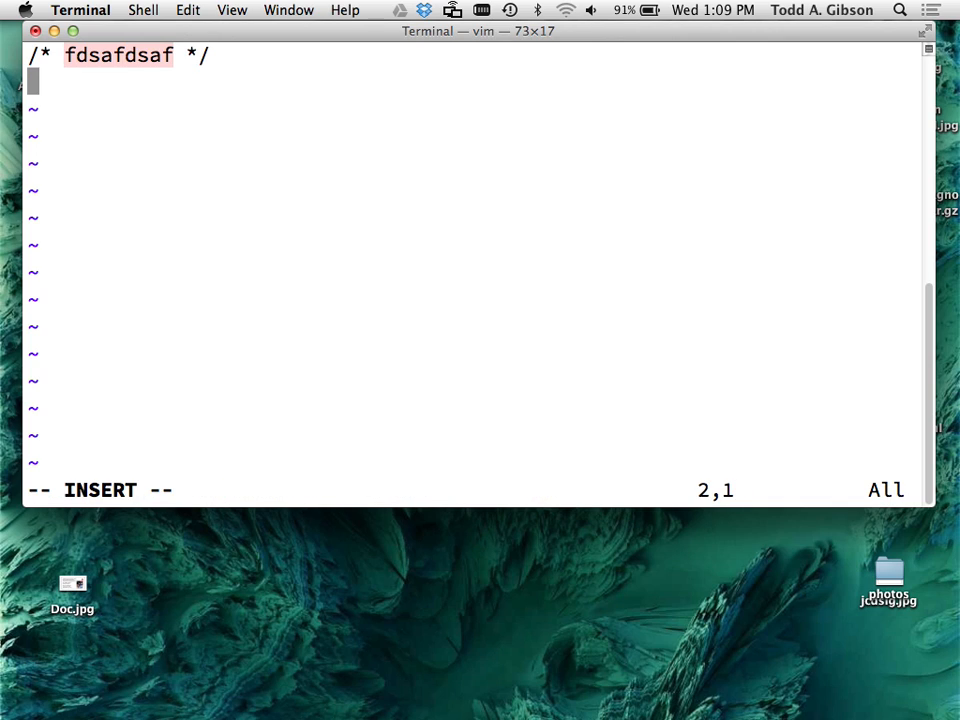
{"action": "type", "text": "// fdsafdsa"}
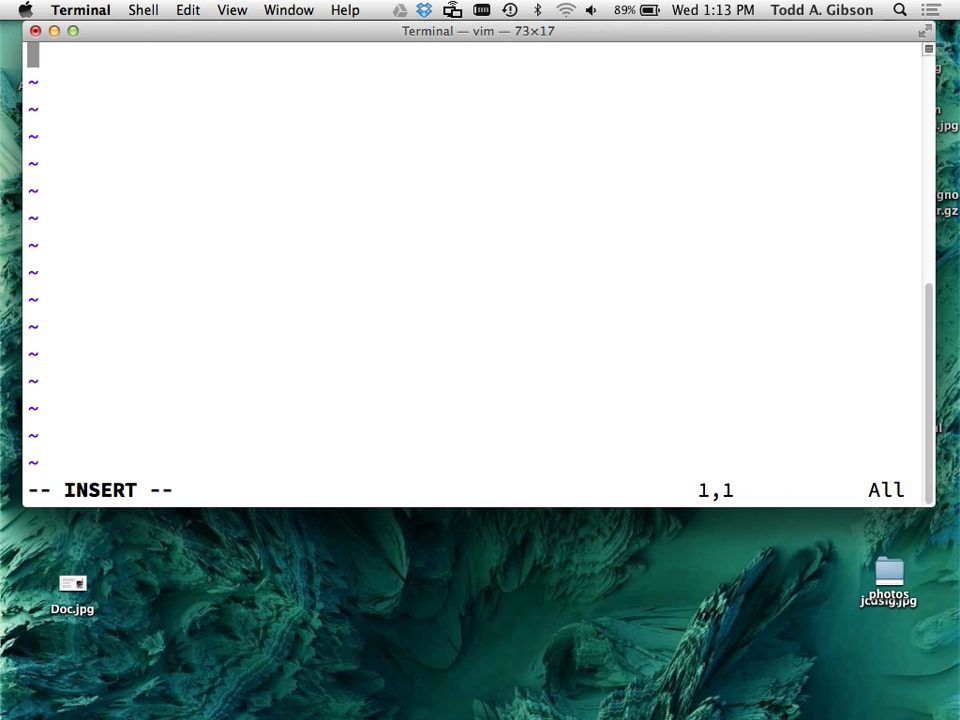
- Write "Abstraction: Describing something in terms of how it is used" and leave insert mode
{"action": "type", "text": "i"}
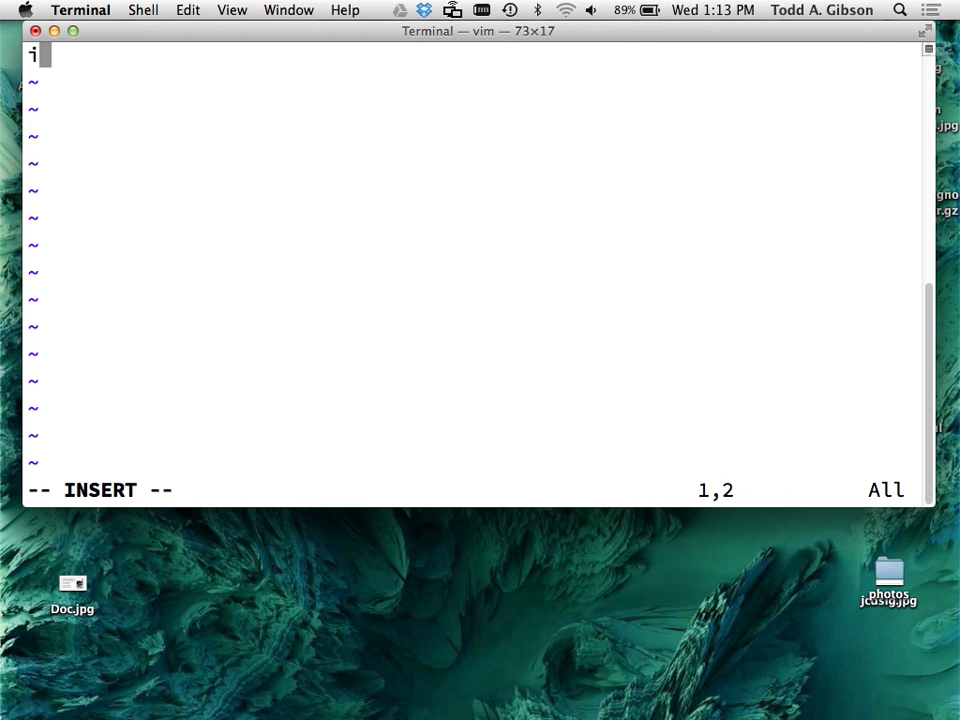
{"action": "type", "text": "Abstractio"}
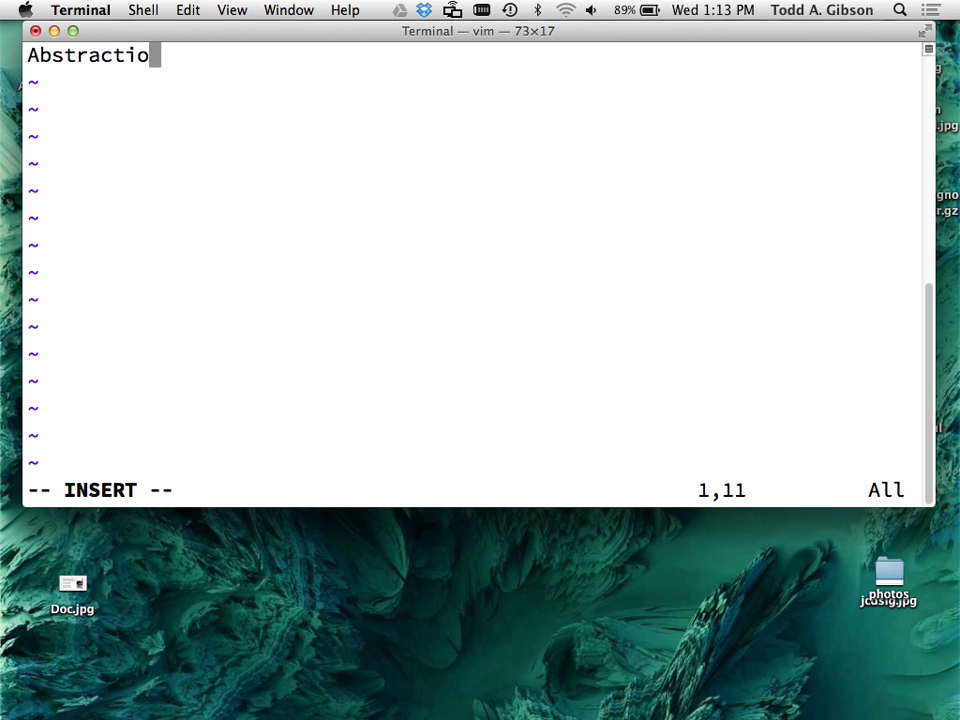
{"action": "type", "text": "n: Describing some"}
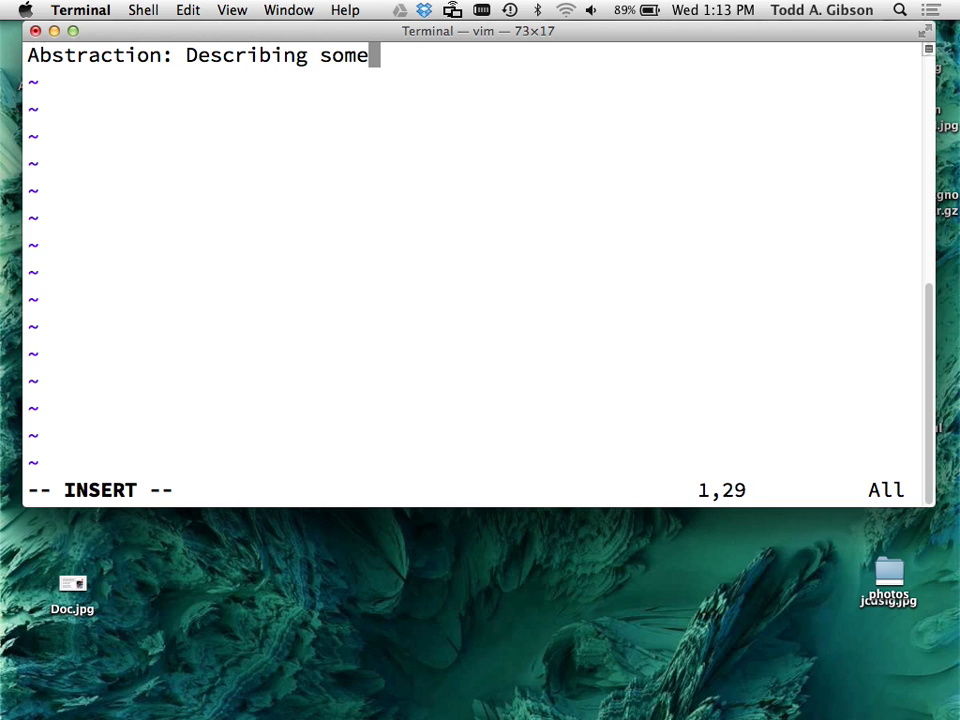
{"action": "type", "text": "thing in terms of"}
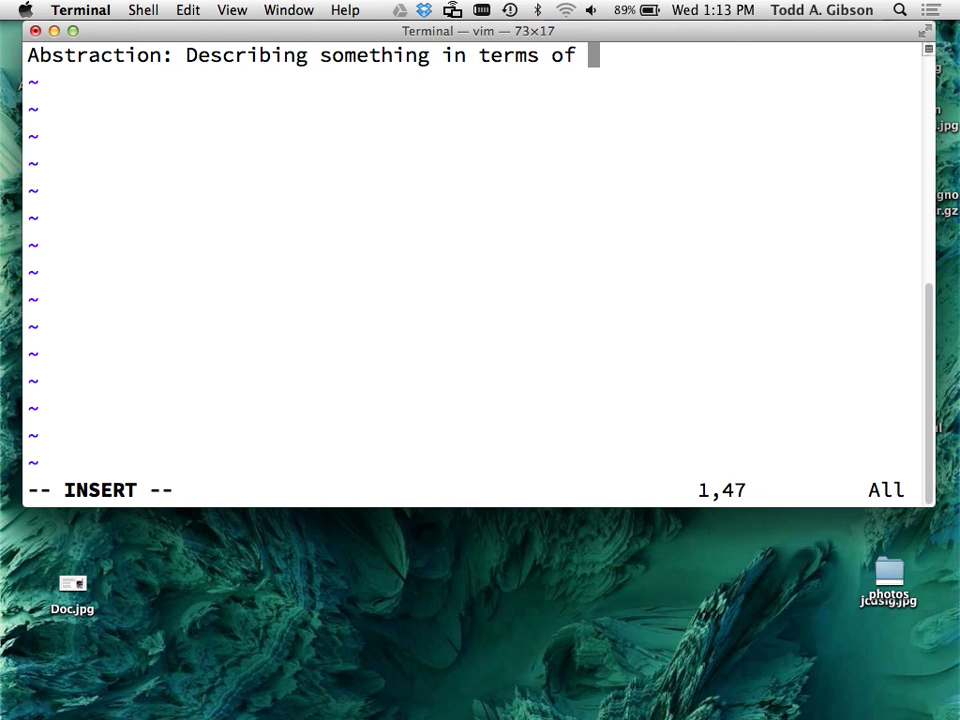
{"action": "type", "text": "how it is"}
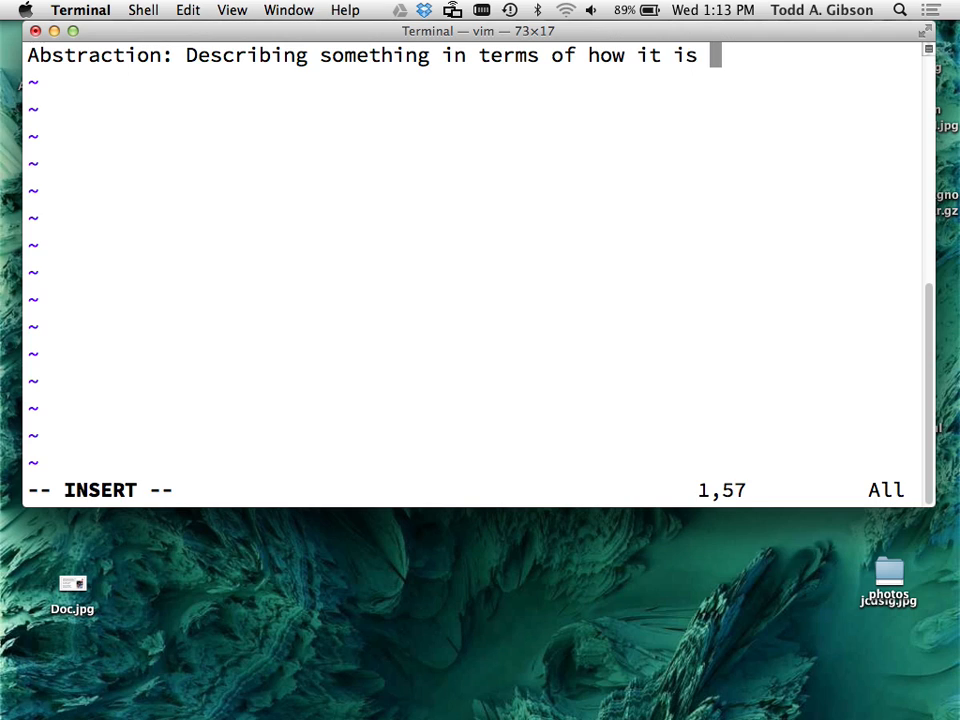
{"action": "type", "text": "used"}
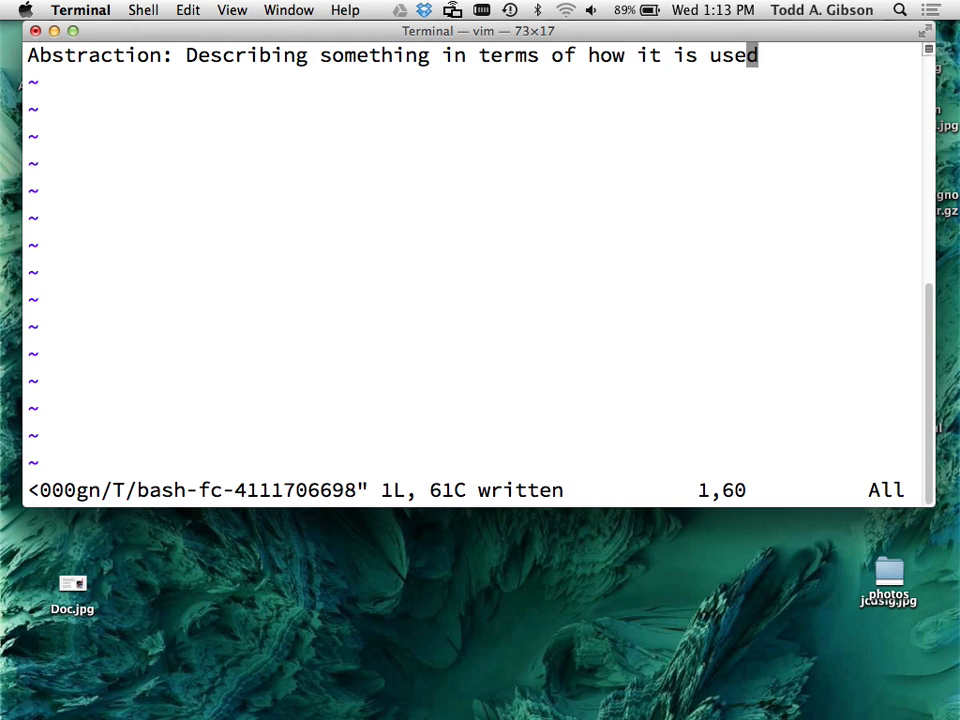
{"action": "key", "text": "Escape"}
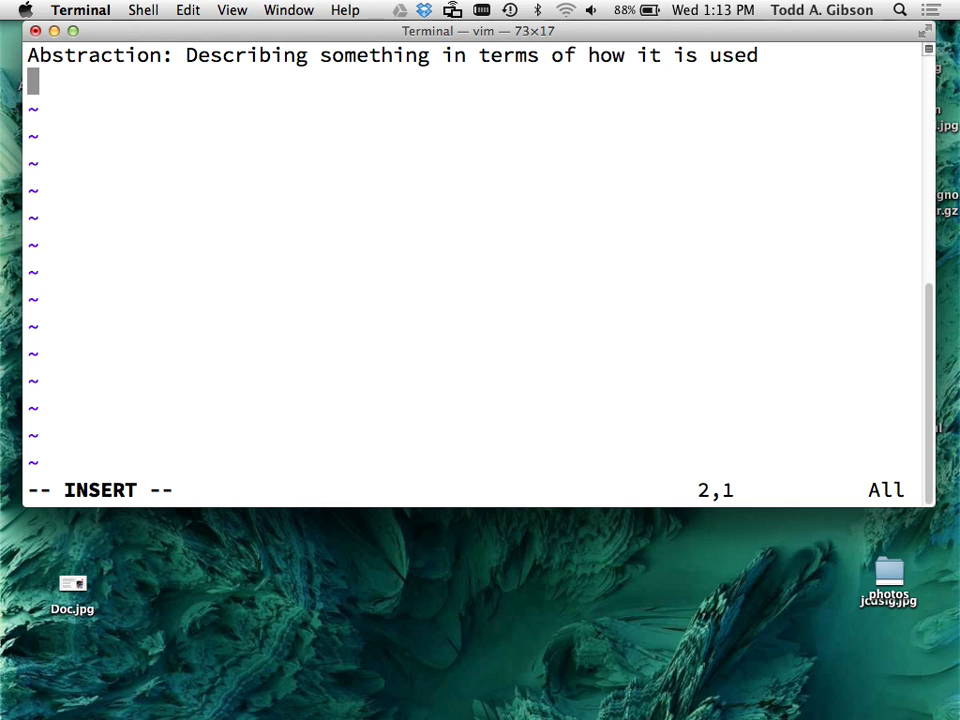
- Add note lines for setting and getting the value of it
{"action": "key", "text": "Return"}
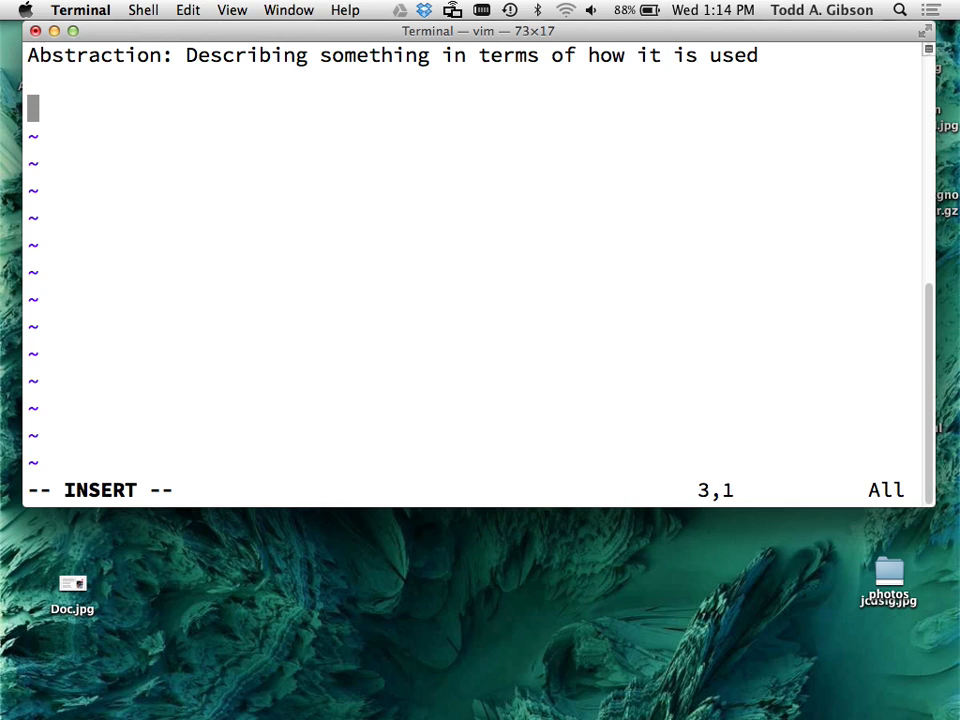
{"action": "key", "text": "Escape"}
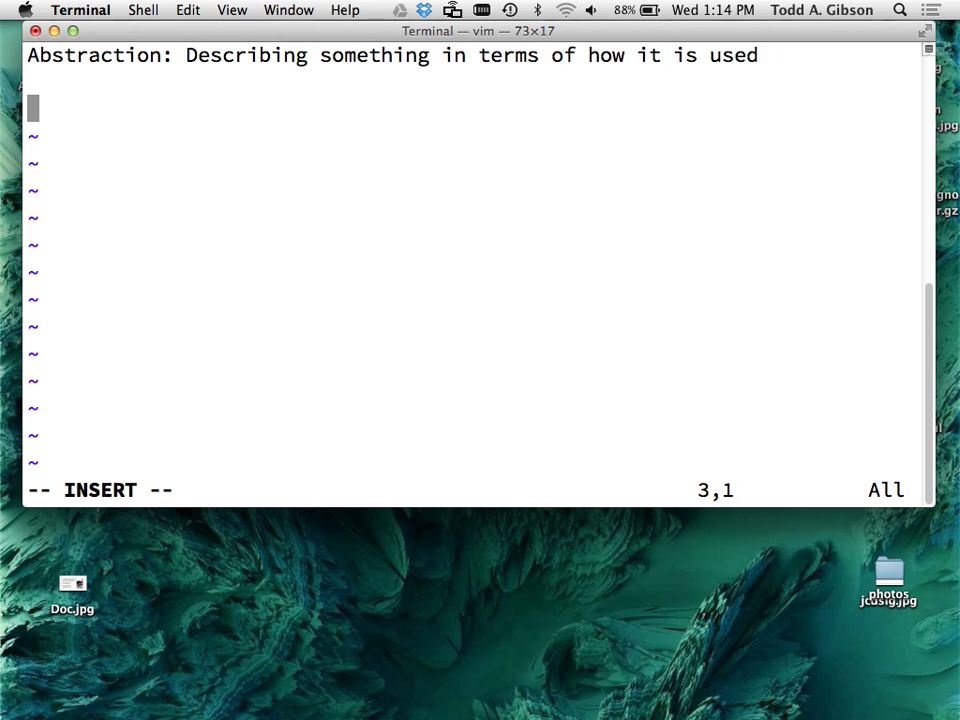
{"action": "type", "text": "set the"}
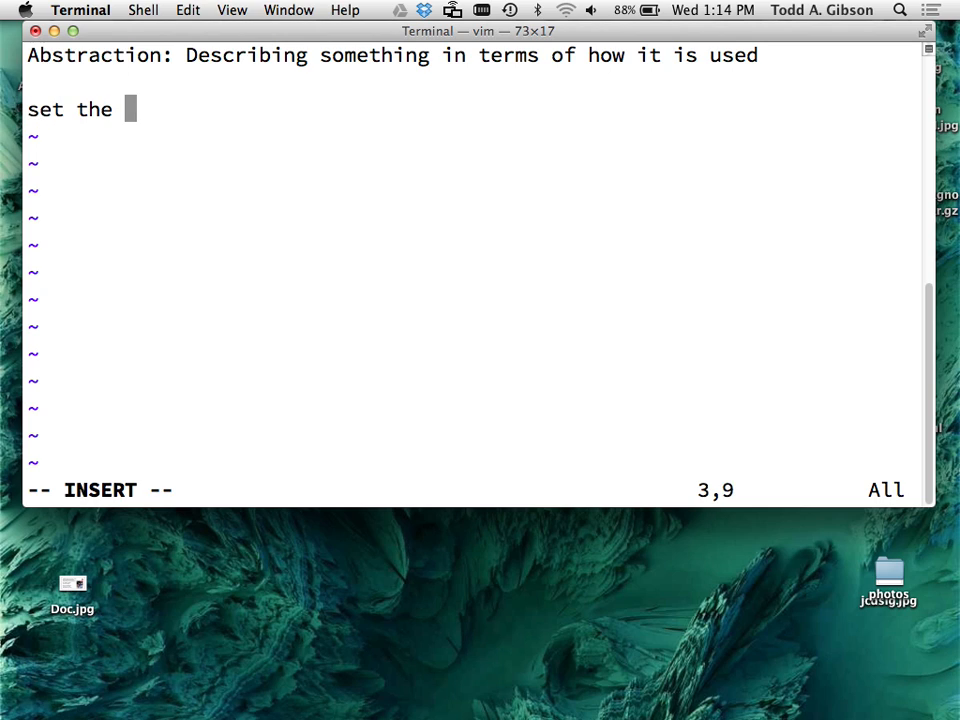
{"action": "type", "text": "value of it"}
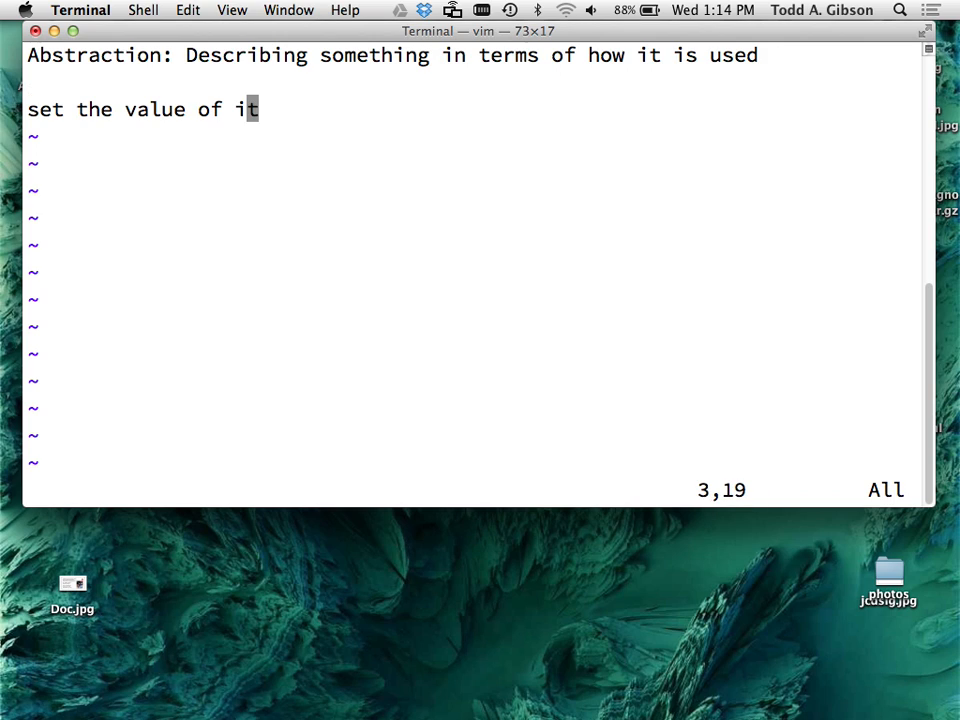
{"action": "type", "text": "get the value of it"}
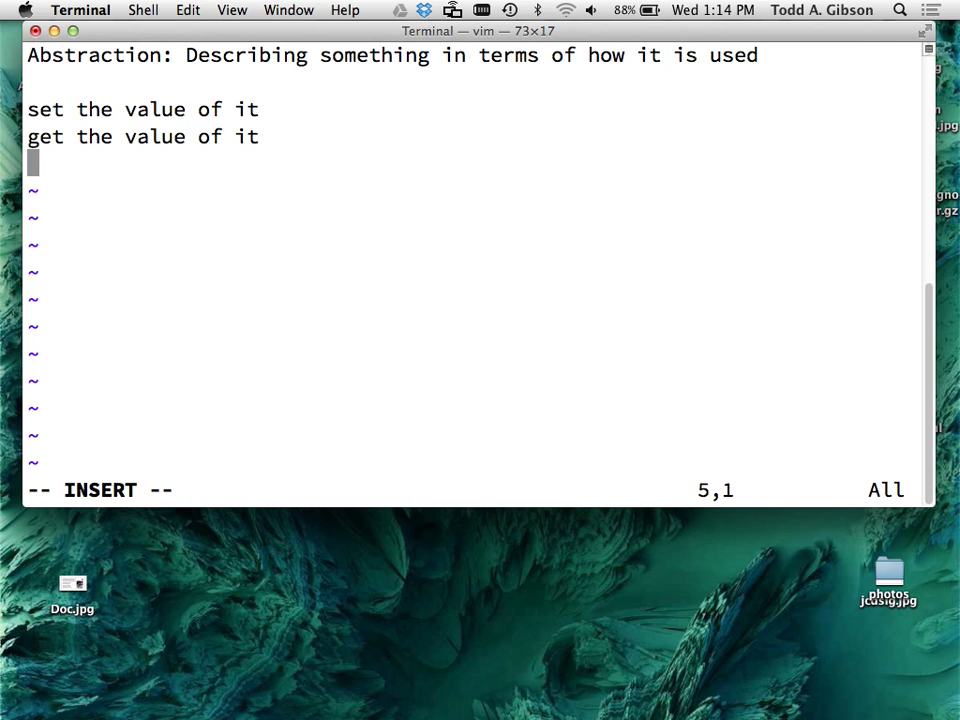
- Add note lines for resetting and increasing the value of it
{"action": "type", "text": "reset th"}
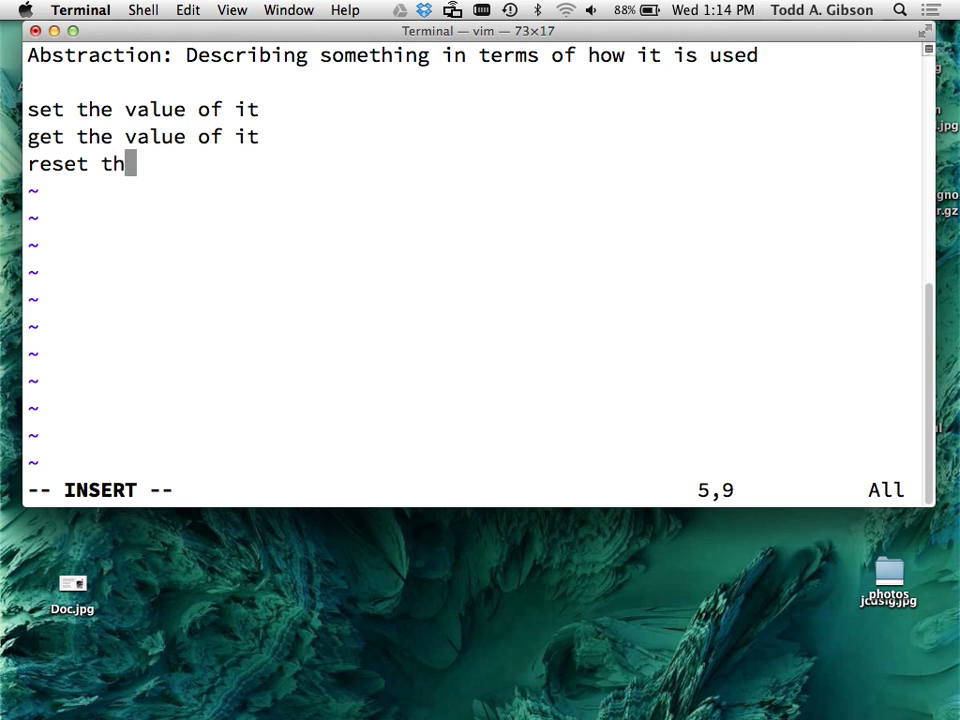
{"action": "type", "text": "e value (of it"}
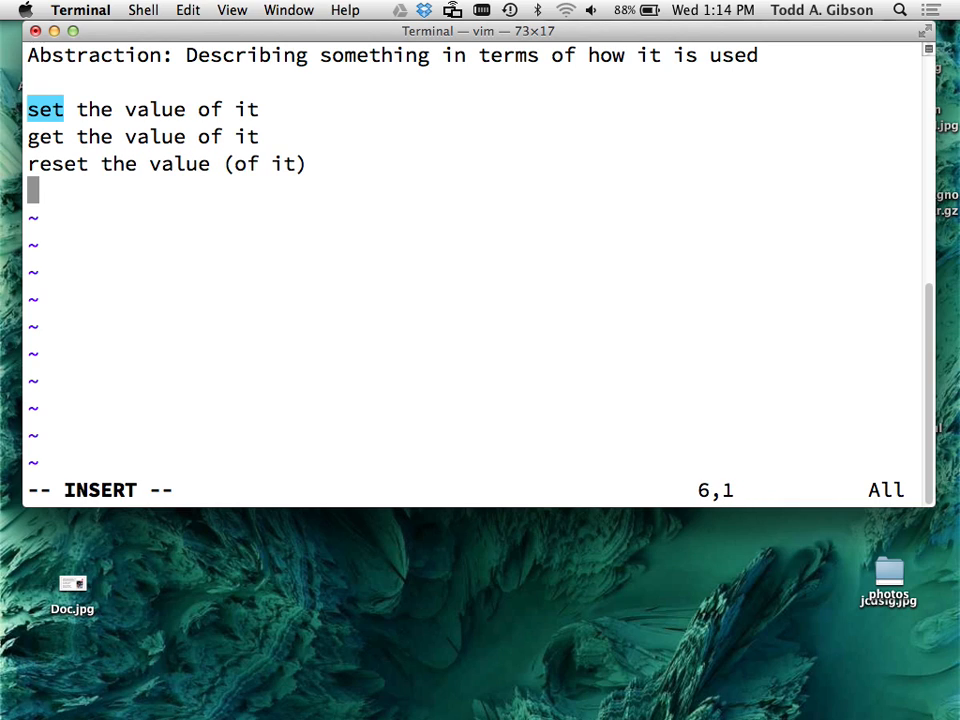
{"action": "type", "text": "increase thea"}
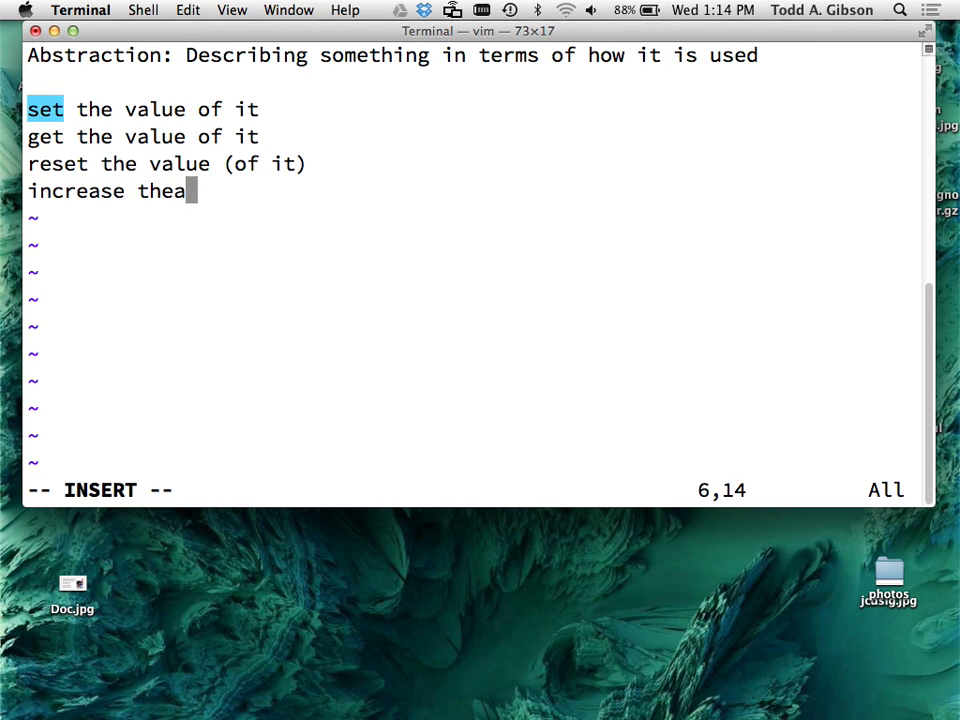
{"action": "type", "text": "value of it"}
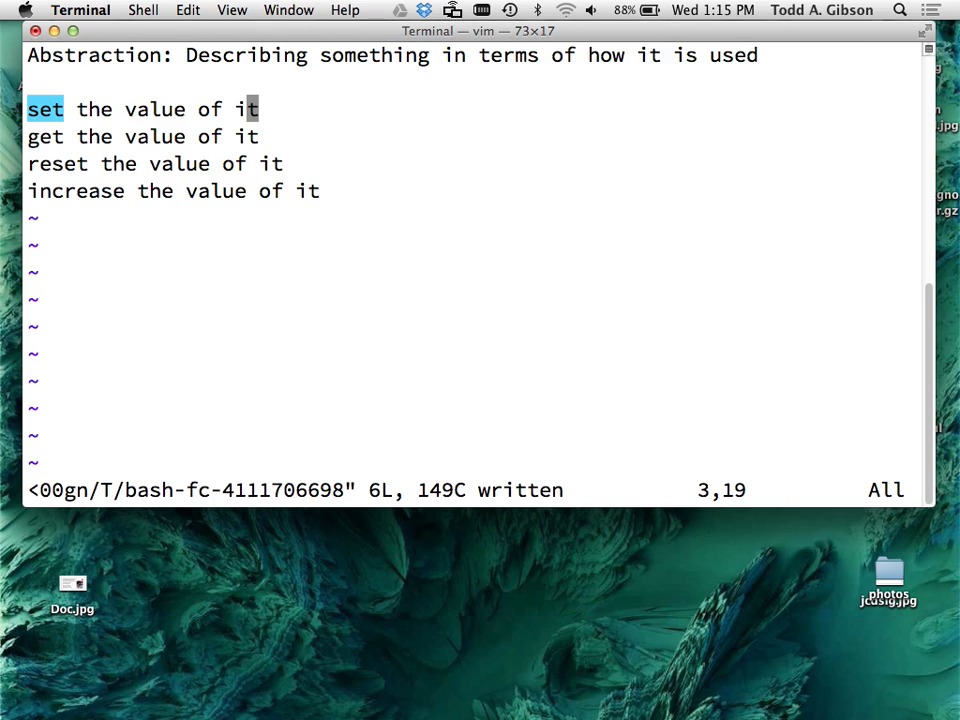
- Clear search highlighting and write the notes out as WC_abstraction.txt
{"action": "key", "text": "0"}
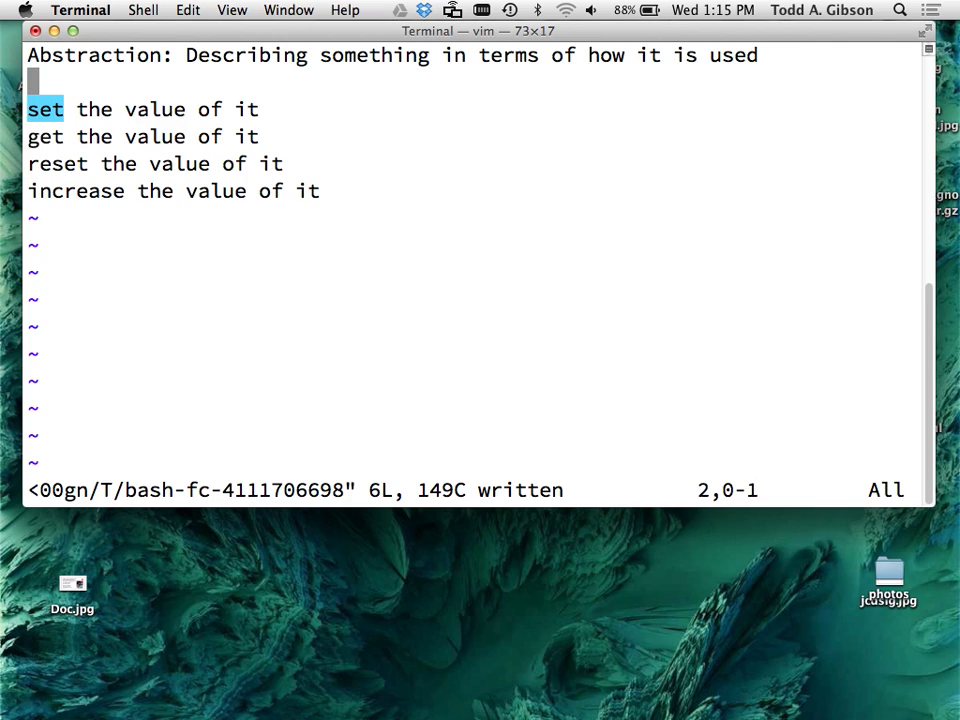
{"action": "type", "text": ":noh"}
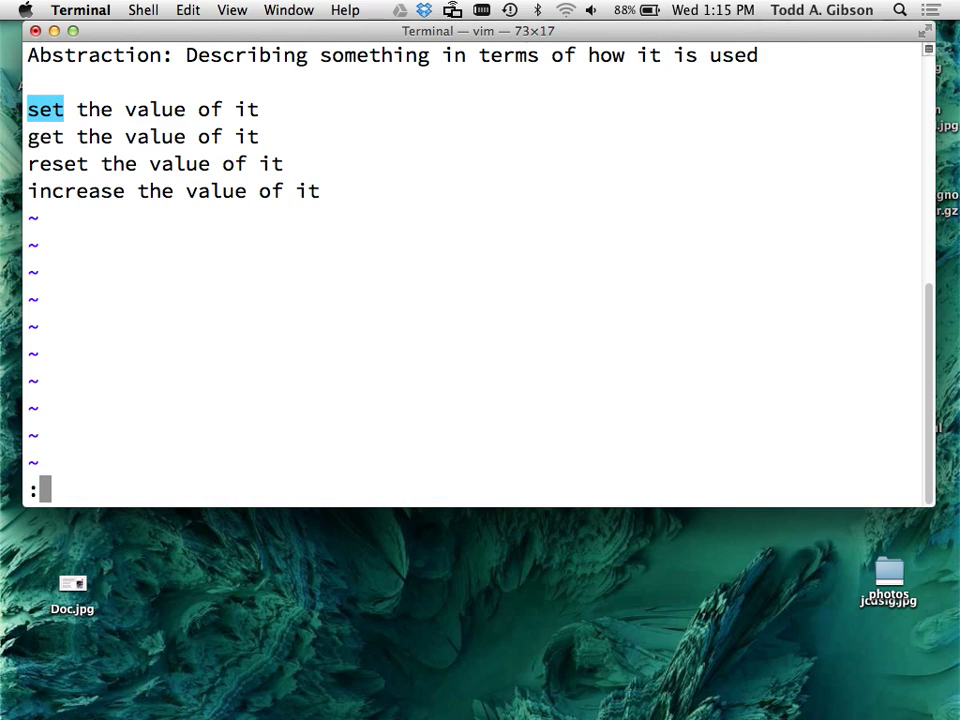
{"action": "type", "text": "w abxtra"}
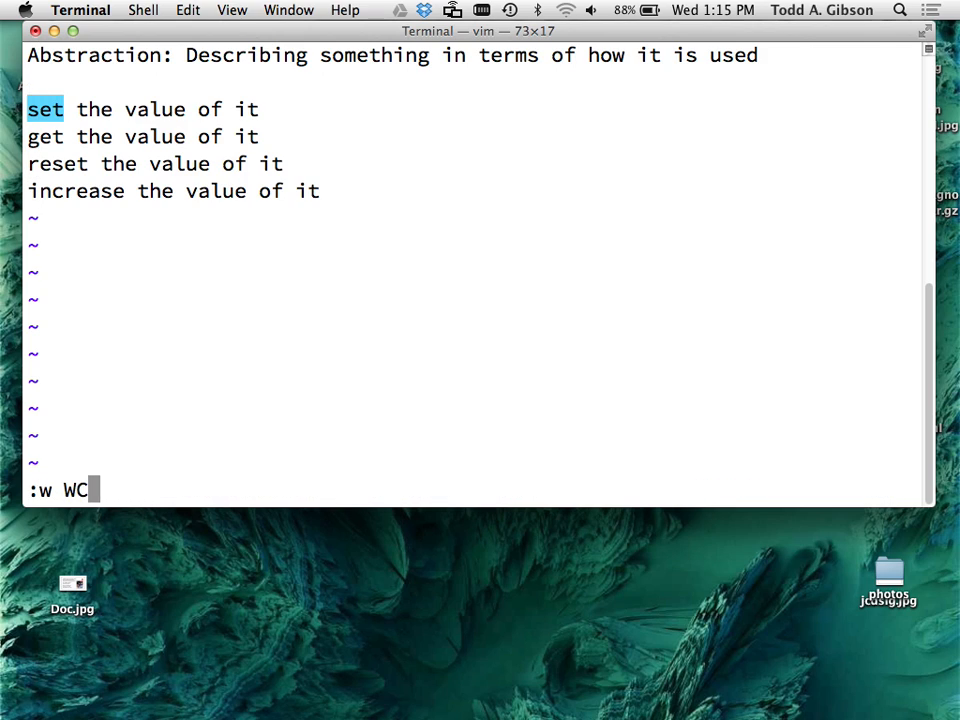
{"action": "type", "text": "_abstra"}
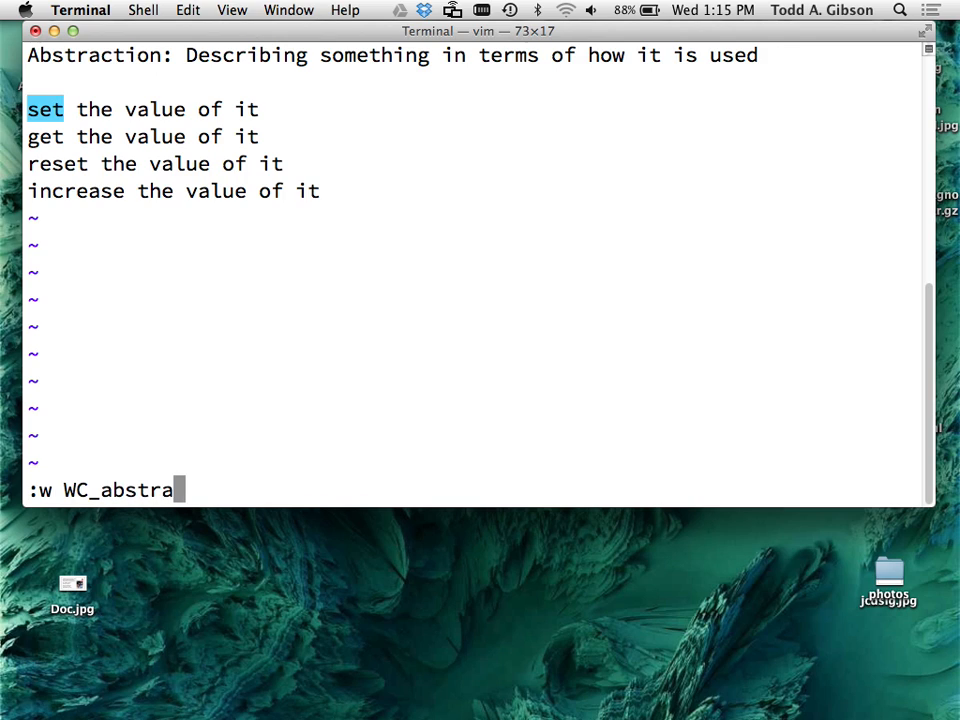
{"action": "type", "text": "ction."}
{"action": "type", "text": "vim"}
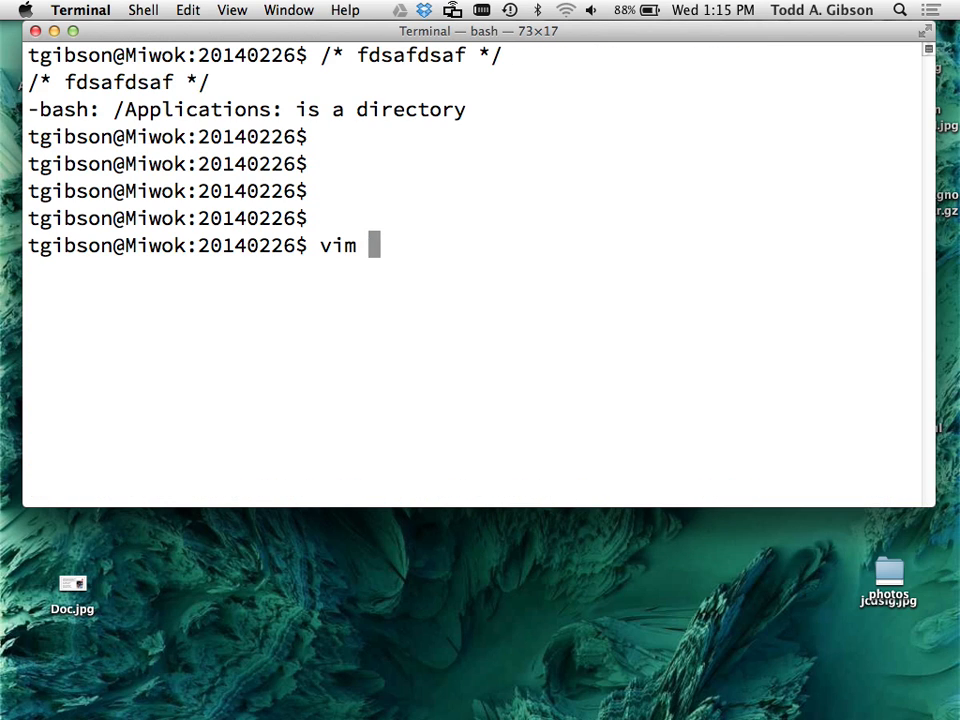
- Reopen WC_abstraction.txt in vim and quit back to the shell
{"action": "type", "text": "WC"}
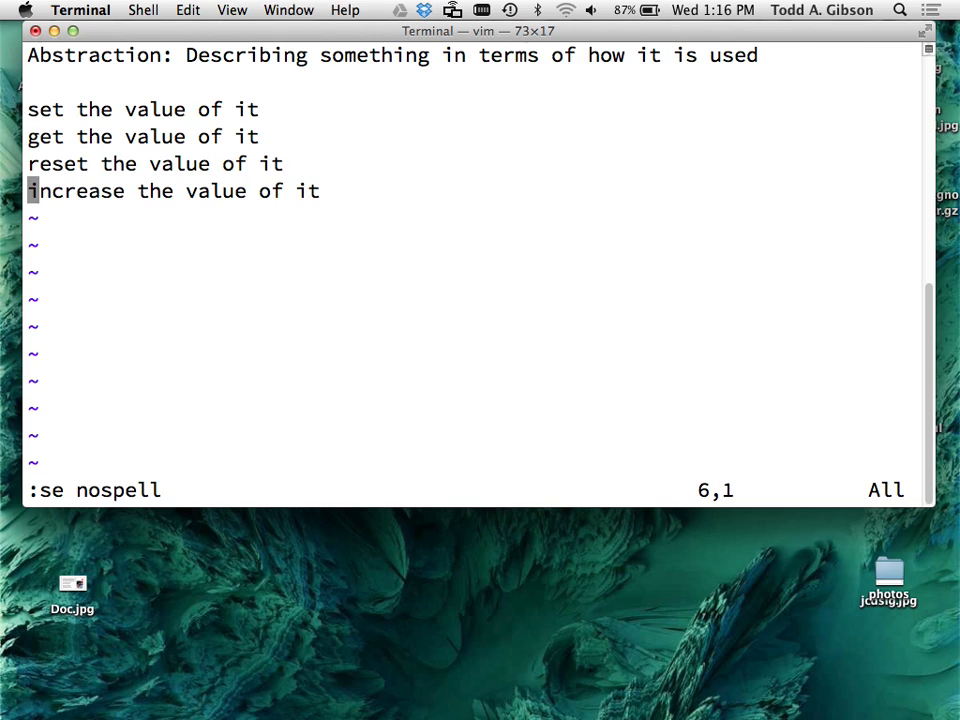
{"action": "type", "text": ":q"}
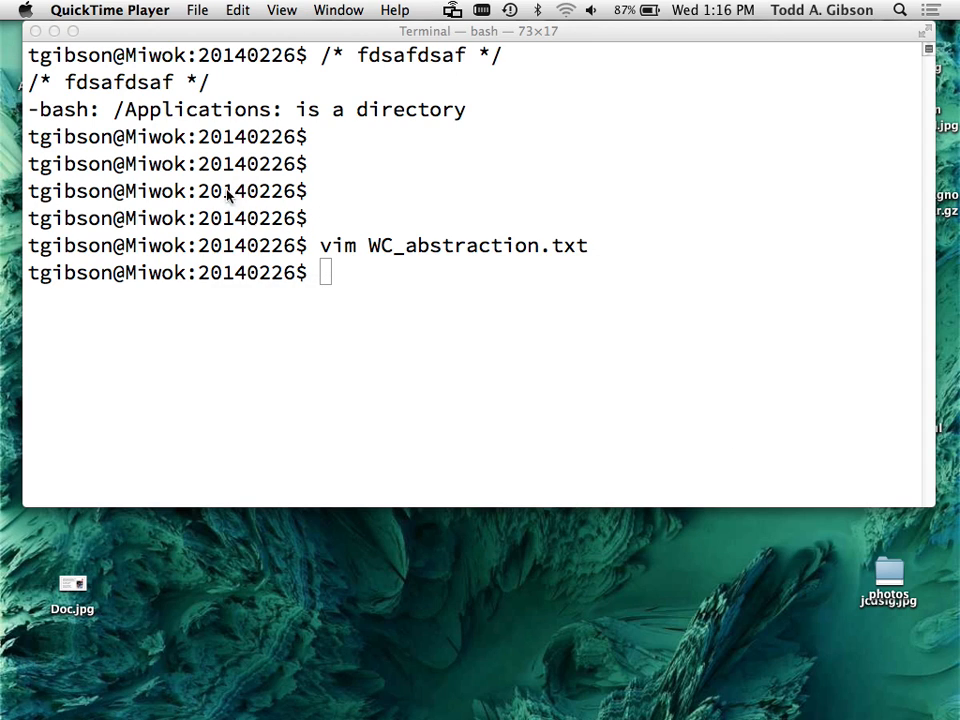
- Start a New Movie Recording from QuickTime's File menu
{"action": "left_click", "coordinate": [197, 10]}
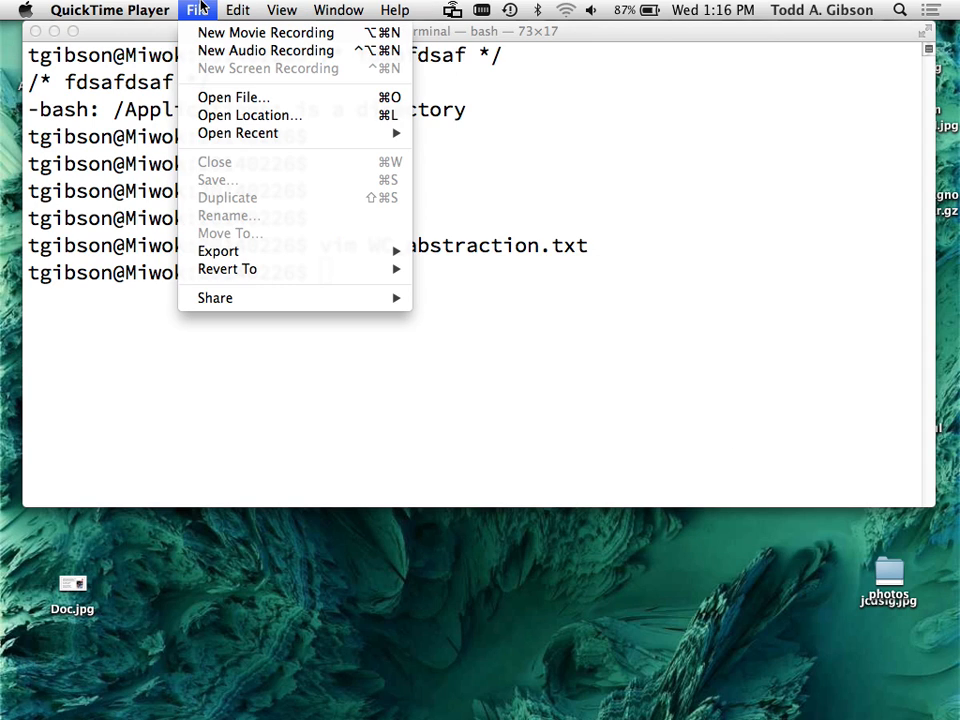
{"action": "mouse_move", "coordinate": [265, 33]}
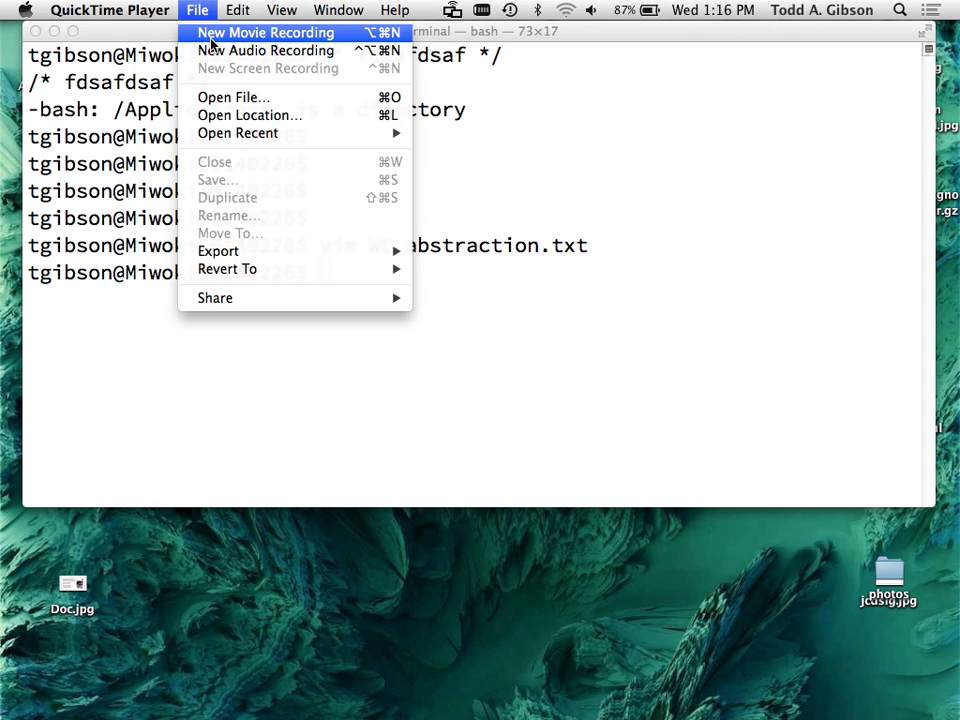
{"action": "left_click", "coordinate": [265, 32]}
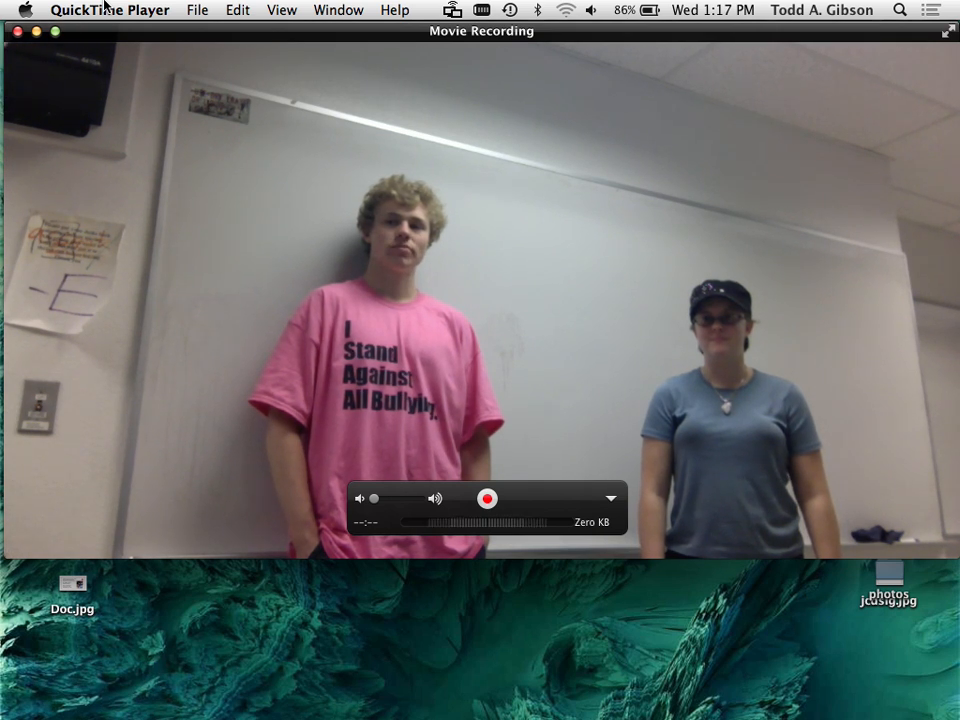
- Switch back to the Terminal showing WC_abstraction.txt in vim
{"action": "key", "text": "cmd+tab"}
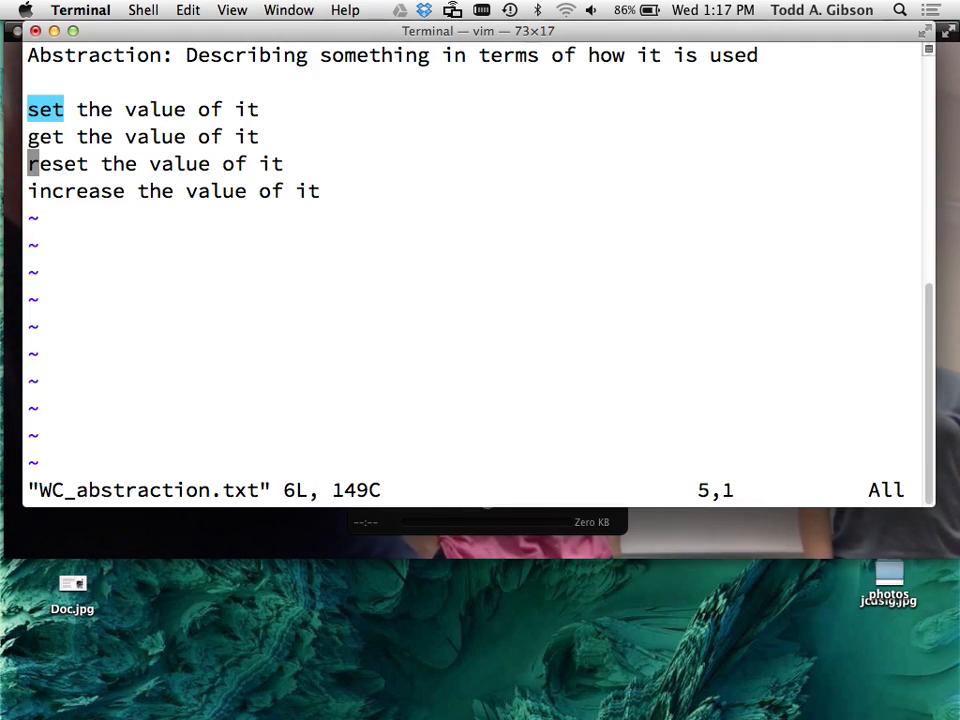
- Append ("hit") to the "increase the value of it" line
{"action": "type", "text": "("}
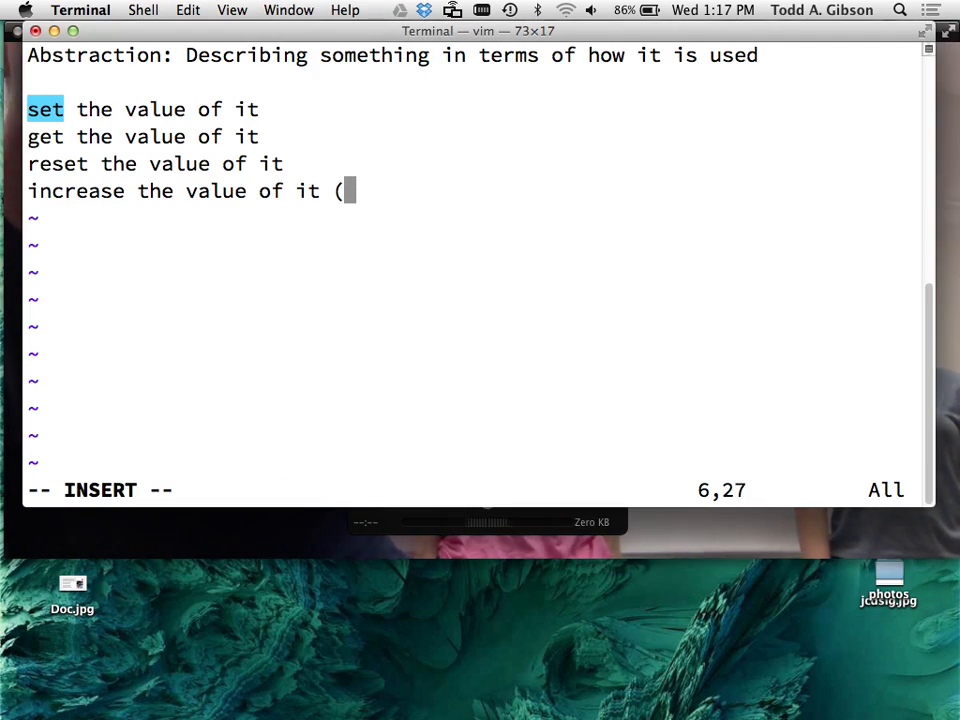
{"action": "type", "text": "\"hit\")"}
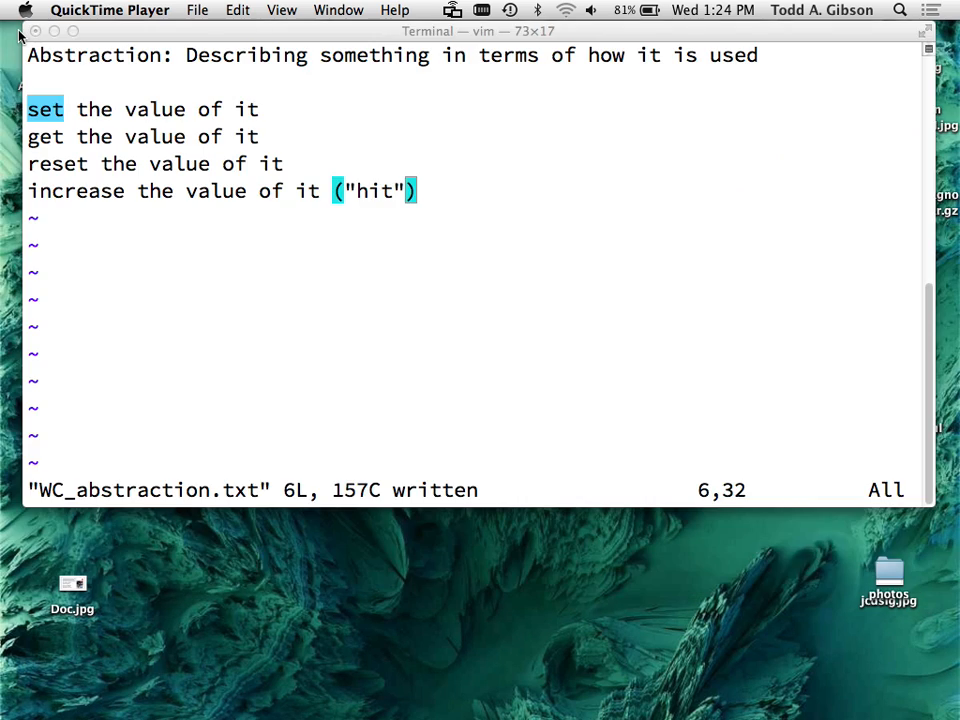
- Annotate the set line with '(I must provide a number)' and the get line with '(I am given back a number)'
{"action": "left_click", "coordinate": [400, 137]}
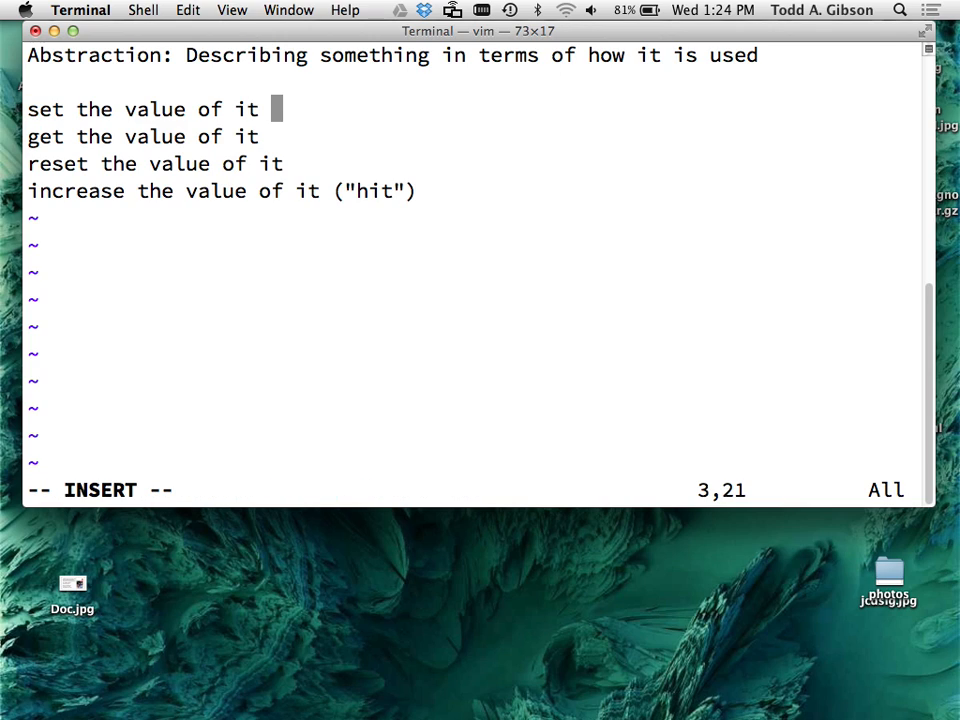
{"action": "type", "text": "("}
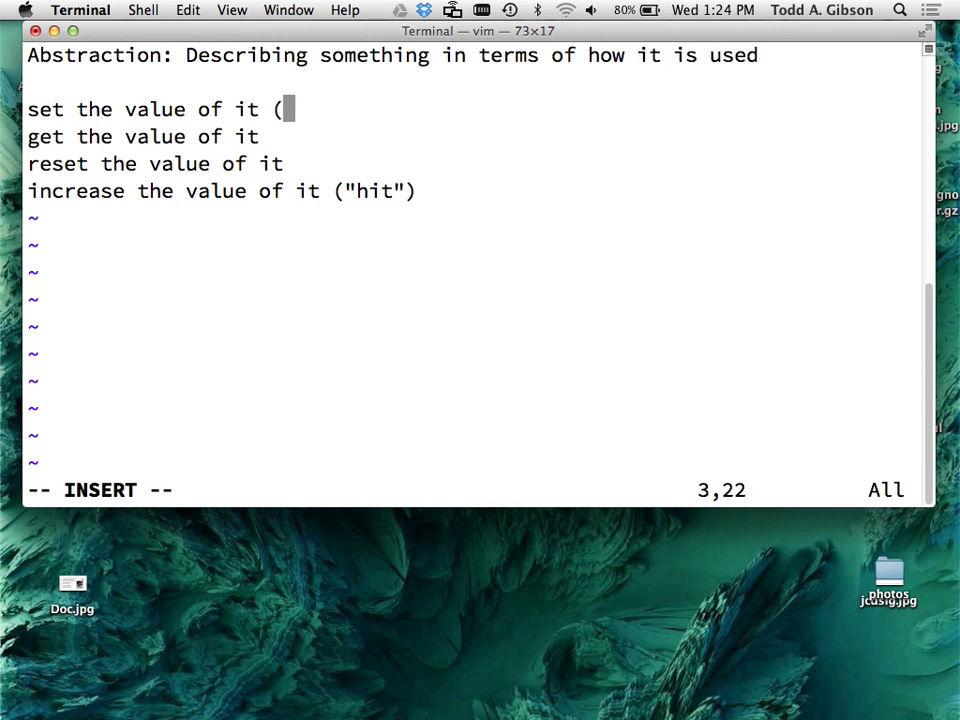
{"action": "type", "text": "provide a number"}
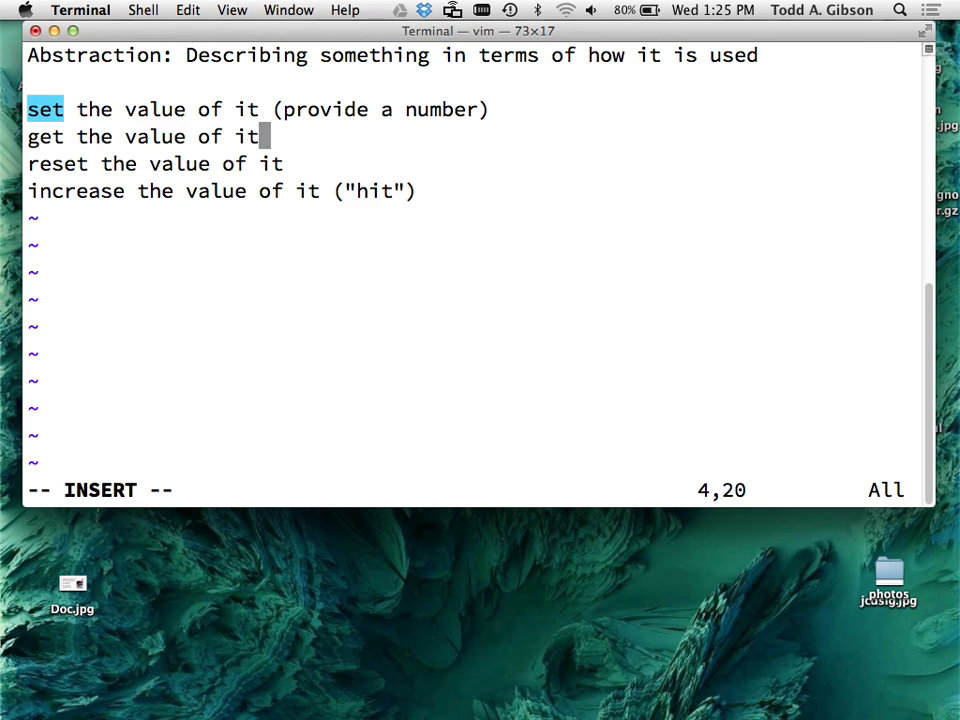
{"action": "type", "text": "("}
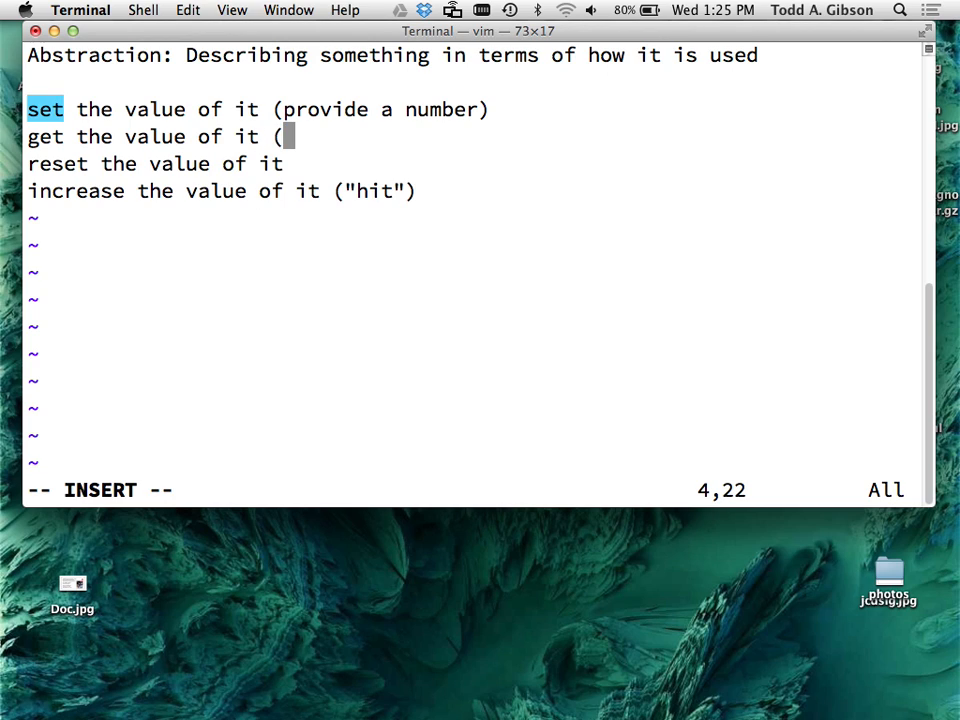
{"action": "type", "text": "g"}
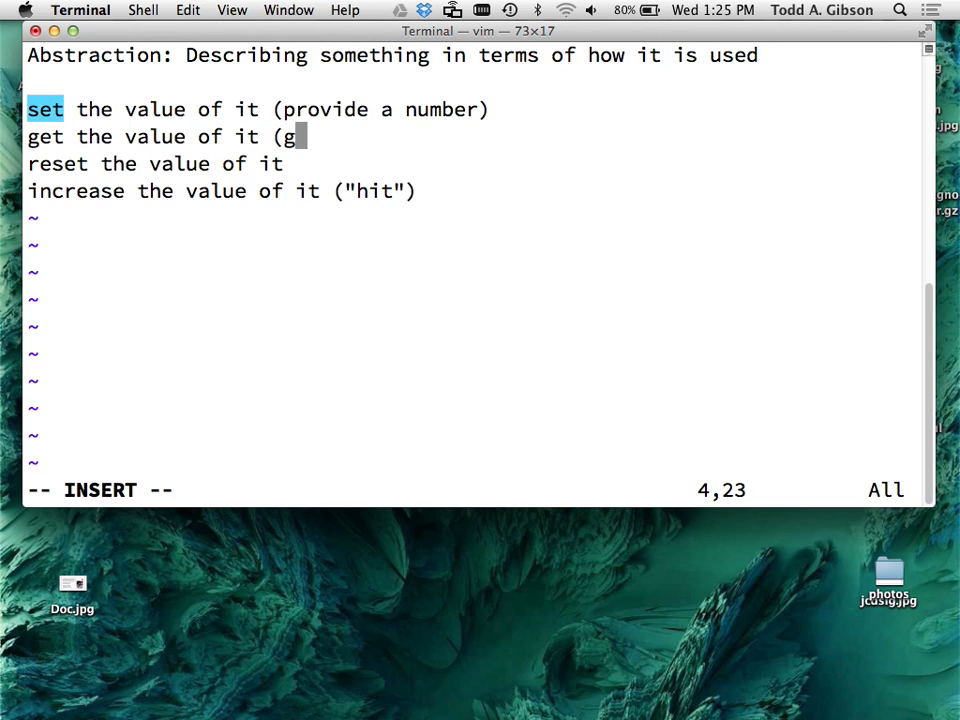
{"action": "type", "text": "he c"}
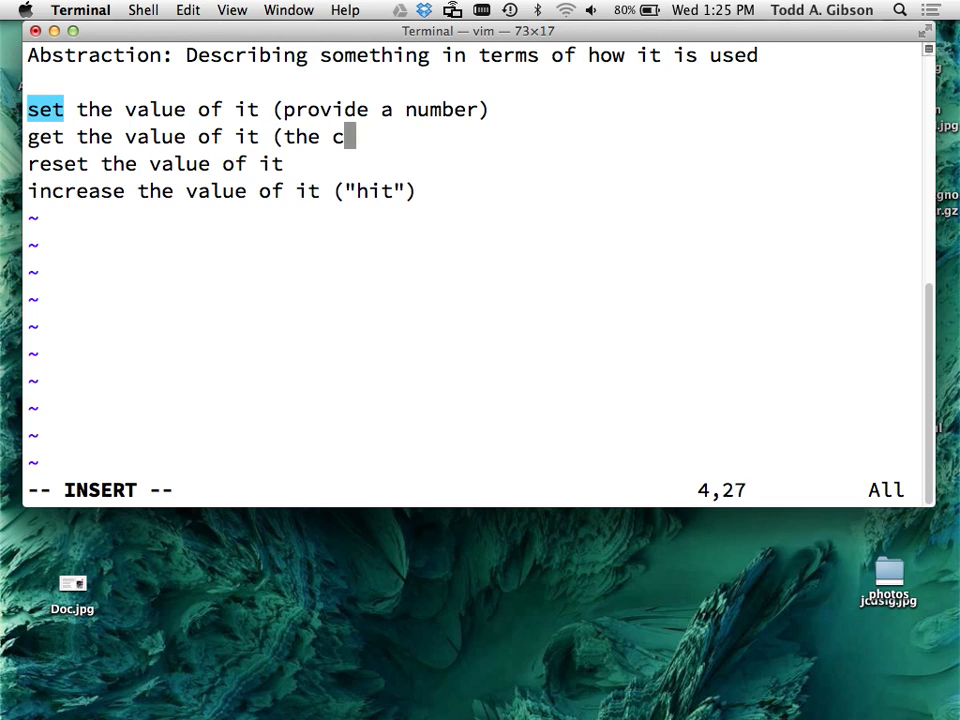
{"action": "key", "text": "BackSpace"}
{"action": "type", "text": "I"}
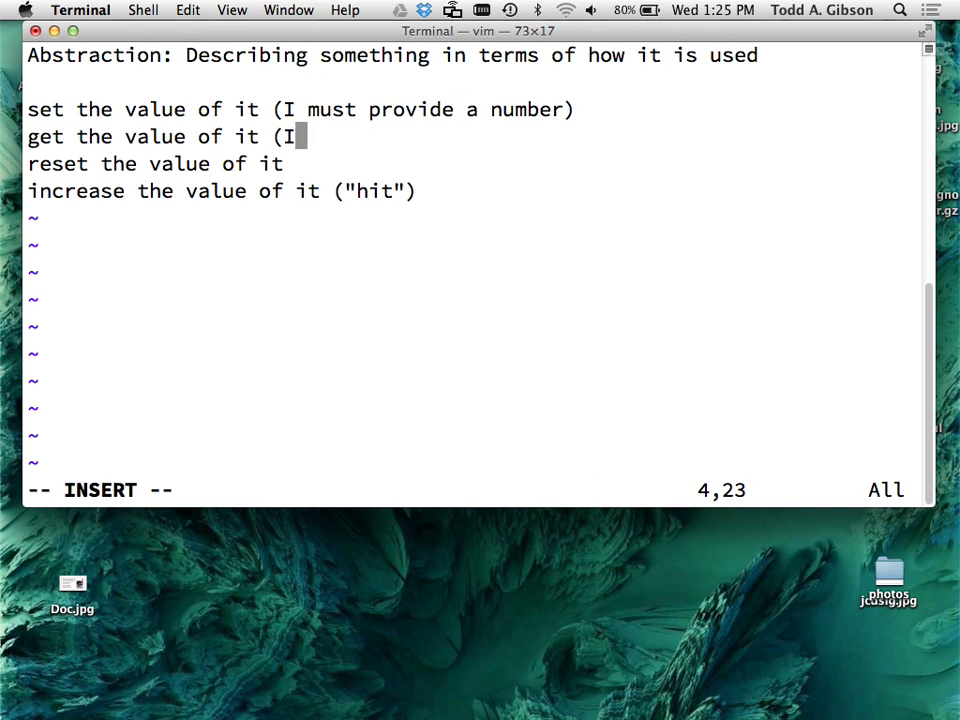
{"action": "type", "text": "am given b"}
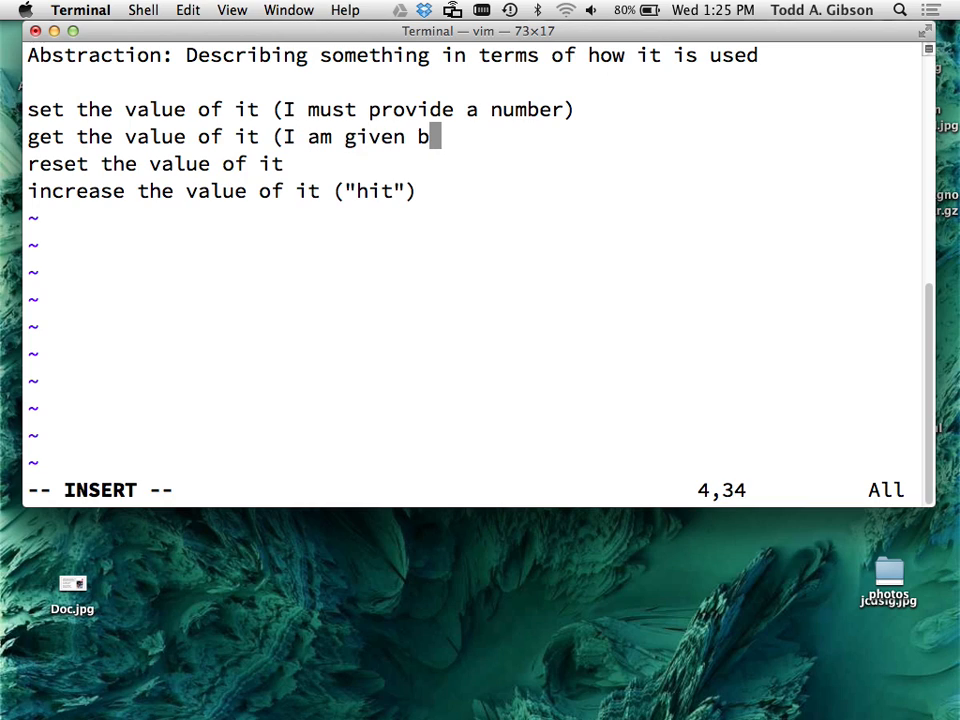
{"action": "type", "text": "ack a number)"}
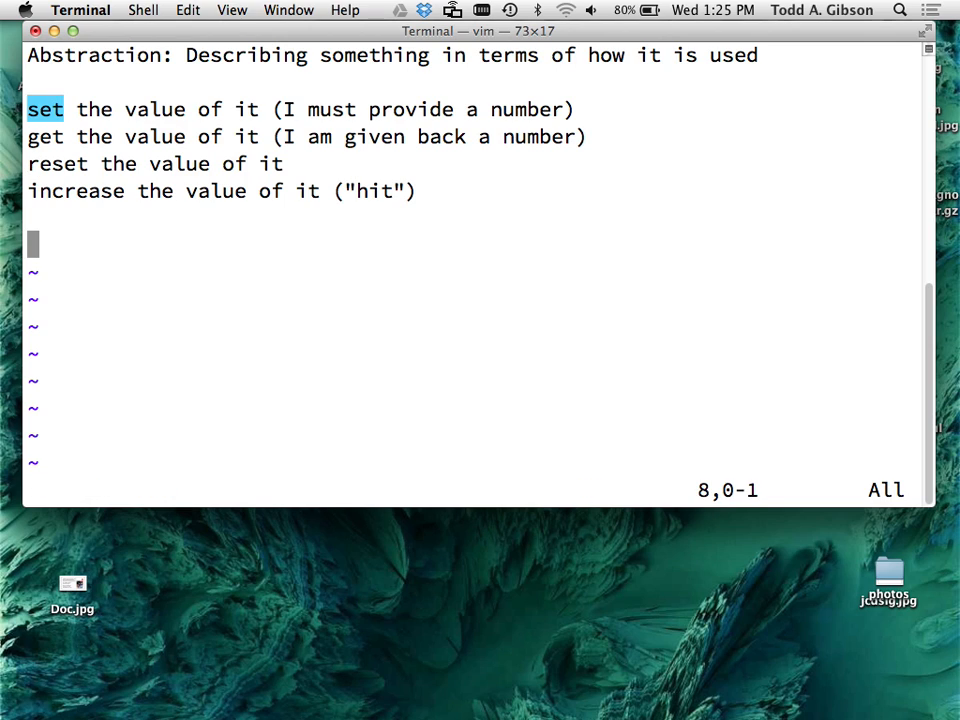
- Add an 'Encapsulation:' heading and start point 1 about bundling together in the same "capsule"
{"action": "type", "text": "Enca"}
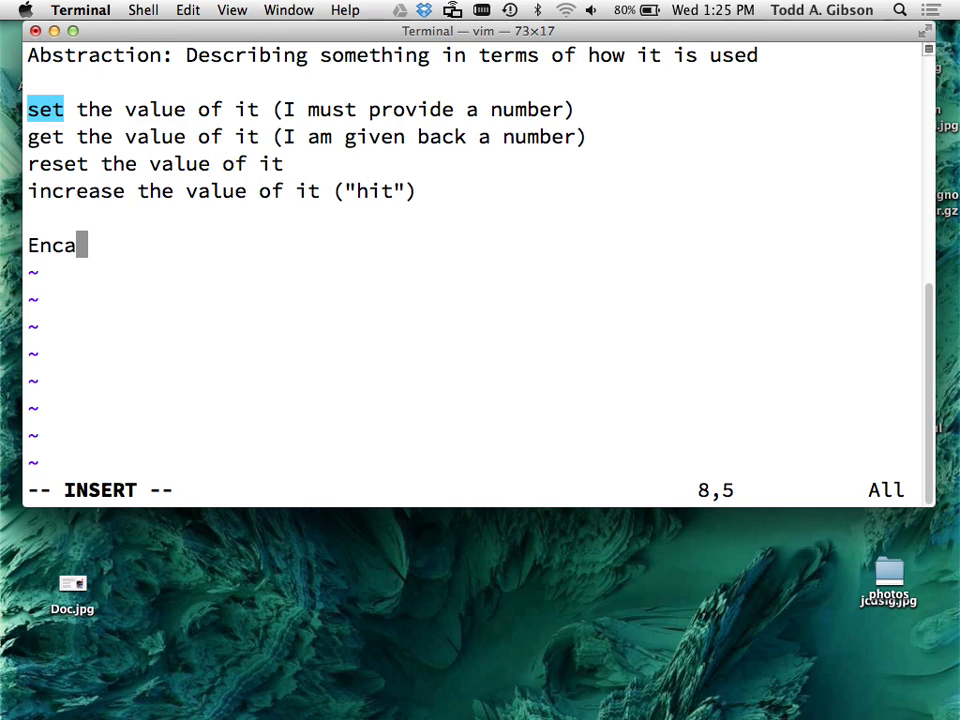
{"action": "type", "text": "psulation"}
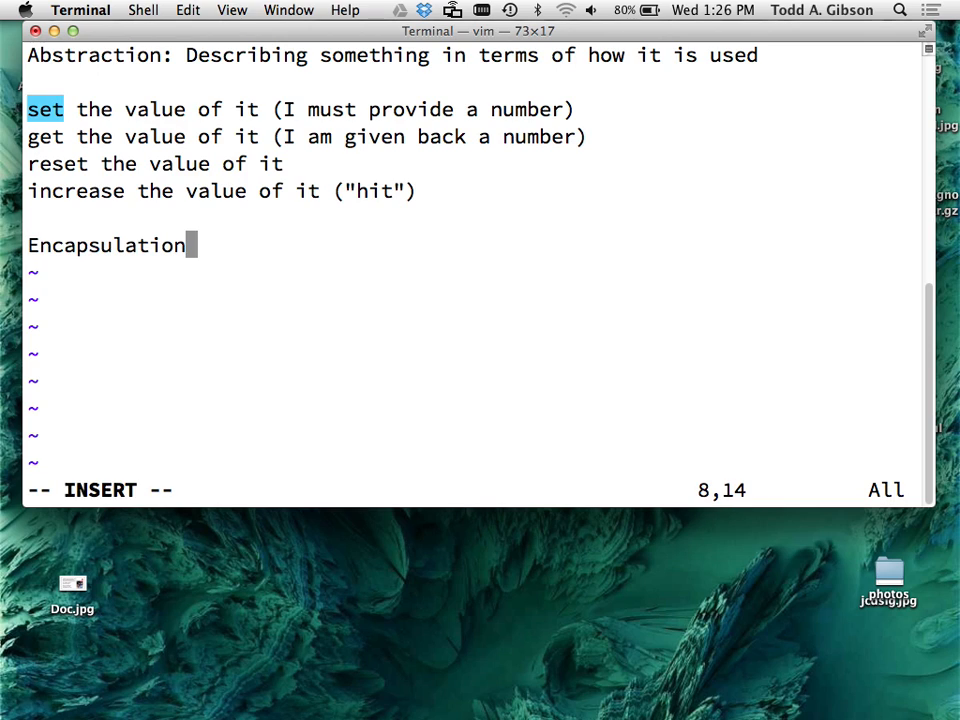
{"action": "type", "text": ":"}
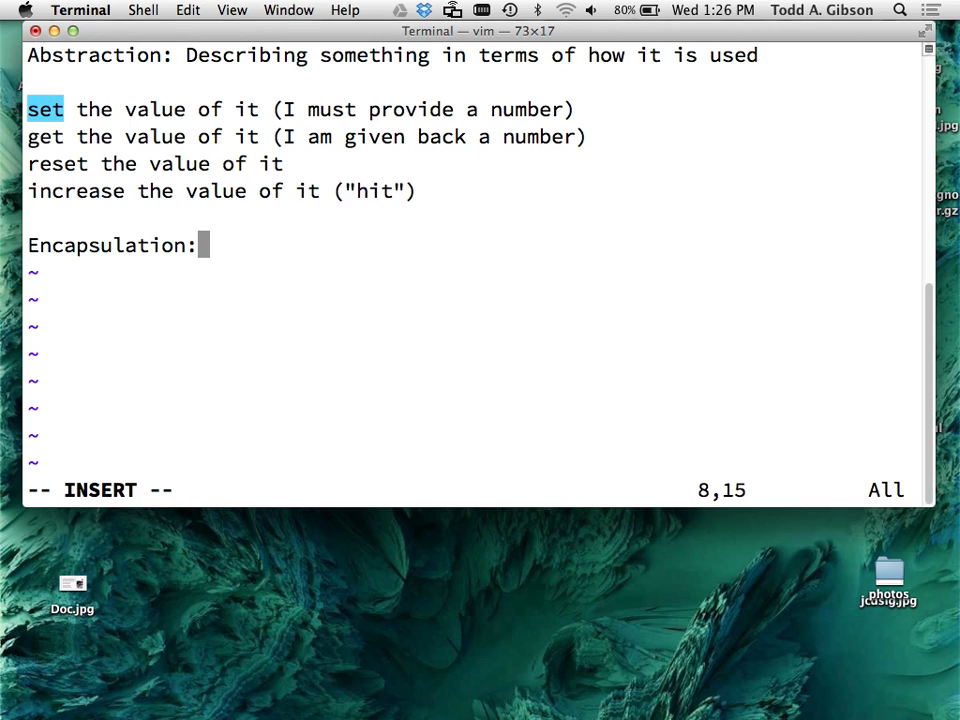
{"action": "type", "text": "1)"}
{"action": "type", "text": "2)"}
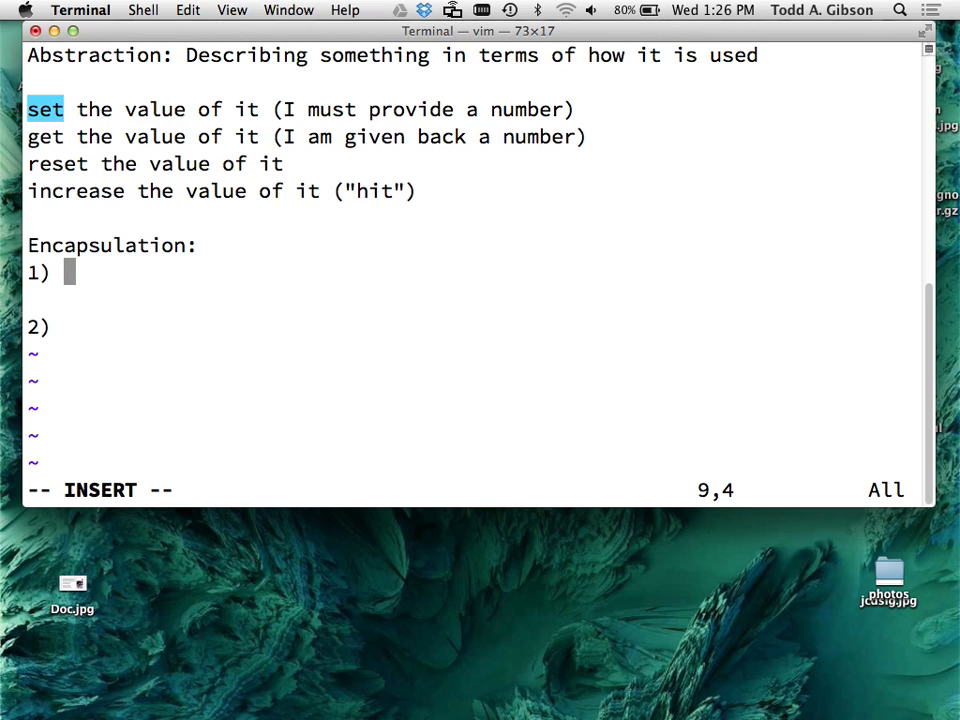
{"action": "type", "text": "Bundl"}
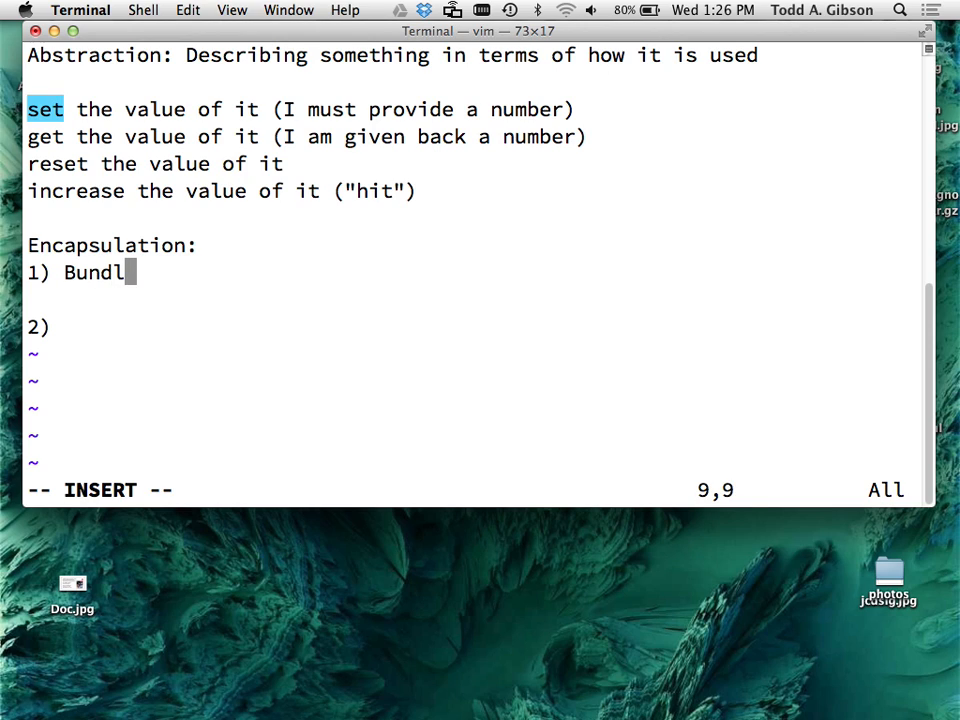
{"action": "type", "text": "ing together in t"}
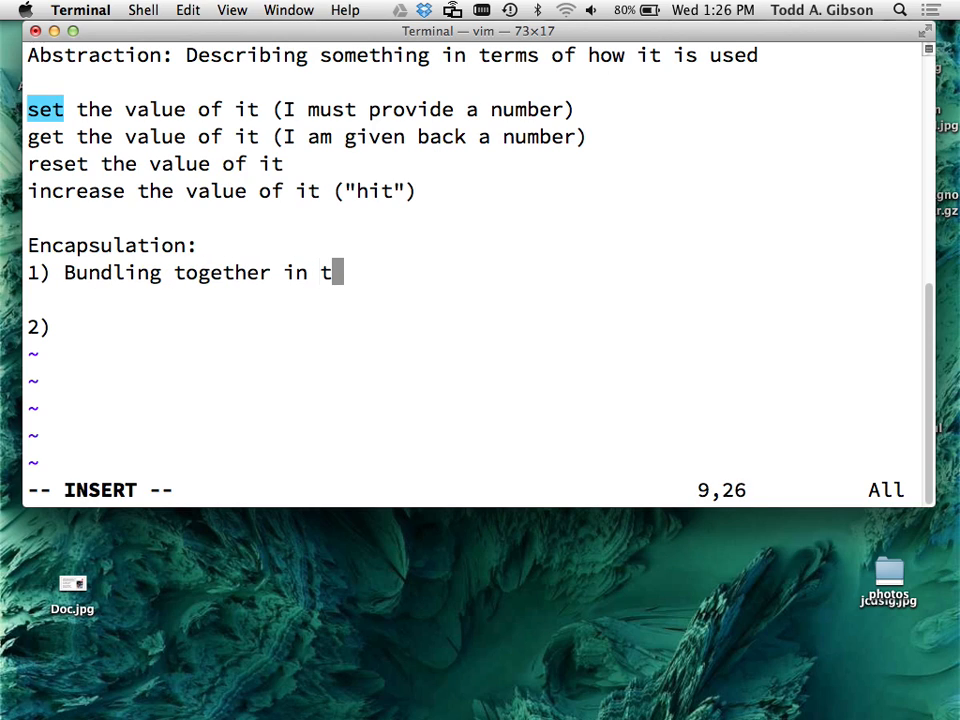
{"action": "type", "text": "he same \"cap"}
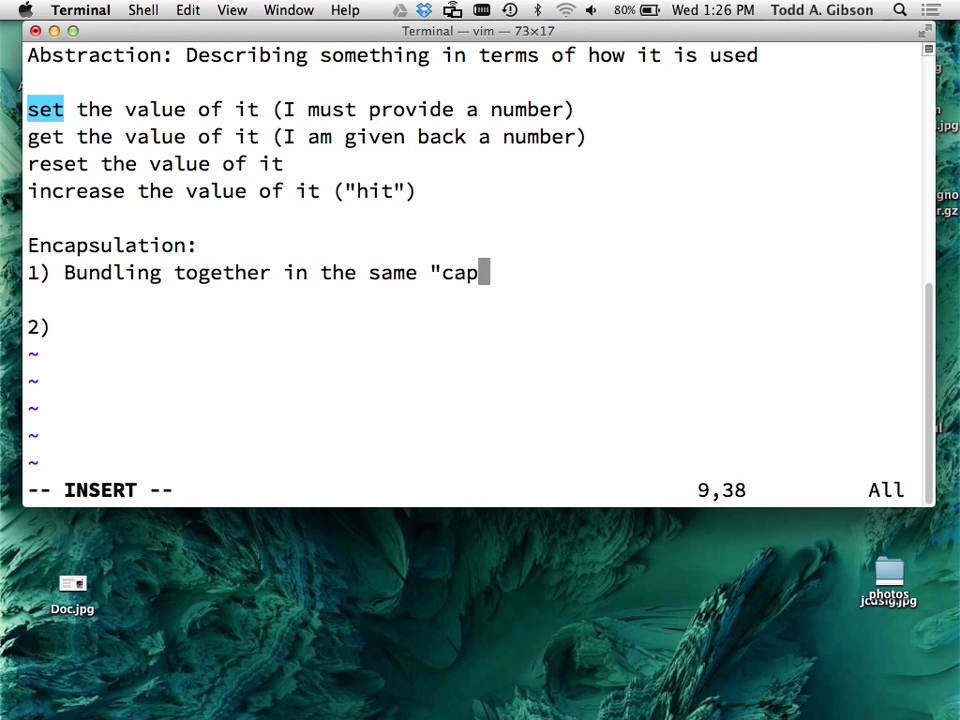
{"action": "type", "text": "sule\""}
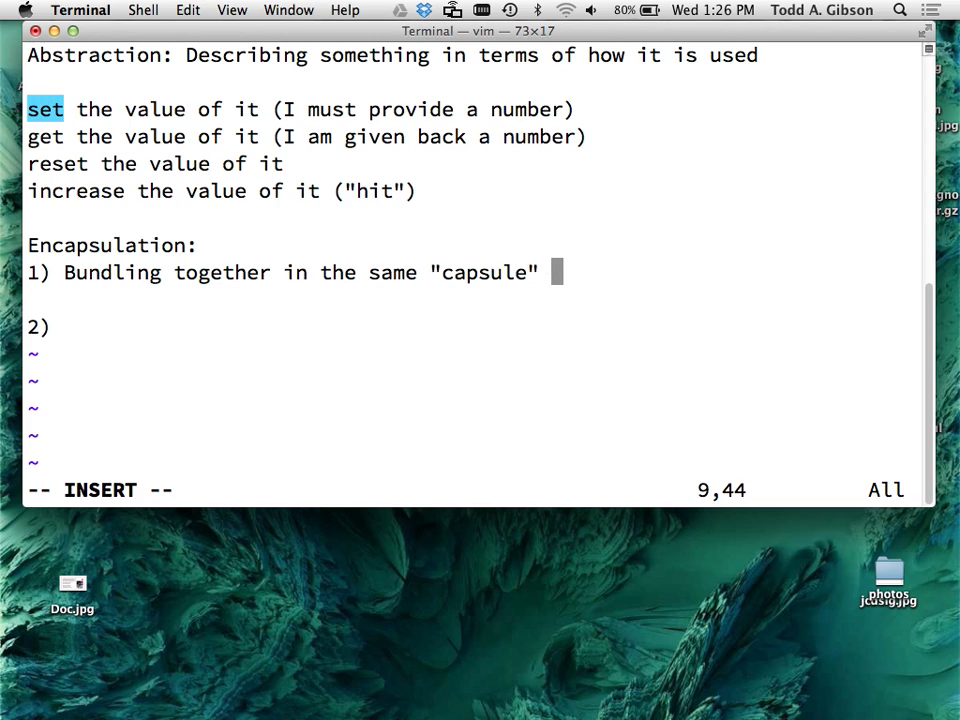
- Finish point 1: the information/data with the functions that operate on that information
{"action": "type", "text": "the"}
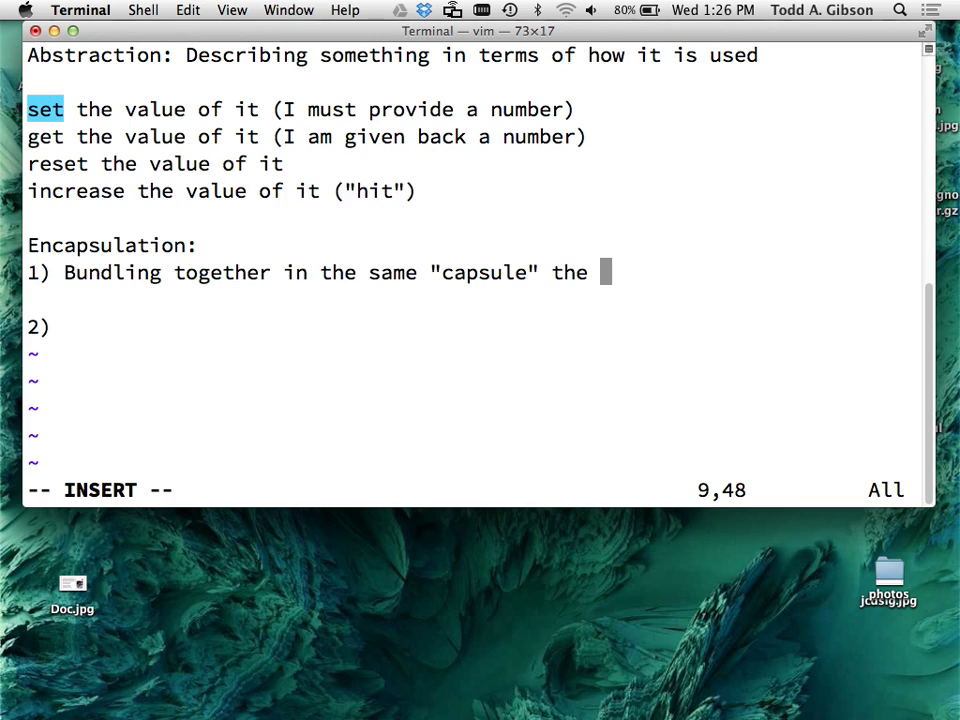
{"action": "type", "text": "b"}
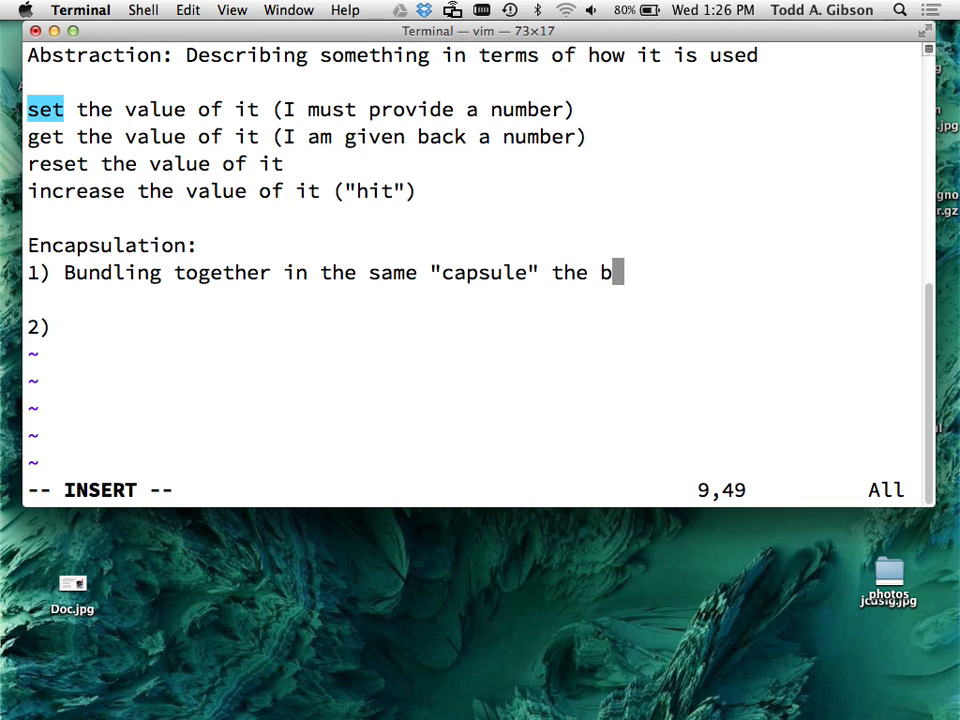
{"action": "type", "text": "ehavior of"}
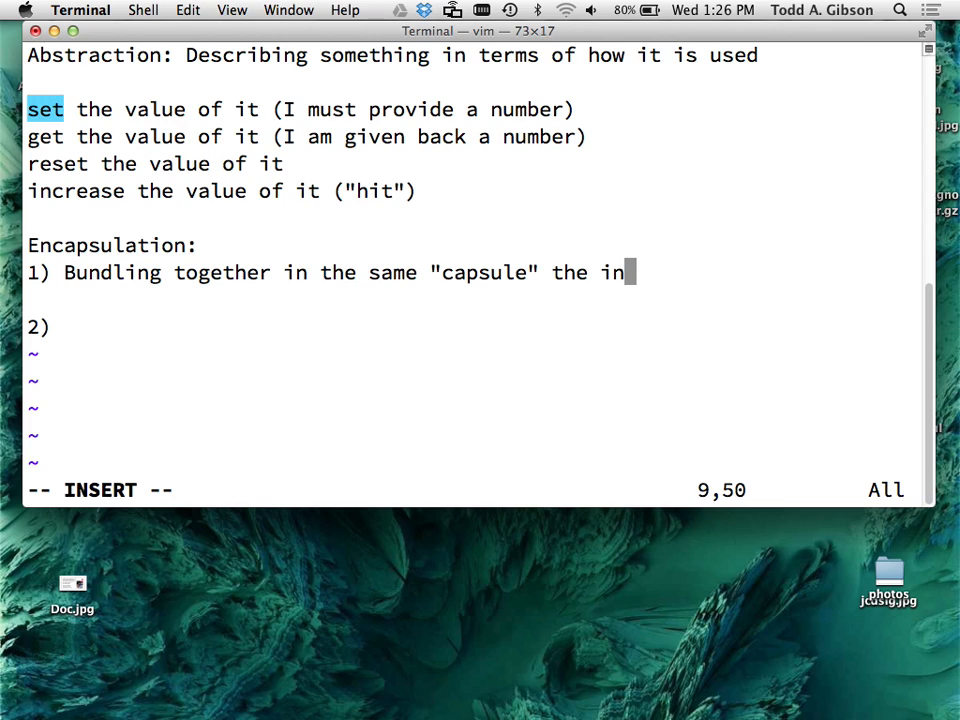
{"action": "type", "text": "formation/"}
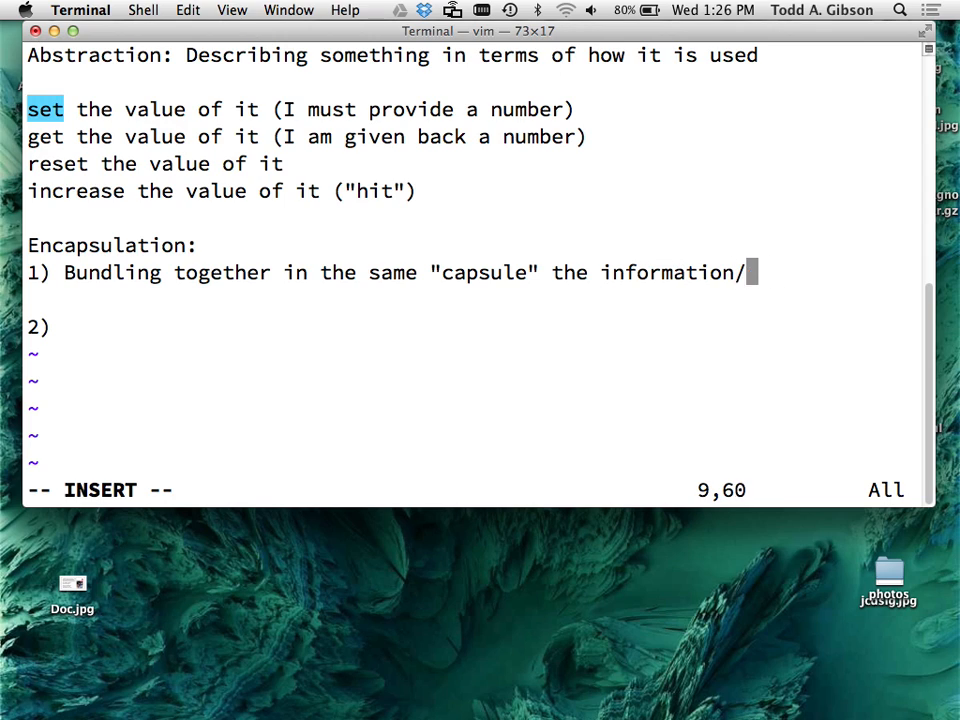
{"action": "type", "text": "data"}
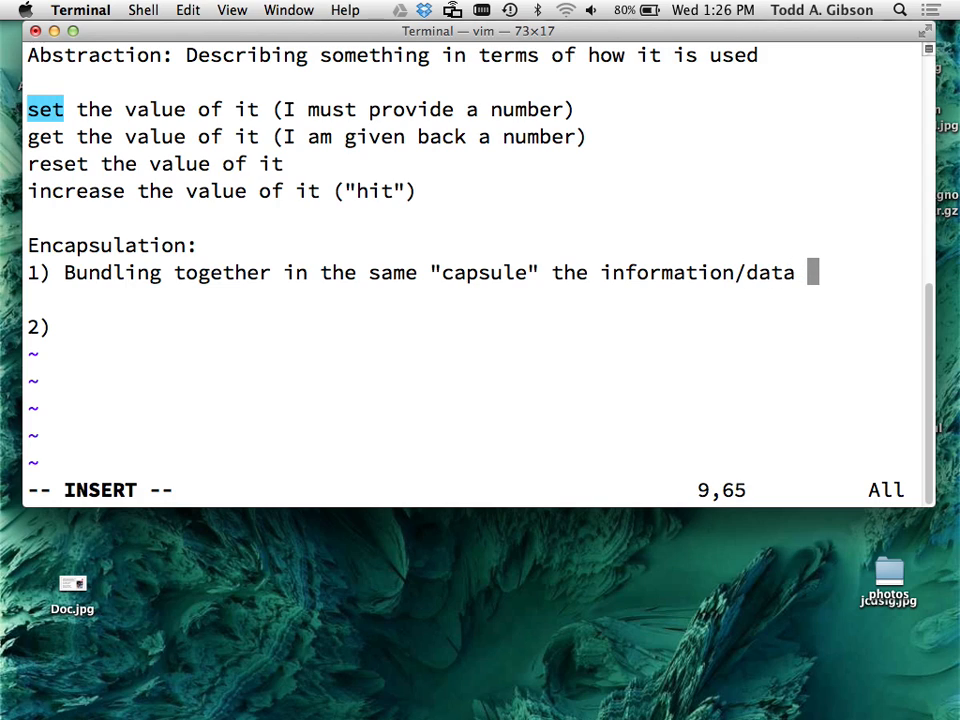
{"action": "type", "text": "with"}
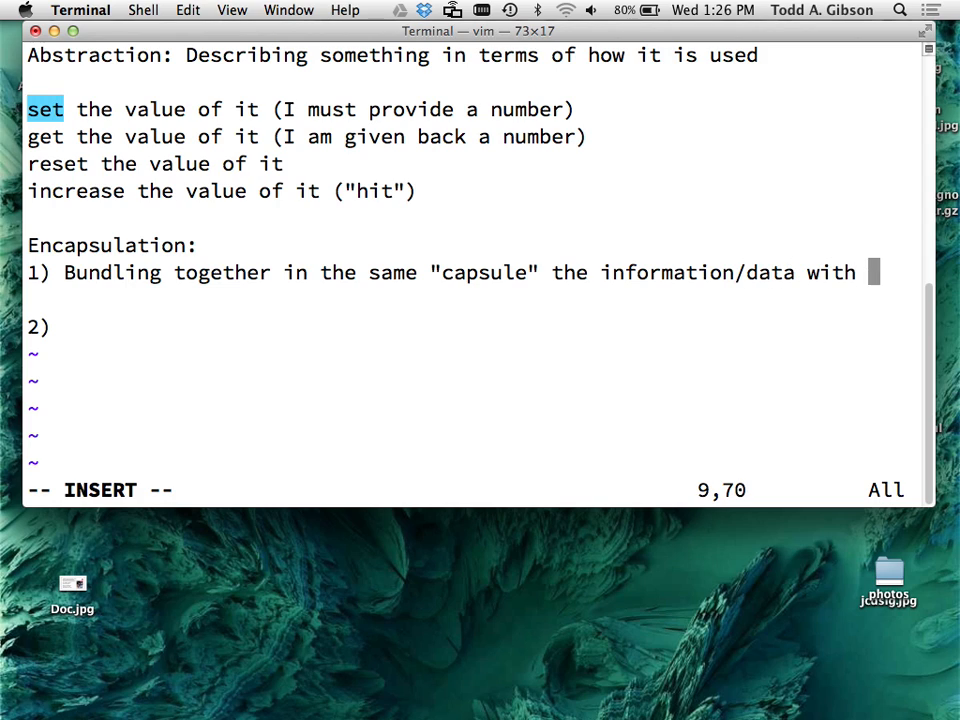
{"action": "type", "text": "the function"}
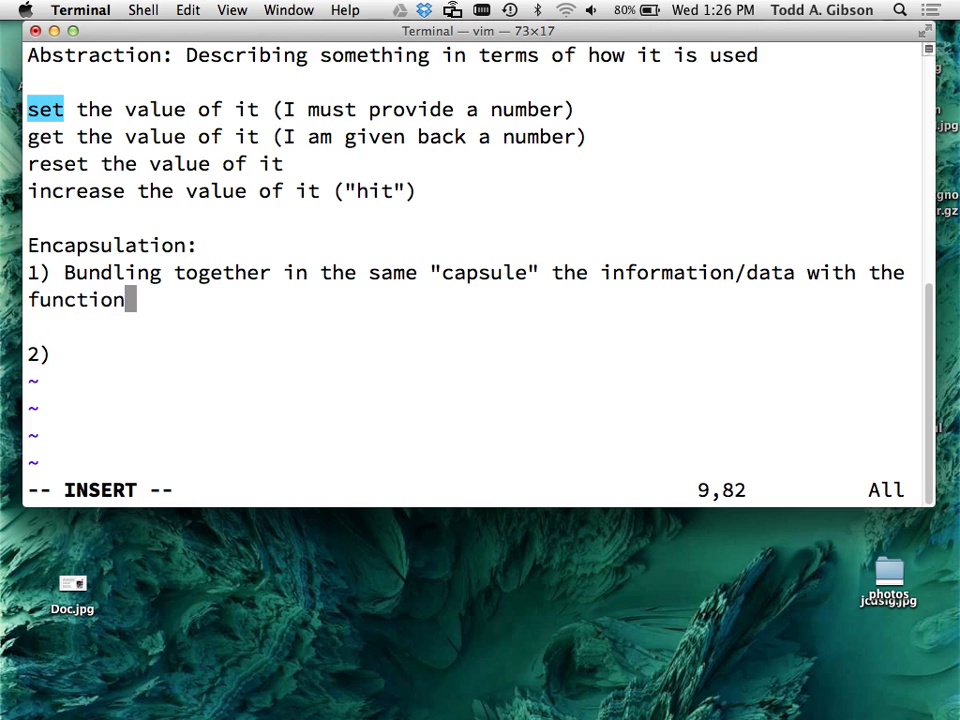
{"action": "type", "text": "s that operate on the info"}
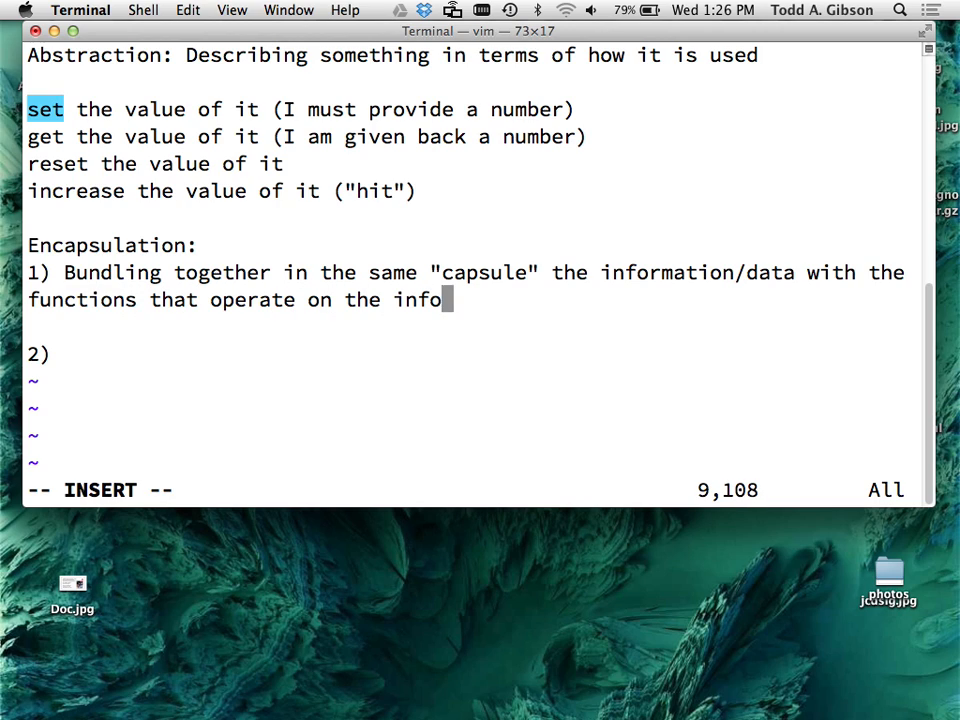
{"action": "type", "text": "rmation/data"}
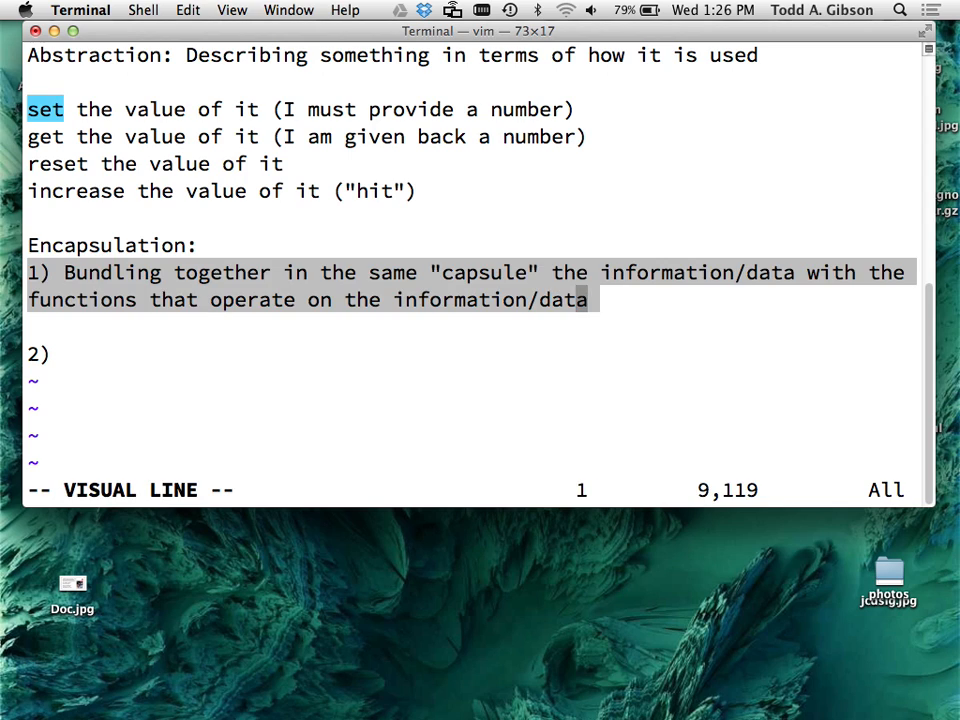
- Indent point 1's wrapped line, add a blank line above Encapsulation, and select the set/get/reset/increase lines
{"action": "key", "text": "i"}
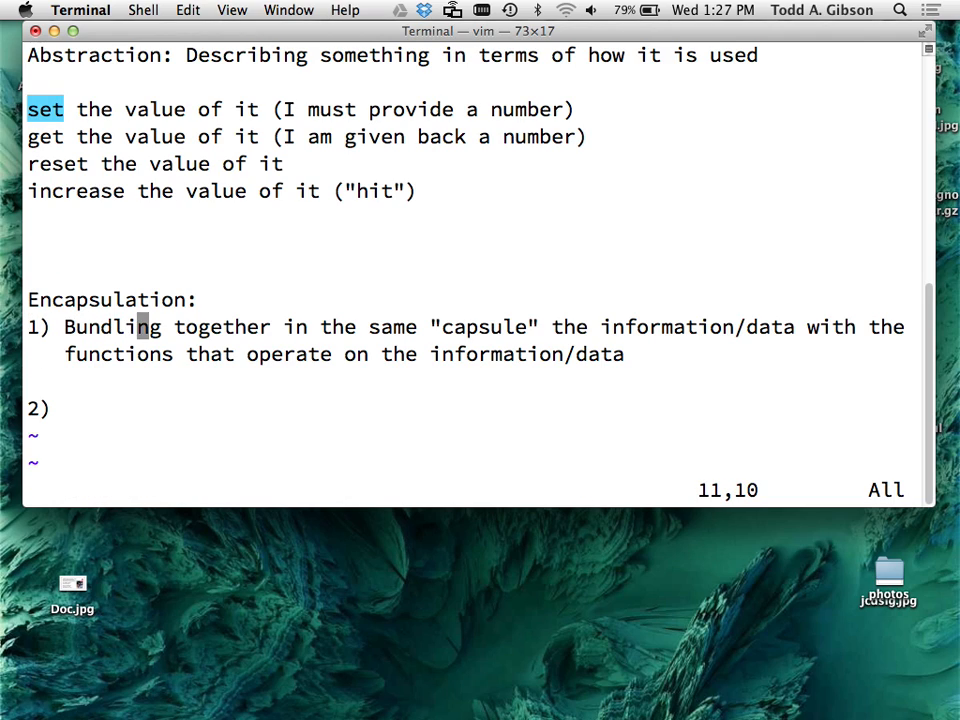
{"action": "key", "text": "l"}
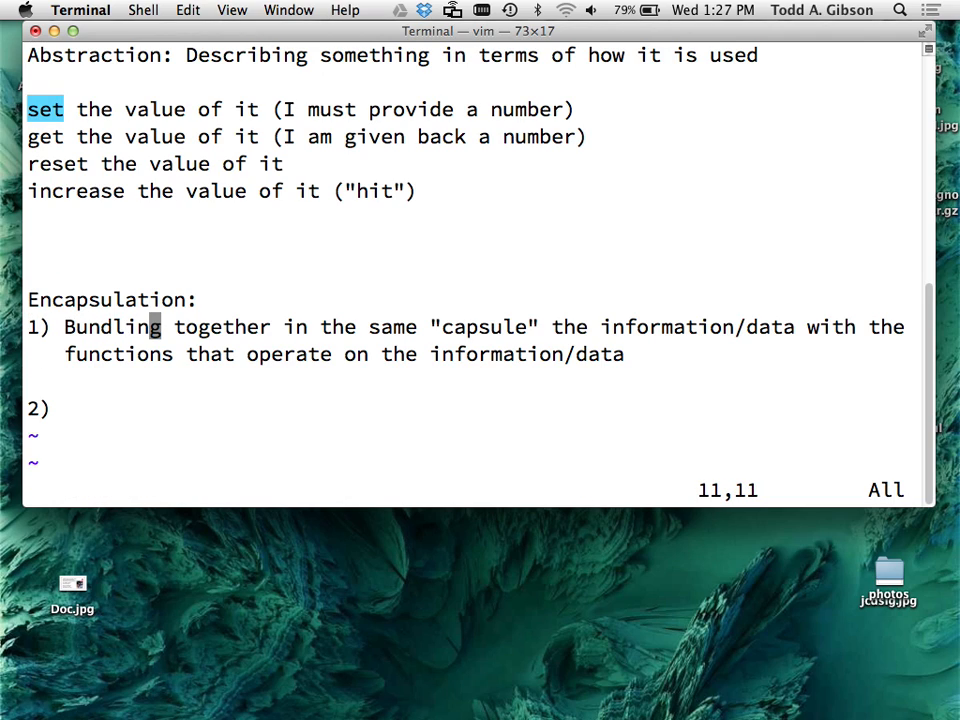
{"action": "key", "text": "V"}
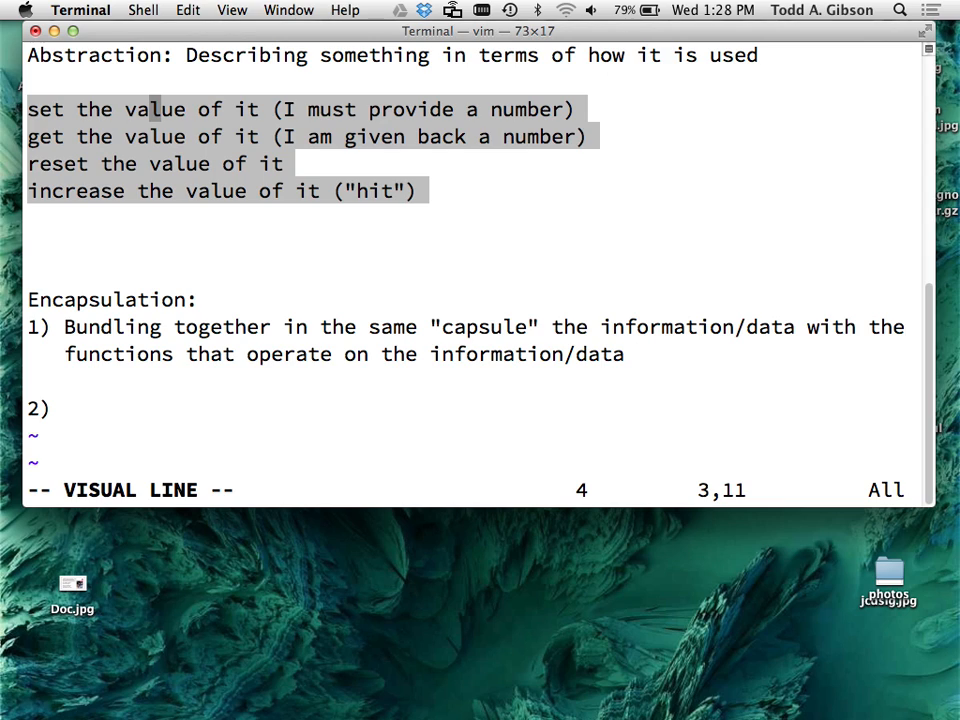
{"action": "key", "text": "j"}
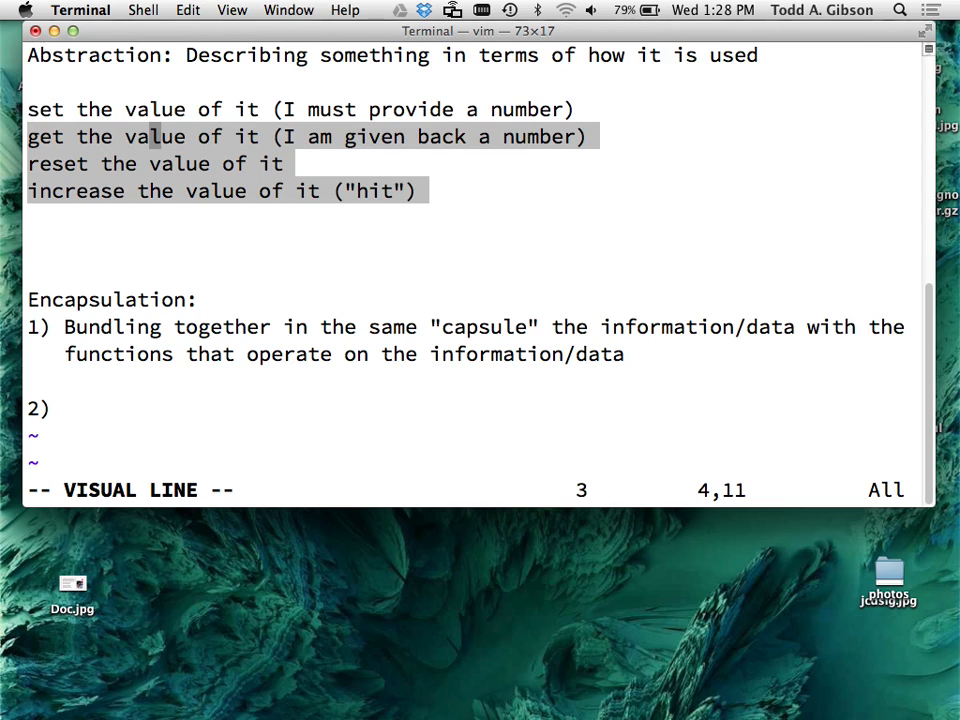
{"action": "key", "text": "Up"}
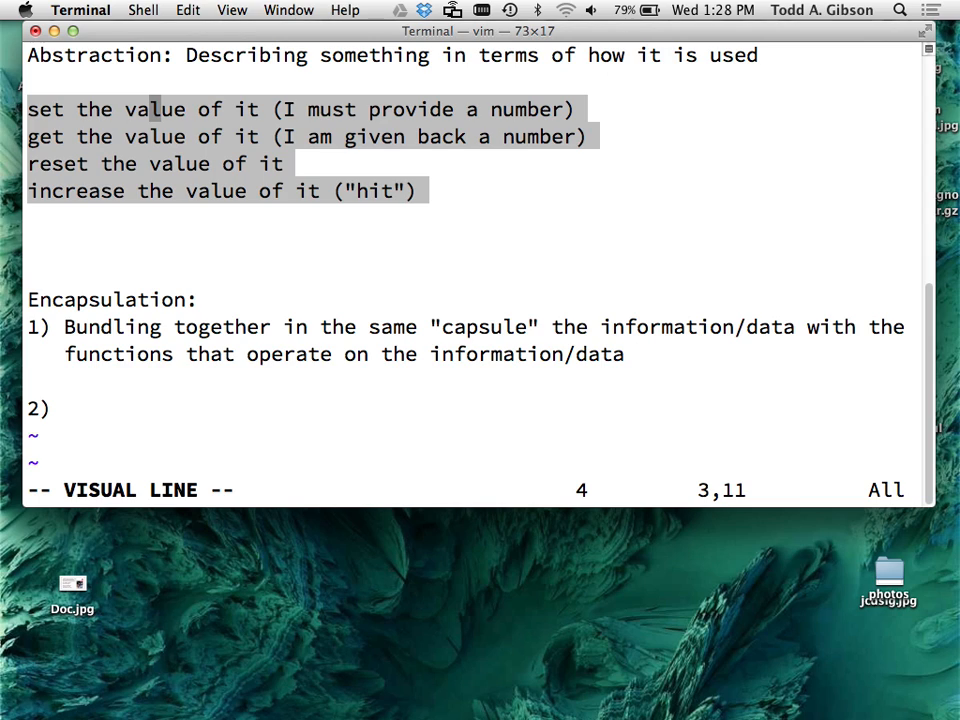
{"action": "key", "text": "Escape"}
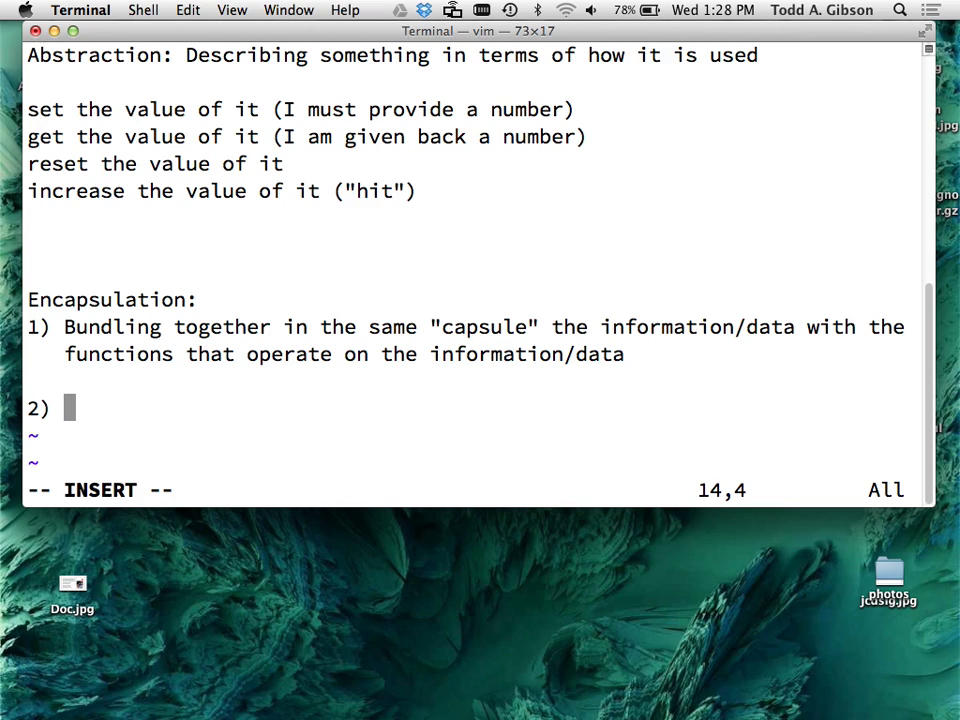
- Write point 2's first line: the data may not be accessed directly, you may only access/use
{"action": "type", "text": "Y"}
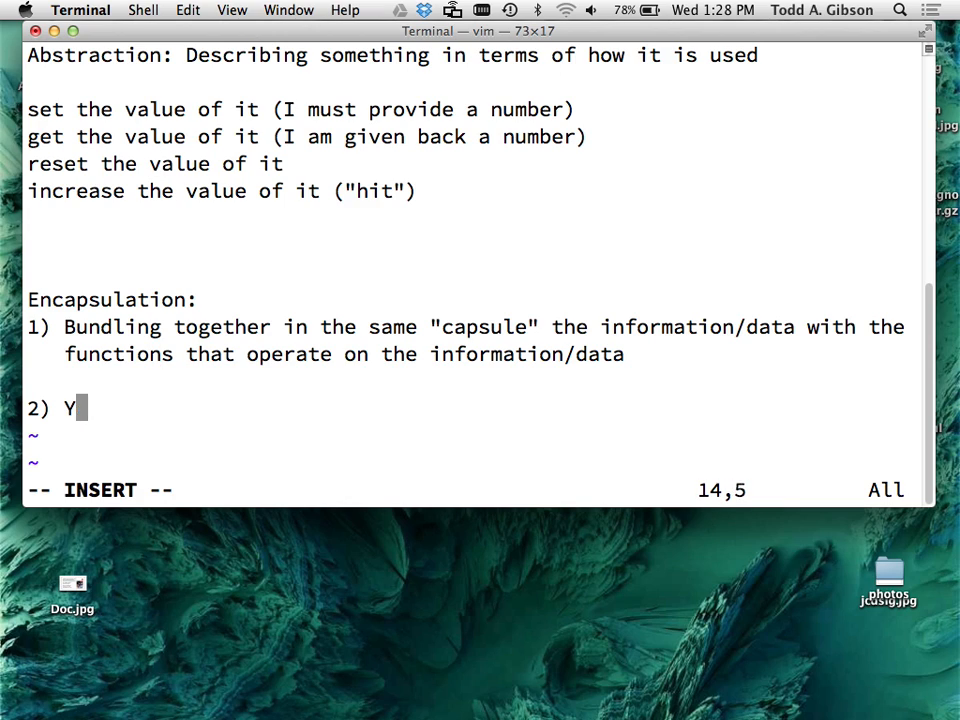
{"action": "type", "text": "he data"}
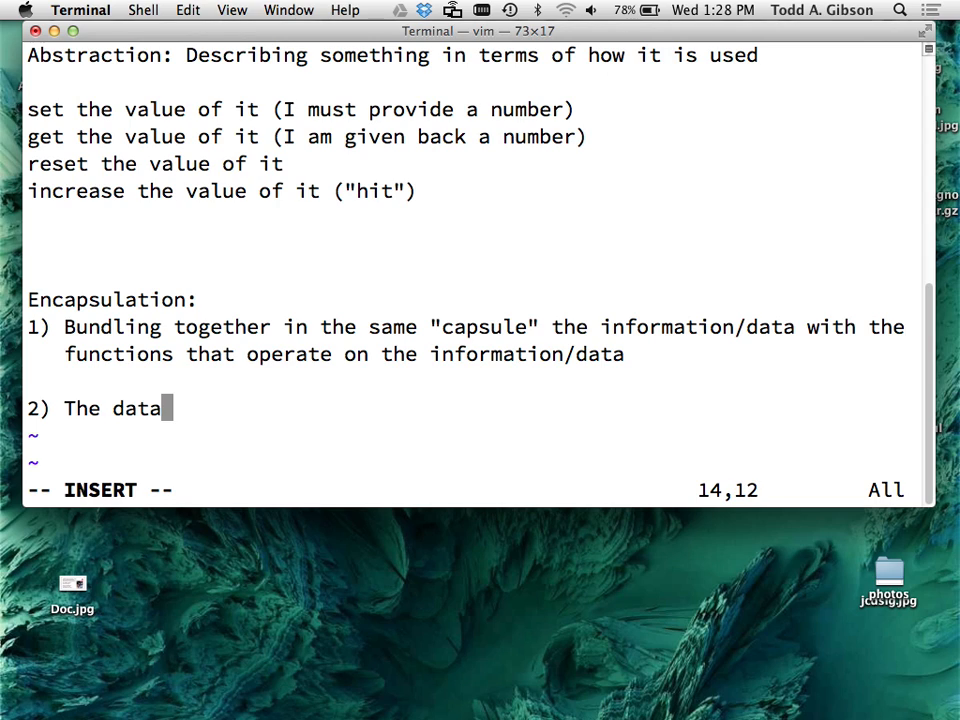
{"action": "type", "text": "may not be a"}
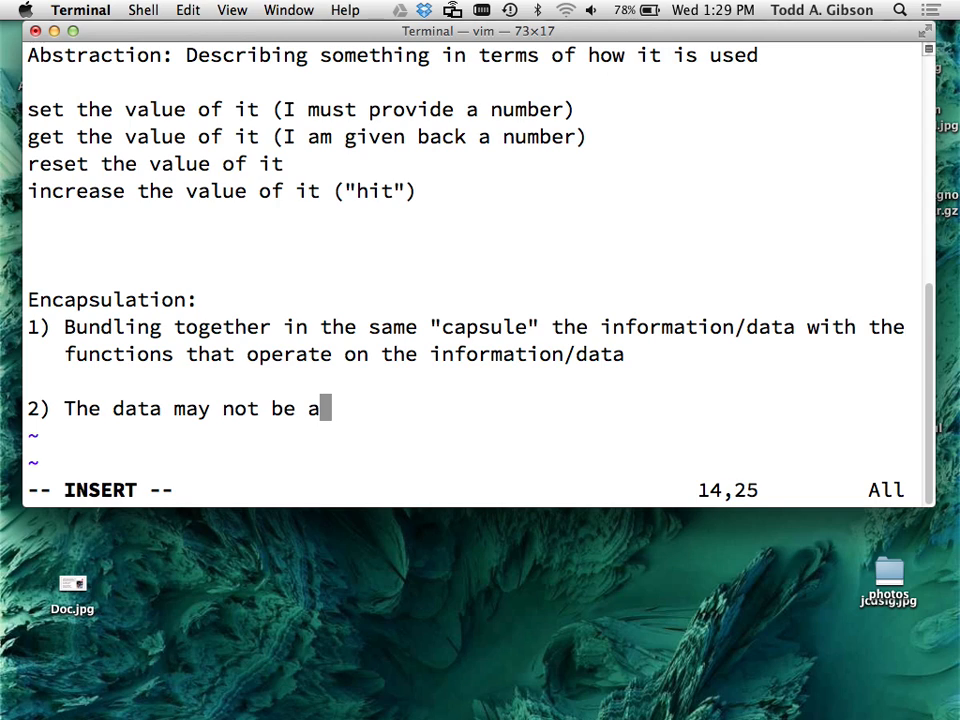
{"action": "type", "text": "ccessed"}
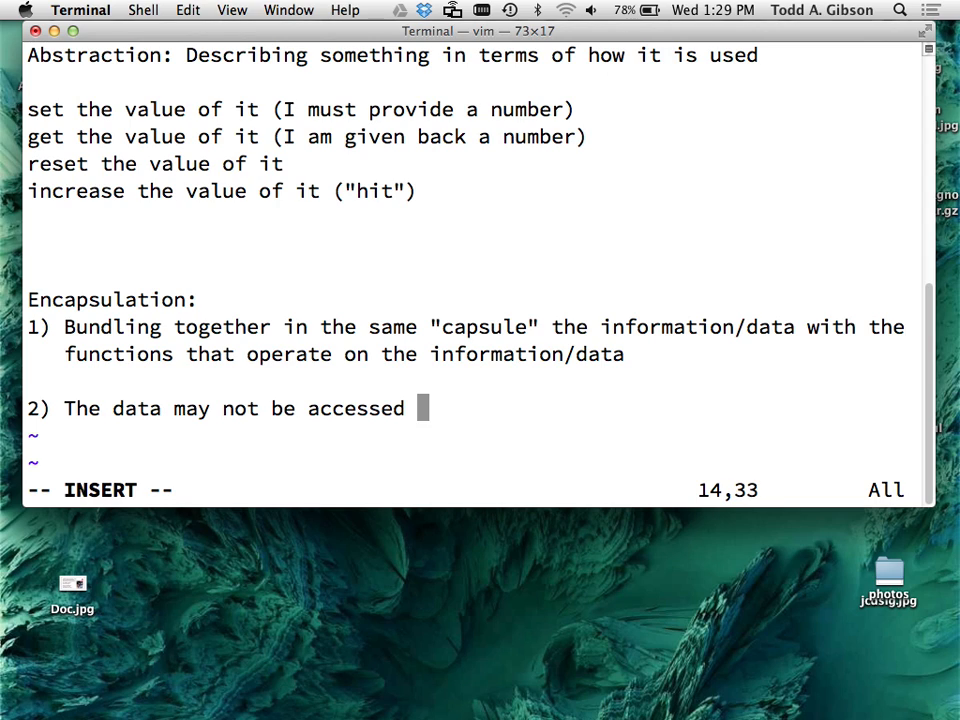
{"action": "type", "text": "directly"}
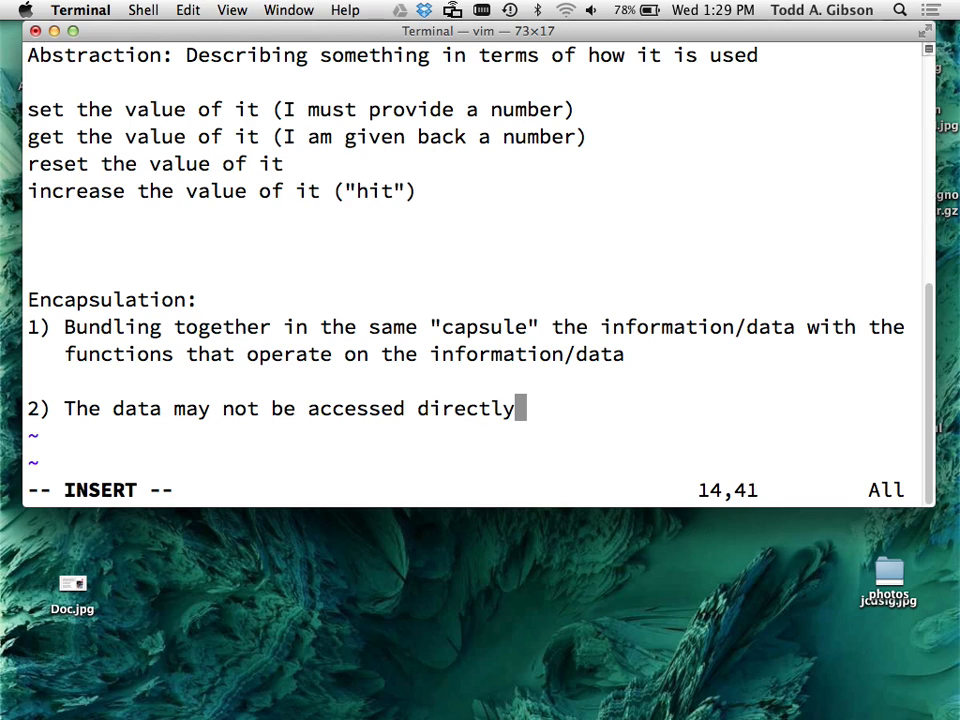
{"action": "type", "text": "."}
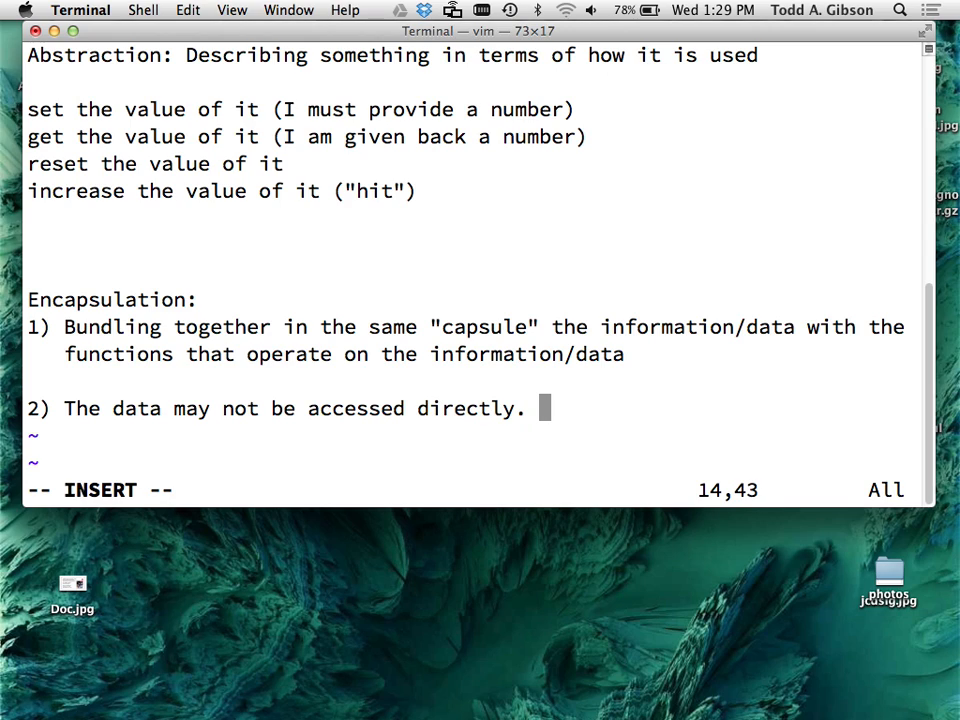
{"action": "type", "text": "You may onlty"}
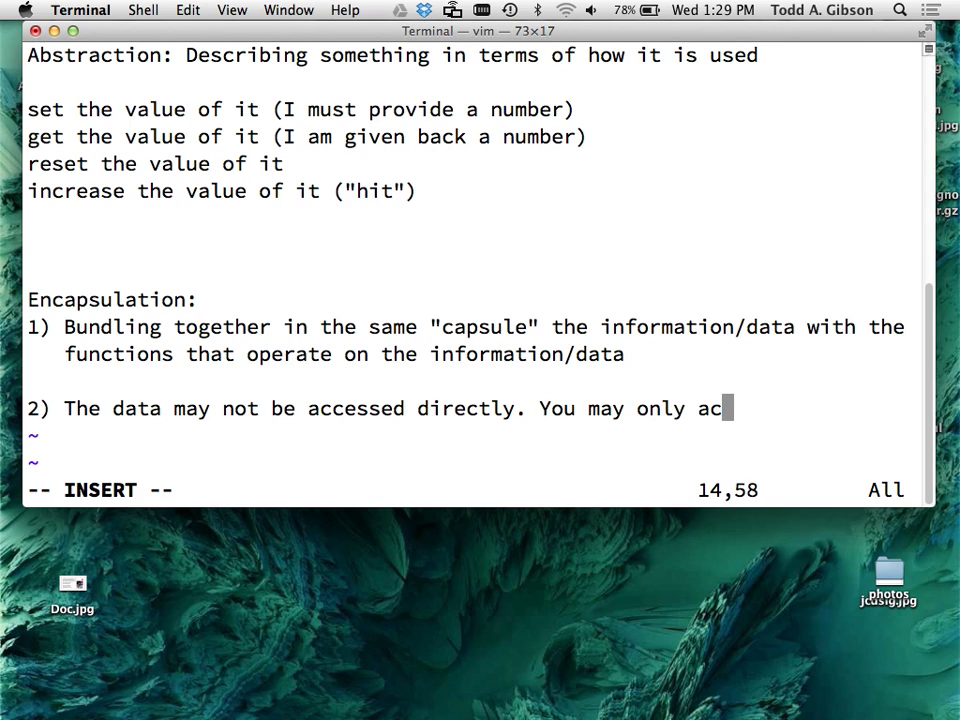
{"action": "type", "text": "cess"}
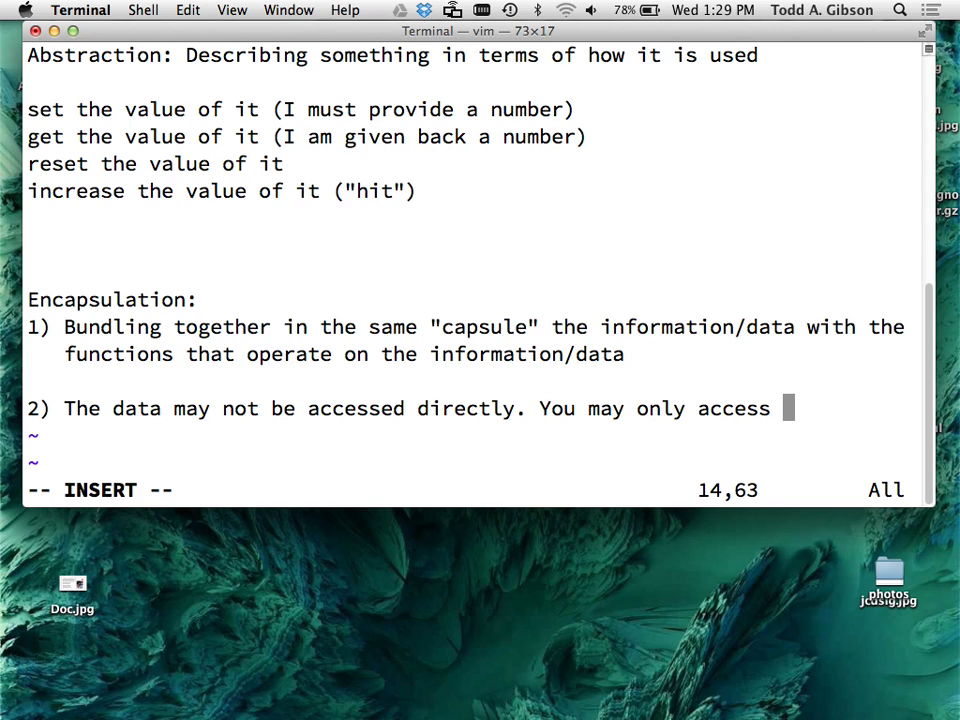
{"action": "key", "text": "Escape"}
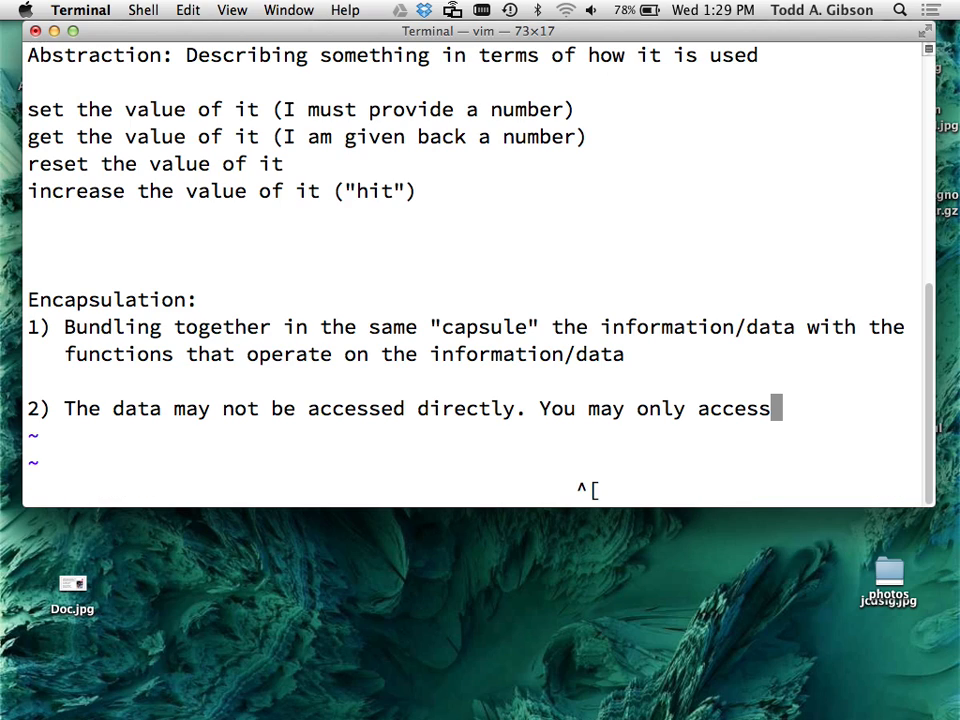
{"action": "type", "text": "\"x"}
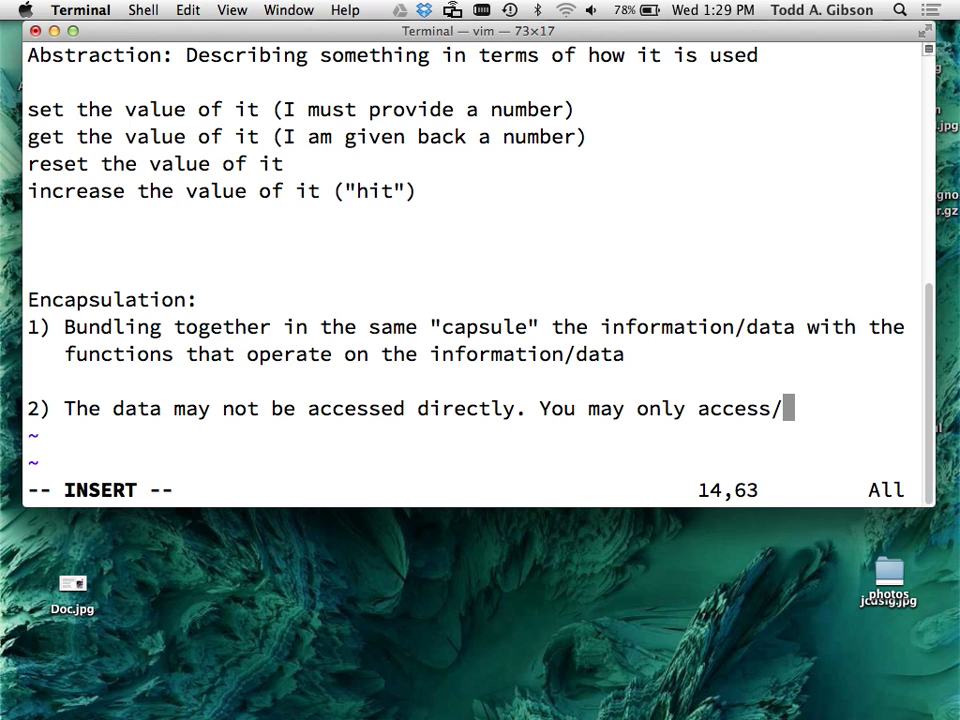
{"action": "type", "text": "use"}
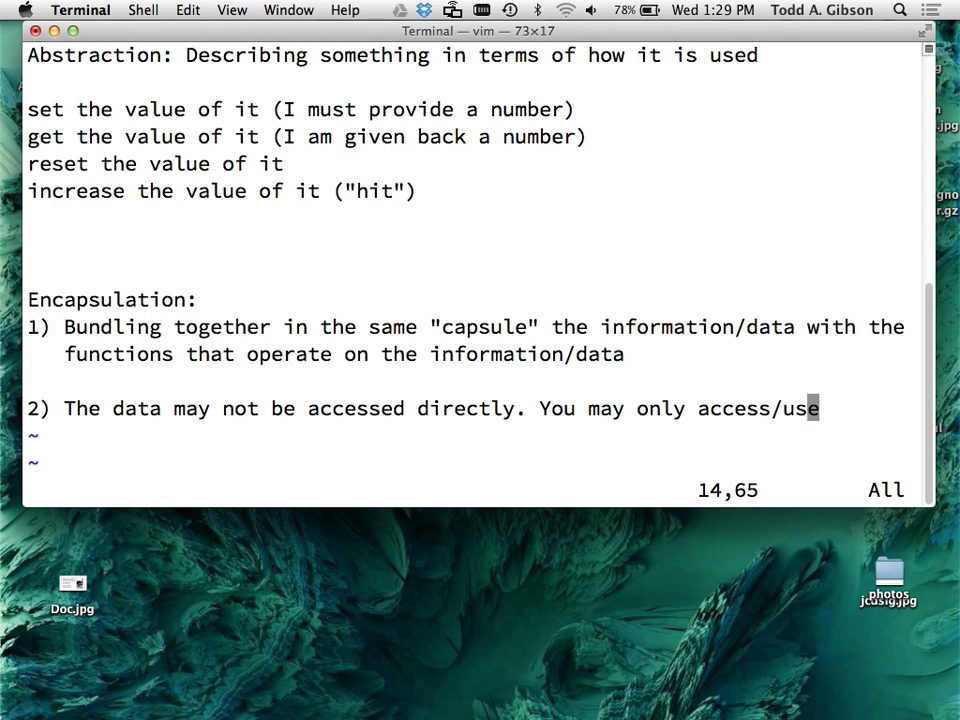
- Continue point 2 on a new line: the "capsule" through its behaviors/functions, and save the notes
{"action": "key", "text": "o"}
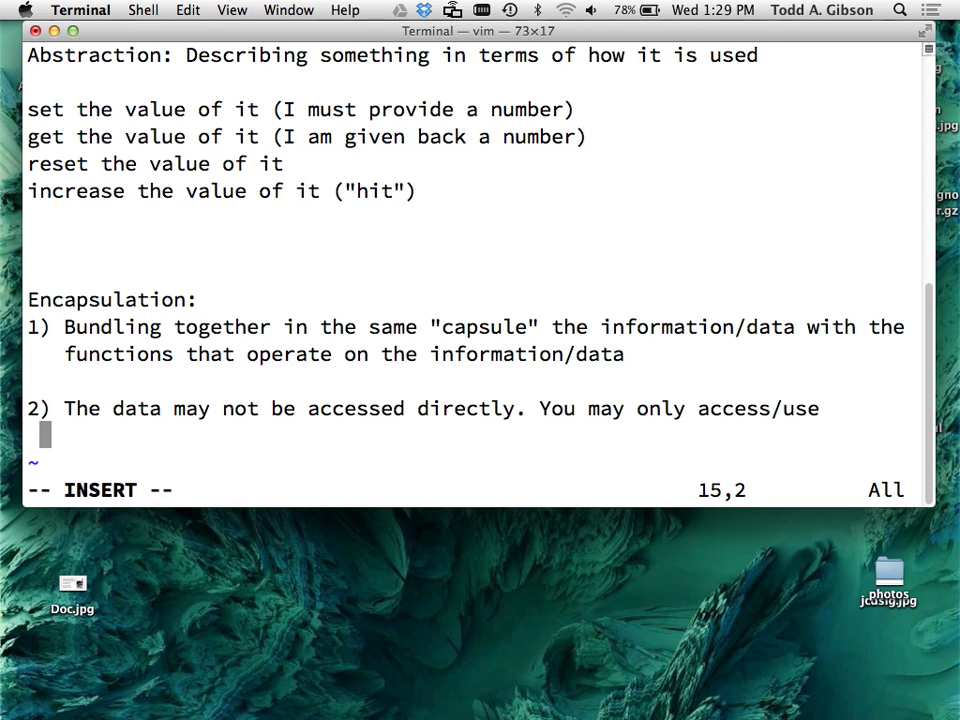
{"action": "type", "text": "the"}
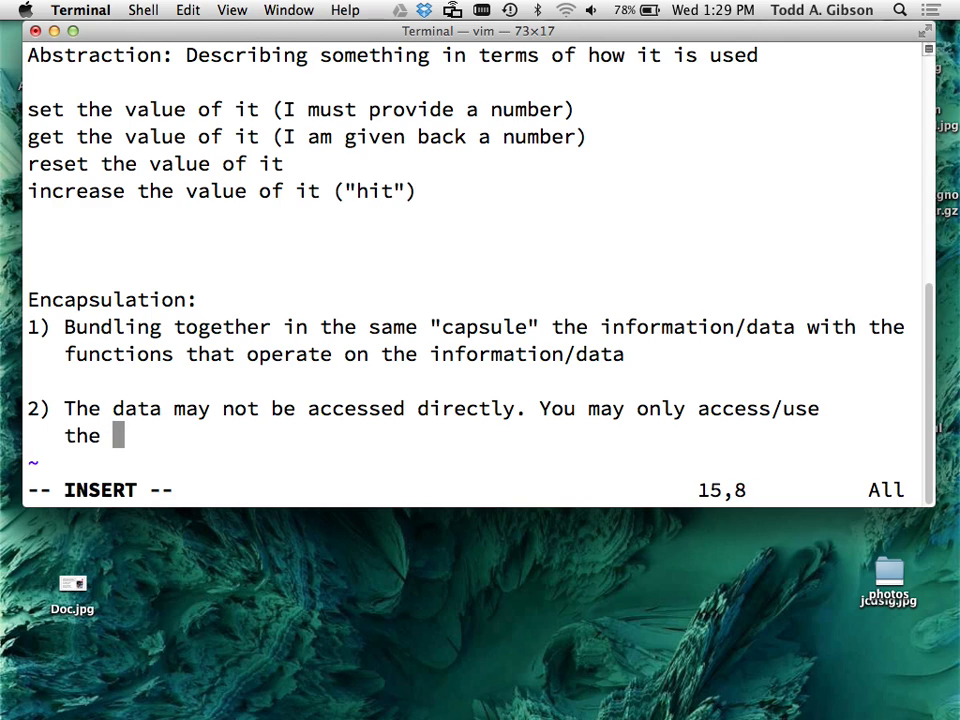
{"action": "type", "text": "\"capusle"}
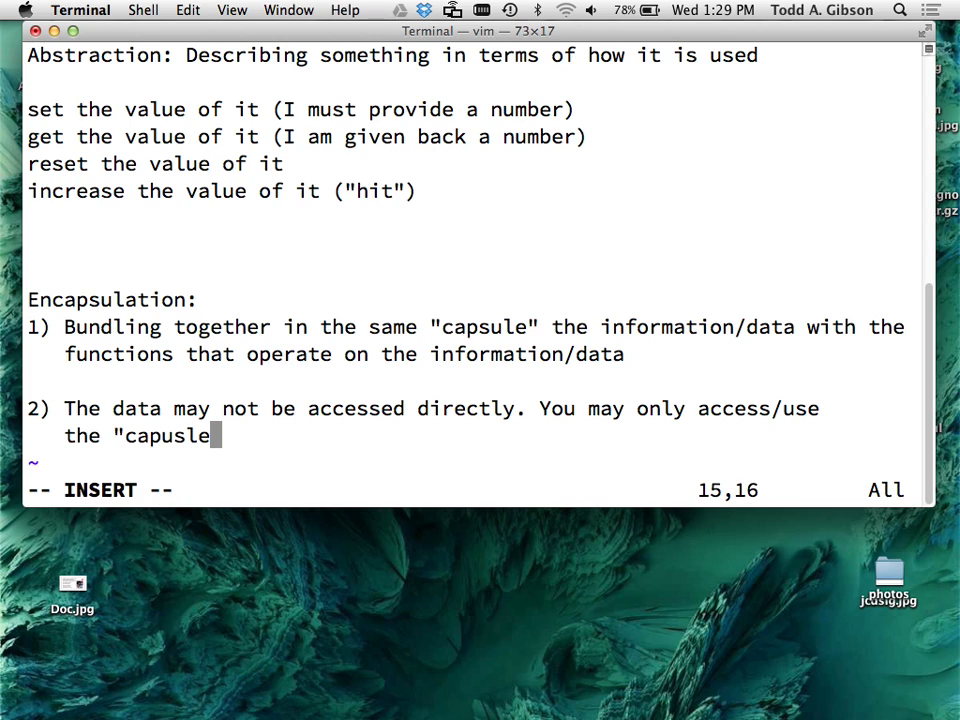
{"action": "type", "text": "\" through"}
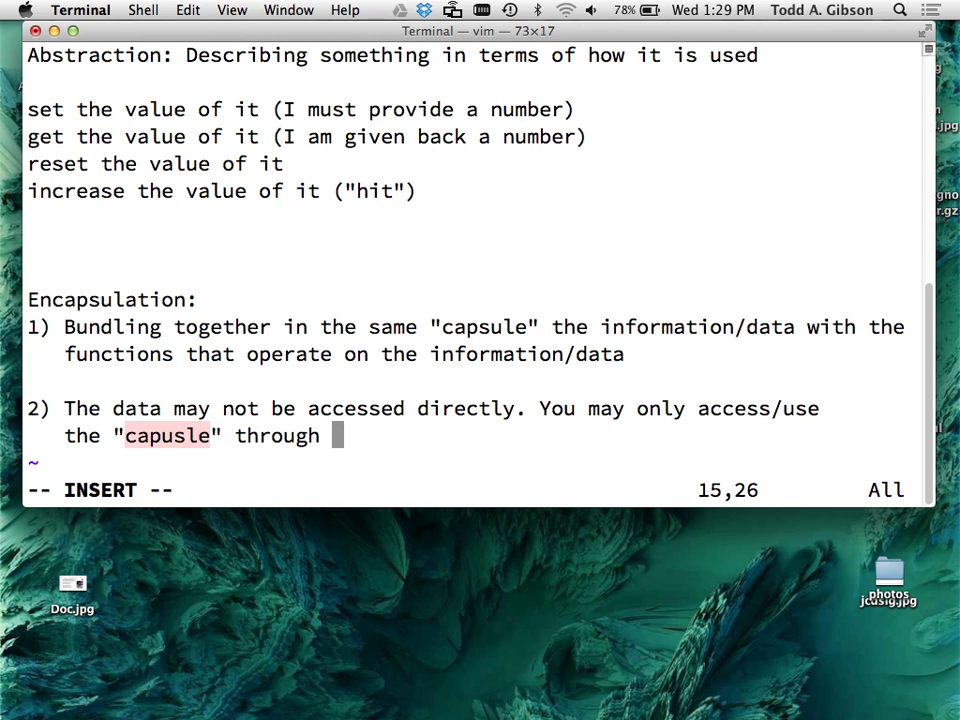
{"action": "type", "text": "its be"}
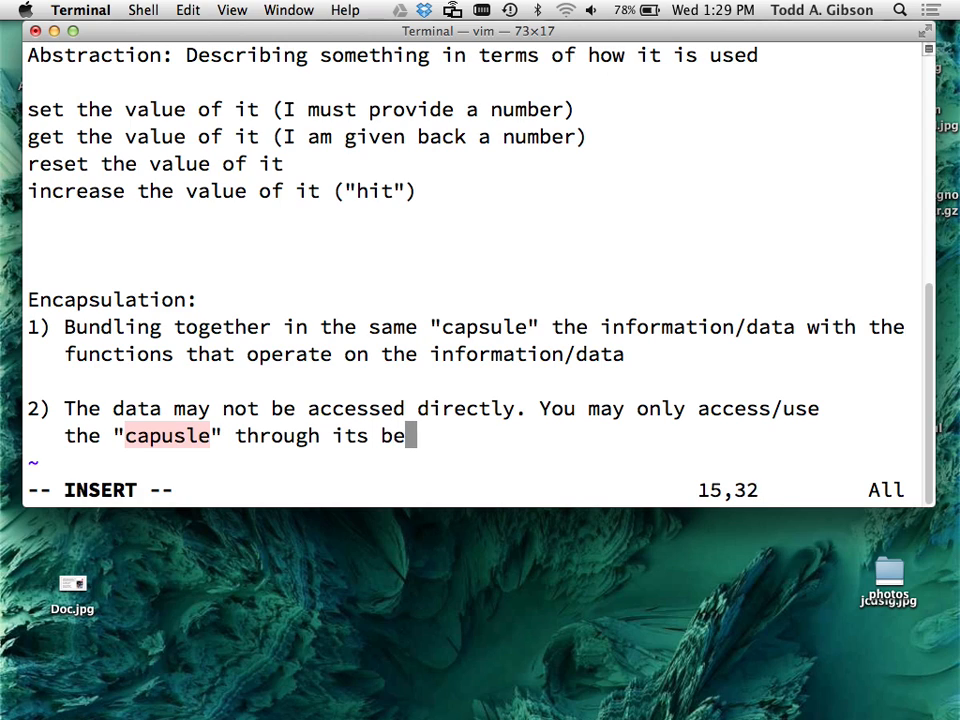
{"action": "type", "text": "haviors/"}
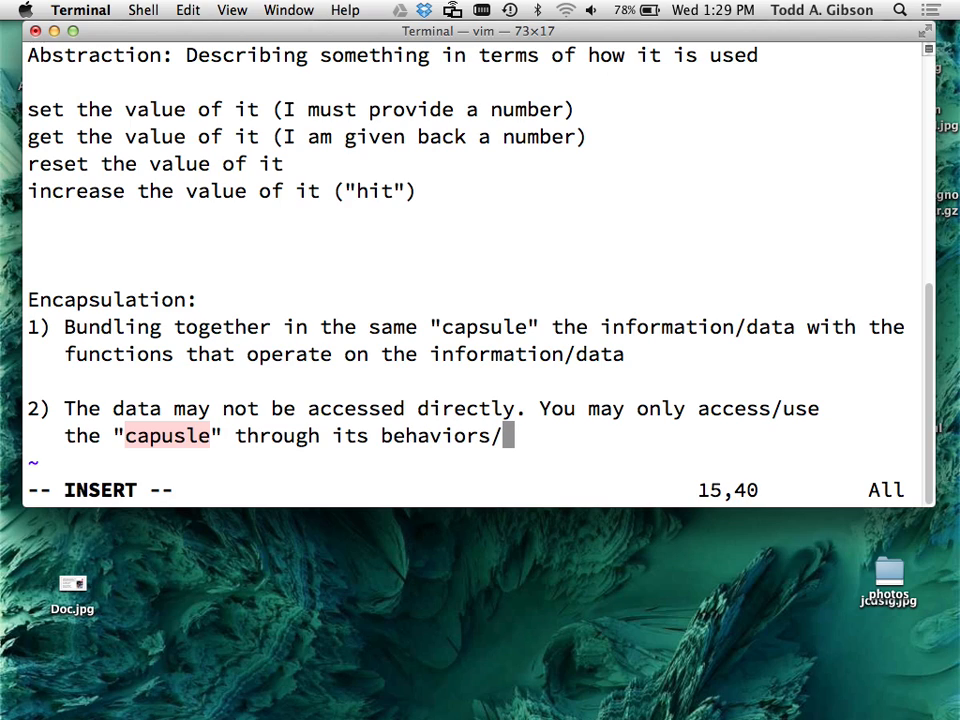
{"action": "type", "text": "functions."}
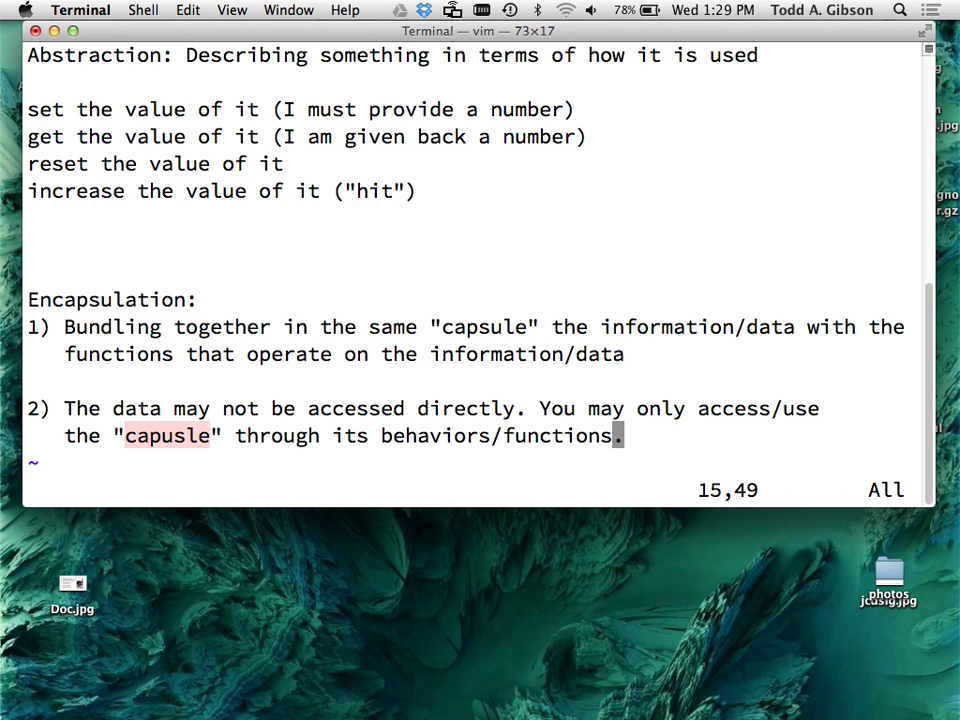
{"action": "key", "text": "Escape"}
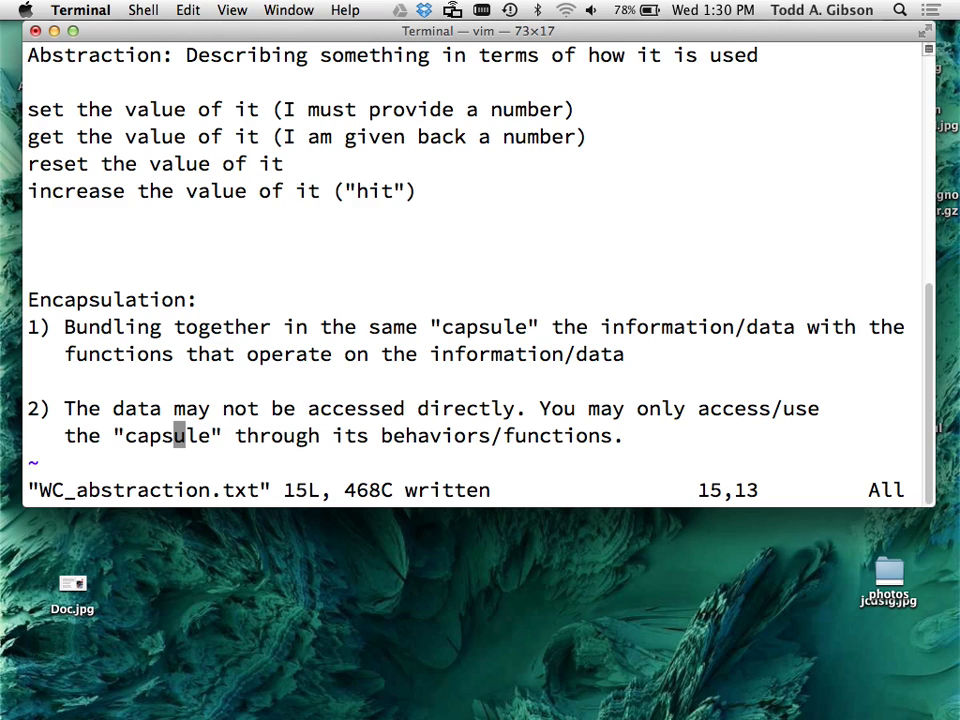
- Insert a '[create]' line above the set operation and trim the extra blank lines
{"action": "key", "text": "k"}
{"action": "type", "text": "["}
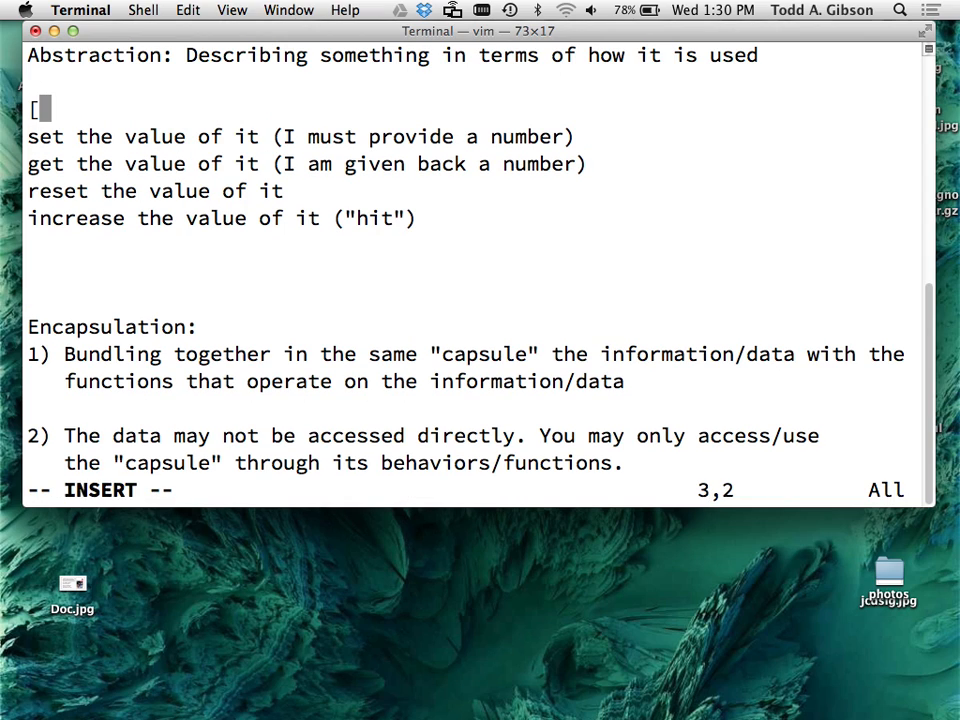
{"action": "type", "text": "create]"}
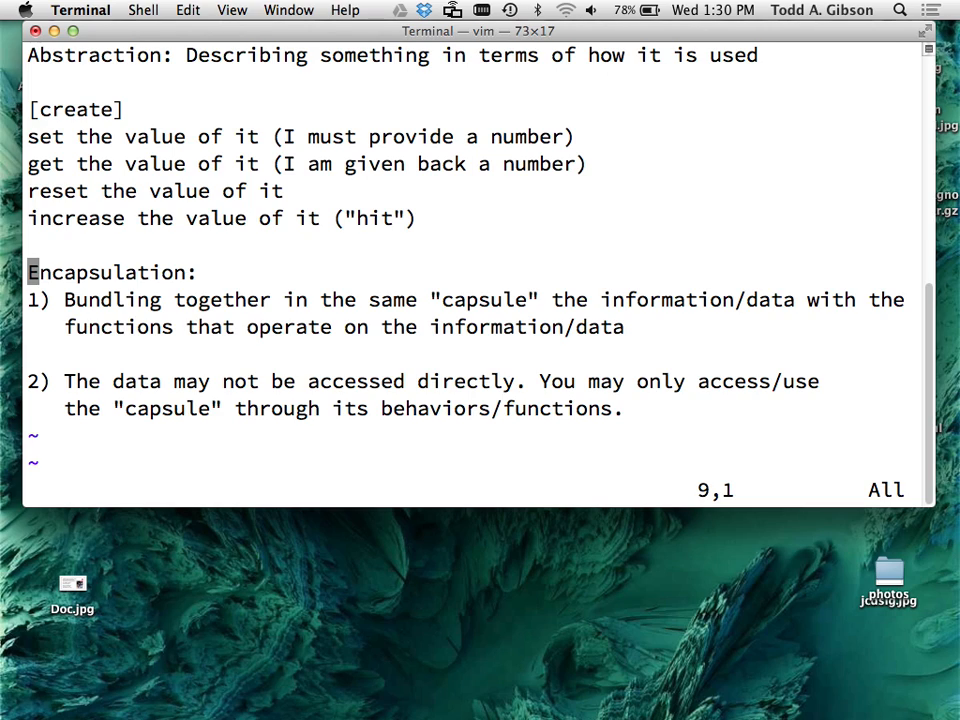
{"action": "key", "text": "i"}
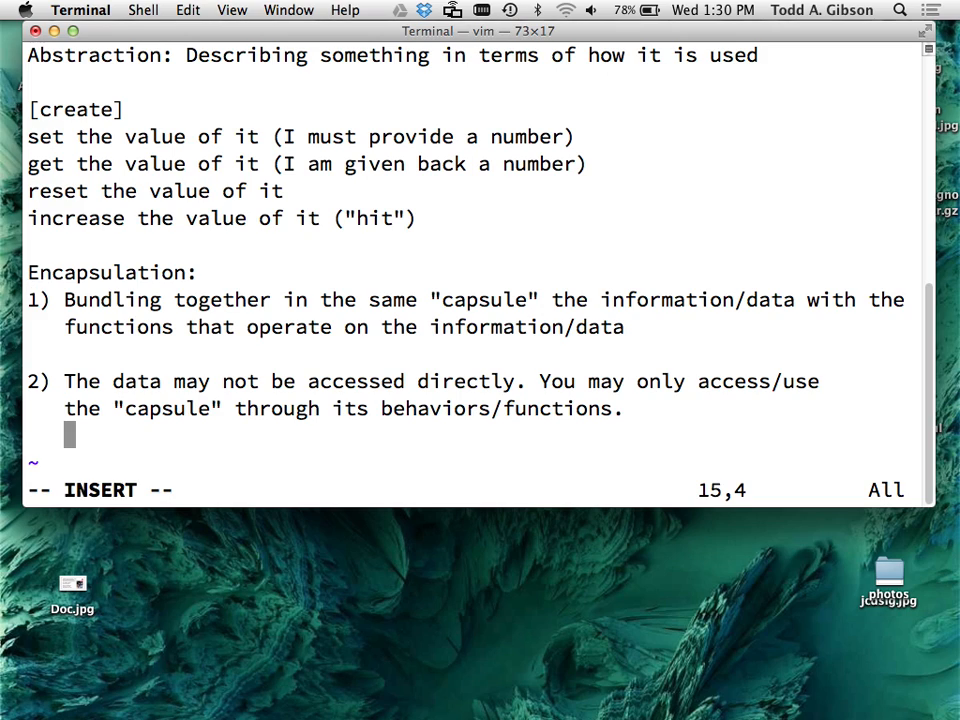
- Add example lines 'cout << x;' and 'int x;' below point 2
{"action": "type", "text": "cout"}
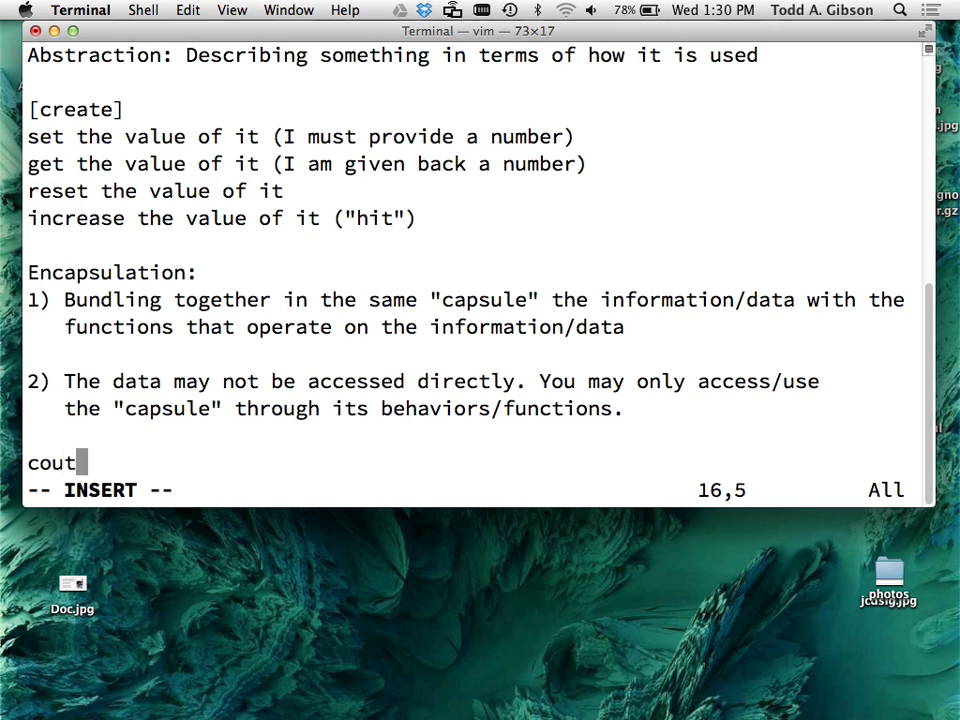
{"action": "type", "text": "<< x;"}
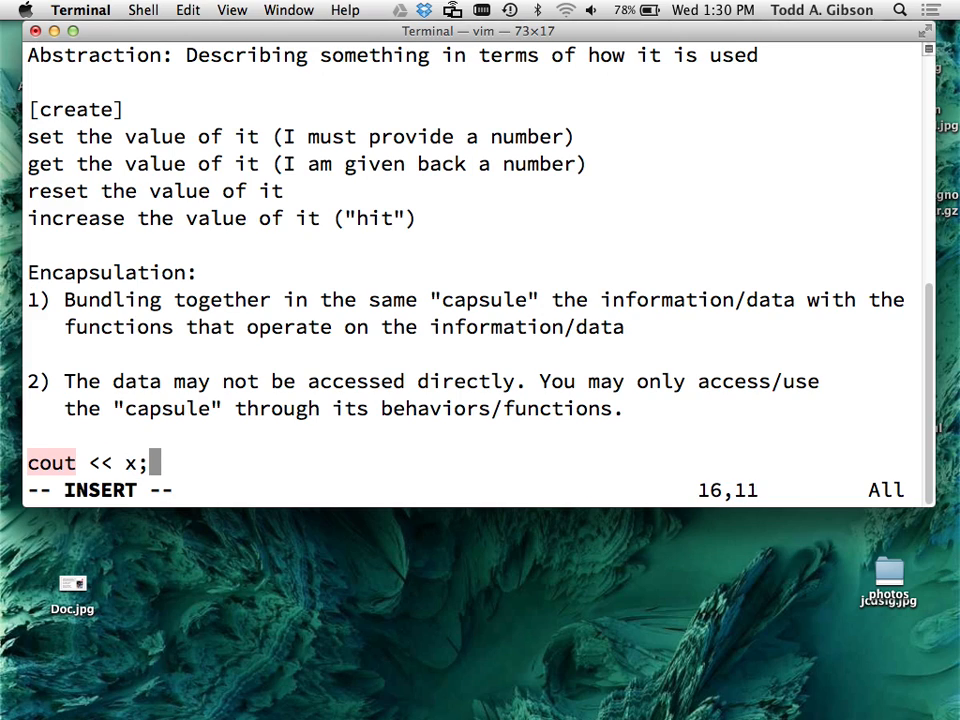
{"action": "key", "text": "Escape"}
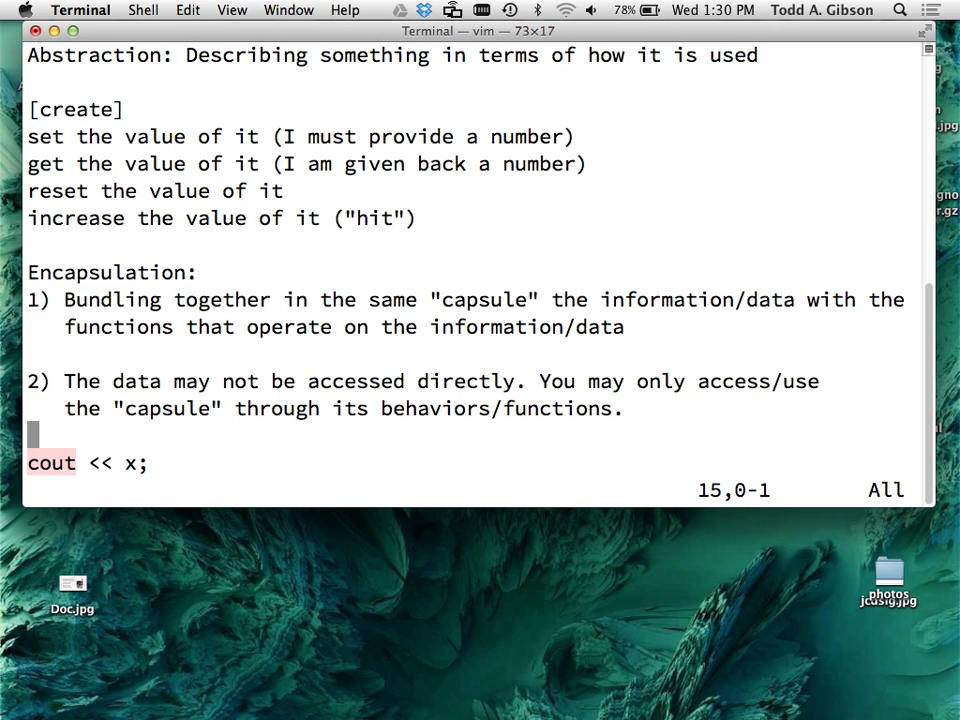
{"action": "type", "text": "int x;"}
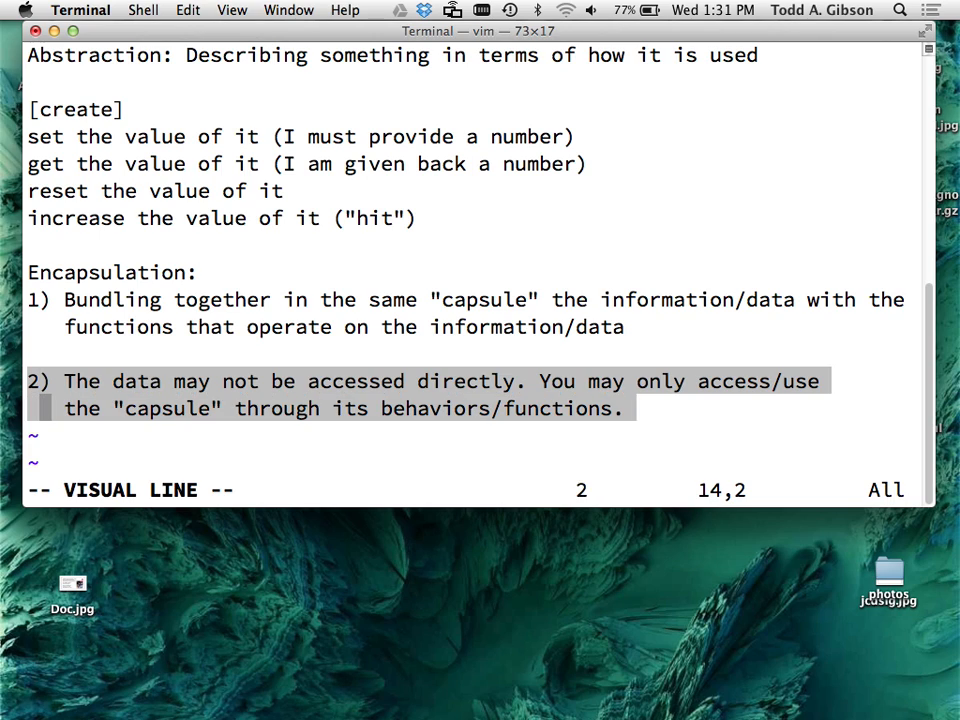
- Delete the example code lines so the notes end with point 2 again
{"action": "key", "text": "Escape"}
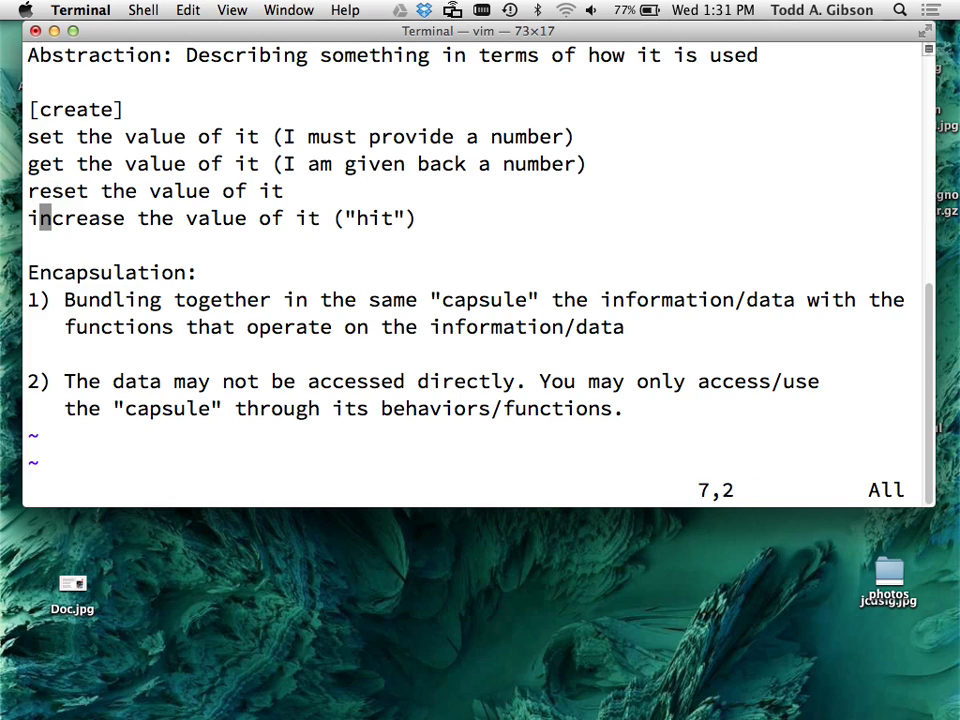
{"action": "key", "text": "V"}
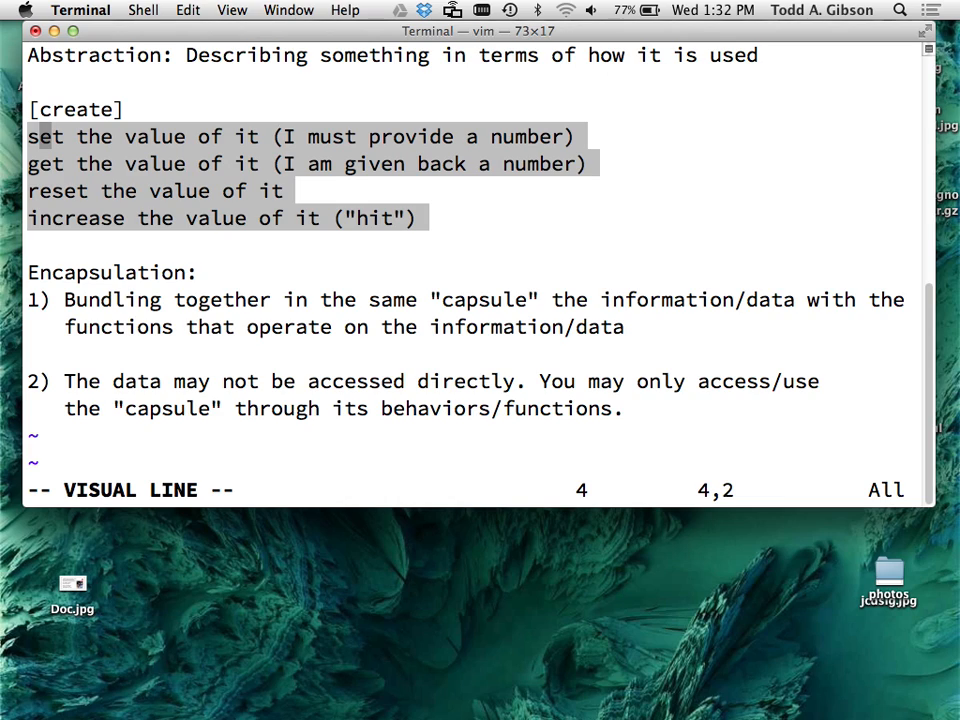
{"action": "key", "text": "j"}
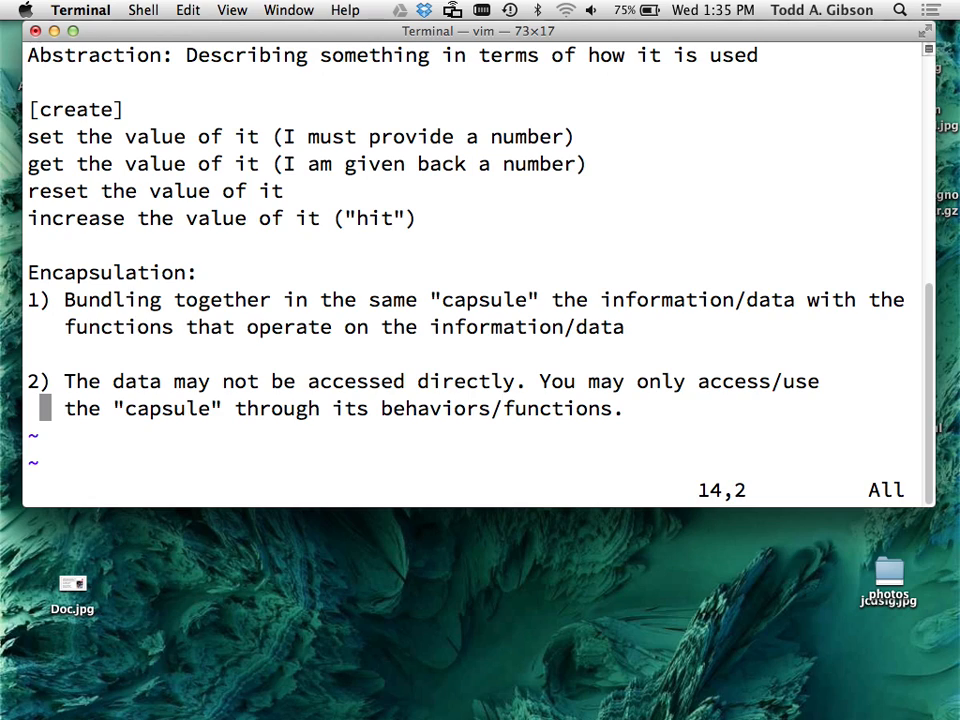
{"action": "key", "text": "Escape"}
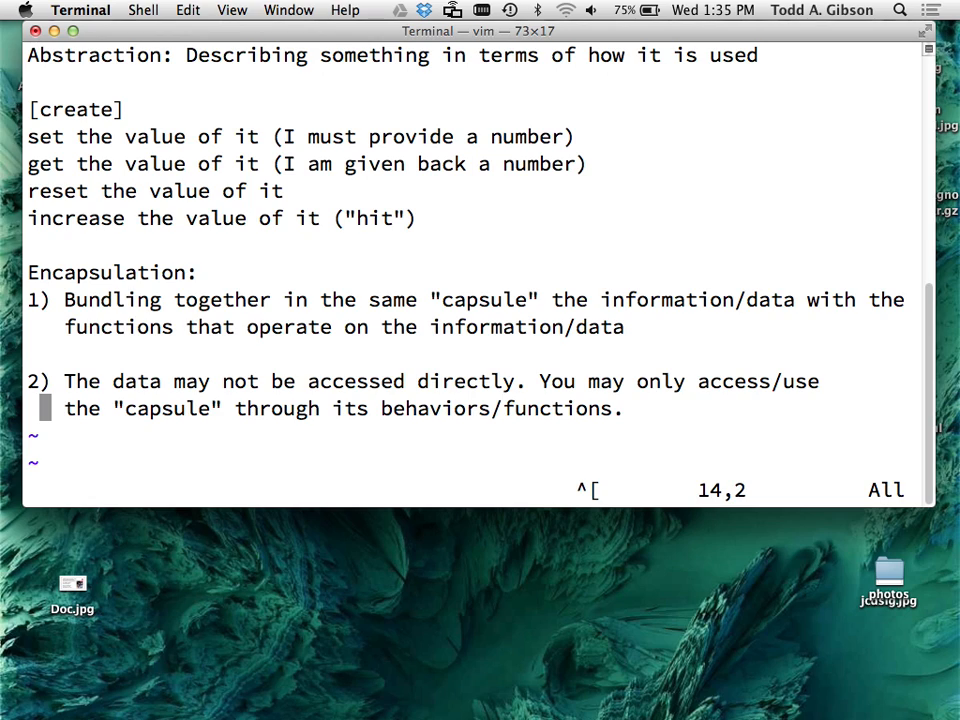
- Open program_reqs.txt and write requirement 1: a C++ class named Webcounter
{"action": "type", "text": ":e"}
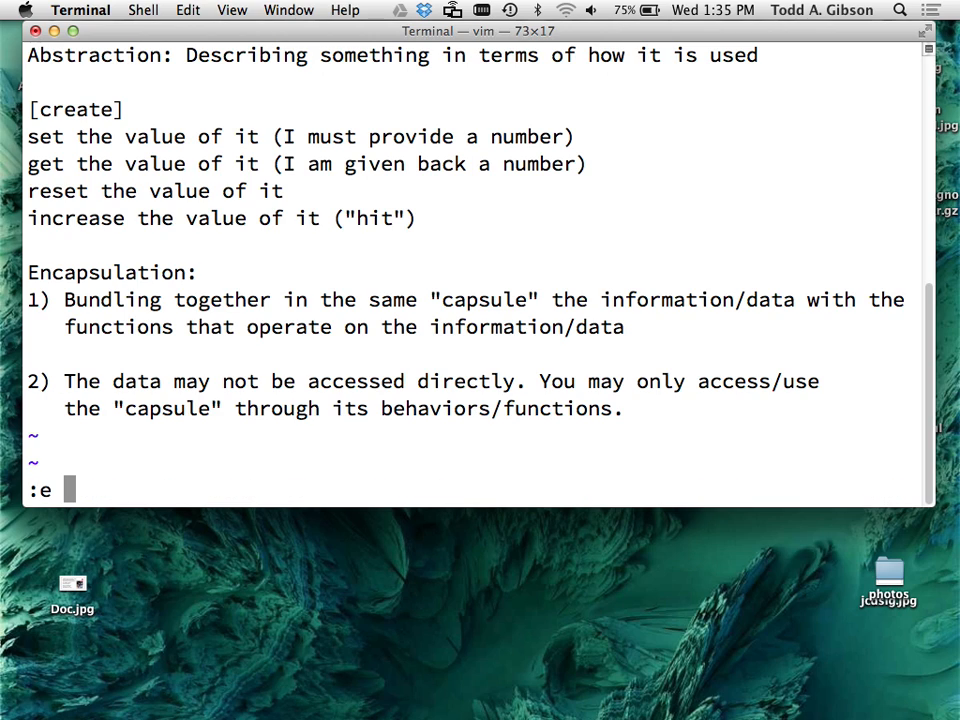
{"action": "type", "text": "program_req"}
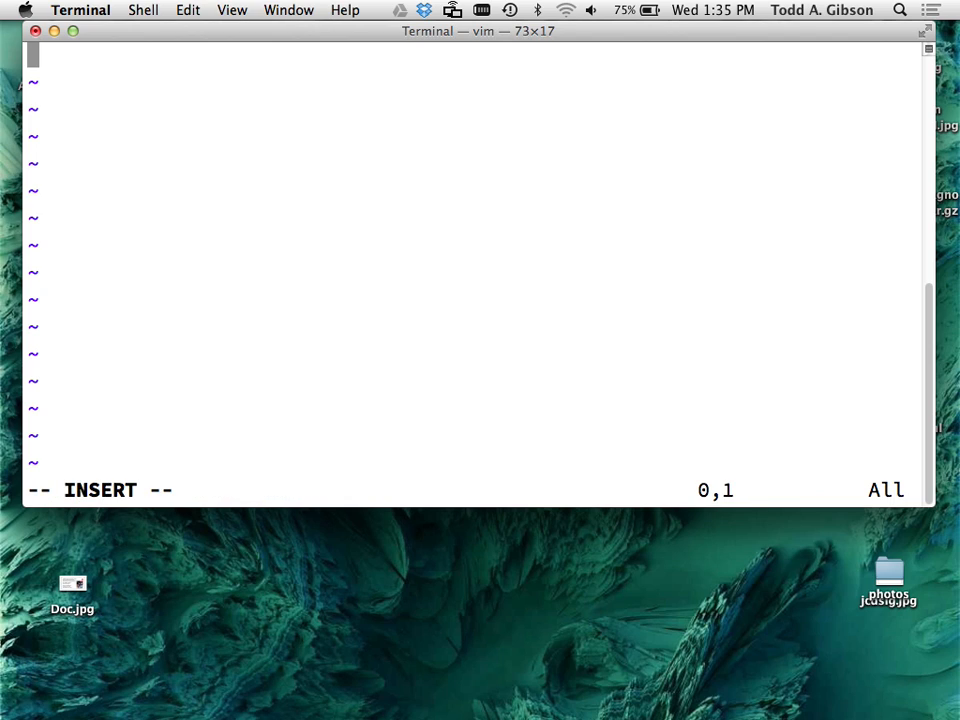
{"action": "type", "text": "1. Write a C++ class, nan"}
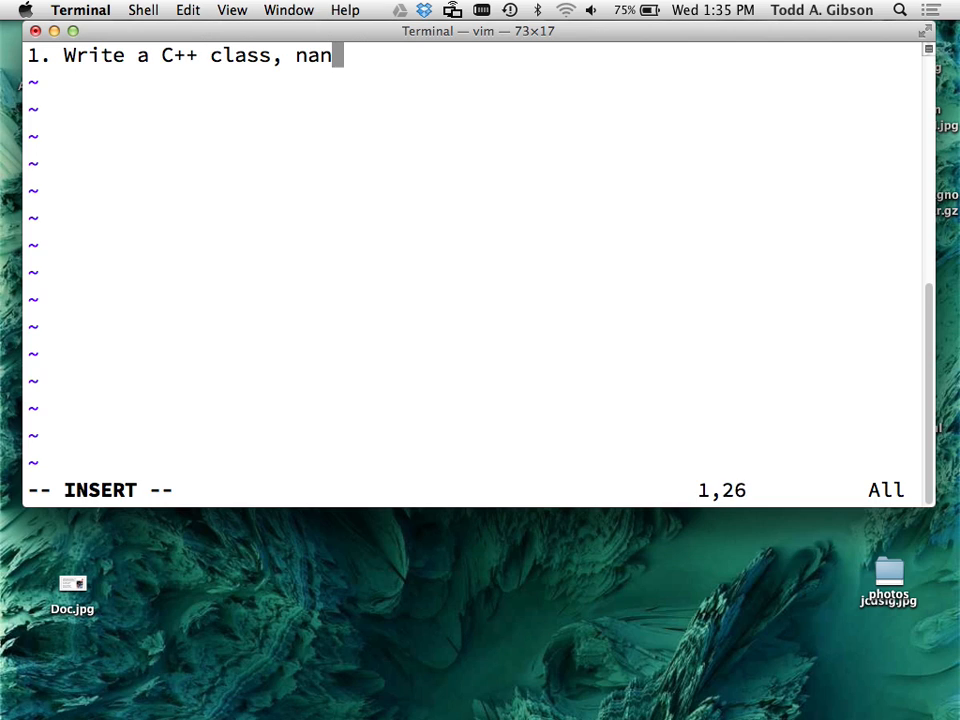
{"action": "type", "text": "med:"}
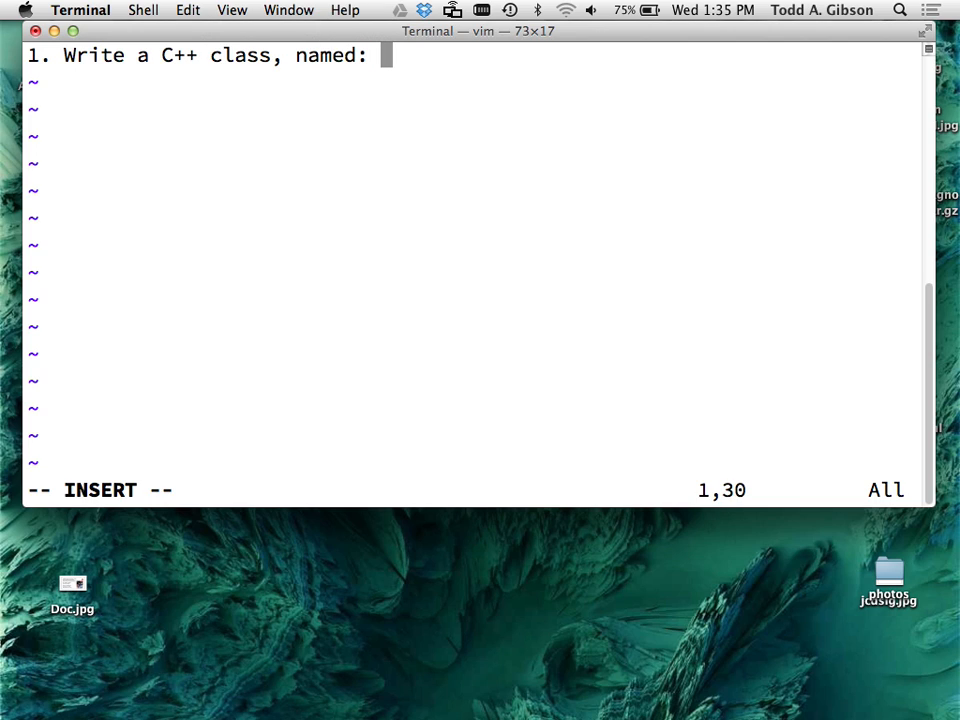
{"action": "type", "text": "Webcounter"}
{"action": "type", "text": "2"}
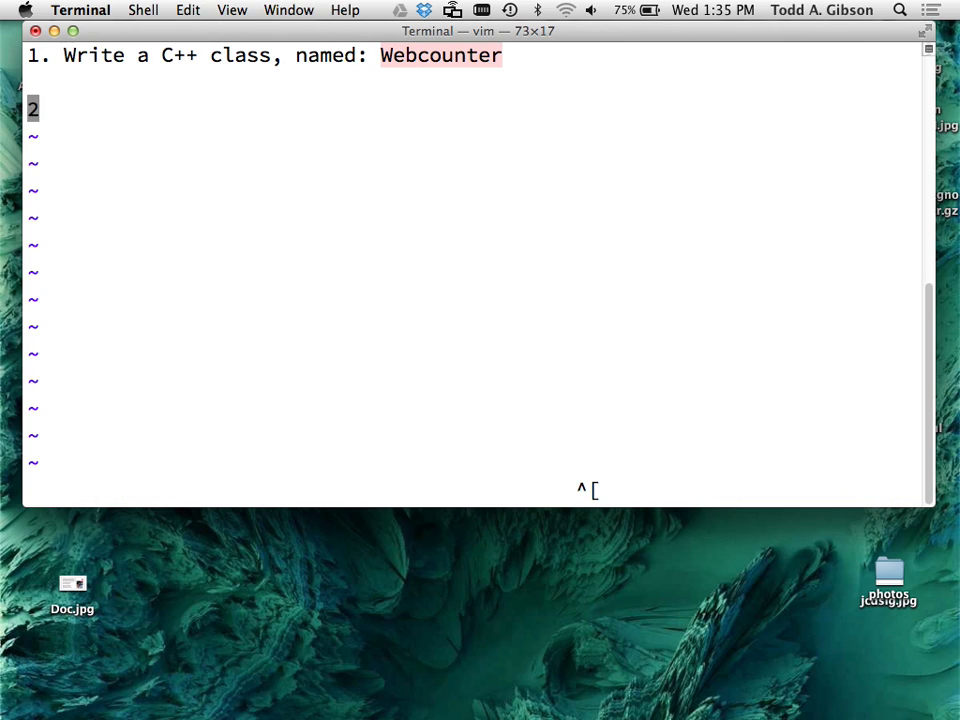
{"action": "key", "text": "Escape"}
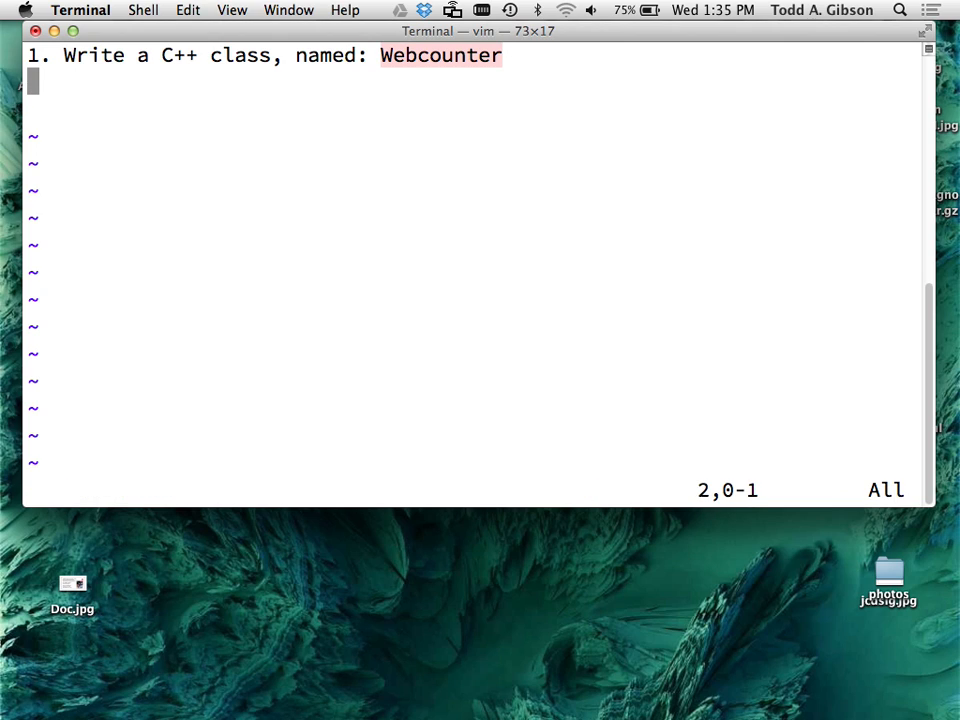
- Add the bullet '- write a class declaration (public functions & private data)'
{"action": "key", "text": "i"}
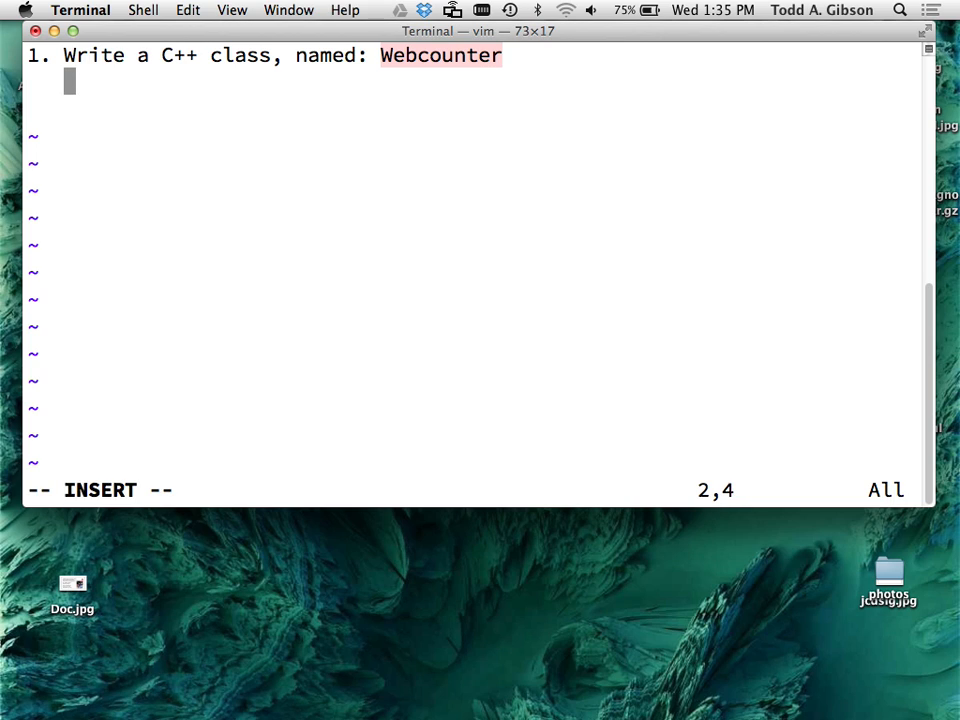
{"action": "type", "text": "- write"}
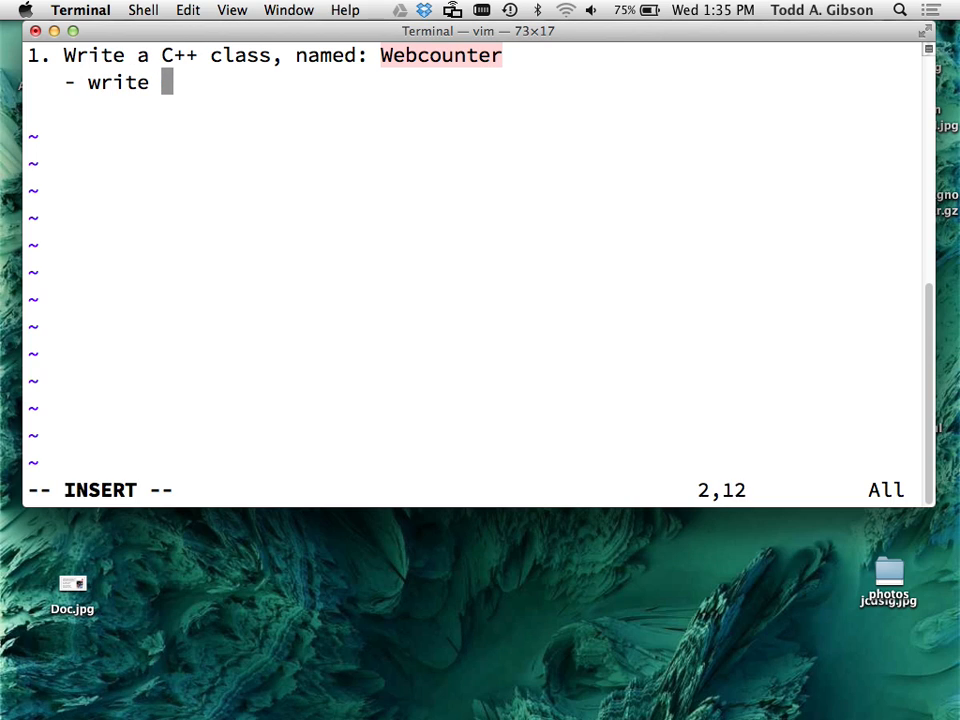
{"action": "type", "text": "a class declar"}
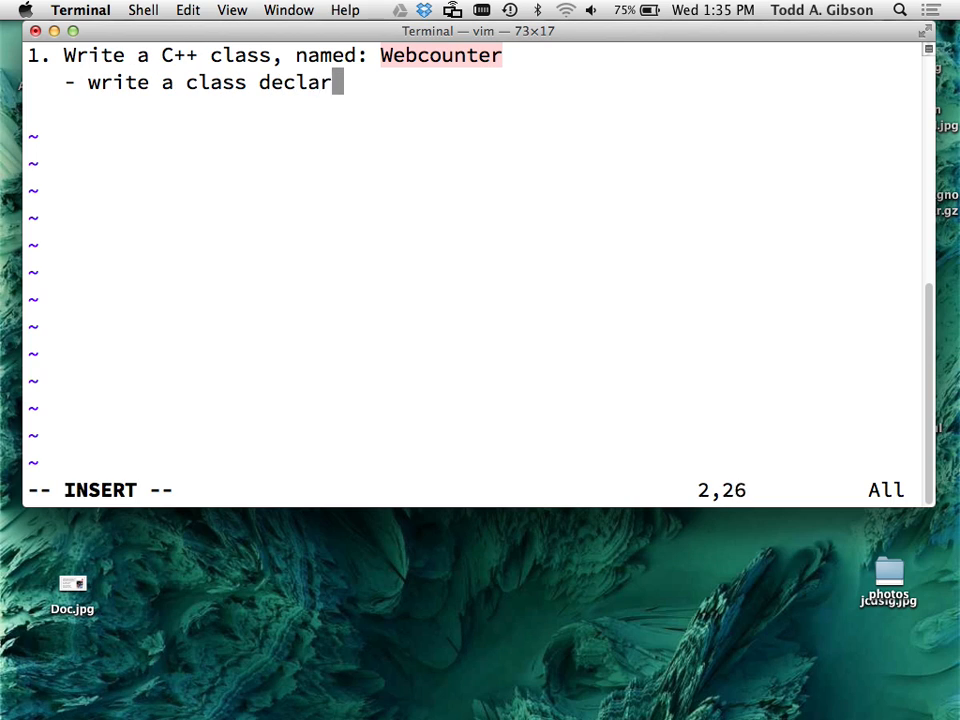
{"action": "type", "text": "ation"}
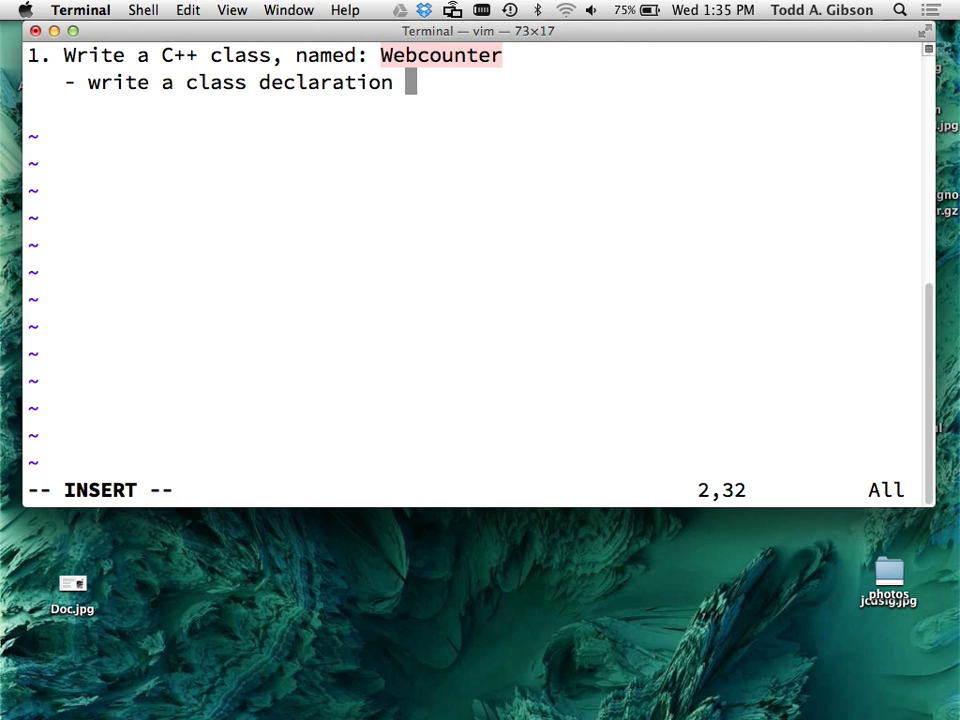
{"action": "type", "text": "("}
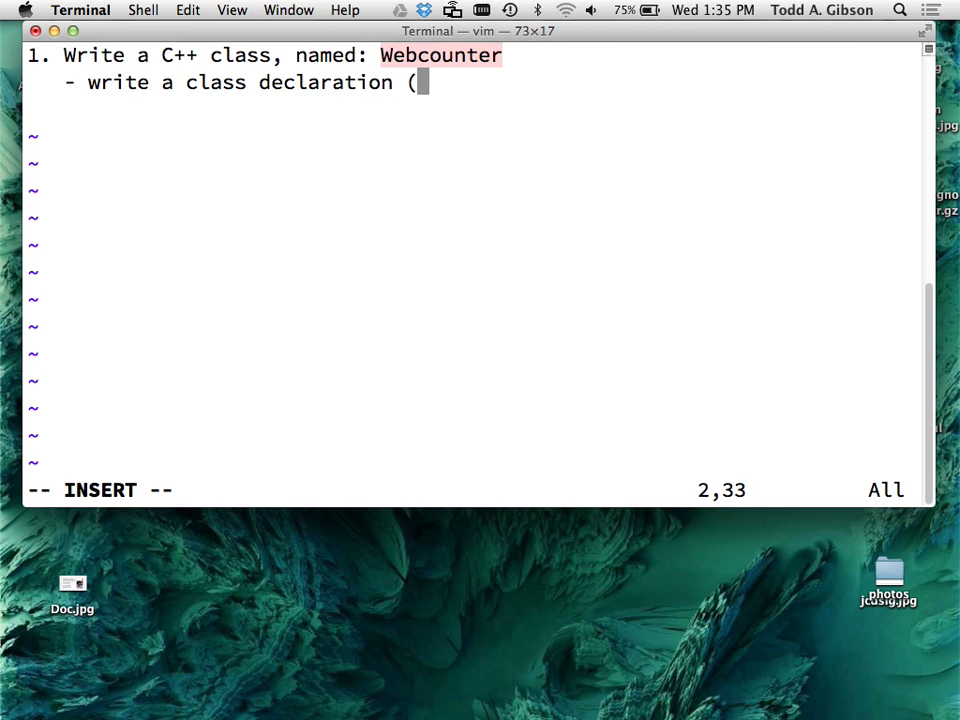
{"action": "type", "text": "public func"}
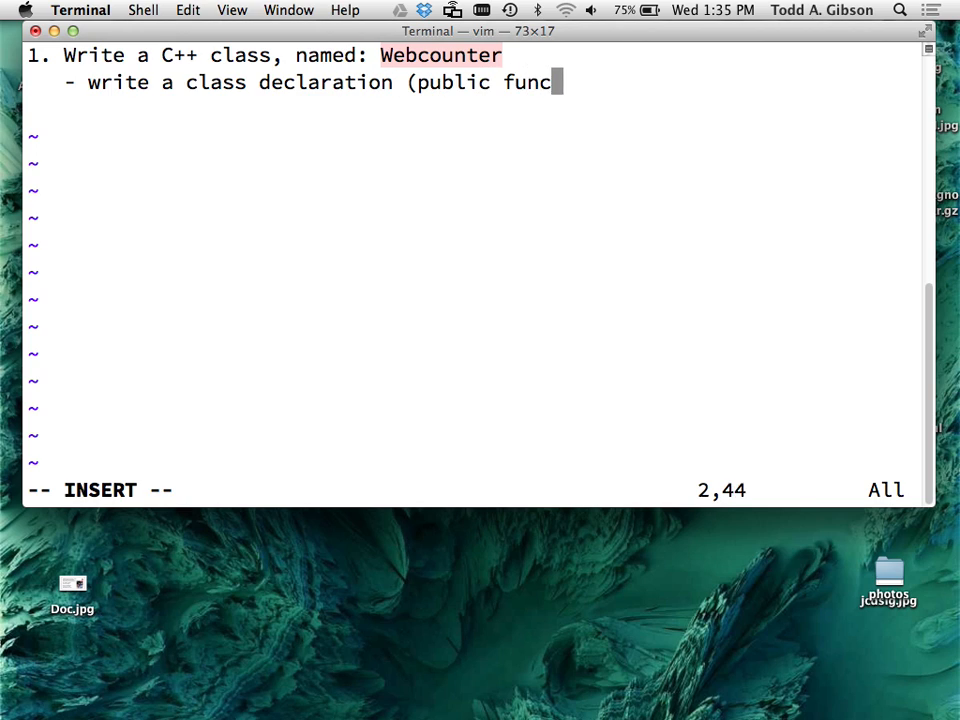
{"action": "type", "text": "tions & private"}
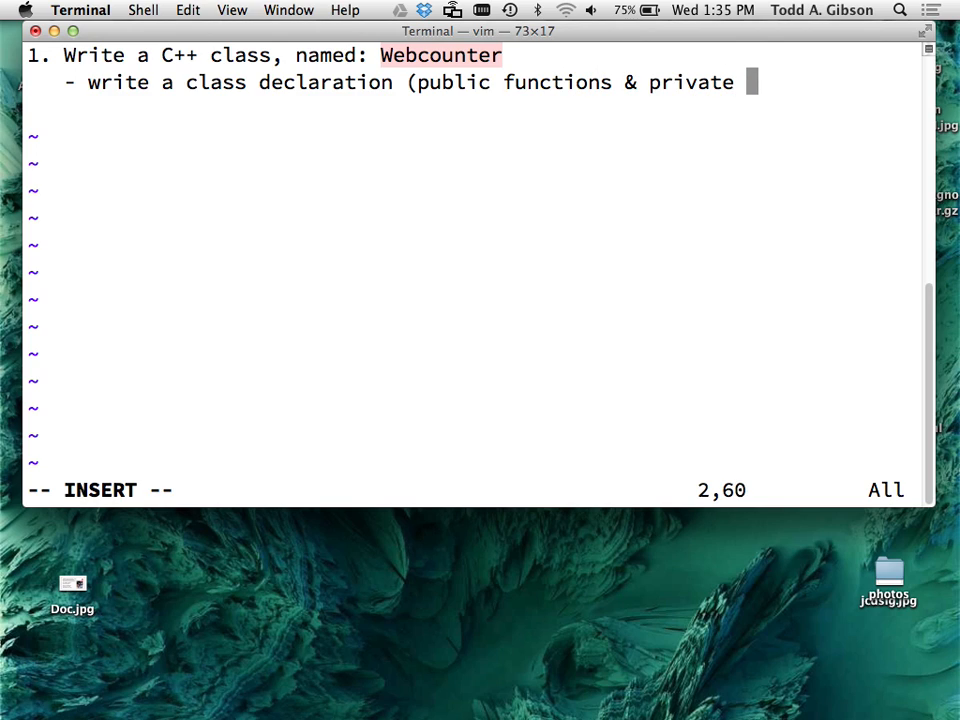
{"action": "type", "text": "data)"}
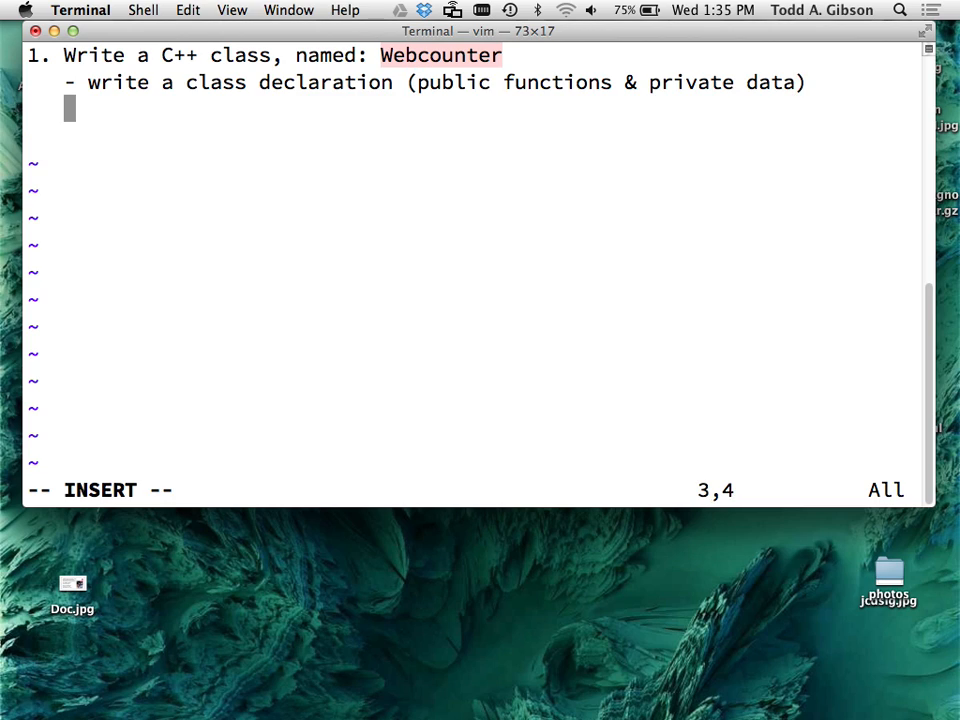
- Add the bullet '- write the class definition (that is, write each member function)' and save
{"action": "type", "text": "-"}
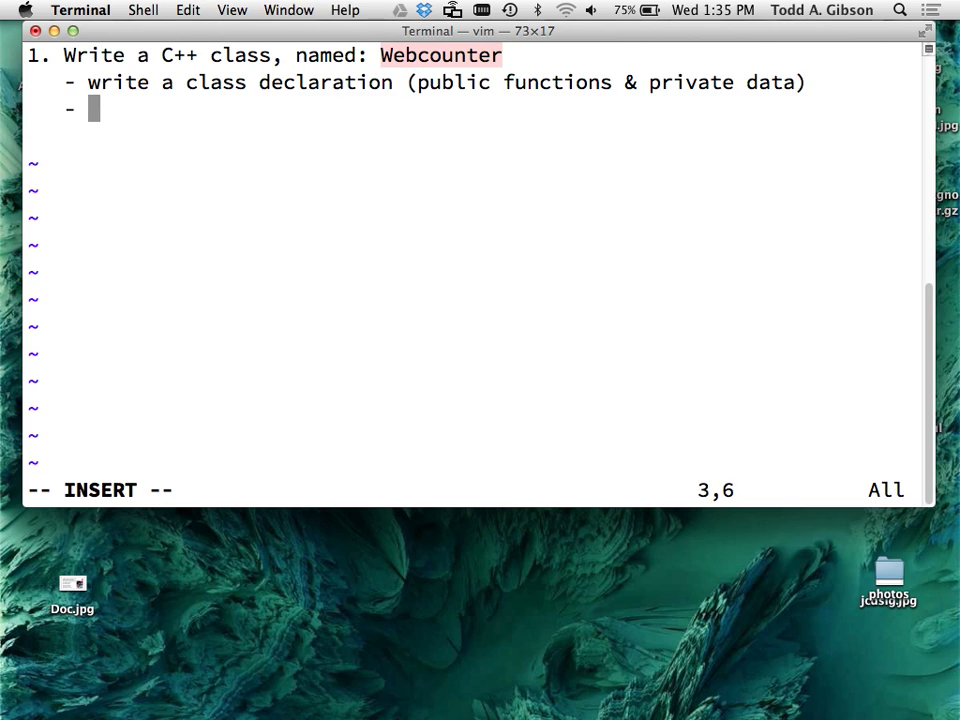
{"action": "type", "text": "write"}
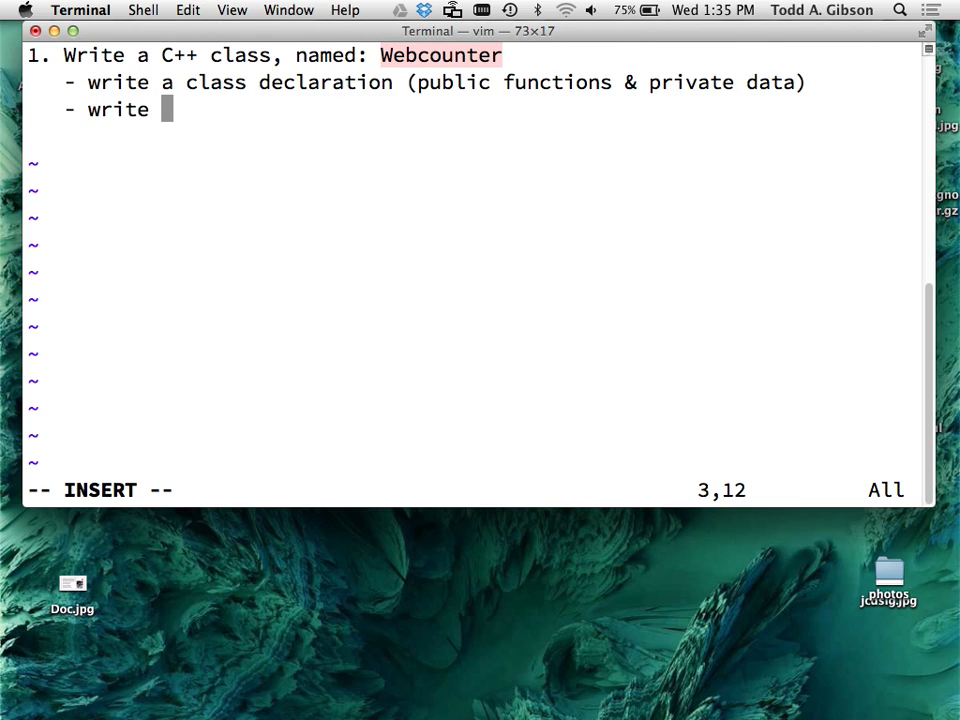
{"action": "type", "text": "the class"}
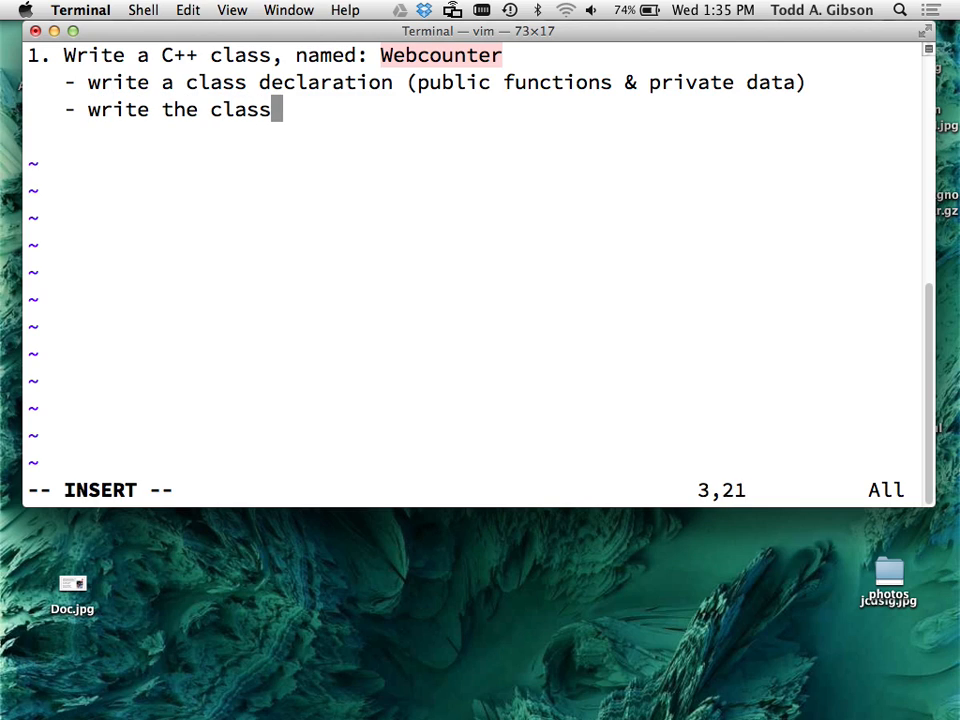
{"action": "type", "text": "definition ("}
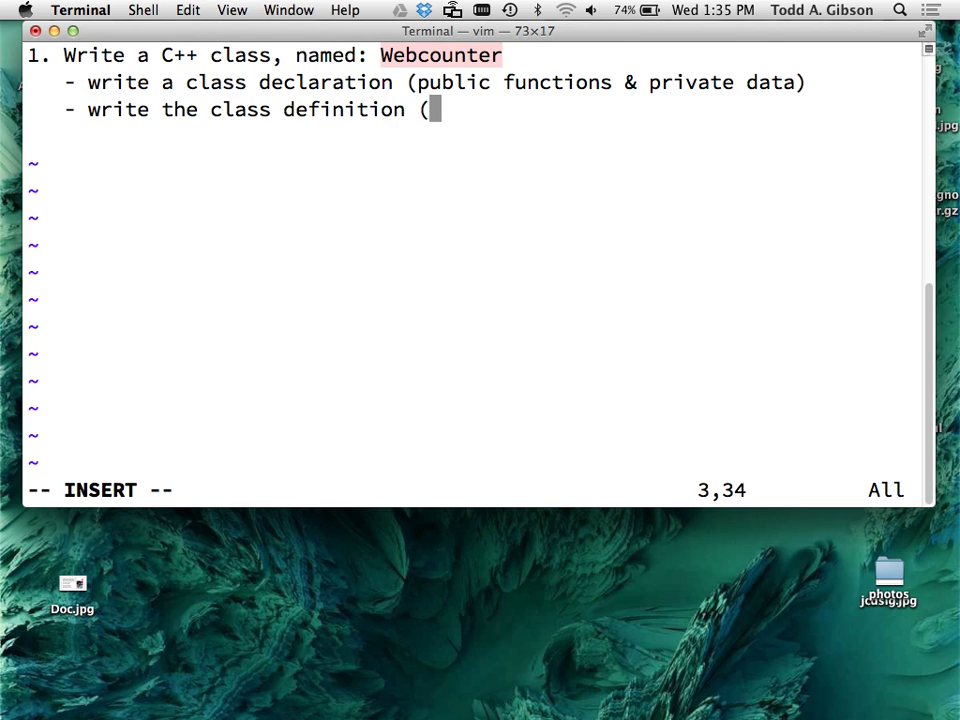
{"action": "type", "text": "that is, the"}
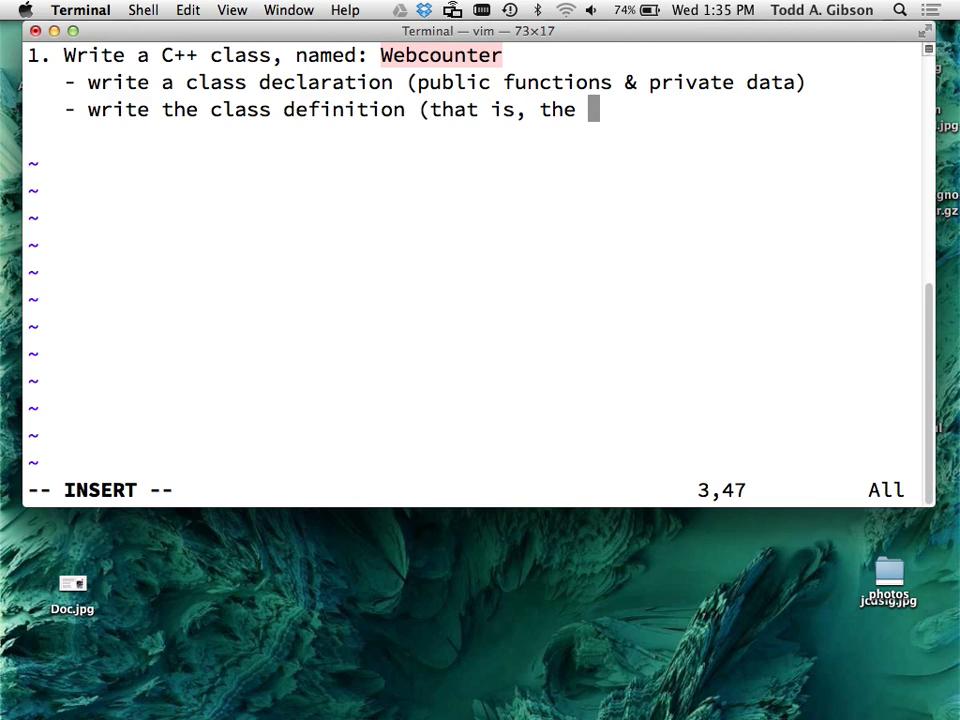
{"action": "type", "text": "write eac"}
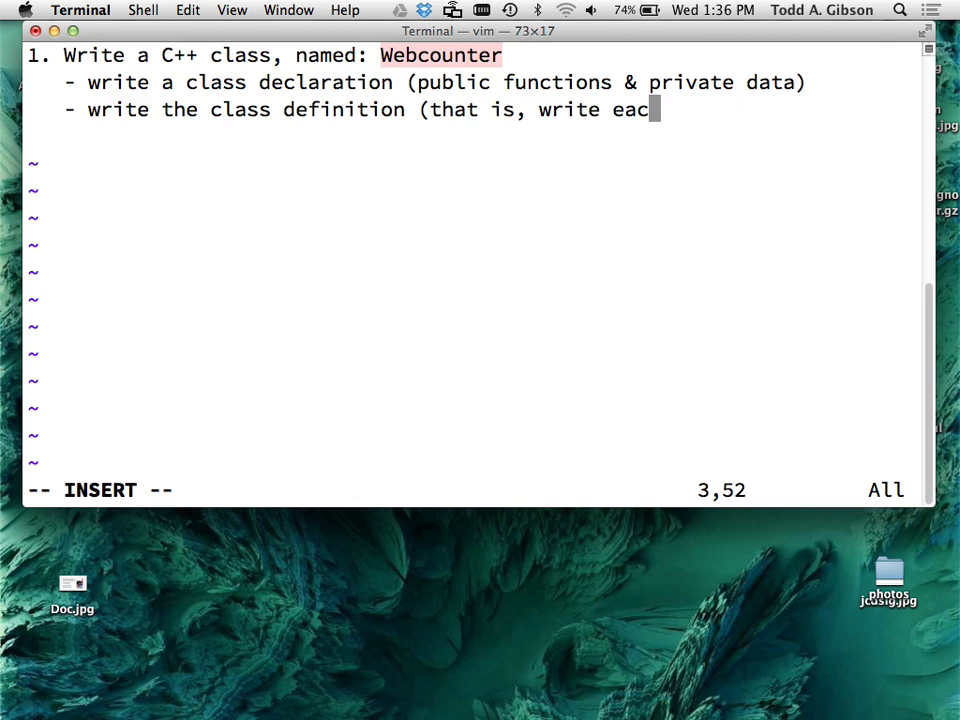
{"action": "type", "text": "member function"}
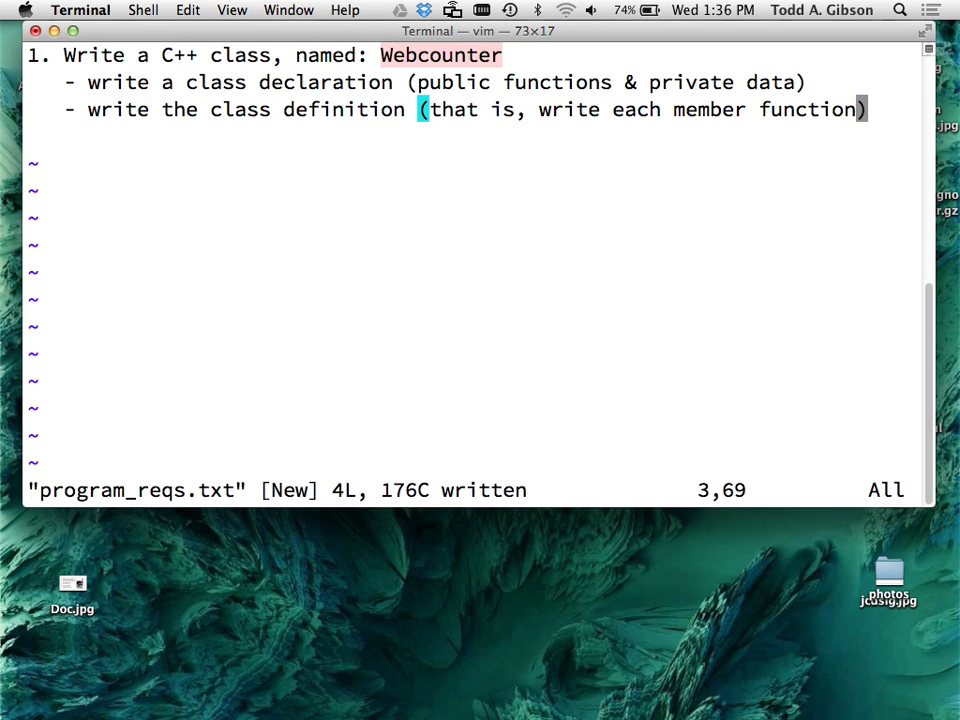
{"action": "type", "text": ":e WC_abstraction.txt"}
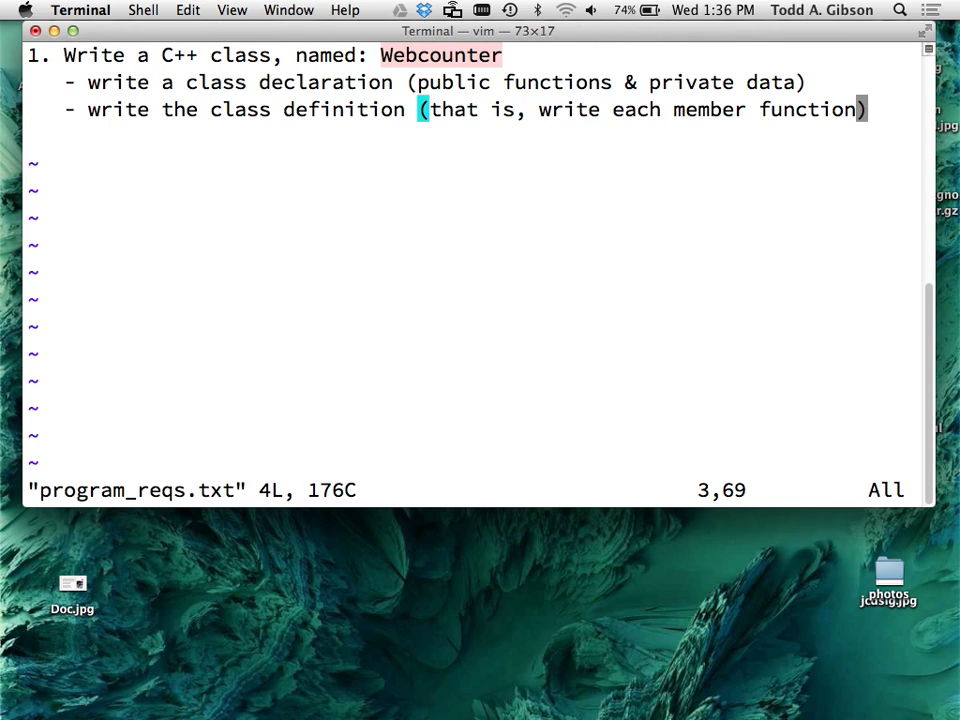
{"action": "key", "text": "Escape"}
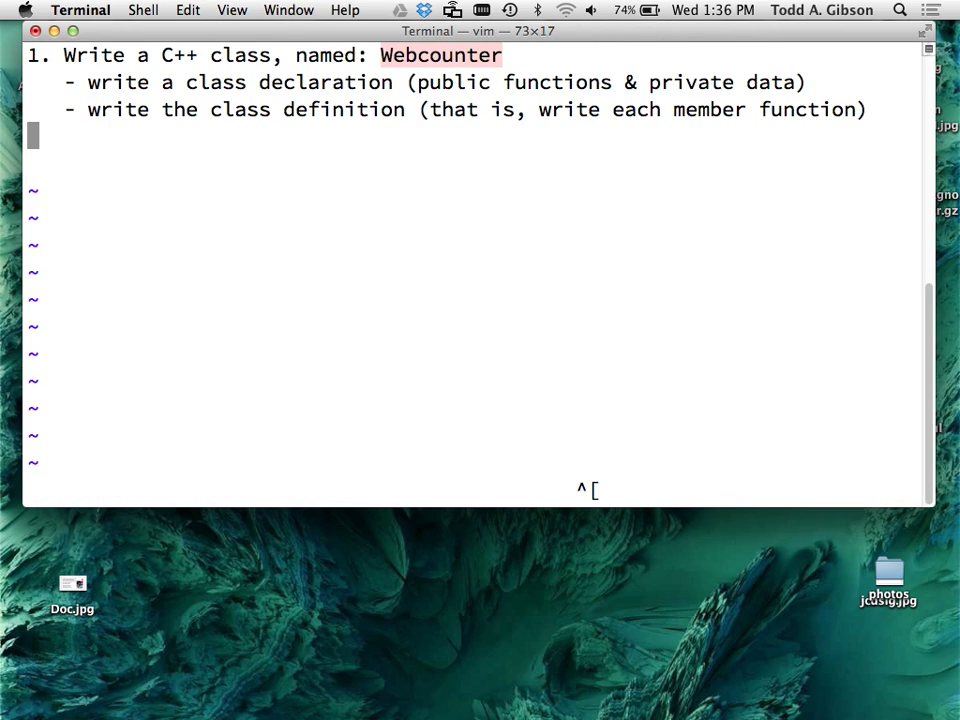
- Add requirement 2: write a test program to take your Webcounter through its paces
{"action": "type", "text": "2. Write a test program to take"}
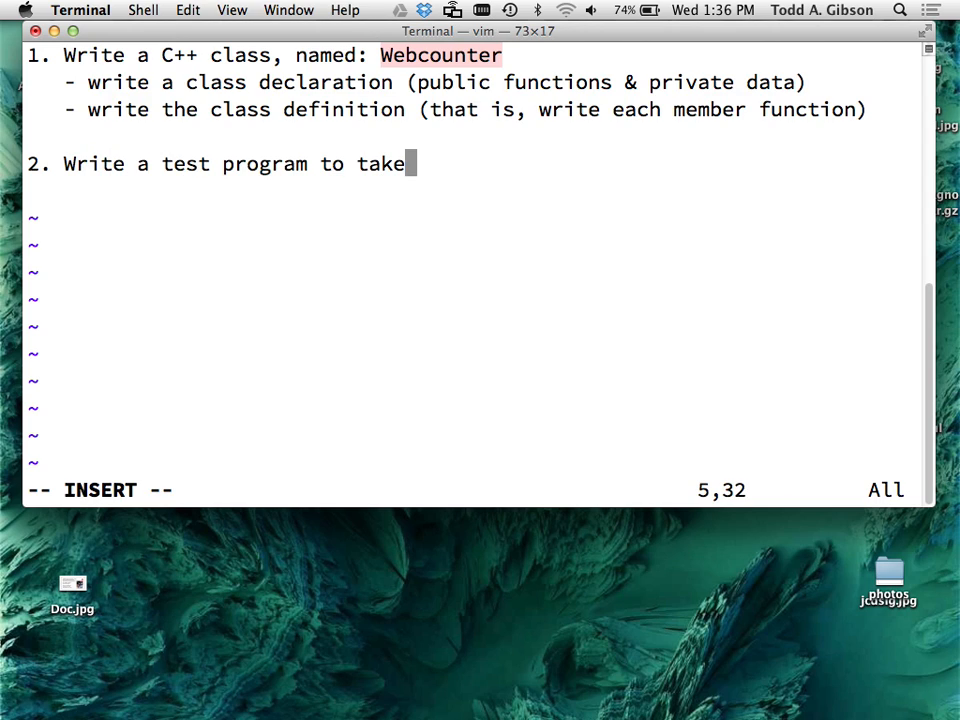
{"action": "type", "text": "your"}
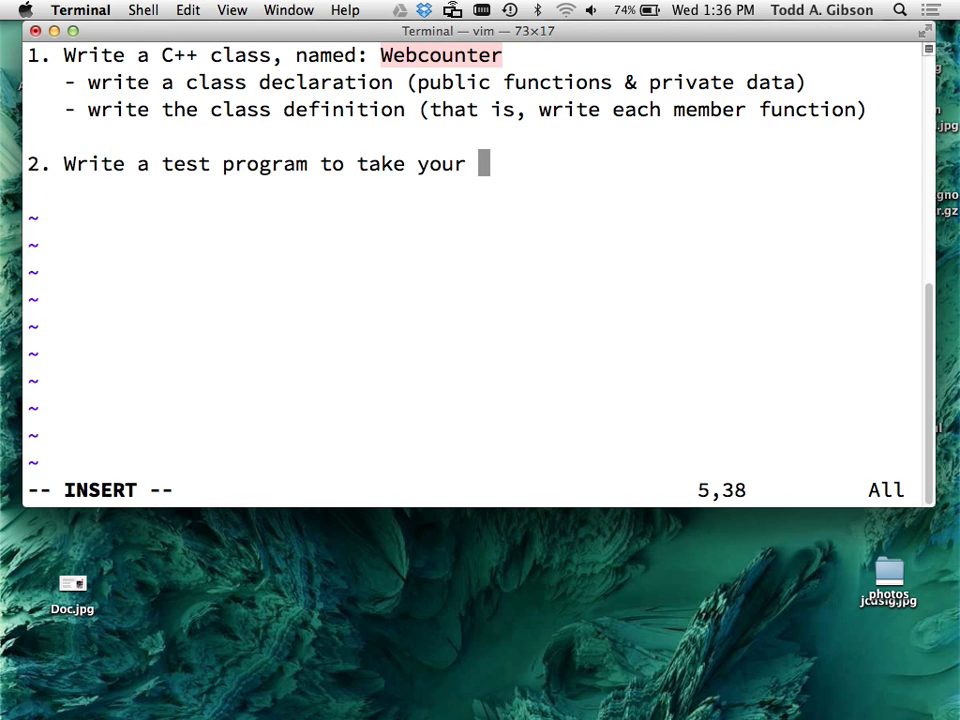
{"action": "type", "text": "Webcun"}
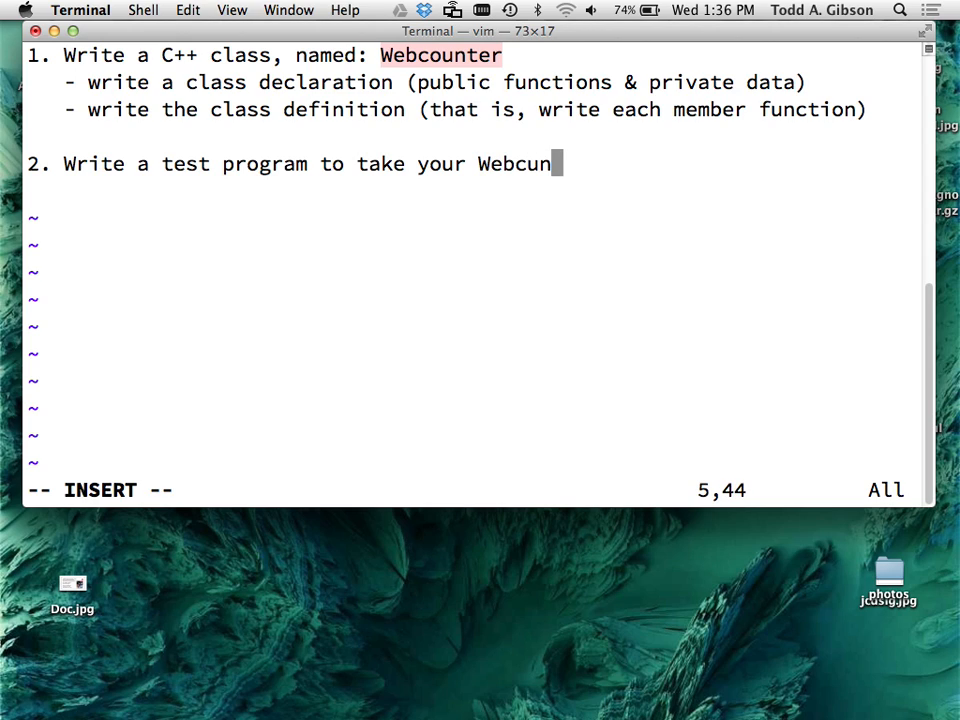
{"action": "type", "text": "ter through its paces"}
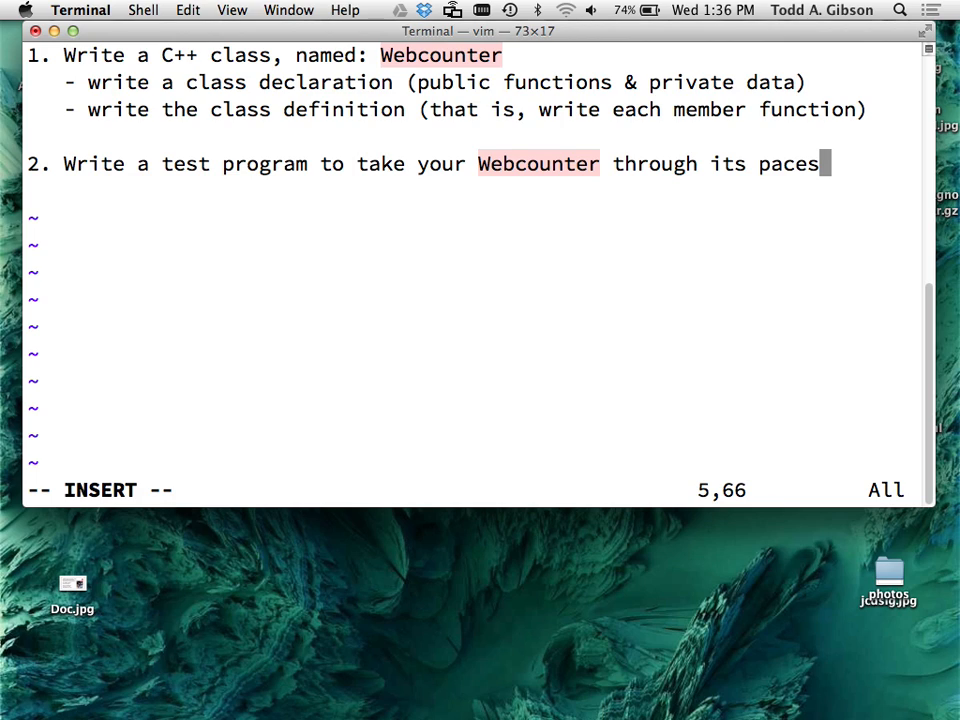
{"action": "key", "text": "Escape"}
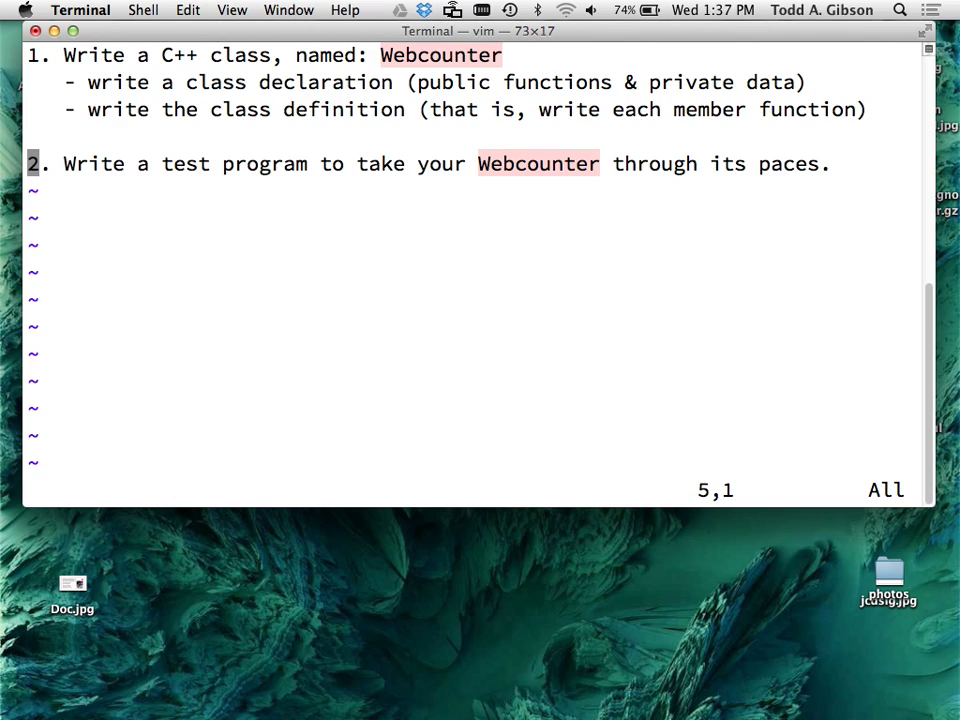
- Switch back to the notes file with :e# and append the sample declaration 'float func(int x);'
{"action": "type", "text": ":e#"}
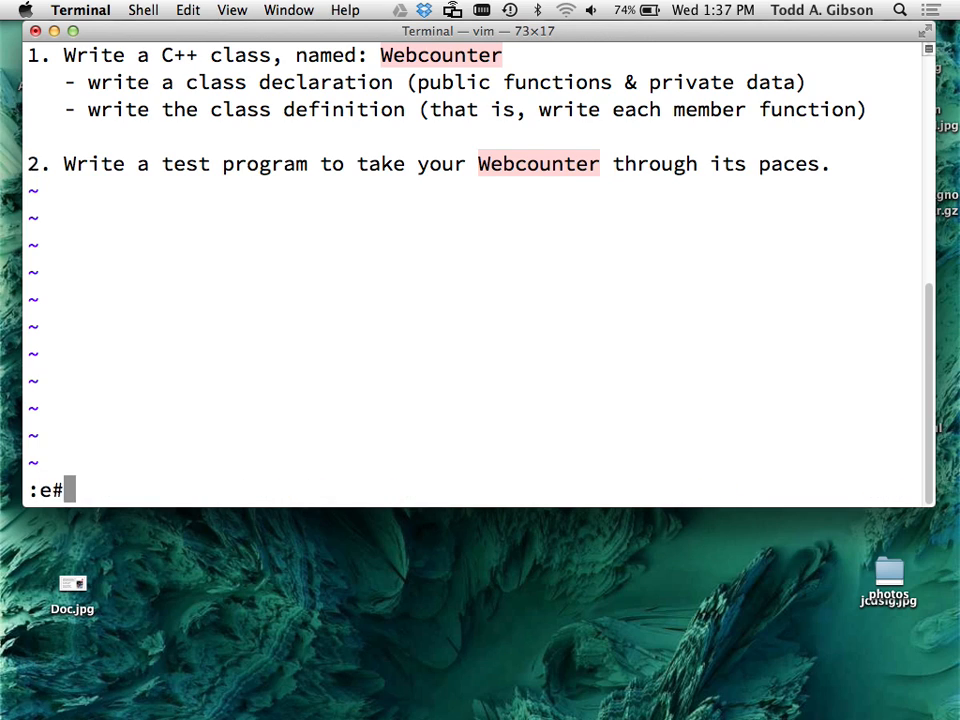
{"action": "key", "text": "Return"}
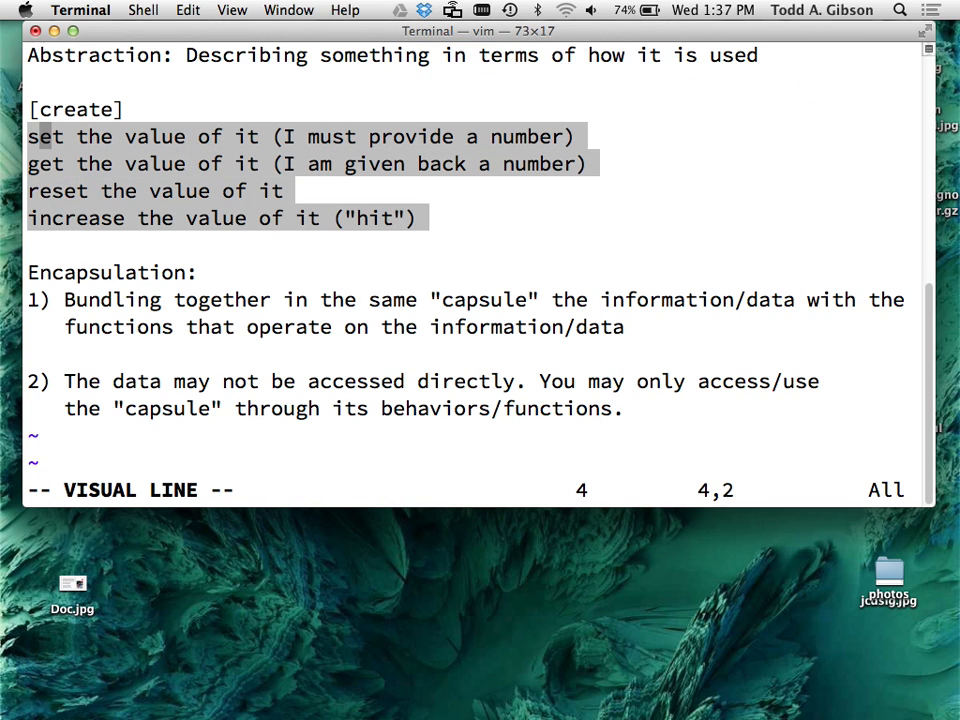
{"action": "key", "text": "Escape"}
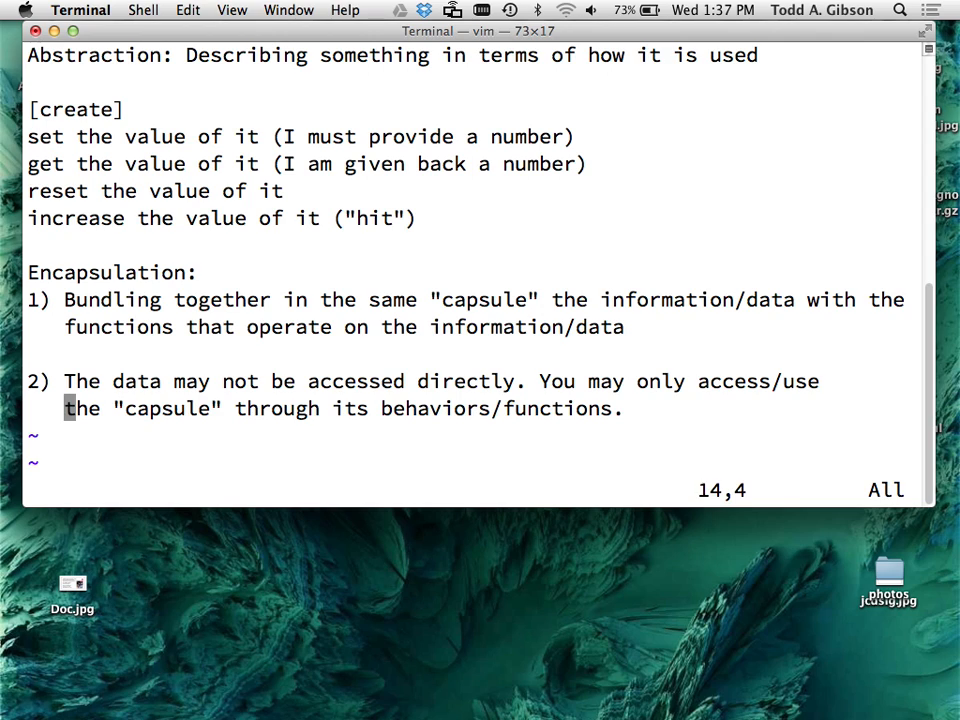
{"action": "key", "text": "i"}
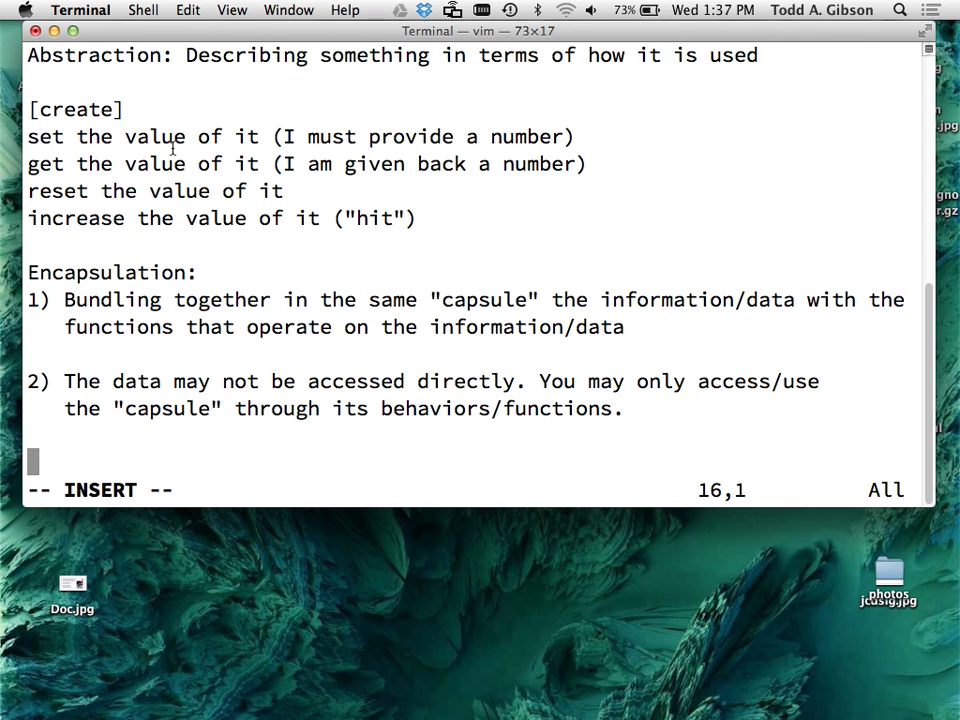
{"action": "type", "text": "float"}
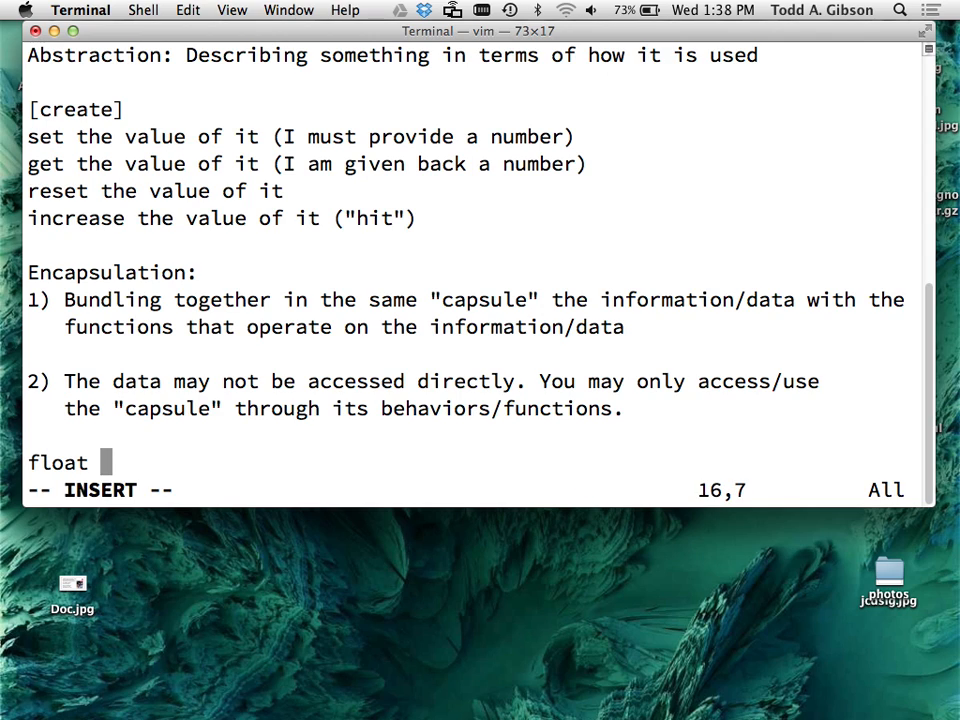
{"action": "type", "text": "func"}
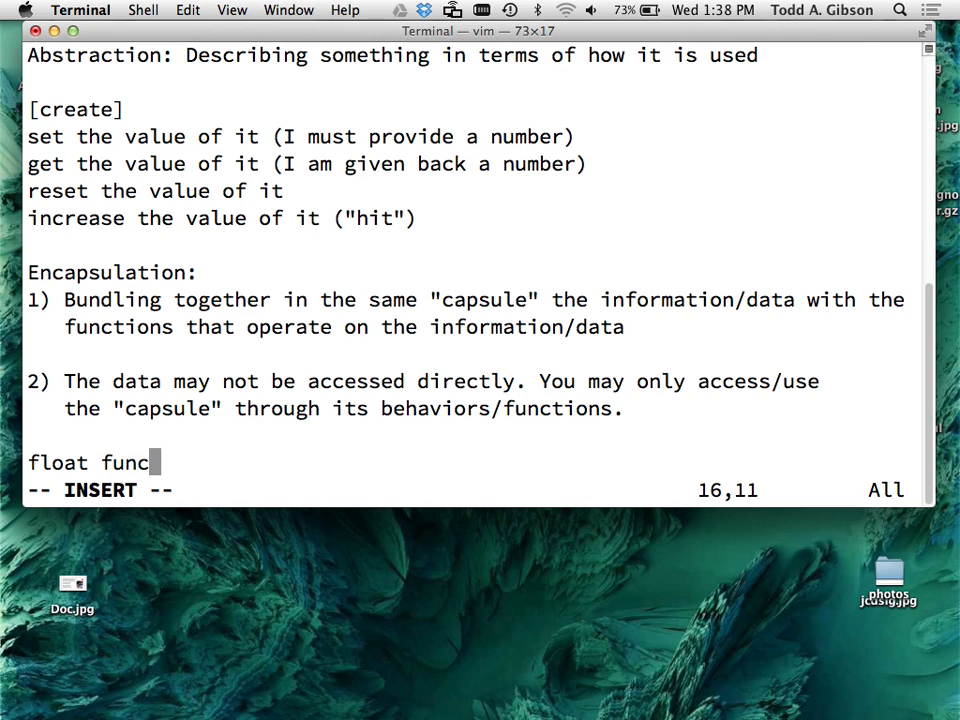
{"action": "type", "text": "(int x)"}
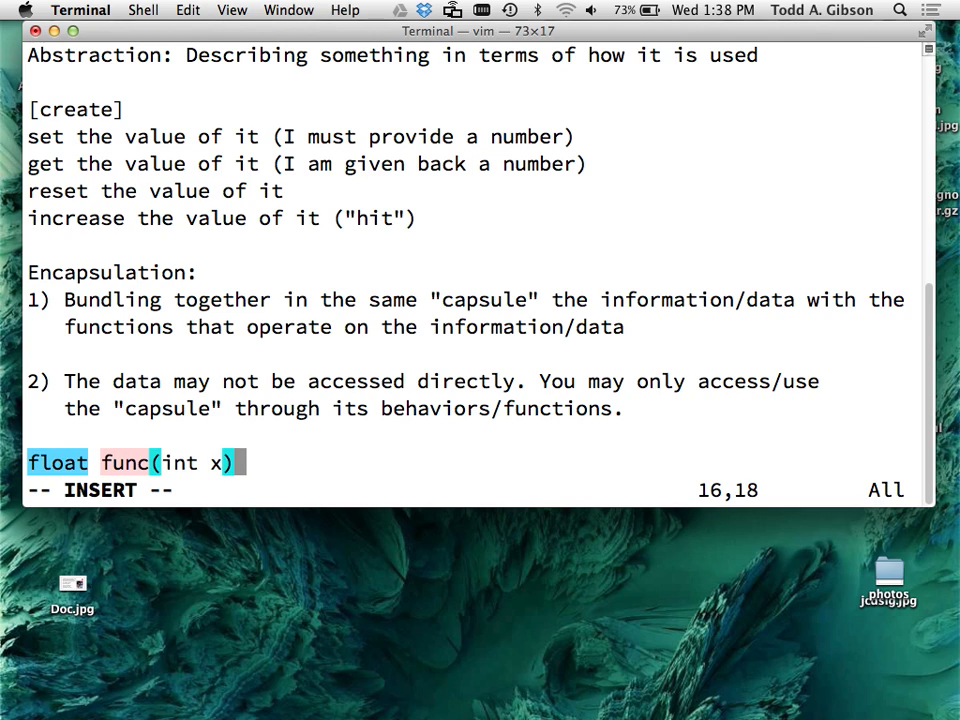
{"action": "key", "text": "Return"}
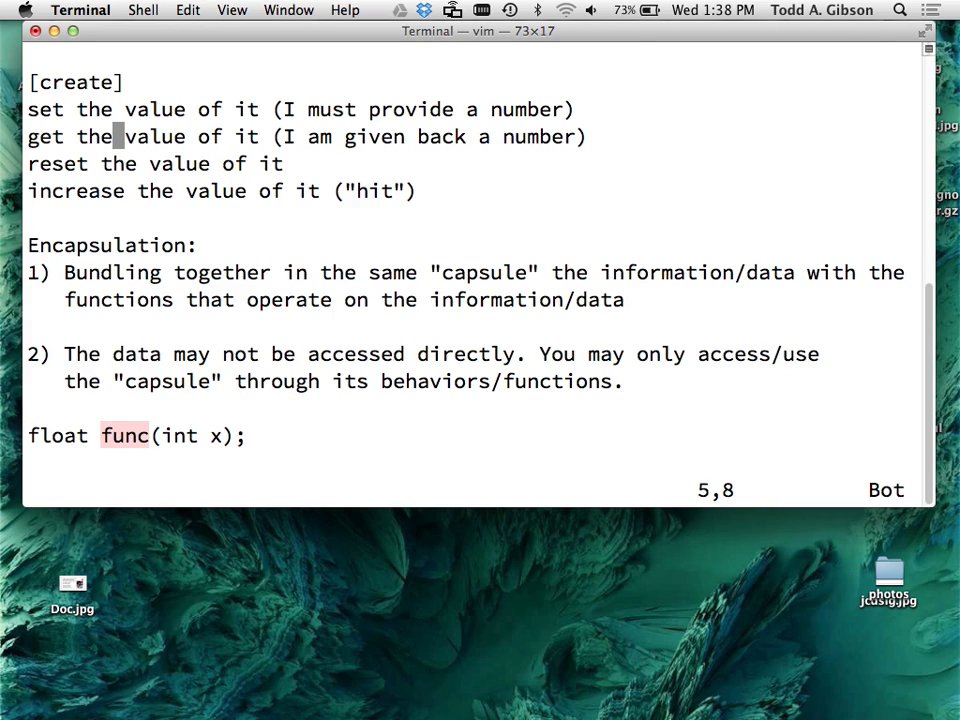
- Star-emphasize 'provide' in the set note and rework the example declaration toward set(int x)
{"action": "key", "text": "j"}
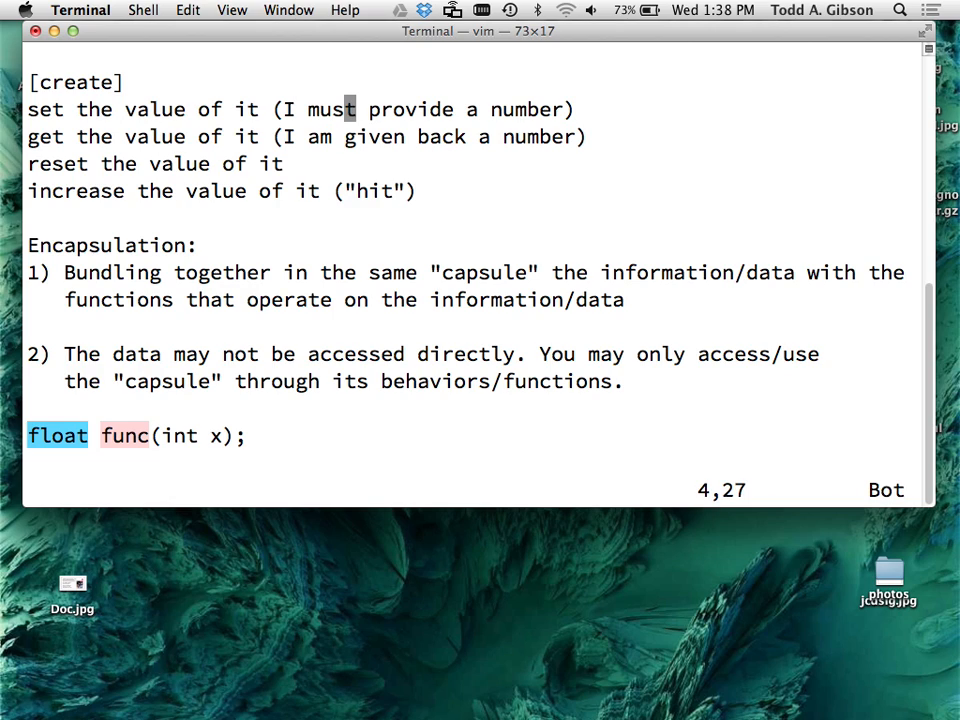
{"action": "type", "text": "****"}
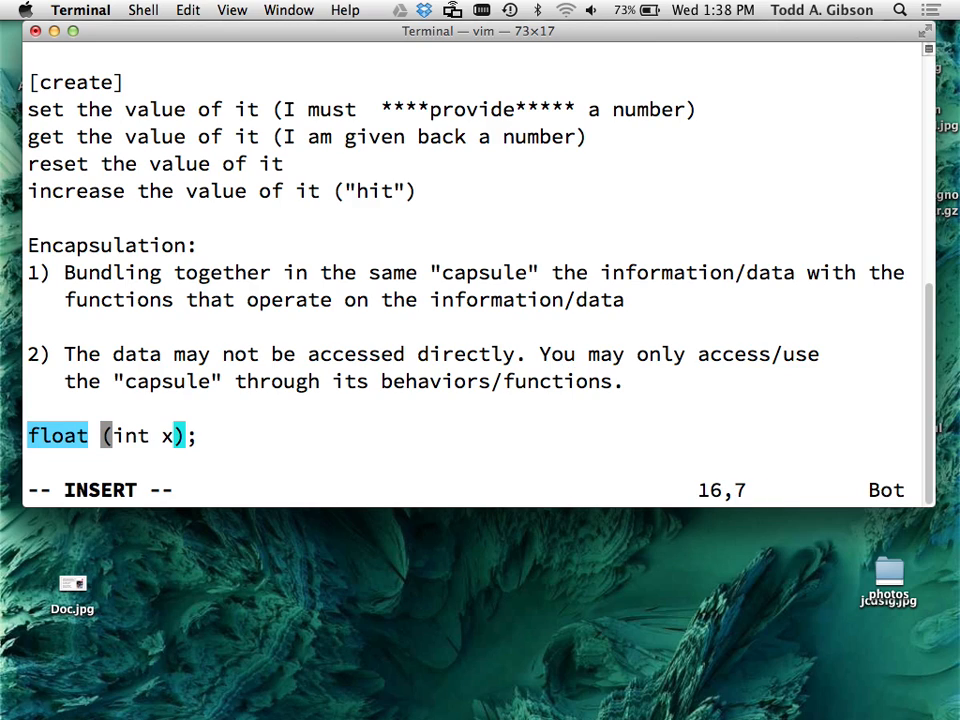
{"action": "type", "text": "set"}
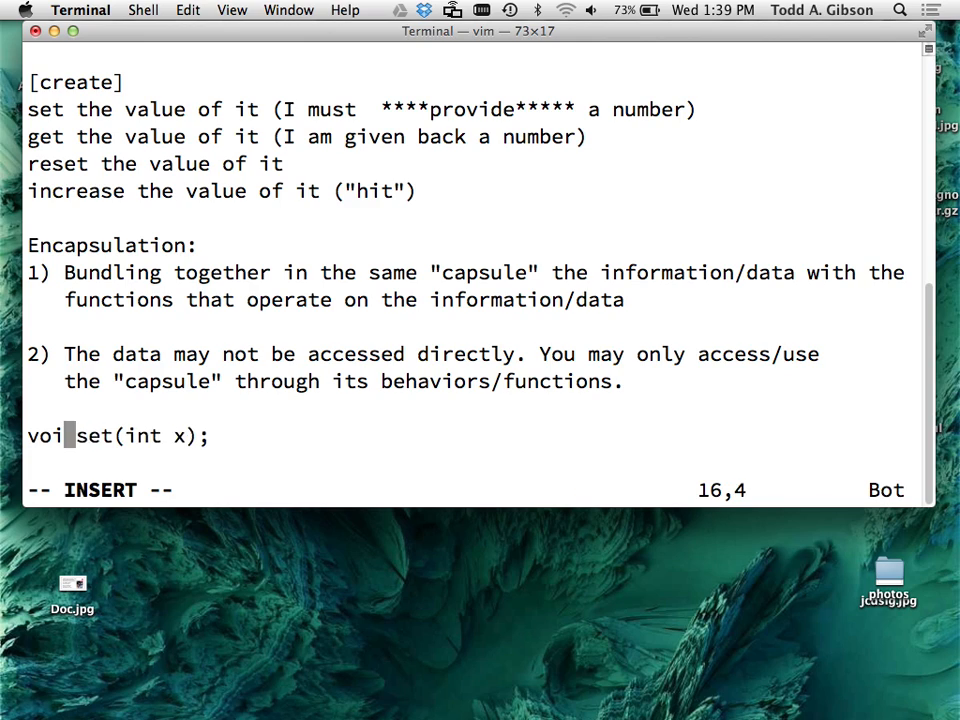
- Finish 'void set(int x);' and add 'int get();' on the line beneath it
{"action": "type", "text": "d"}
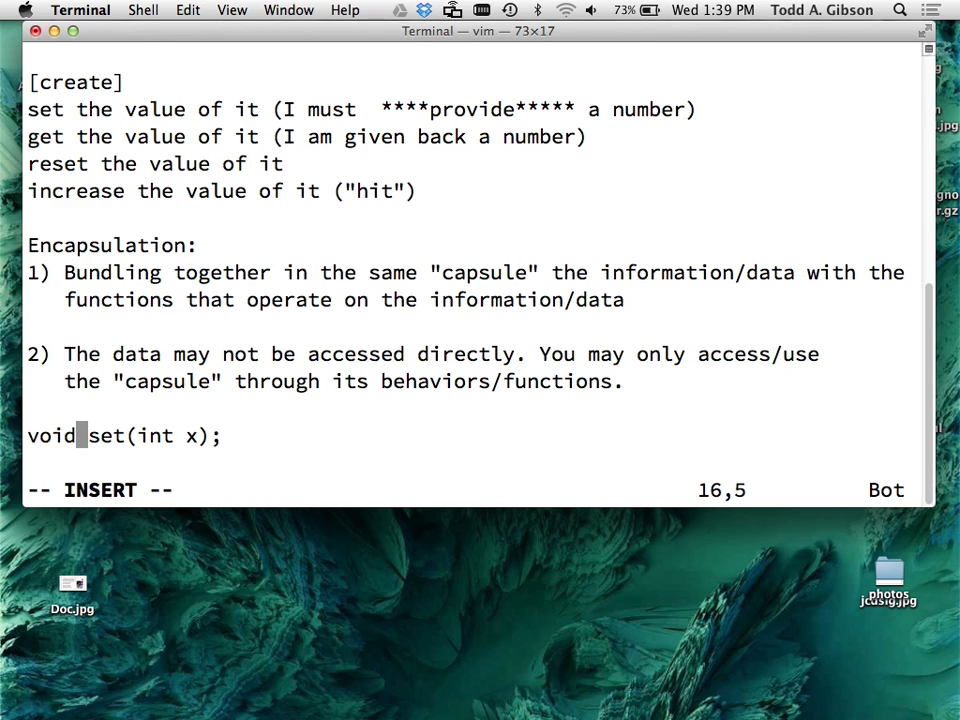
{"action": "key", "text": "Escape"}
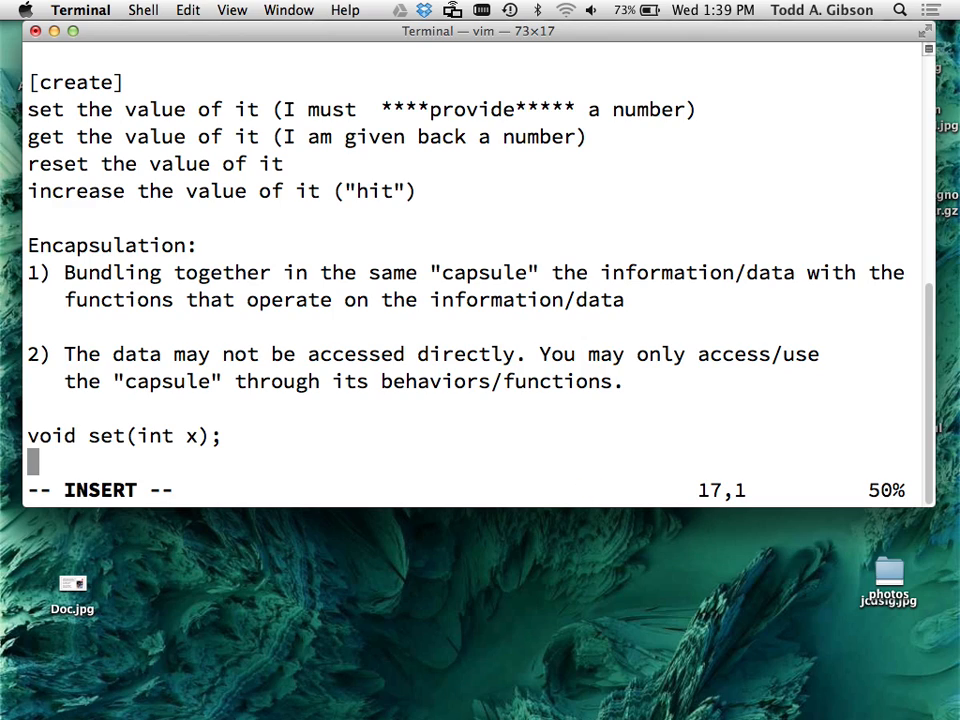
{"action": "type", "text": "int"}
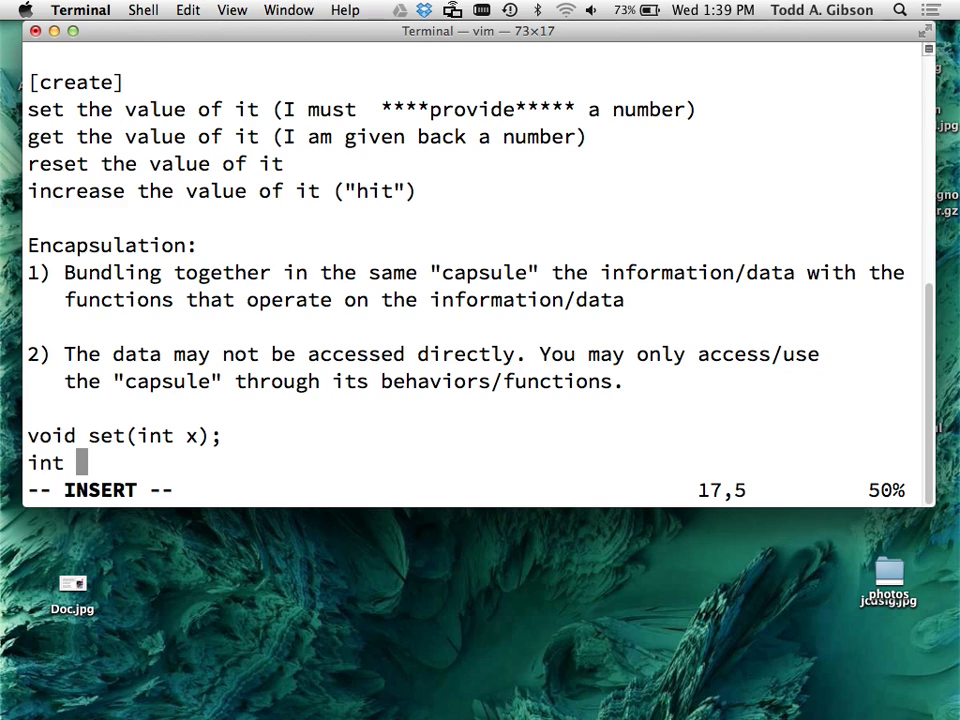
{"action": "type", "text": "get"}
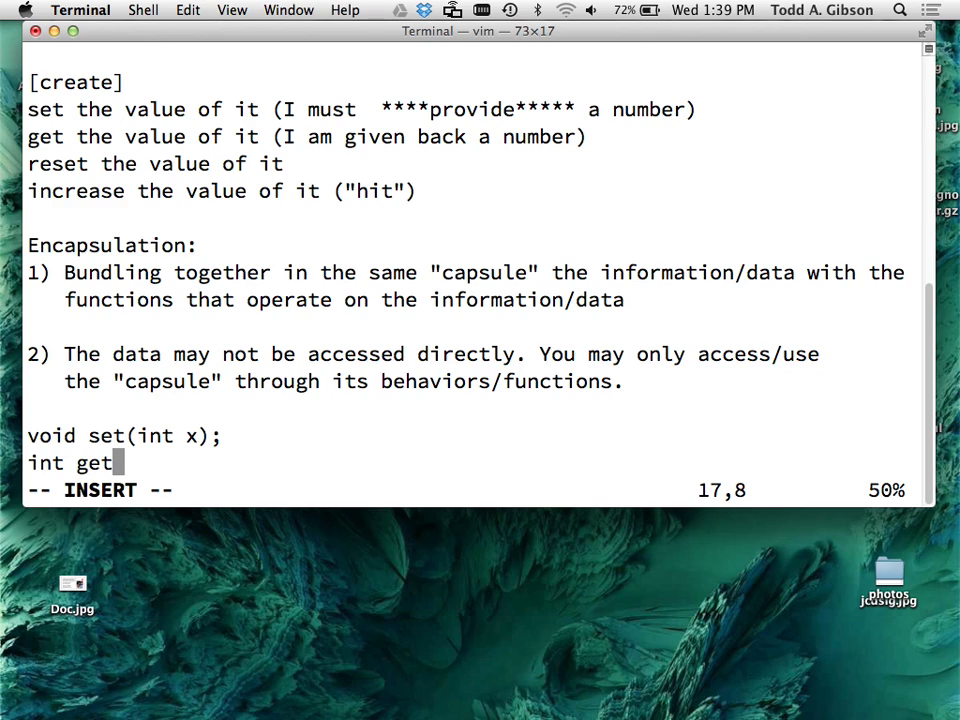
{"action": "type", "text": "("}
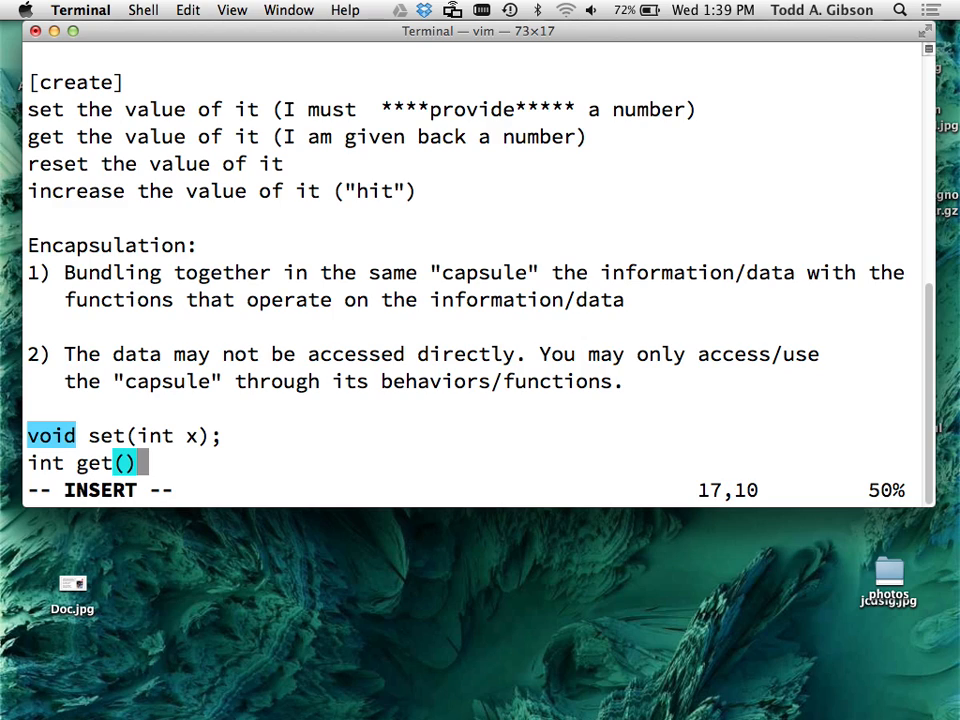
{"action": "type", "text": "void"}
{"action": "type", "text": ";"}
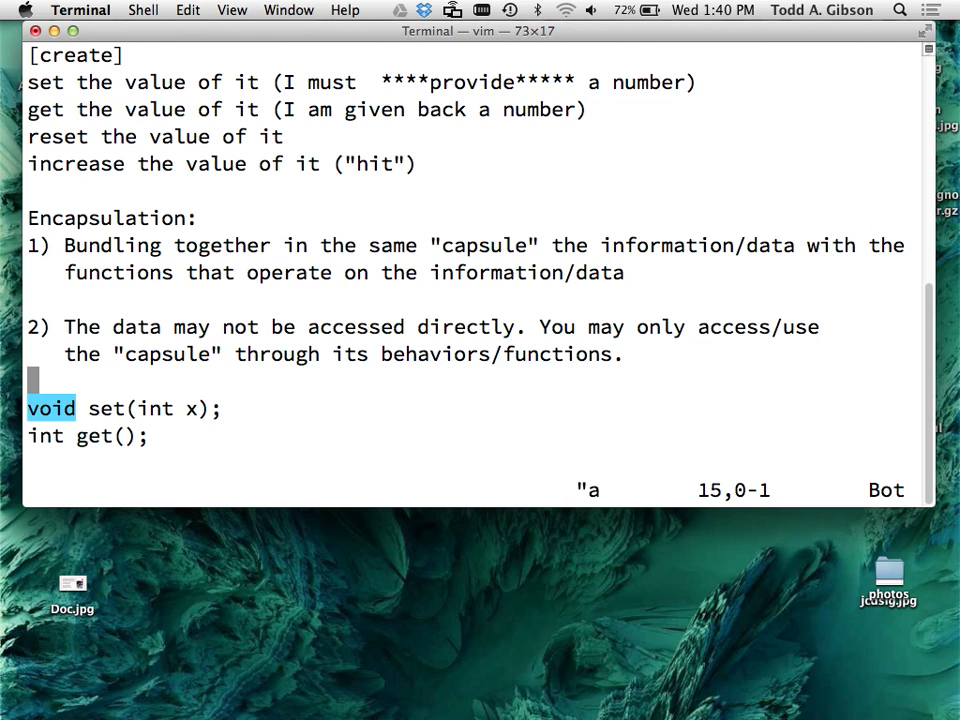
- Return to the assignment file with :e# and place the set/get declarations under the first bullet
{"action": "type", "text": ":e#"}
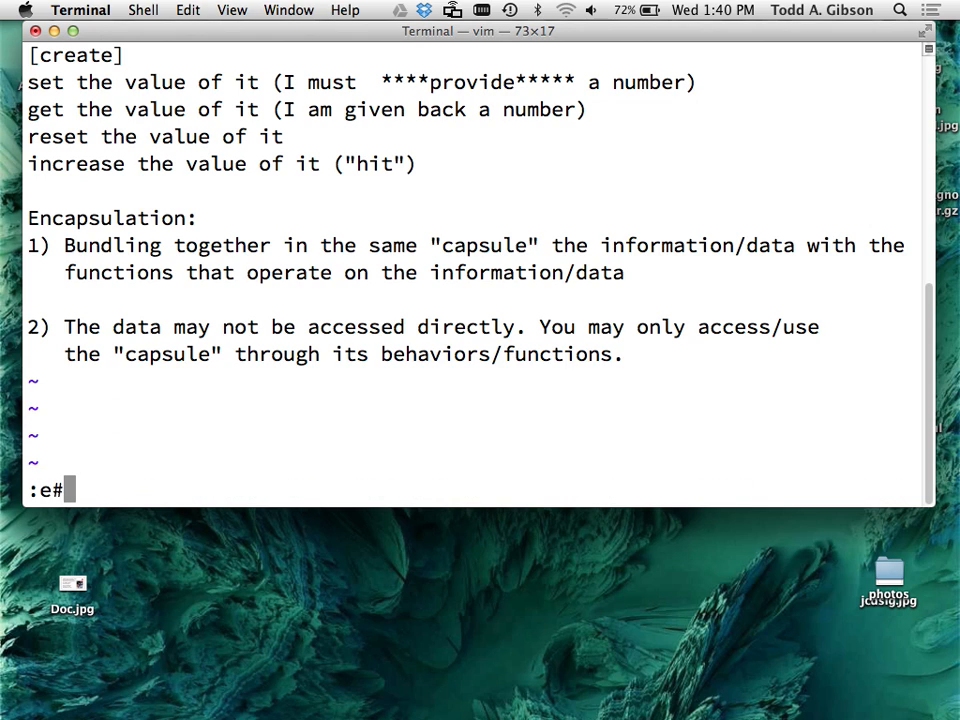
{"action": "key", "text": "Return"}
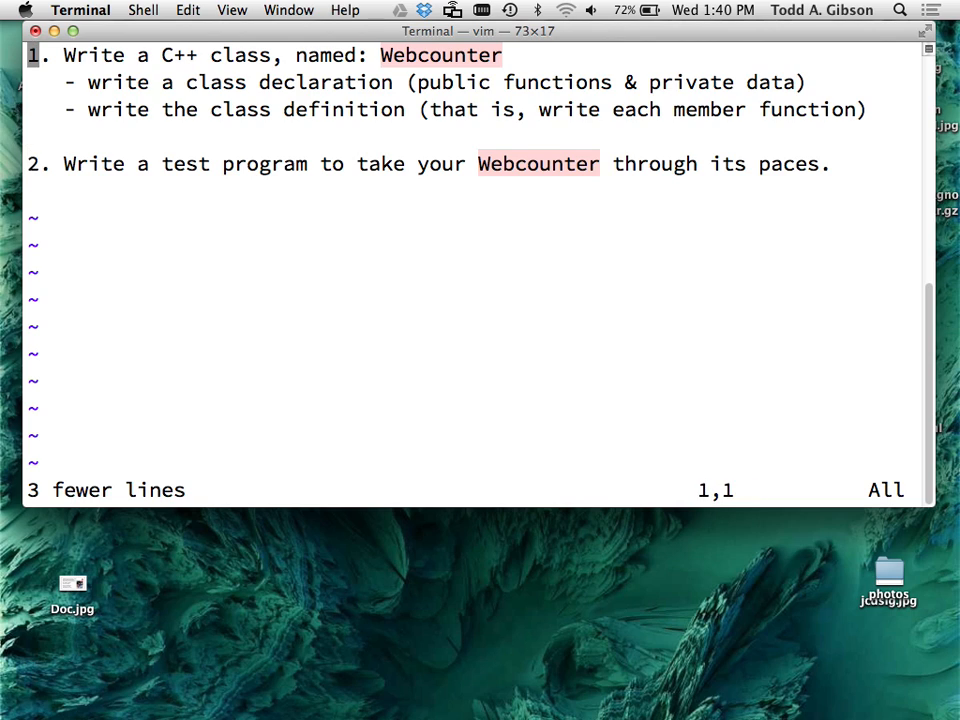
{"action": "type", "text": "void set(int x);"}
{"action": "type", "text": "For"}
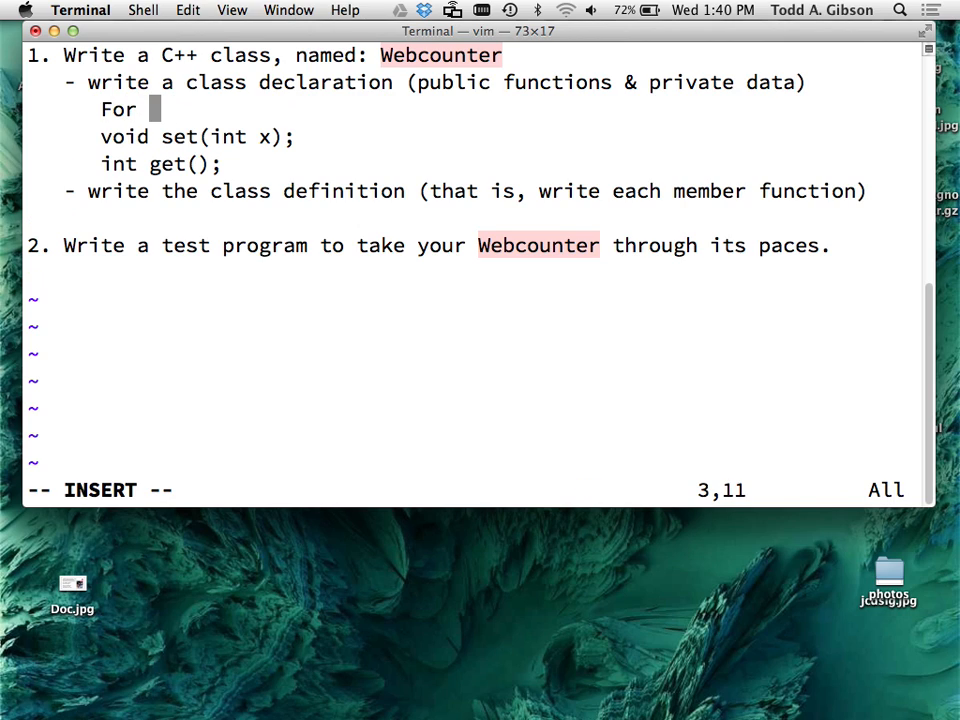
- Insert 'For example, here's part of it:' above the declarations and begin a class line
{"action": "type", "text": "example:"}
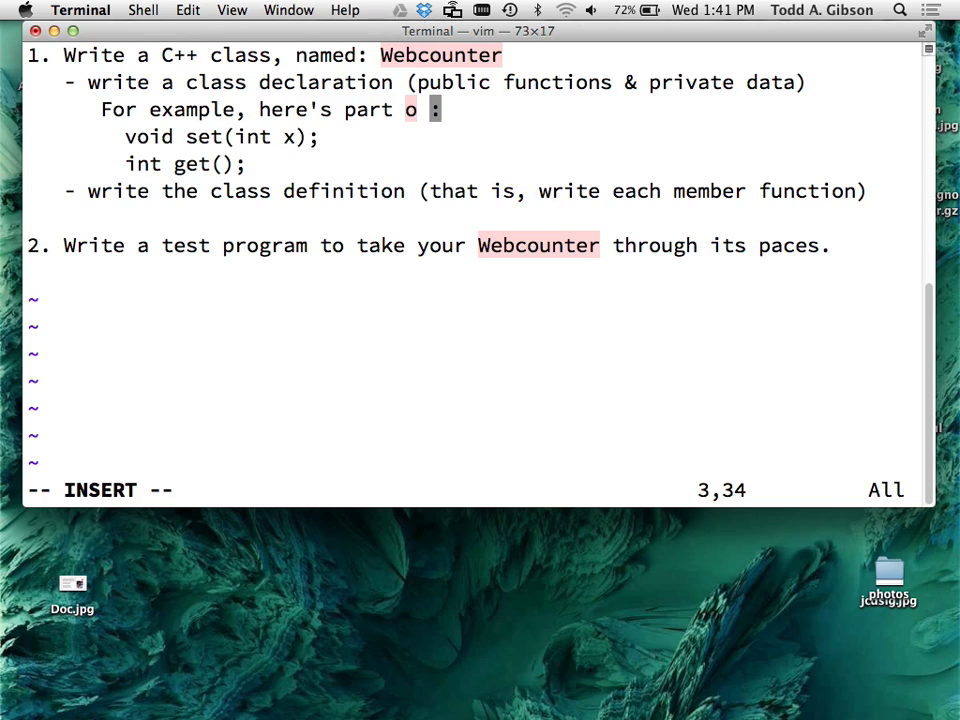
{"action": "type", "text": "f it"}
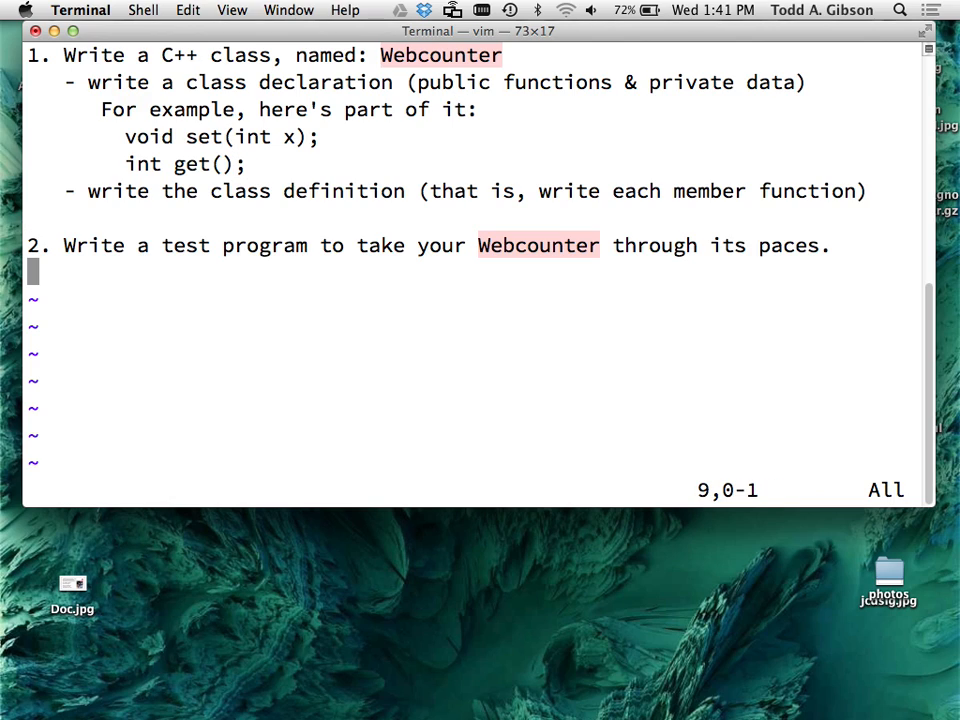
{"action": "type", "text": "cla"}
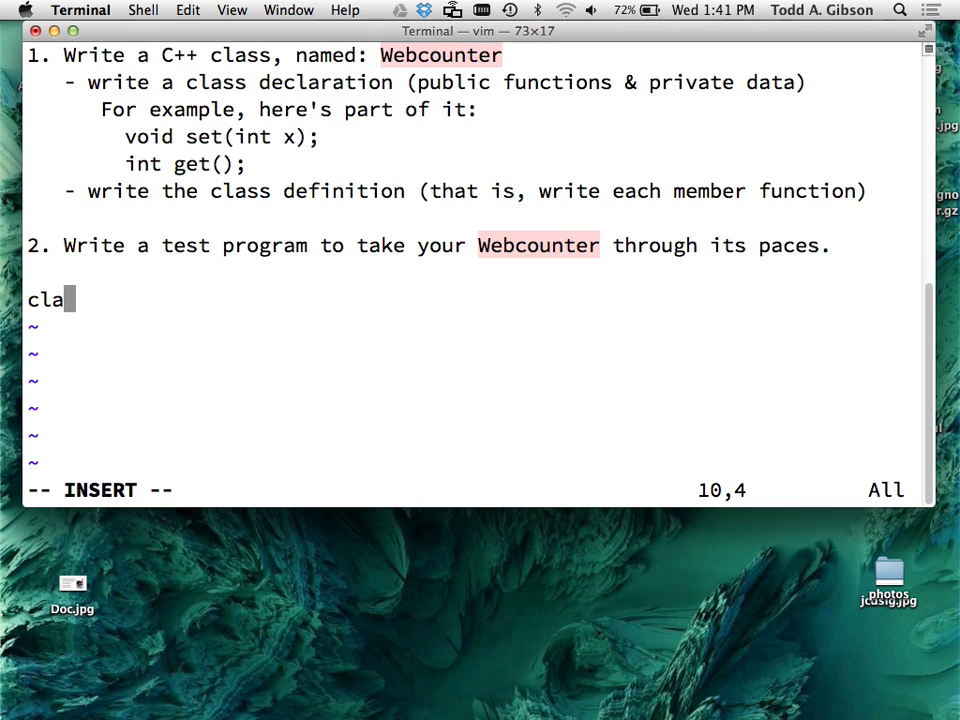
- Write the 'class Webcounter' skeleton lines in the notes
{"action": "type", "text": "ss  {"}
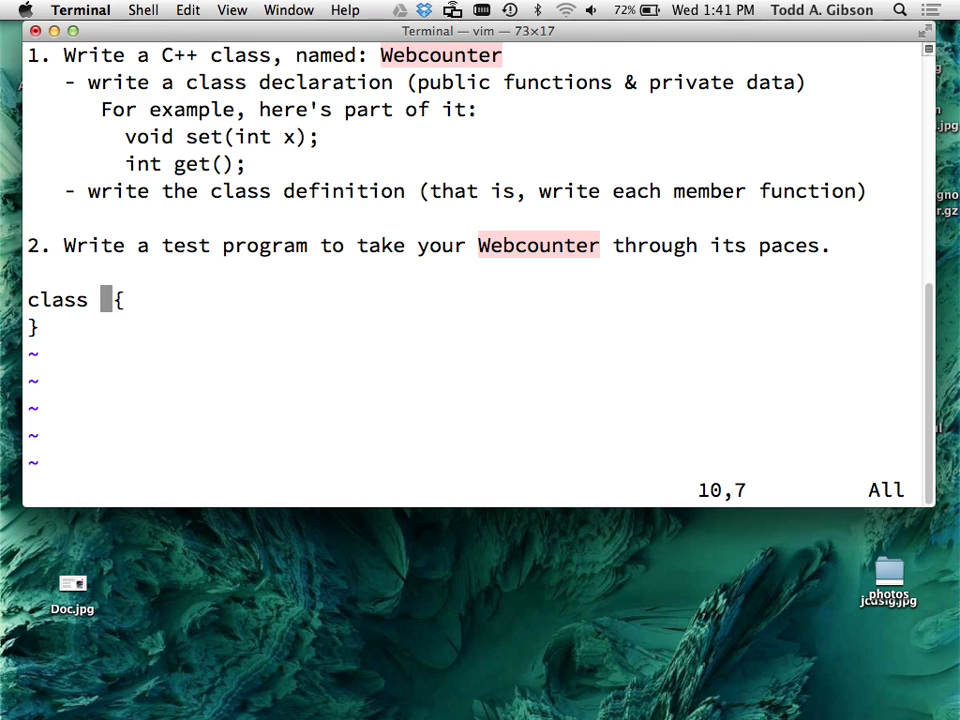
{"action": "type", "text": "Web"}
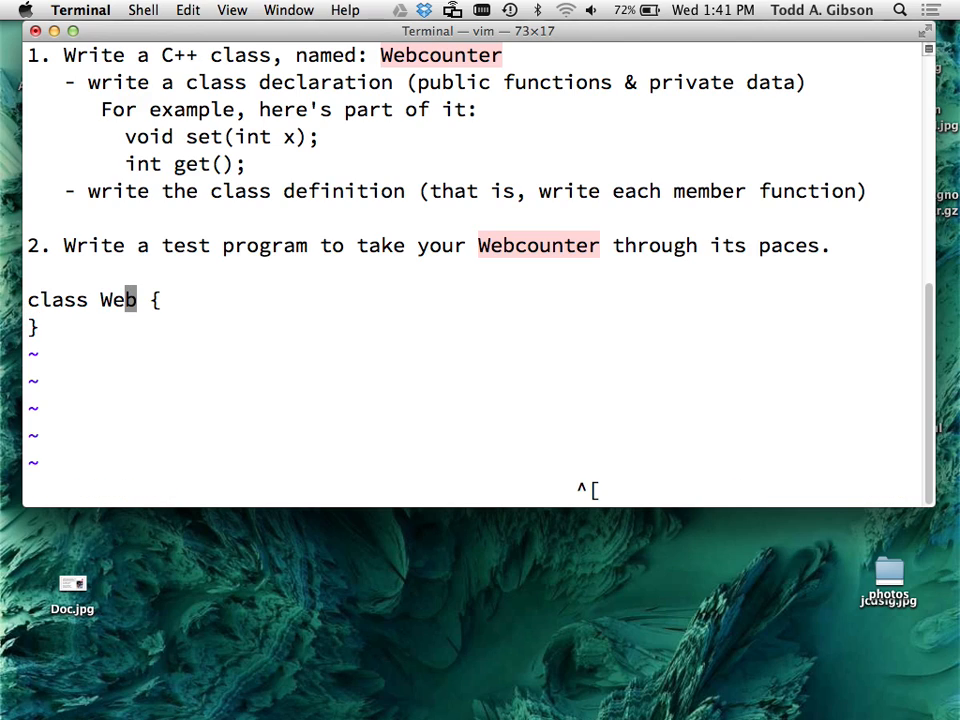
- Write the class lines to a new code.cpp file using a :.,+ range write
{"action": "type", "text": ":.,+"}
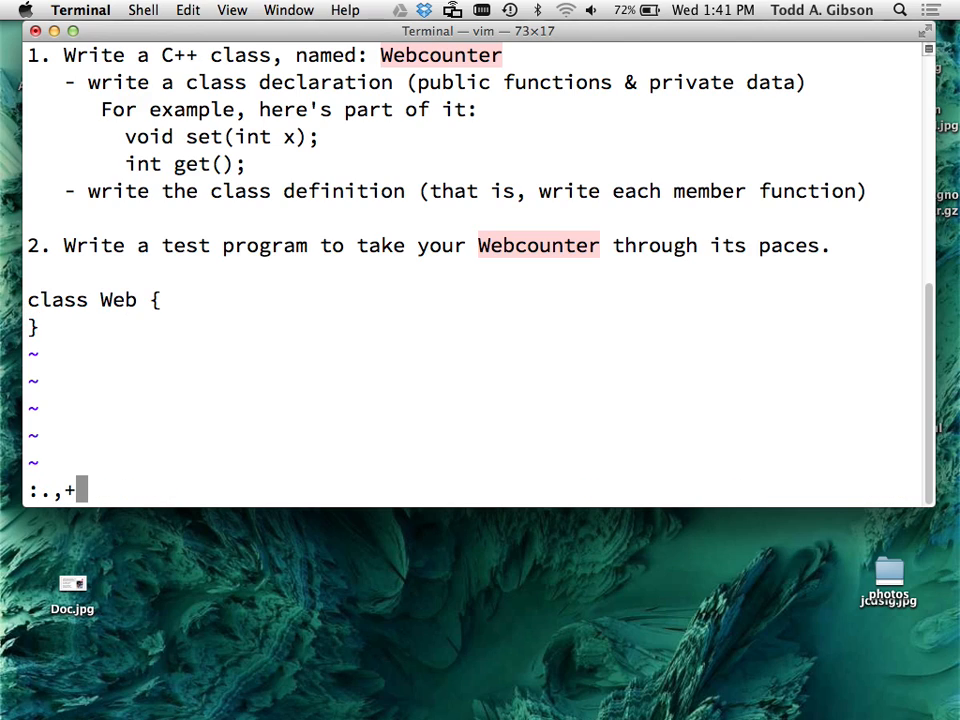
{"action": "type", "text": "2 w"}
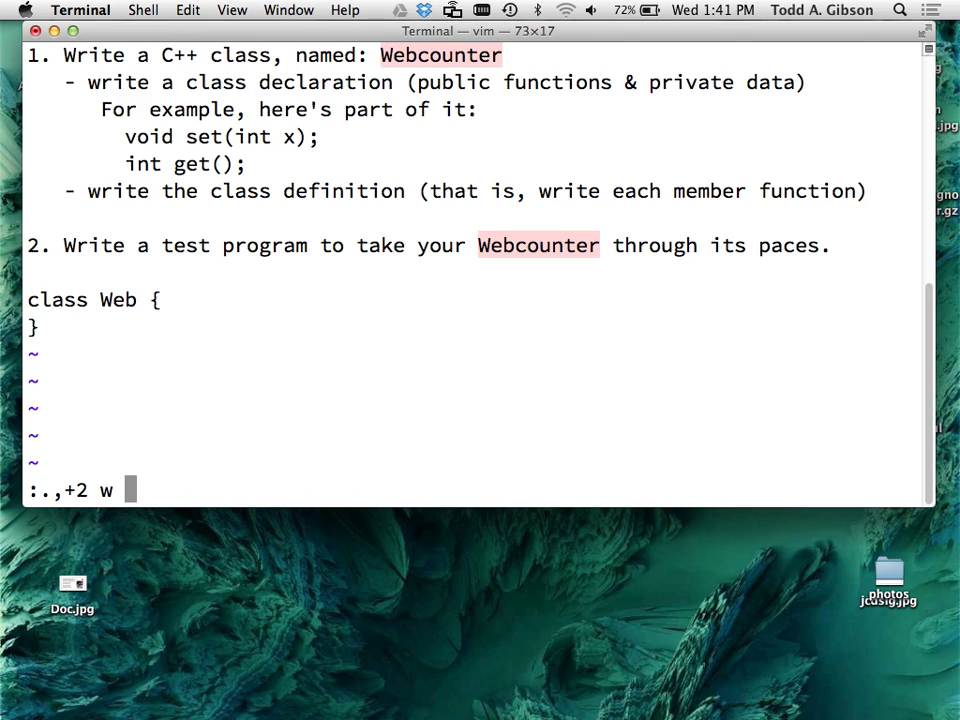
{"action": "type", "text": "W"}
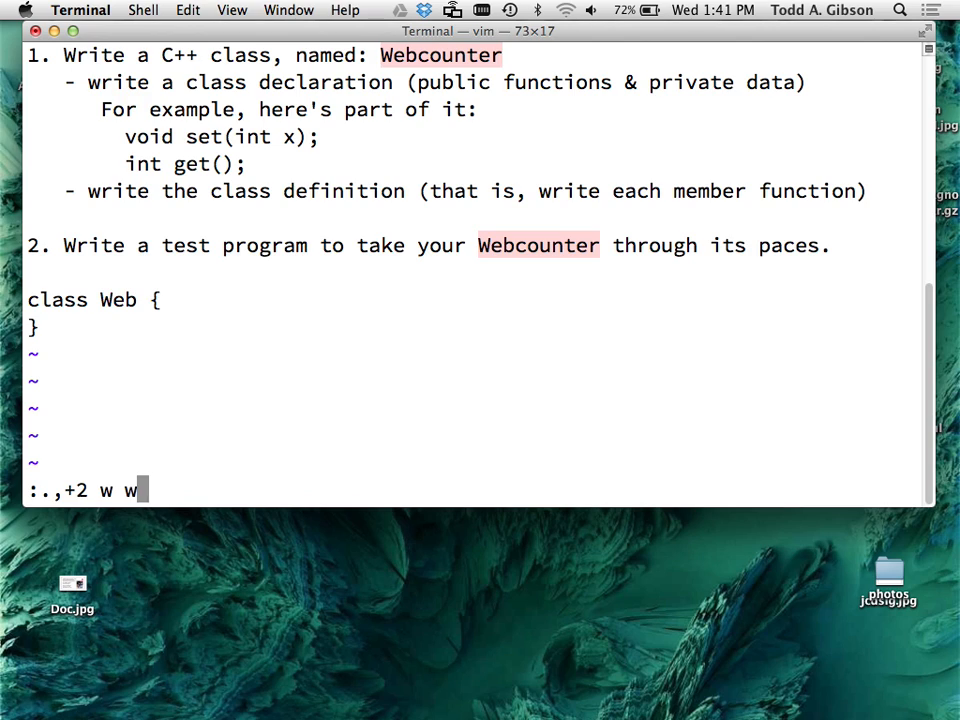
{"action": "key", "text": "Return"}
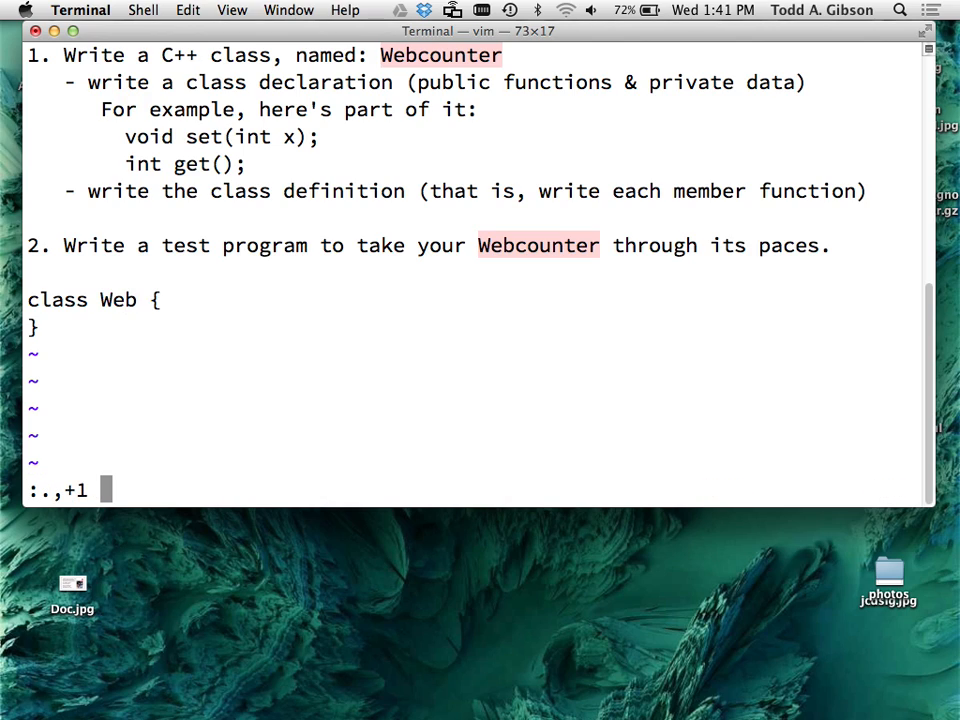
{"action": "type", "text": "w code.cp"}
{"action": "left_click", "coordinate": [95, 300]}
{"action": "type", "text": "counter"}
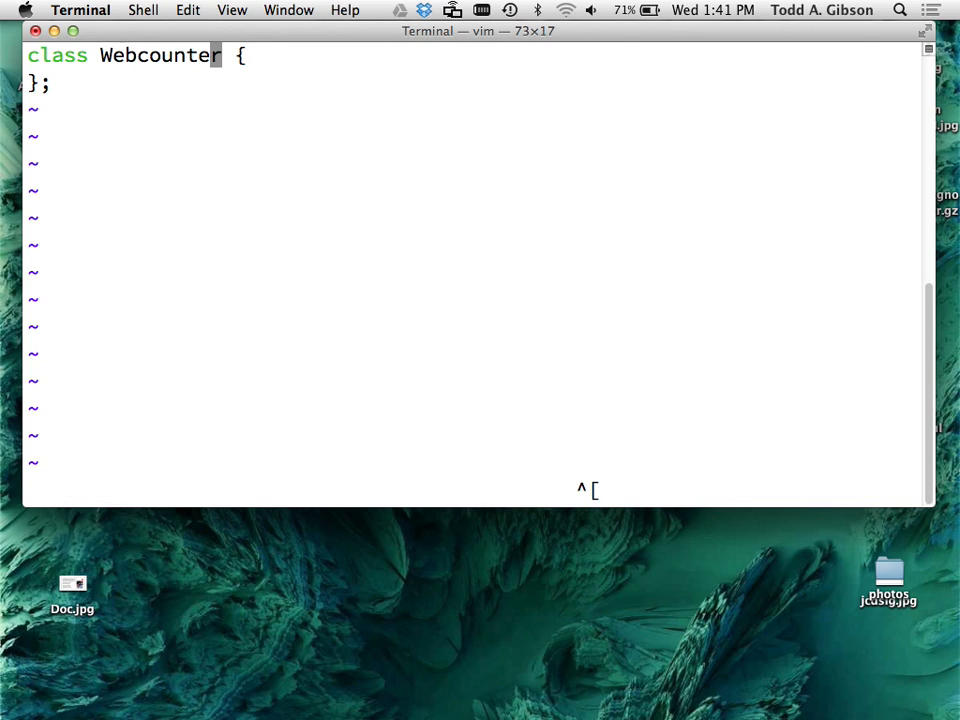
- Add private: and public: sections with 'int get();' under public, then a line under private
{"action": "type", "text": "private"}
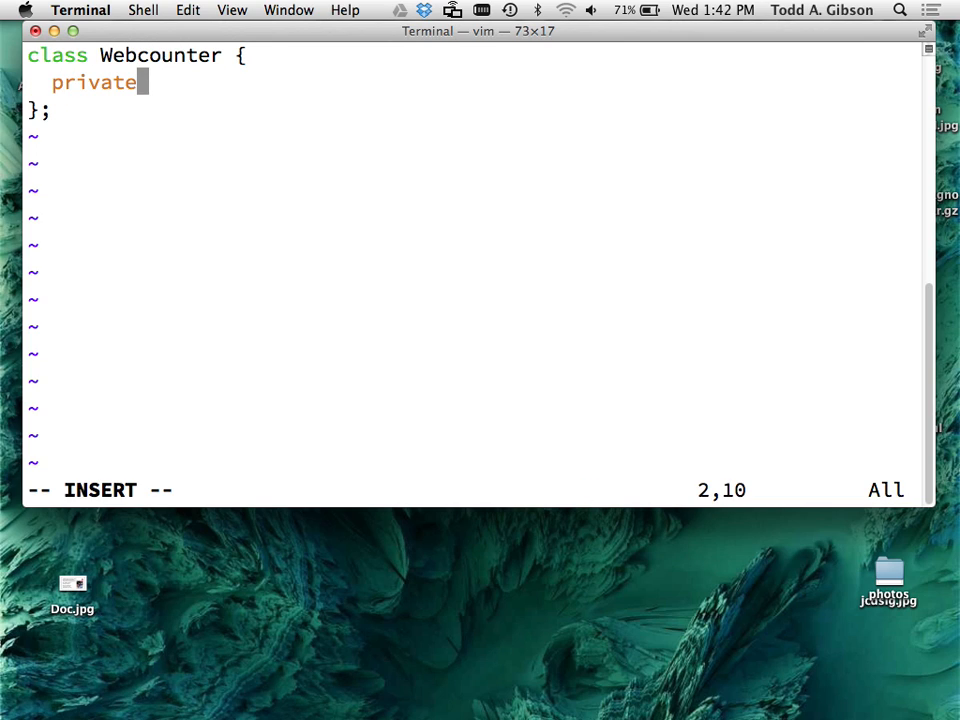
{"action": "type", "text": ":"}
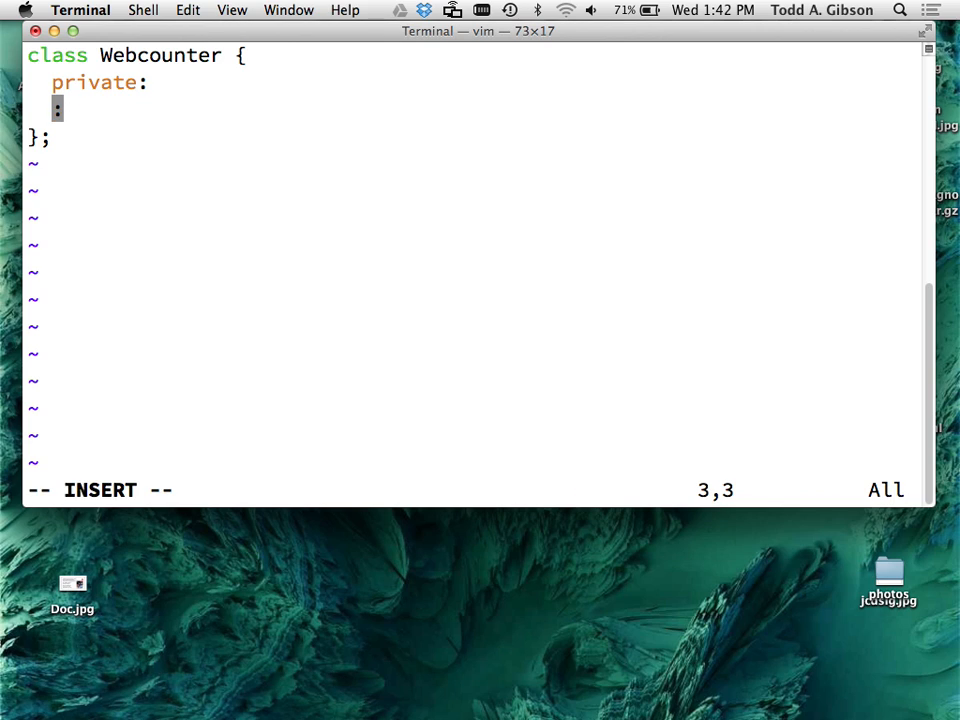
{"action": "type", "text": "public"}
{"action": "type", "text": "int get();"}
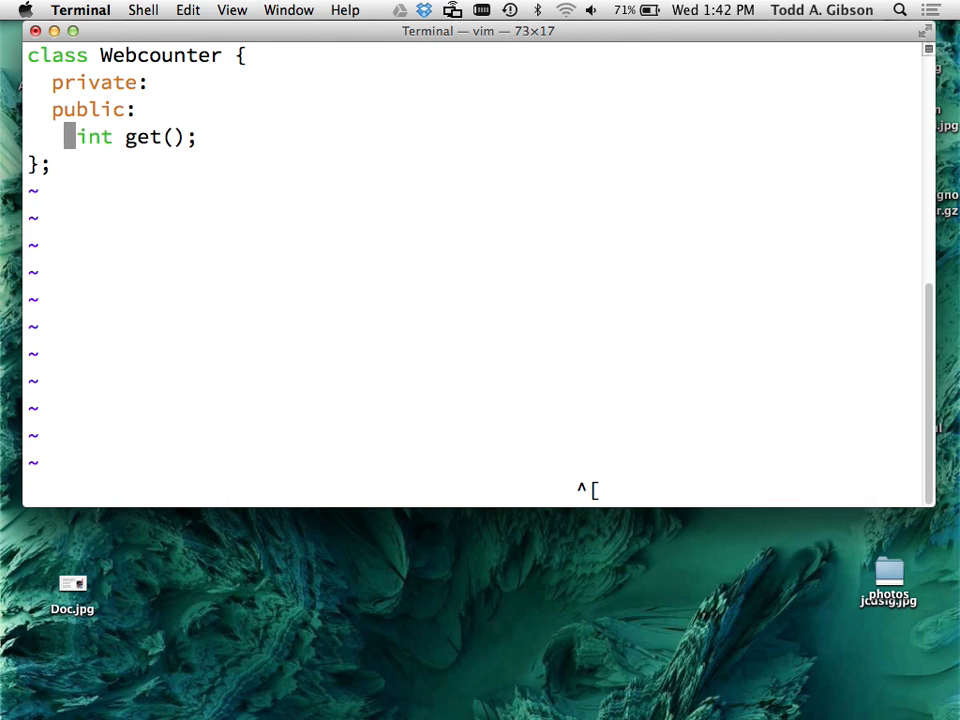
{"action": "key", "text": "Escape"}
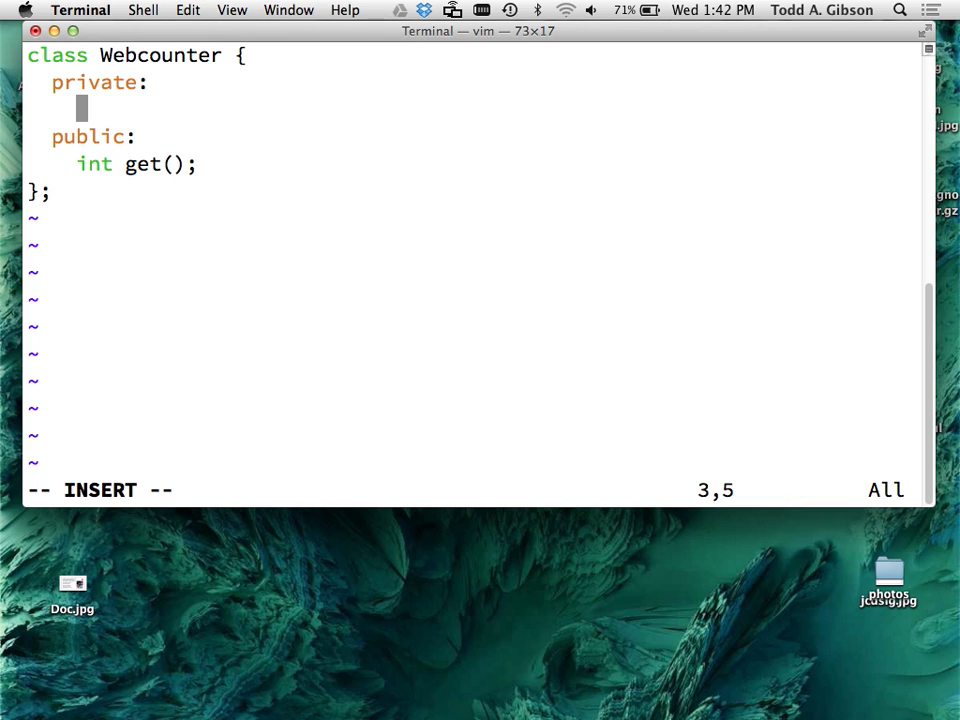
- Declare 'int number_of_hits;' as the private data member
{"action": "type", "text": "in"}
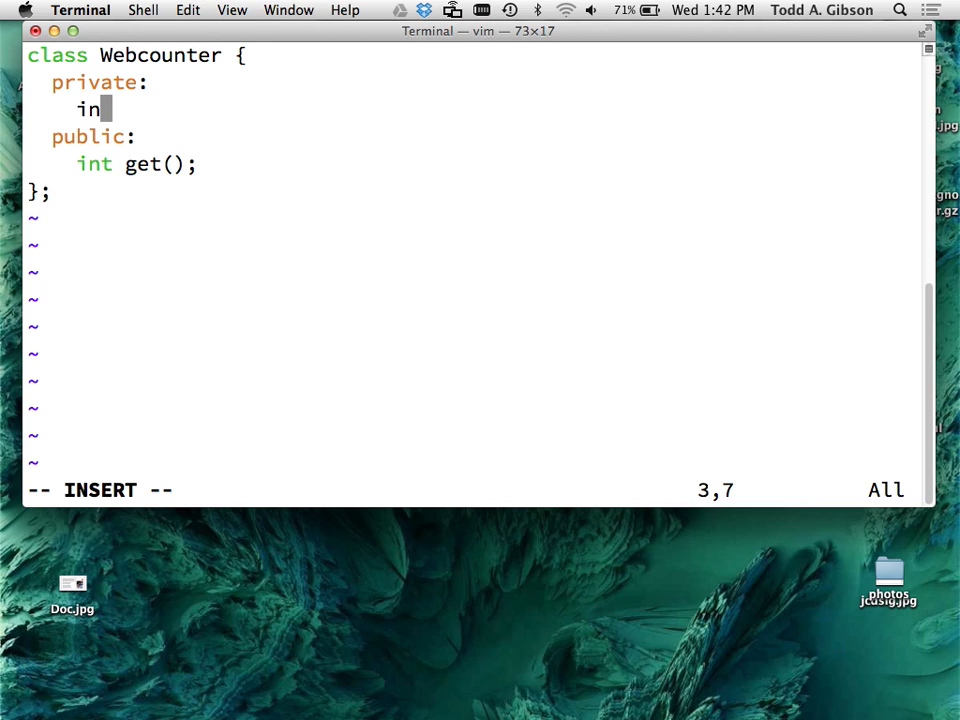
{"action": "type", "text": "t number_of_hits;"}
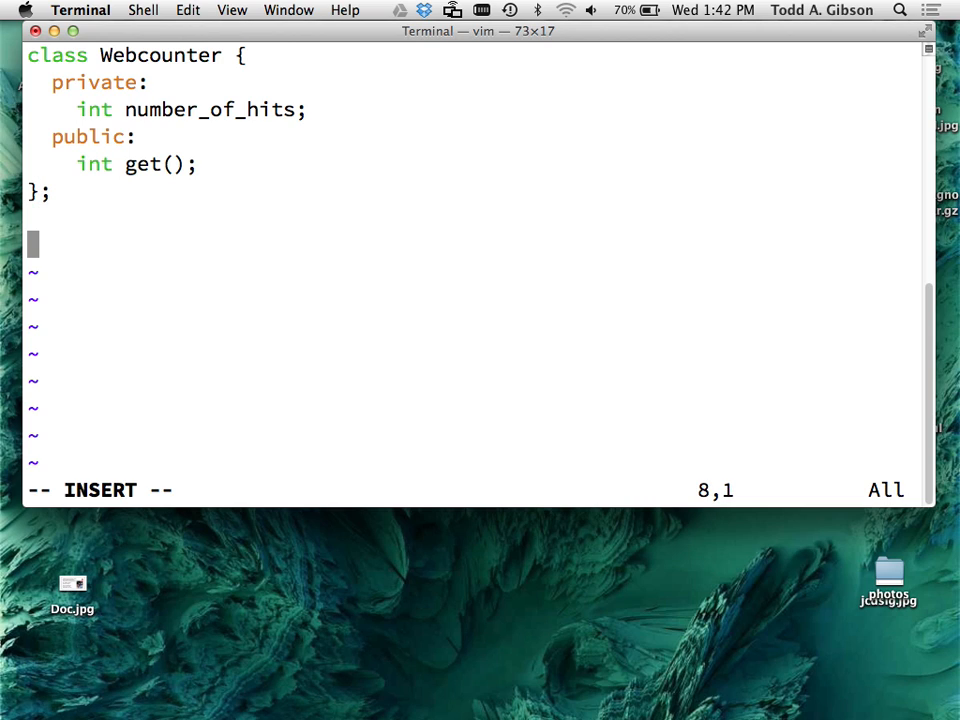
- Define an empty 'int Webcounter::get()' body and start 'int main()' below the class
{"action": "type", "text": "int Webco"}
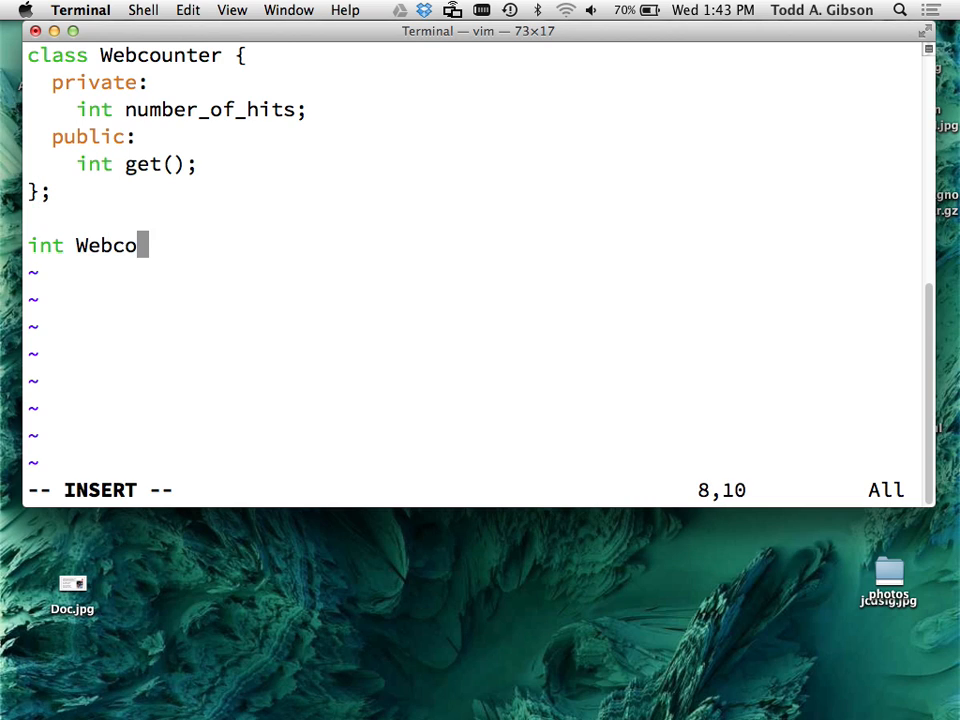
{"action": "type", "text": "unter::get()"}
{"action": "type", "text": "{"}
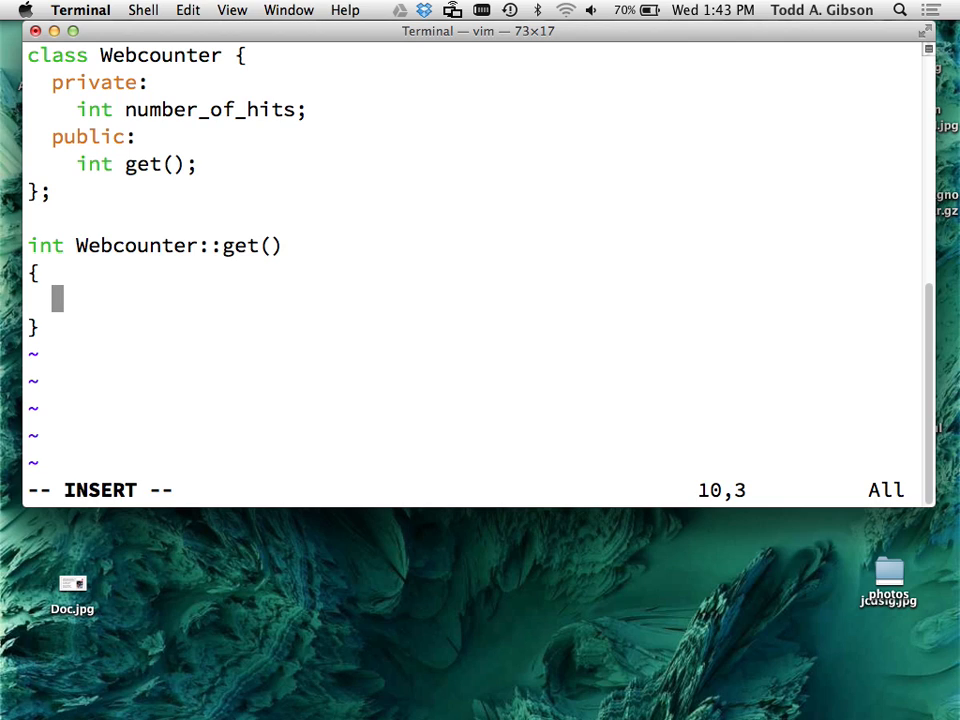
{"action": "type", "text": "main("}
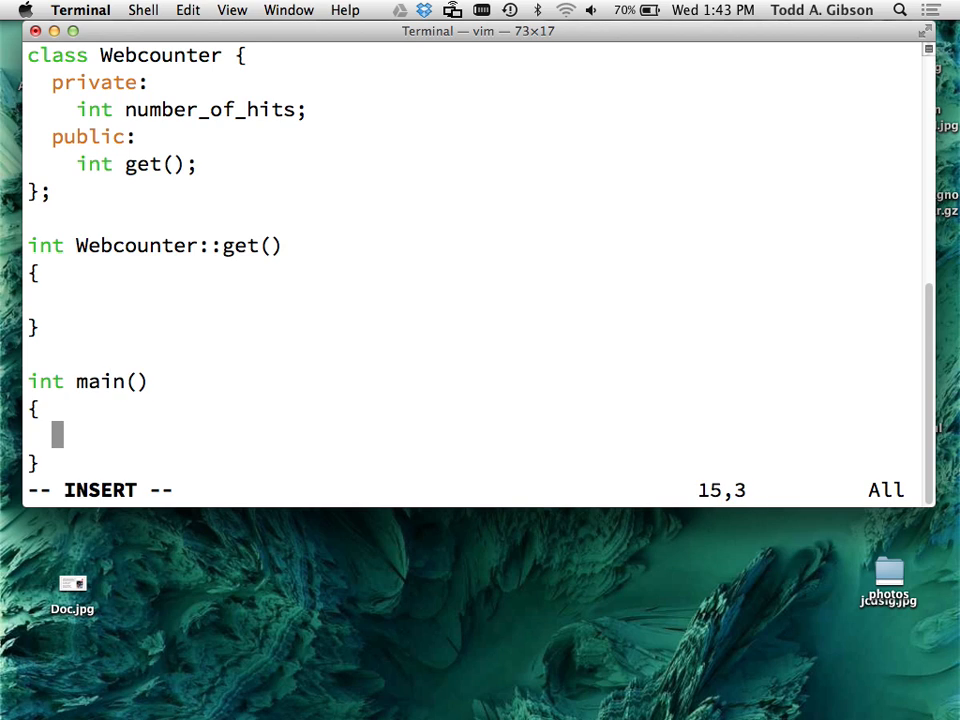
- In main(), declare 'Webcounter Luke;' and call 'Luke.get();', then open a line between them
{"action": "type", "text": "Webcounter Luke;"}
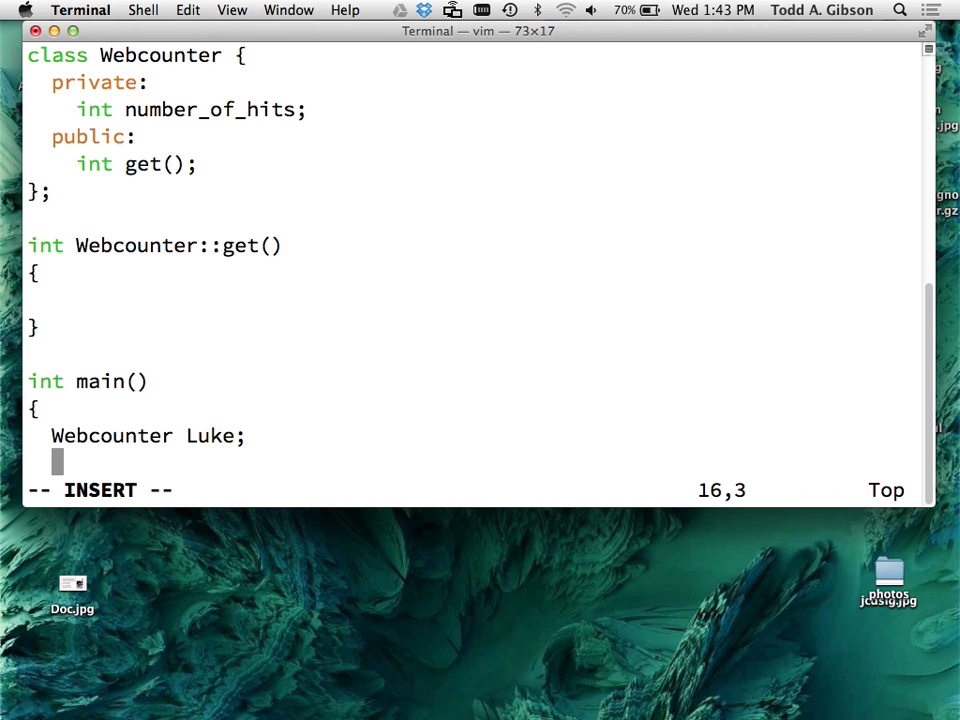
{"action": "type", "text": "Luke"}
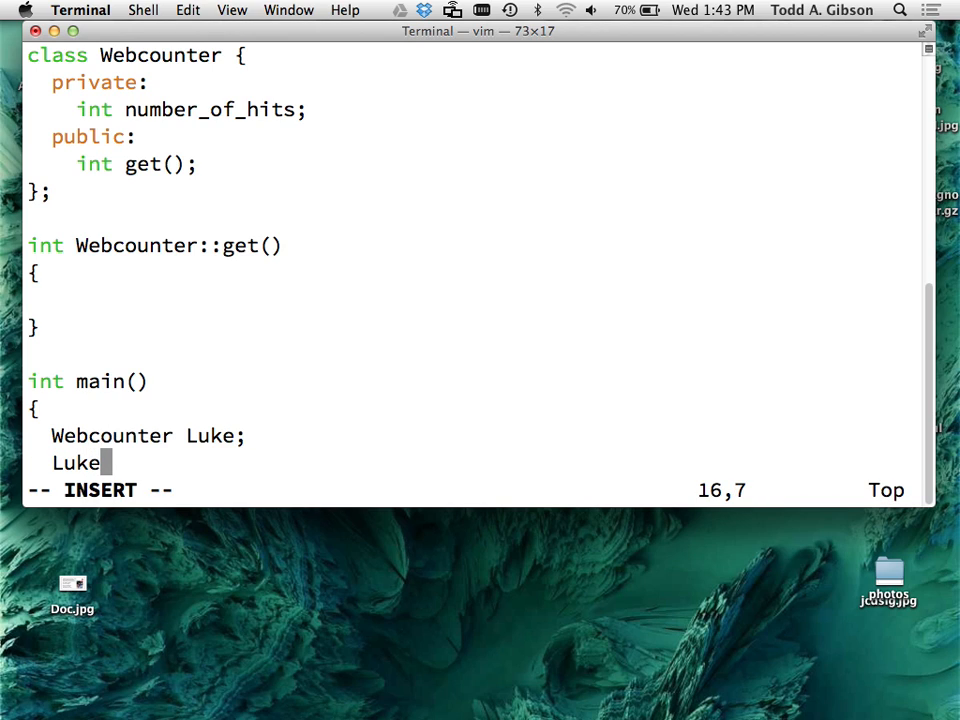
{"action": "type", "text": "."}
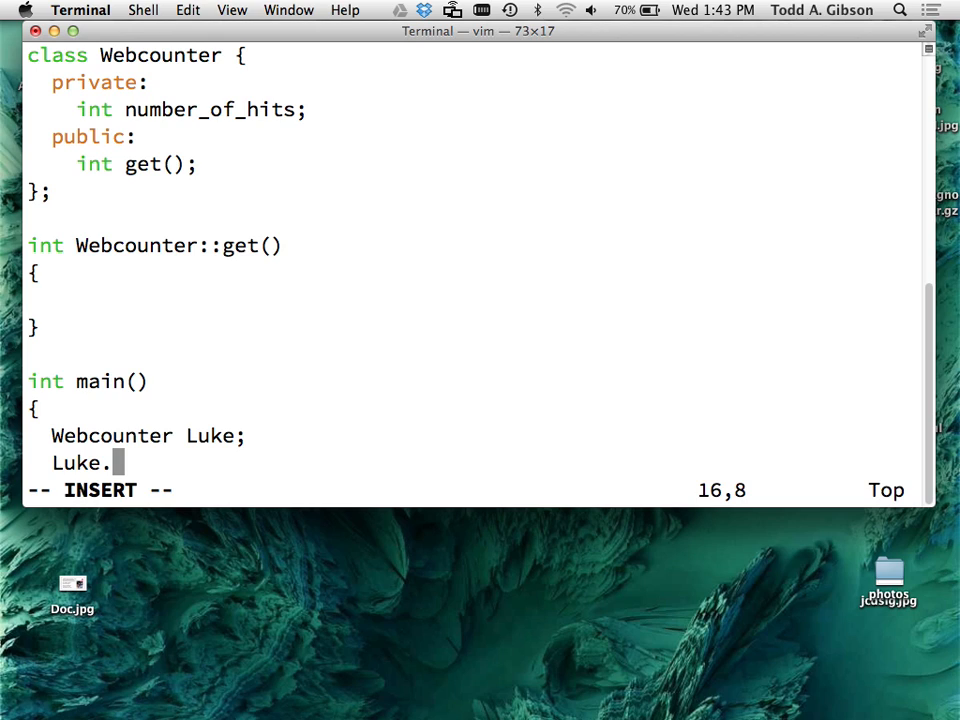
{"action": "type", "text": "get();"}
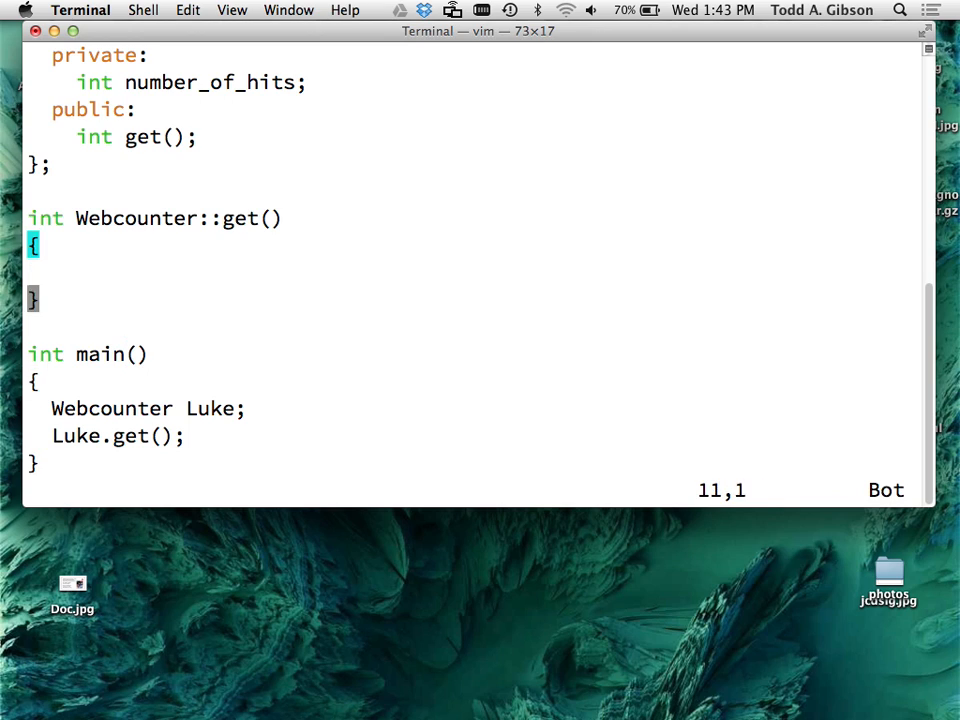
{"action": "key", "text": "V"}
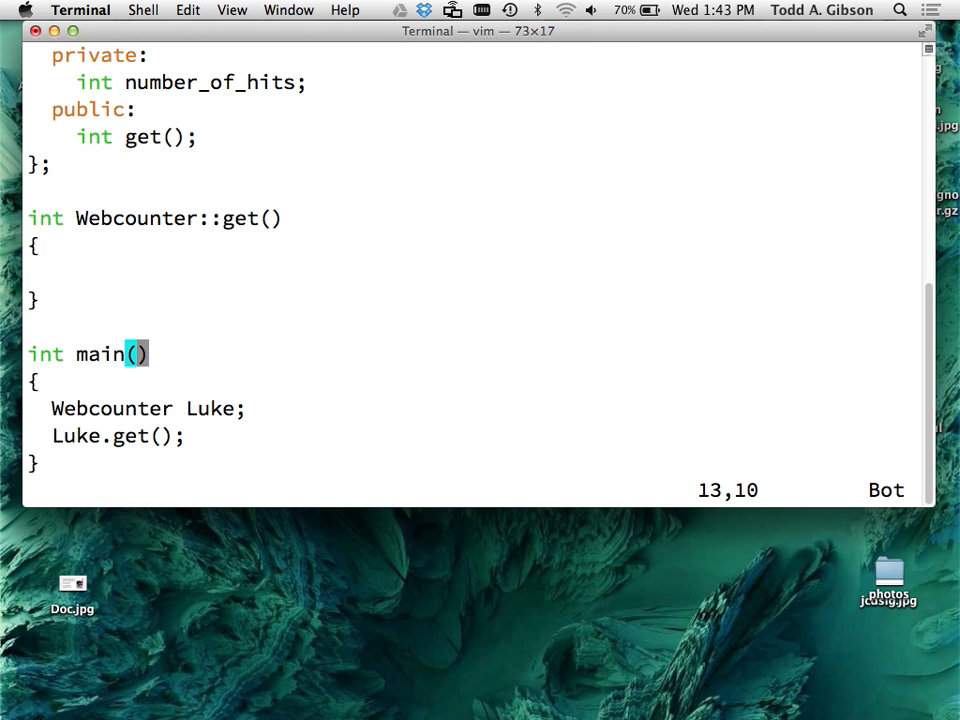
{"action": "key", "text": "0"}
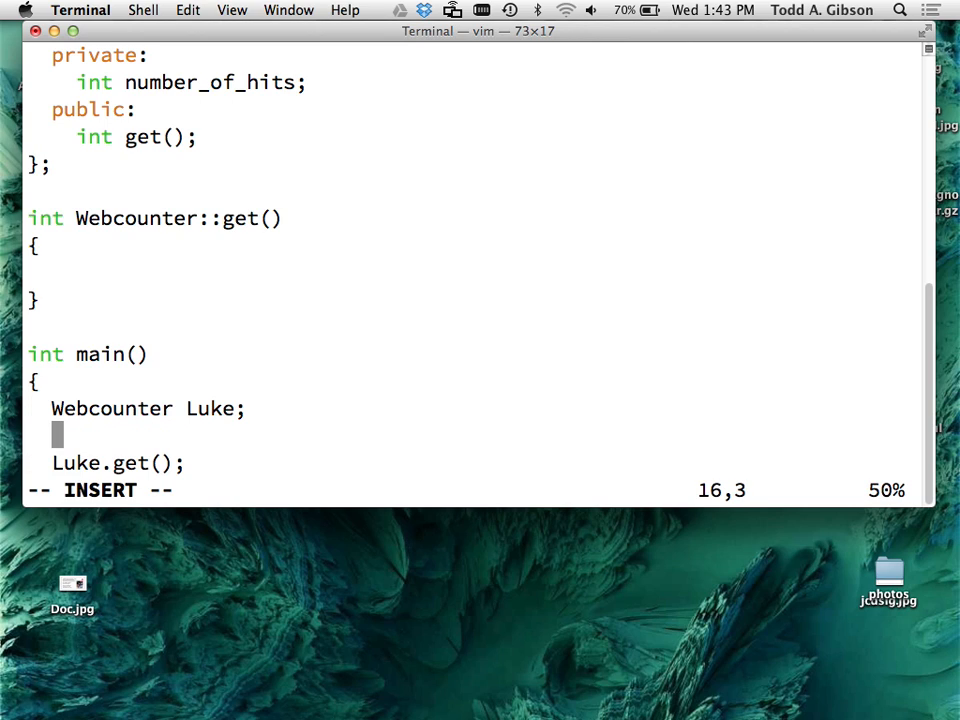
- Add a 'Luke.reset();' call after the Luke declaration
{"action": "type", "text": "L"}
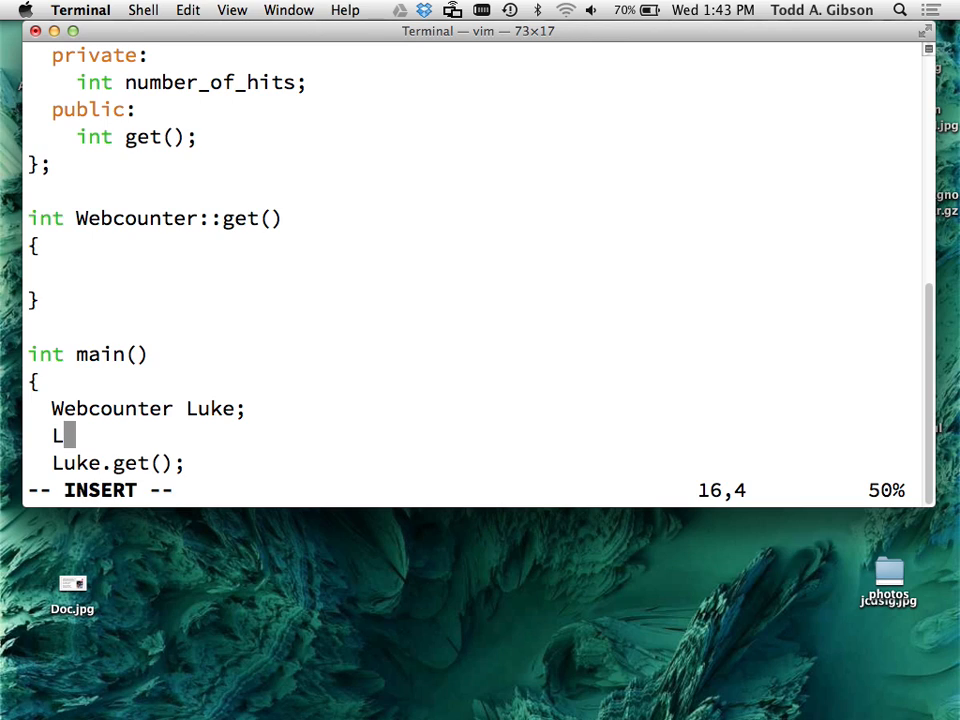
{"action": "type", "text": "uke"}
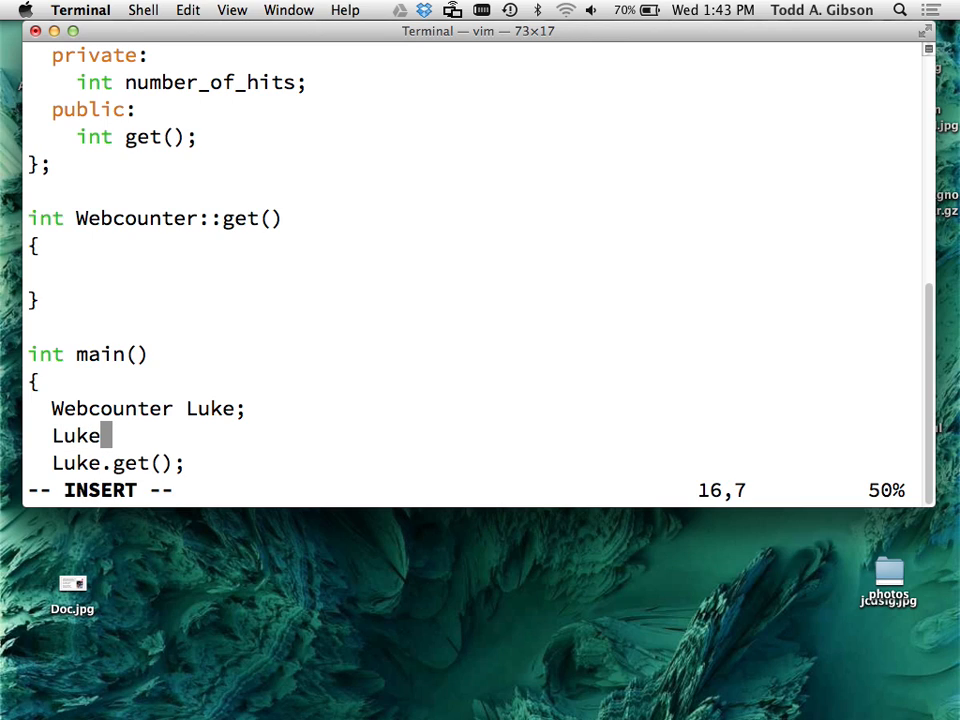
{"action": "type", "text": ".reset"}
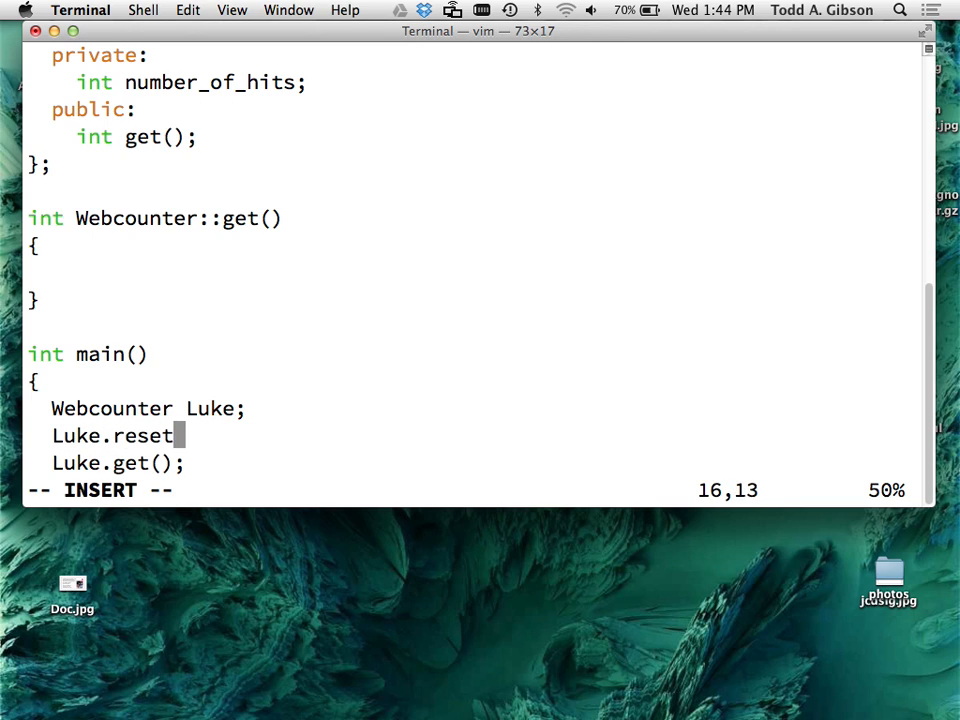
{"action": "key", "text": "Escape"}
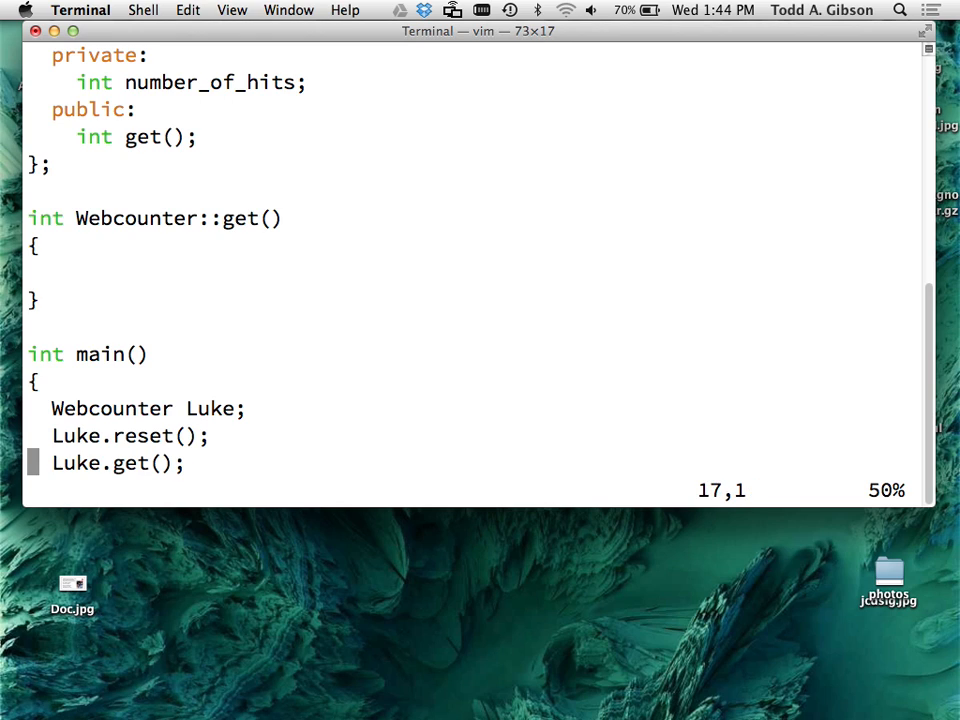
- Start a cout line printing Luke.get() followed by endl
{"action": "type", "text": "c"}
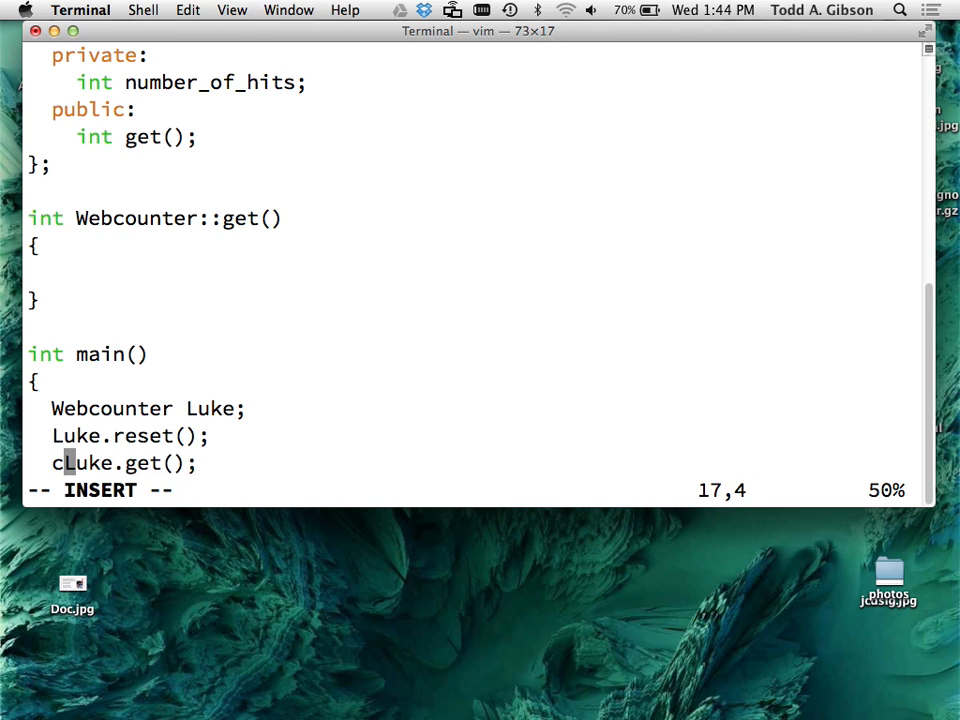
{"action": "type", "text": "out <<"}
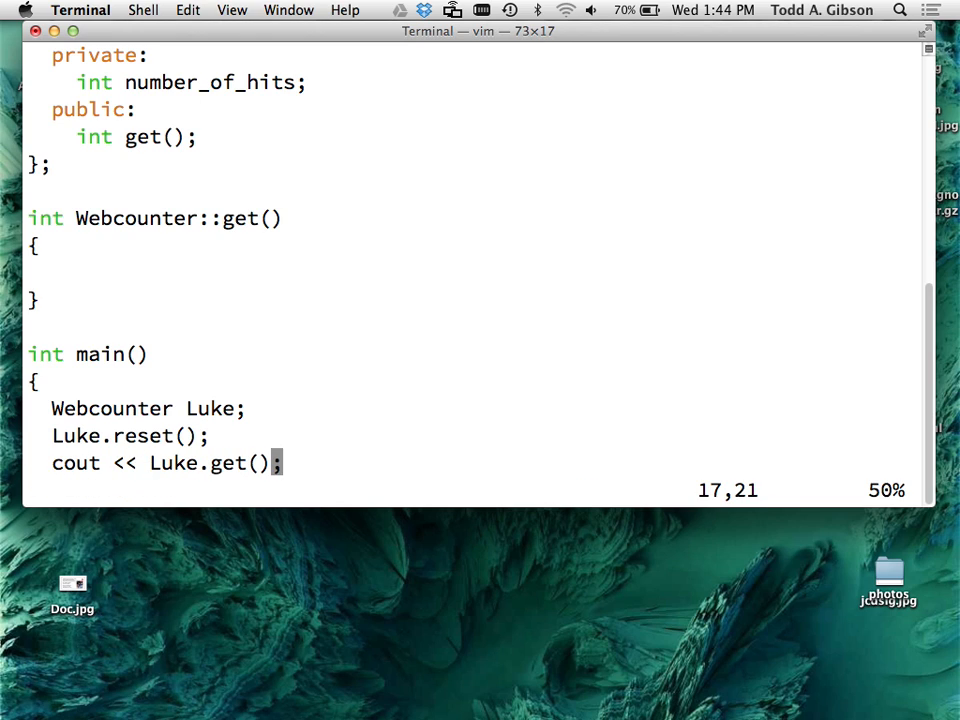
{"action": "type", "text": "<< ed"}
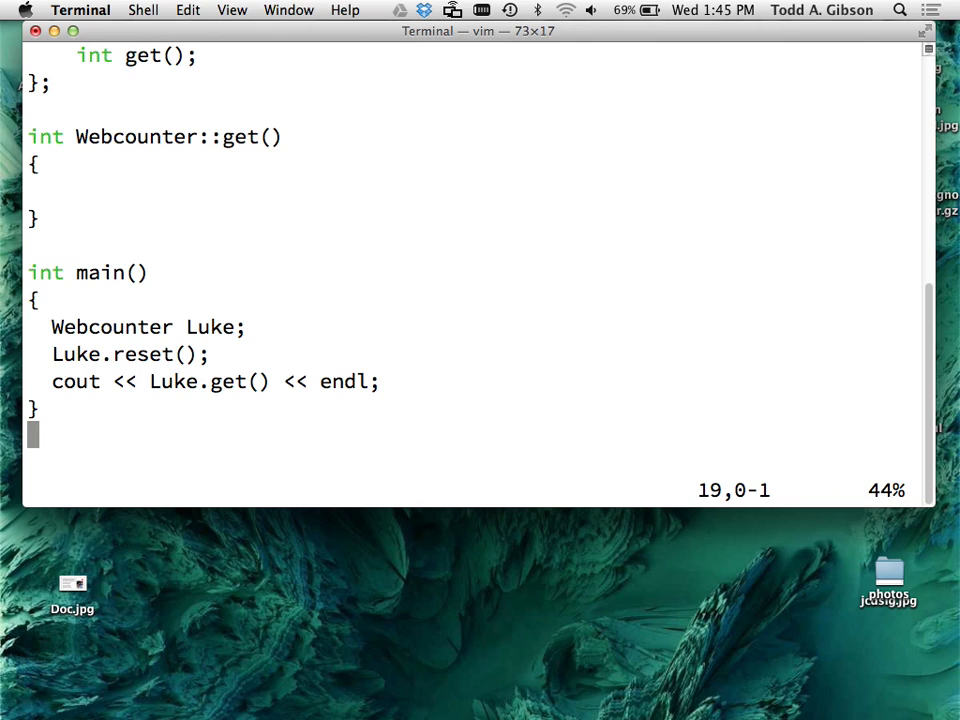
{"action": "key", "text": "V"}
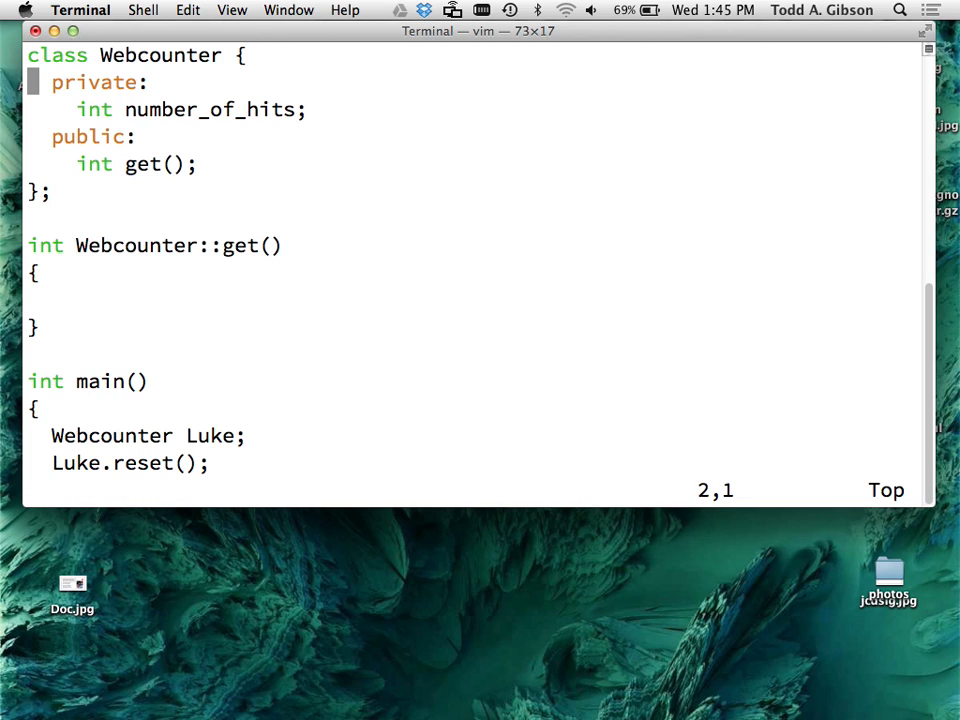
- Complete 'cout << Luke.get() << endl;' in main()
{"action": "type", "text": "cout << Luke.get() << endl;"}
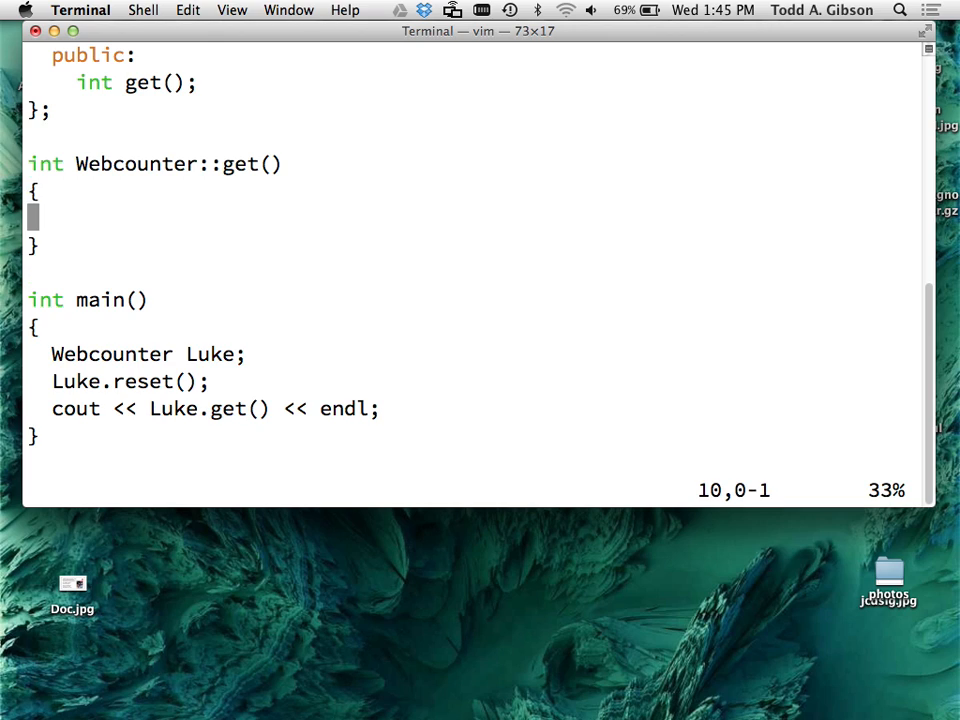
{"action": "key", "text": "i"}
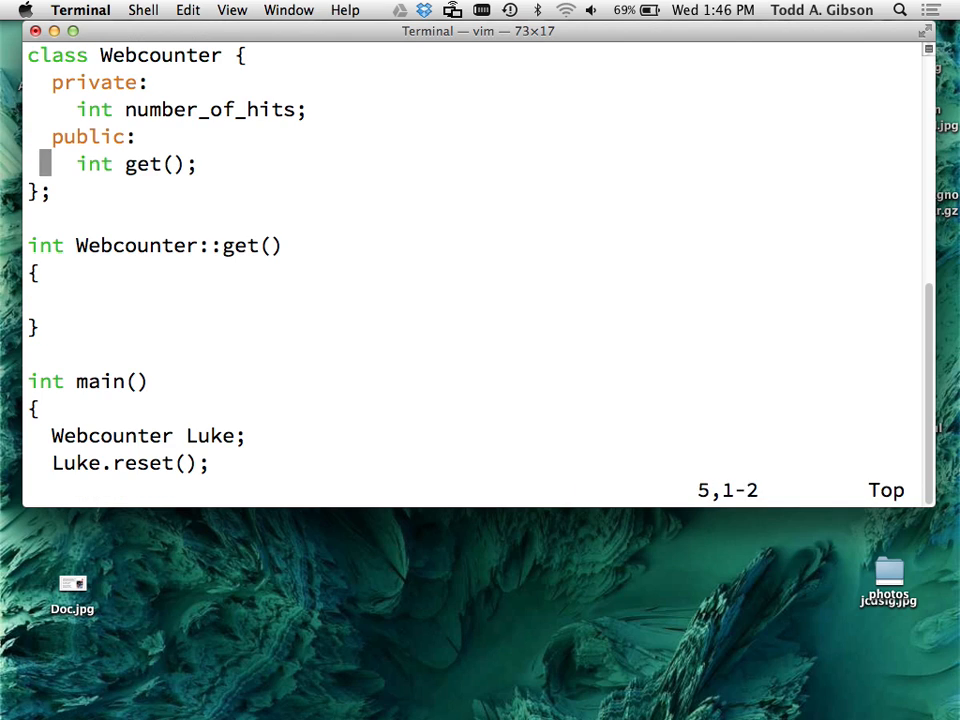
- Fill Webcounter::get() with 'return number_of_hits;'
{"action": "key", "text": "i"}
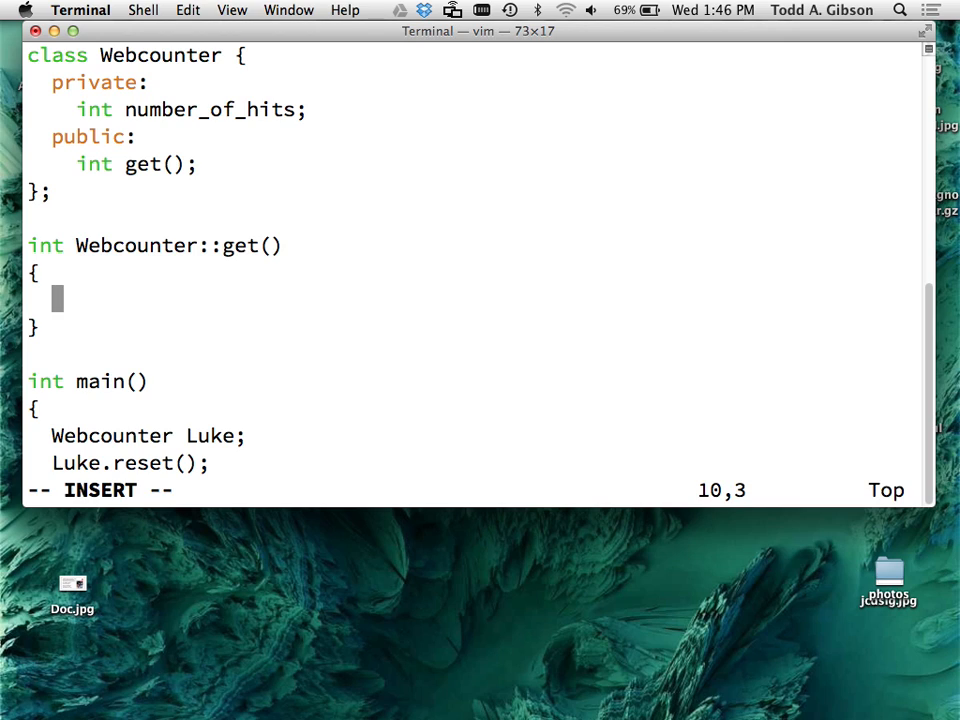
{"action": "key", "text": "Escape"}
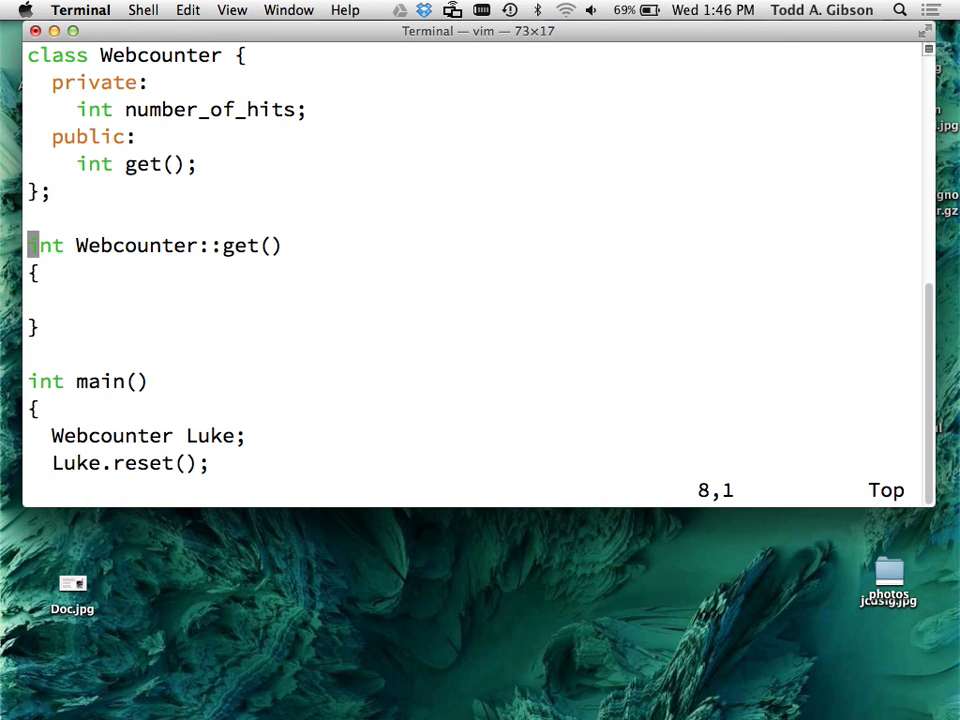
{"action": "key", "text": "i"}
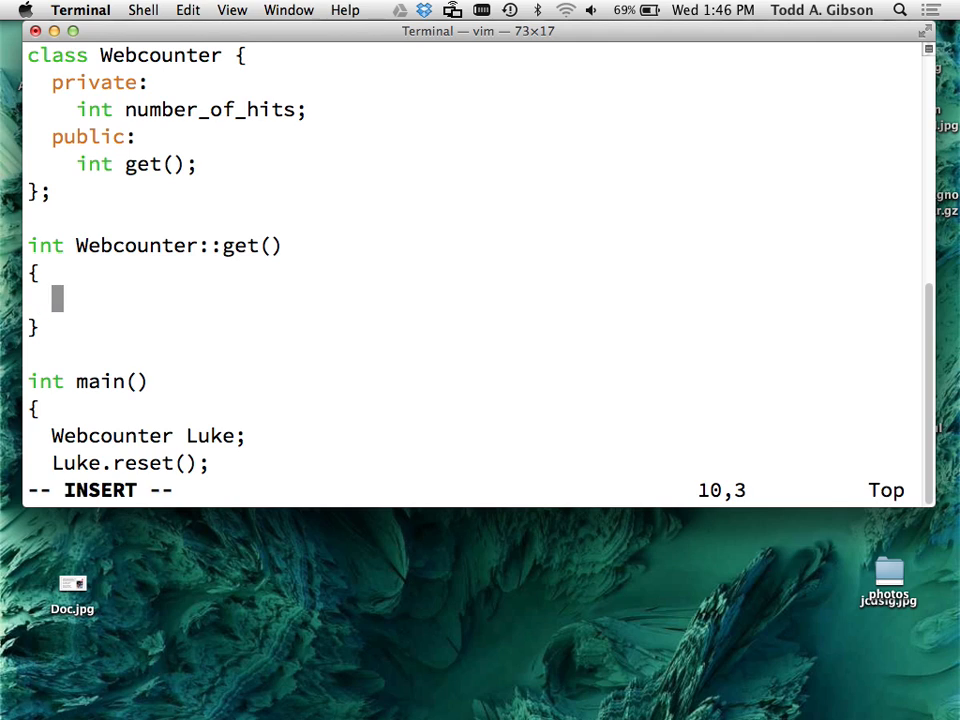
{"action": "type", "text": "return num"}
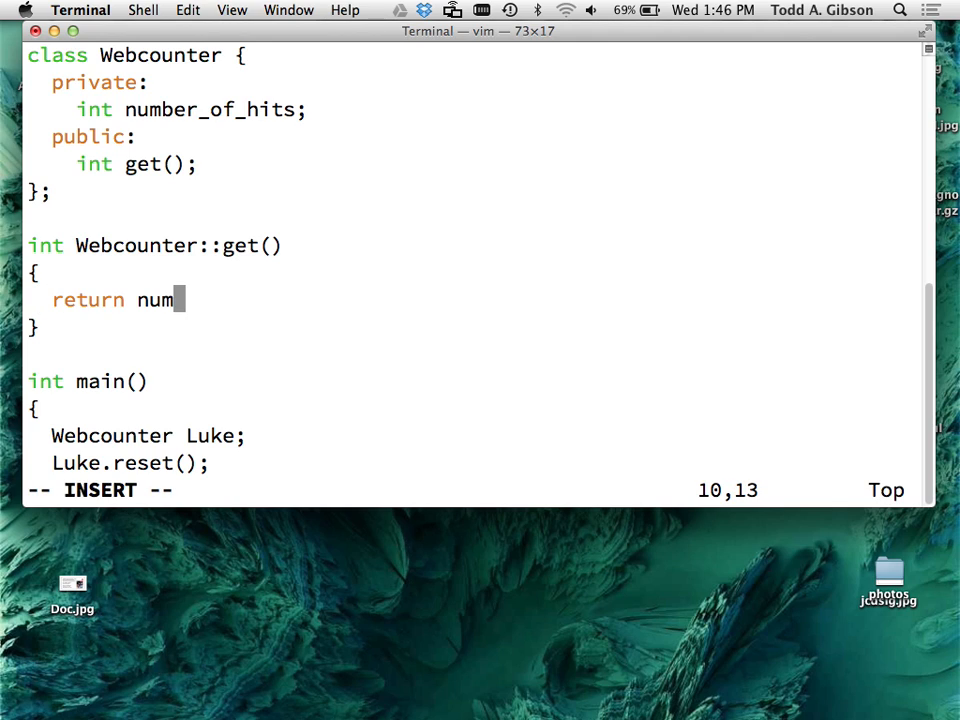
{"action": "type", "text": "ber_o"}
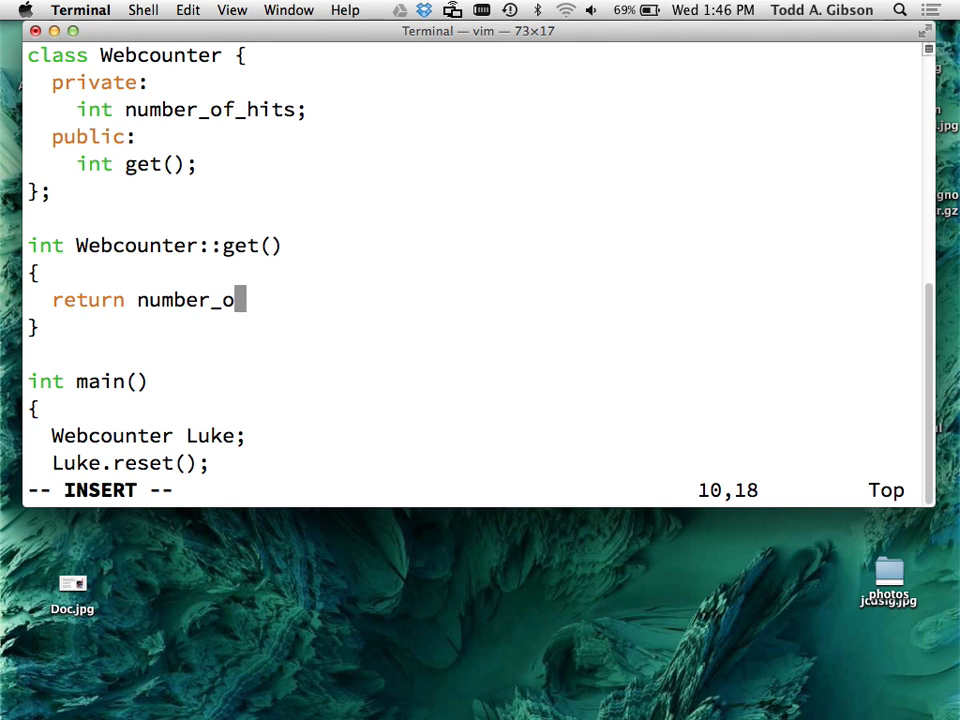
{"action": "type", "text": "f_hits;"}
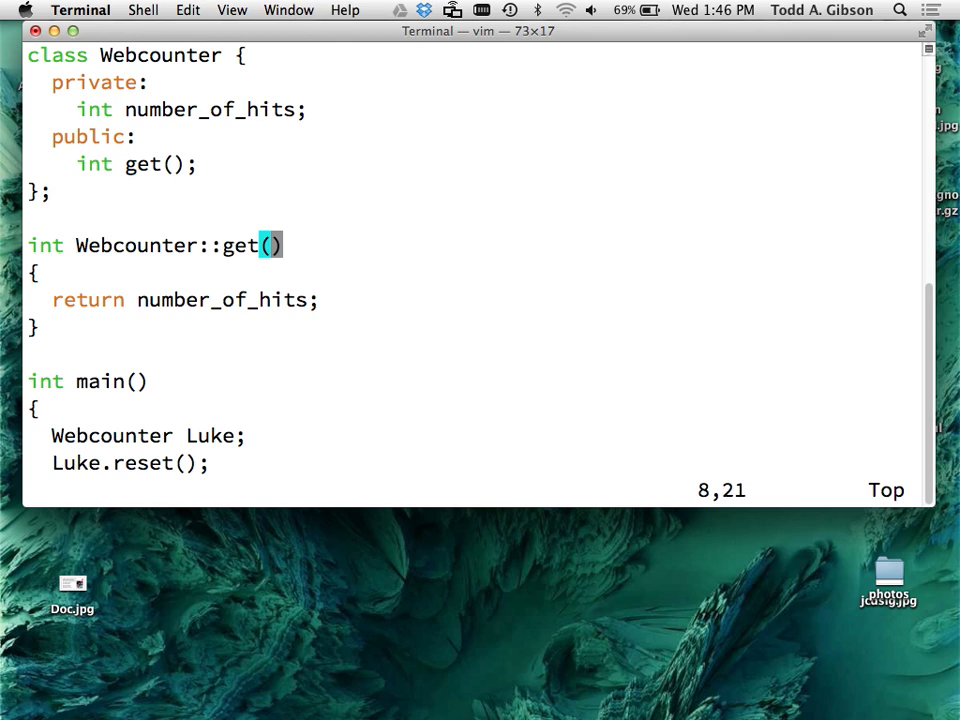
- Give Webcounter::get an int num_hits parameter returning num_hits, then select the whole definition
{"action": "type", "text": "int number"}
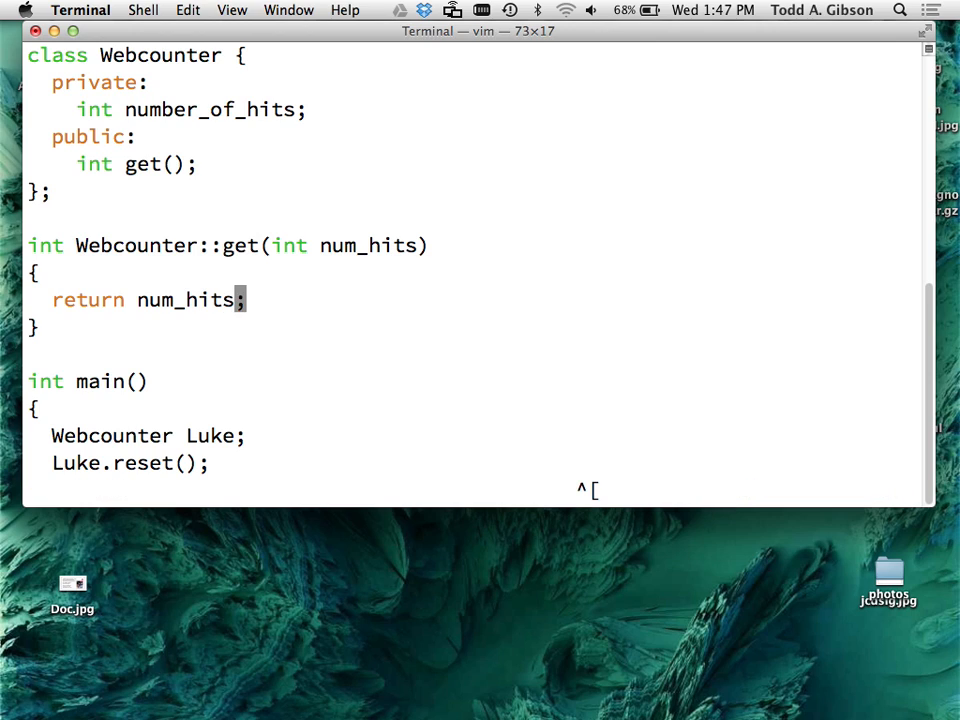
{"action": "key", "text": "Escape"}
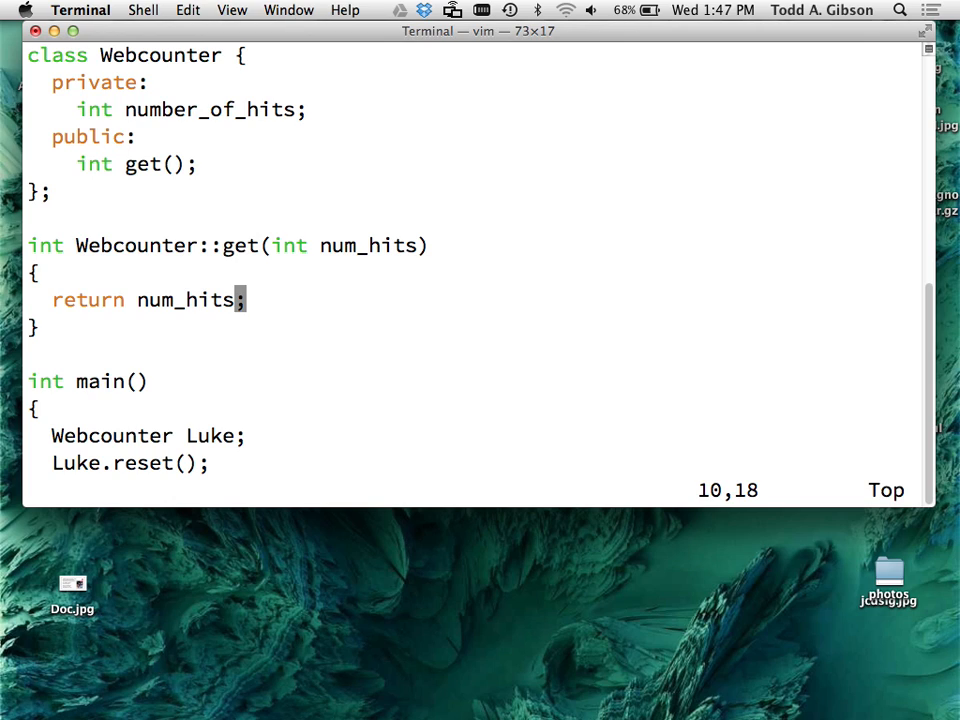
{"action": "key", "text": "V"}
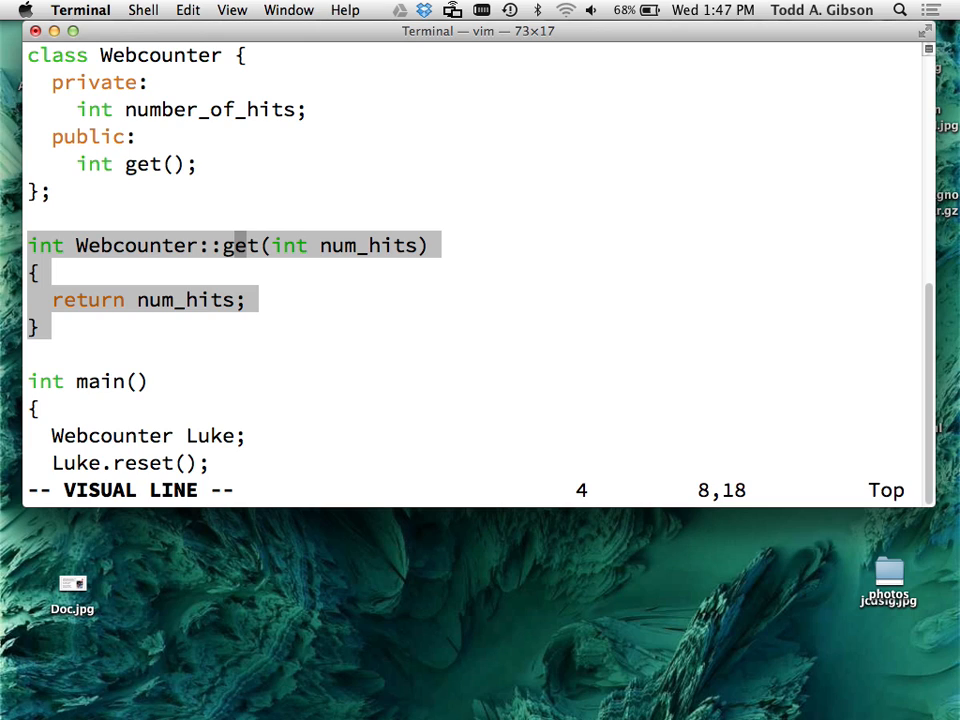
{"action": "key", "text": "Escape"}
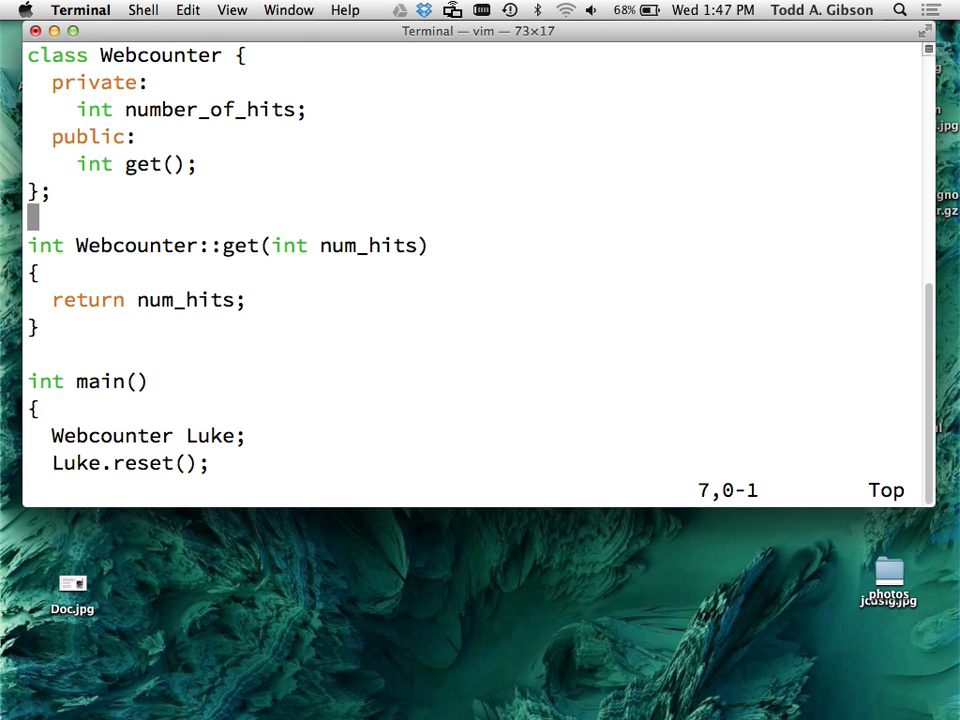
{"action": "key", "text": "V"}
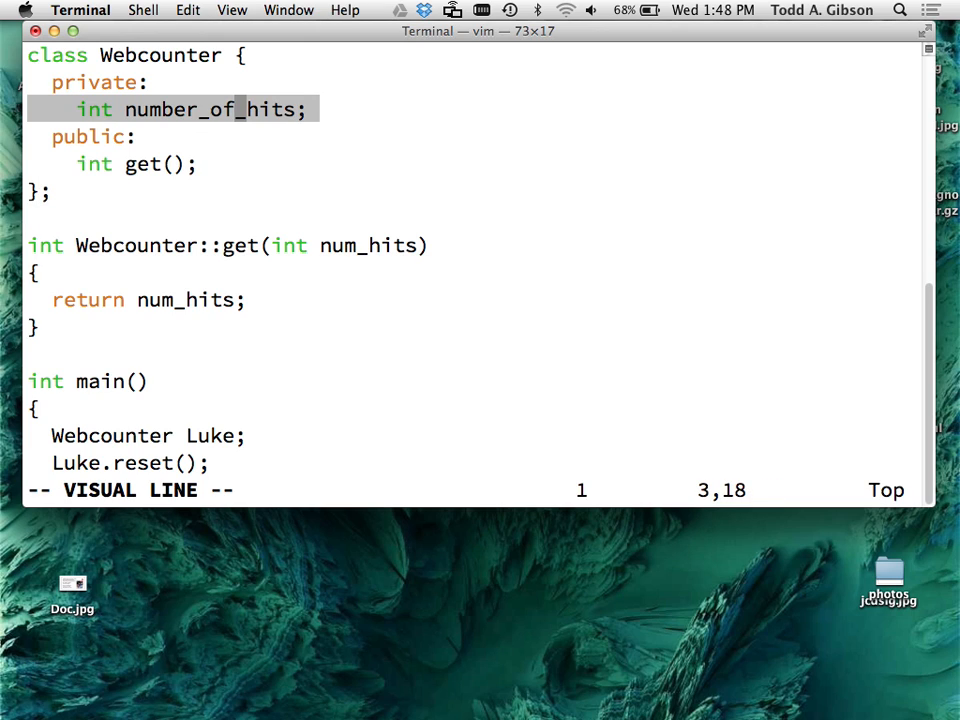
{"action": "key", "text": "Escape"}
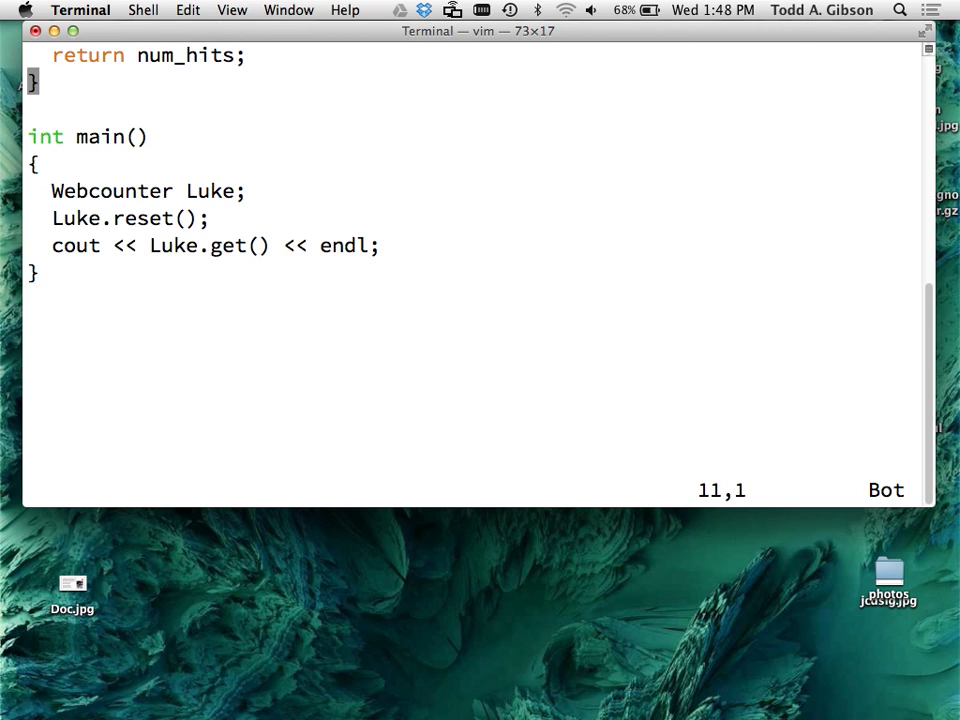
- Add Luke.set(3000); and Luke.set(-5); lines, each followed by cout << Luke.get() << endl;
{"action": "key", "text": "Down"}
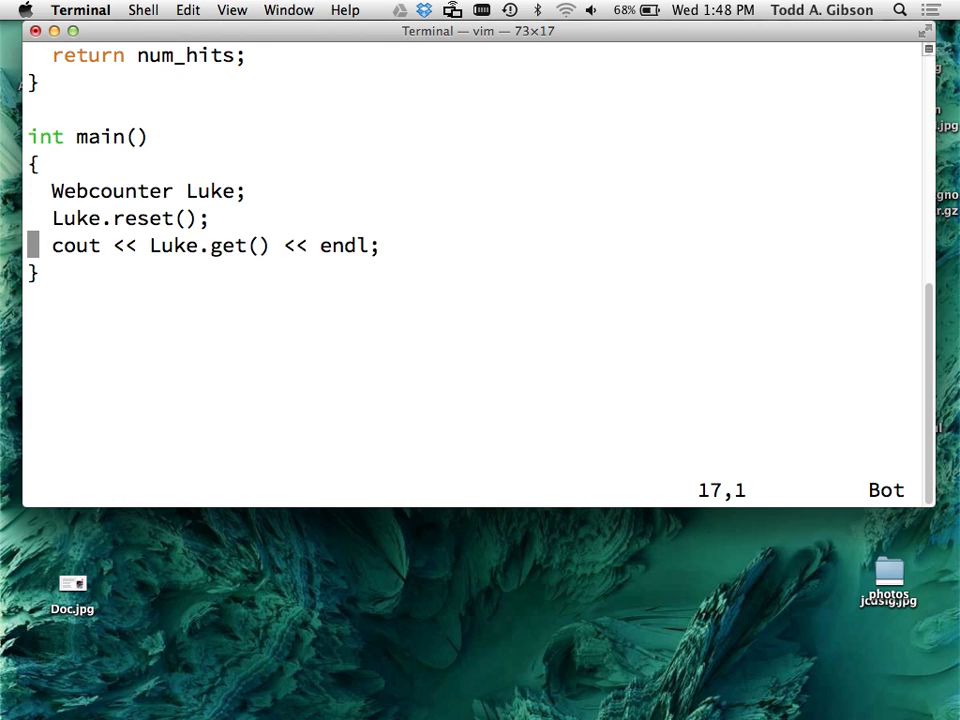
{"action": "key", "text": "o"}
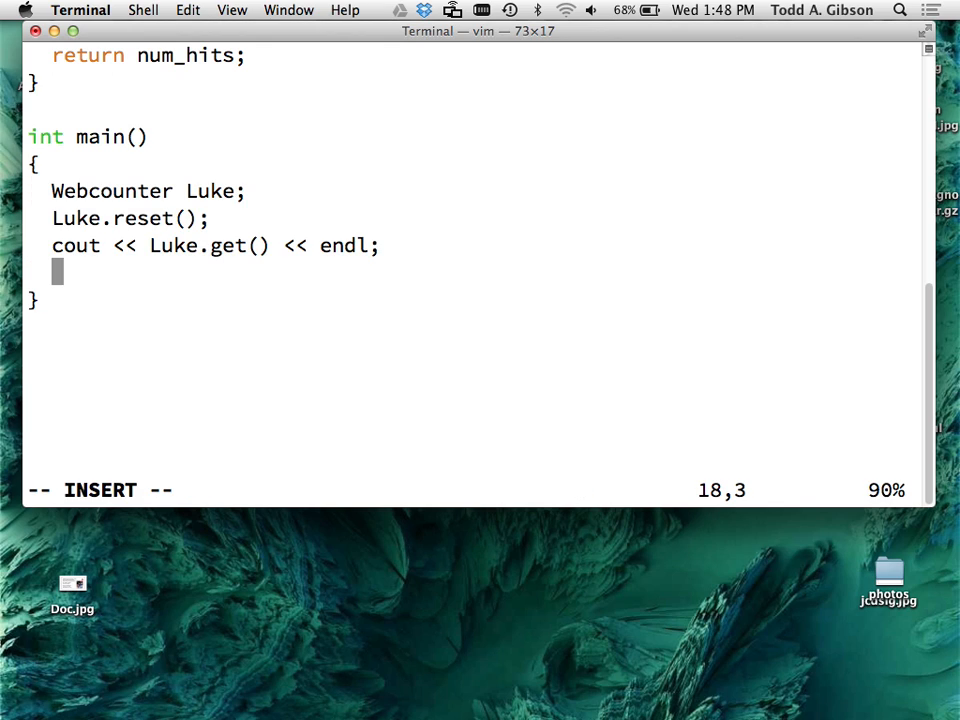
{"action": "type", "text": "Luke"}
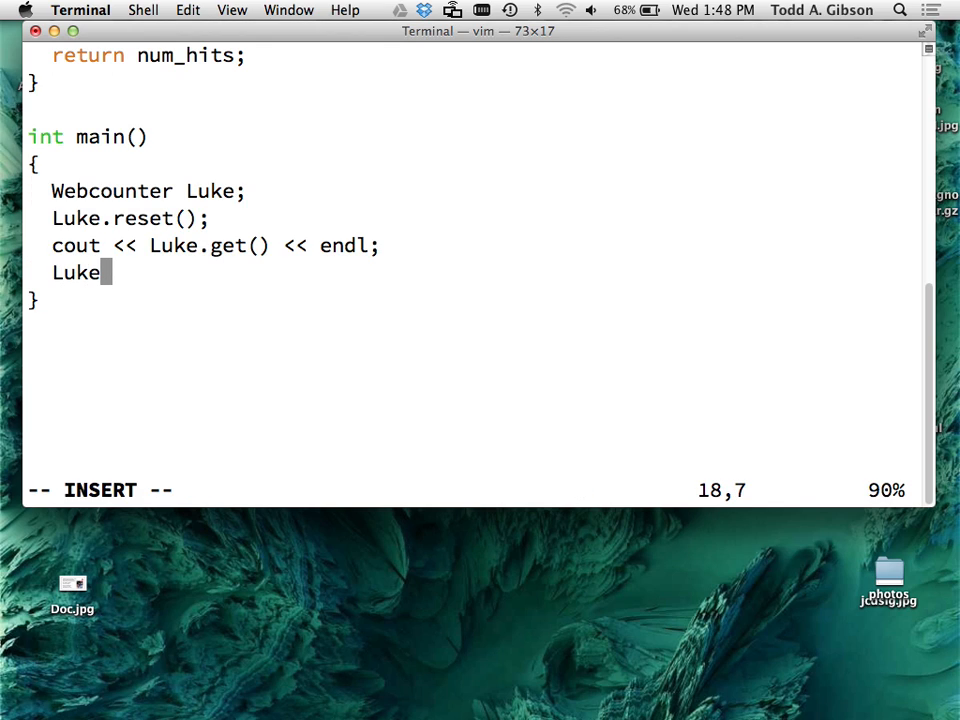
{"action": "type", "text": ".set(3000);"}
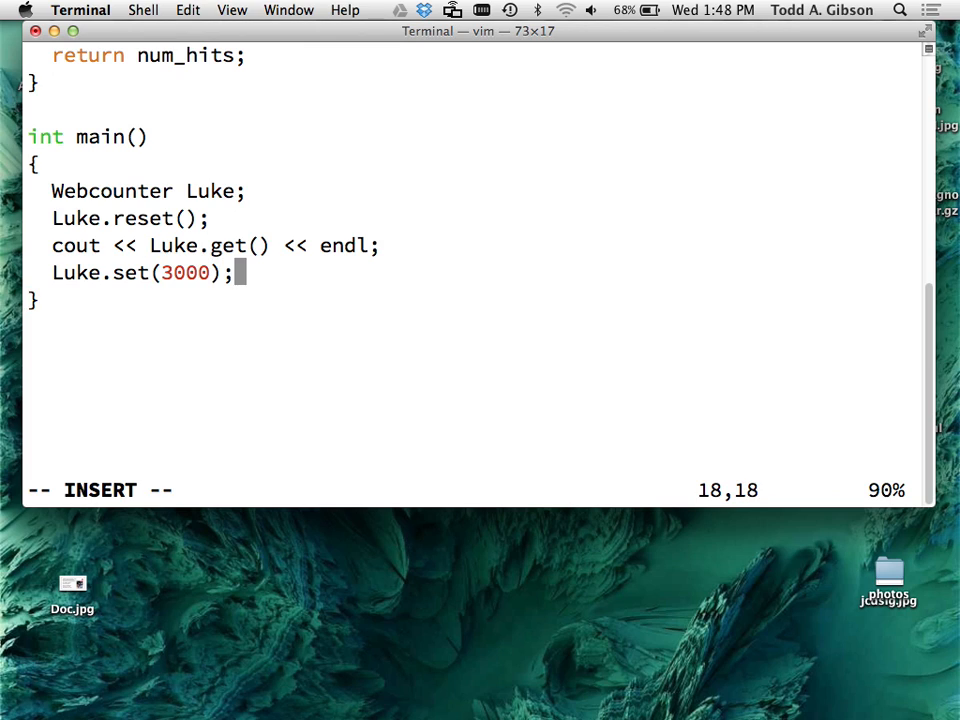
{"action": "key", "text": "Escape"}
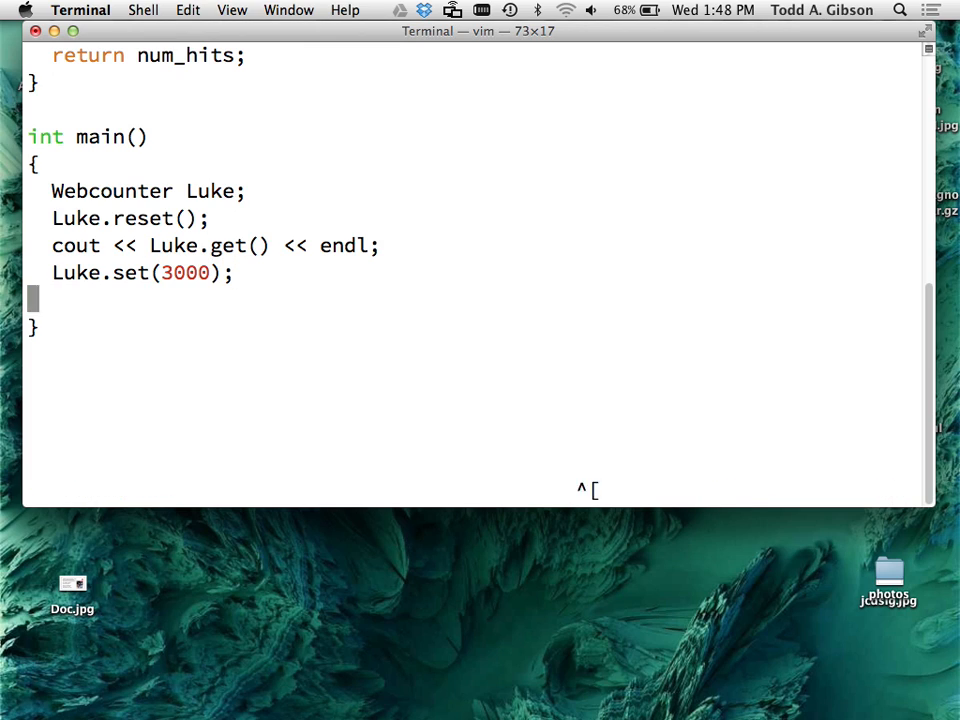
{"action": "type", "text": "cout << Luke.get() << endl;"}
{"action": "type", "text": "Luke.set(-5);"}
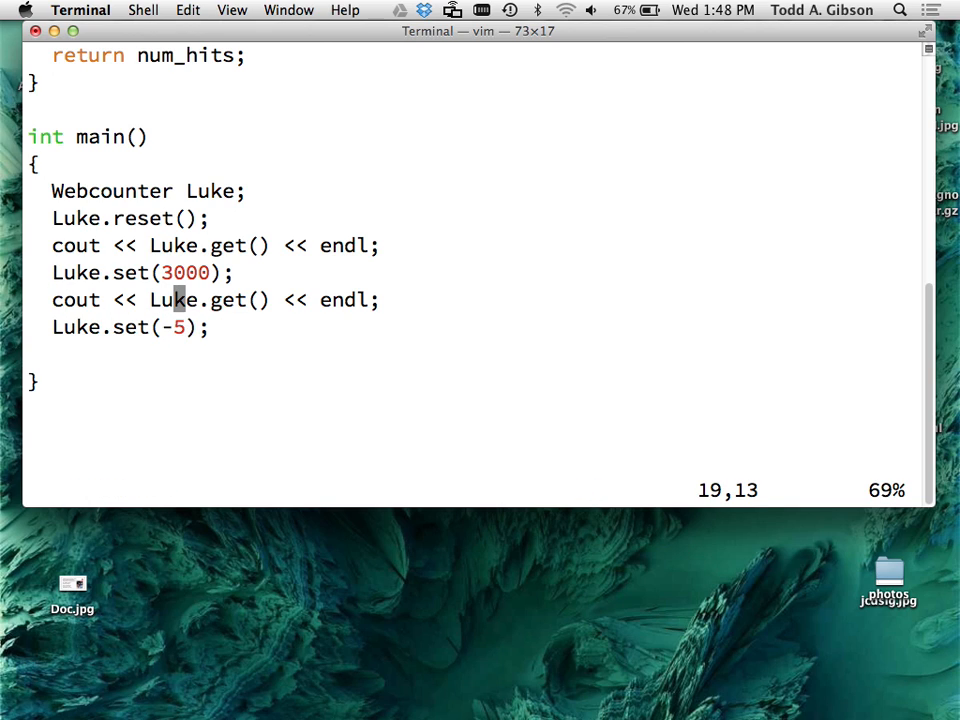
{"action": "type", "text": "cout << Luke.get() << endl;"}
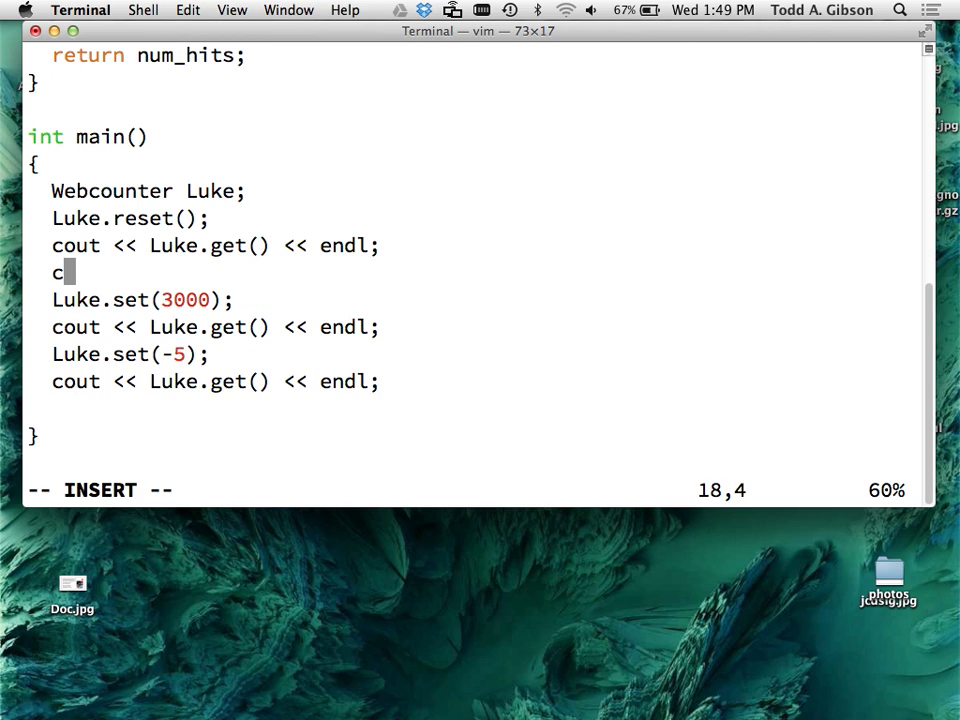
- Declare int x;, read it with cin >> x;, and pass x to the first Luke.set call
{"action": "type", "text": "in"}
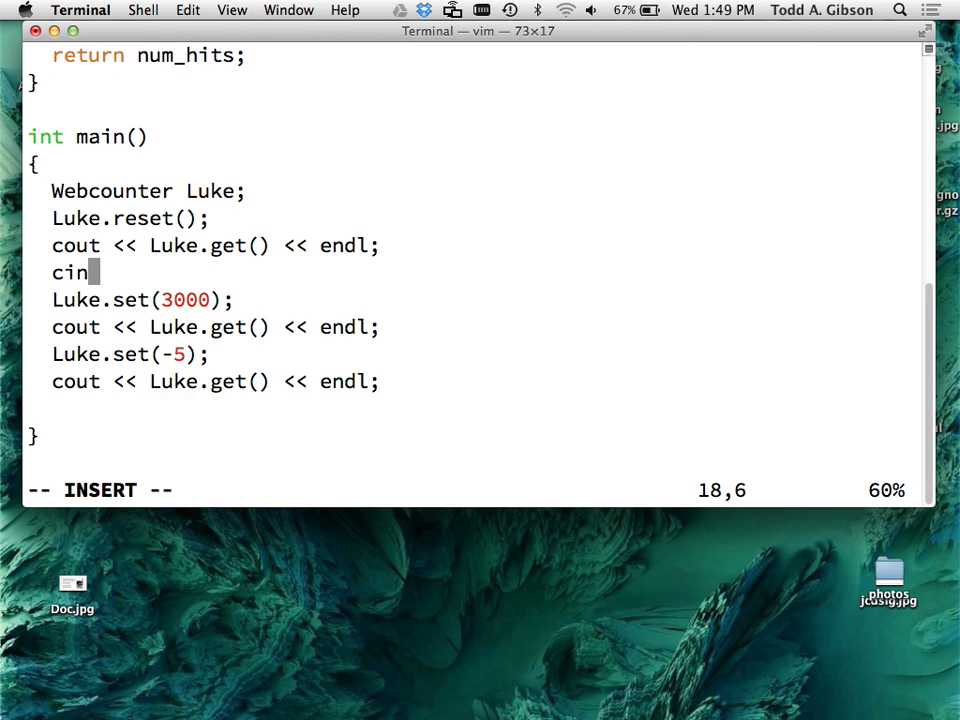
{"action": "type", "text": "int x;"}
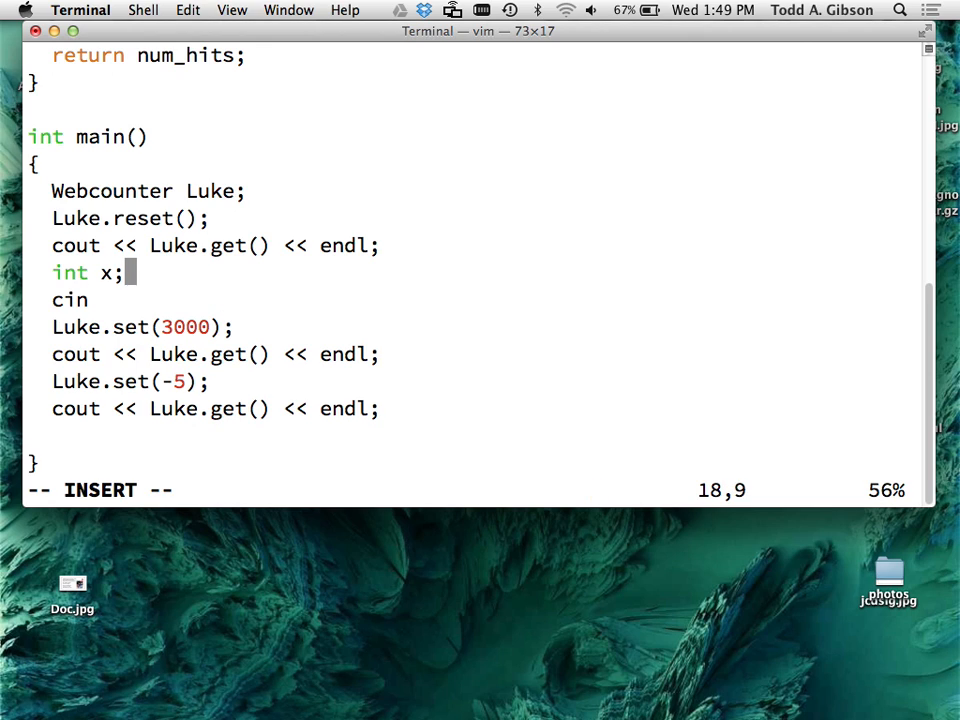
{"action": "type", "text": ">> x;"}
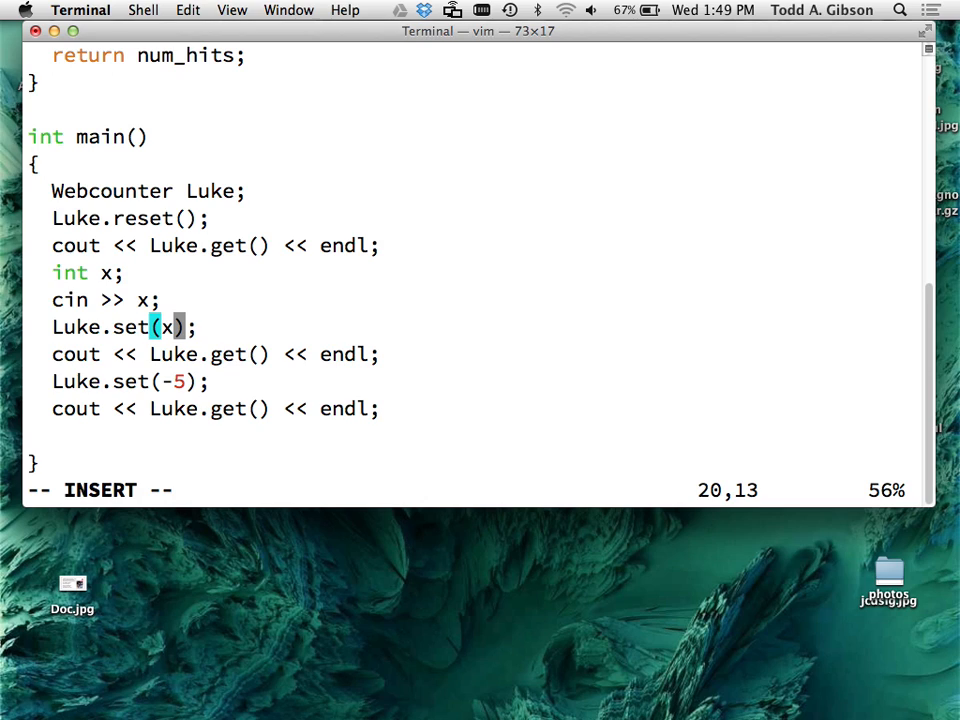
{"action": "key", "text": "Escape"}
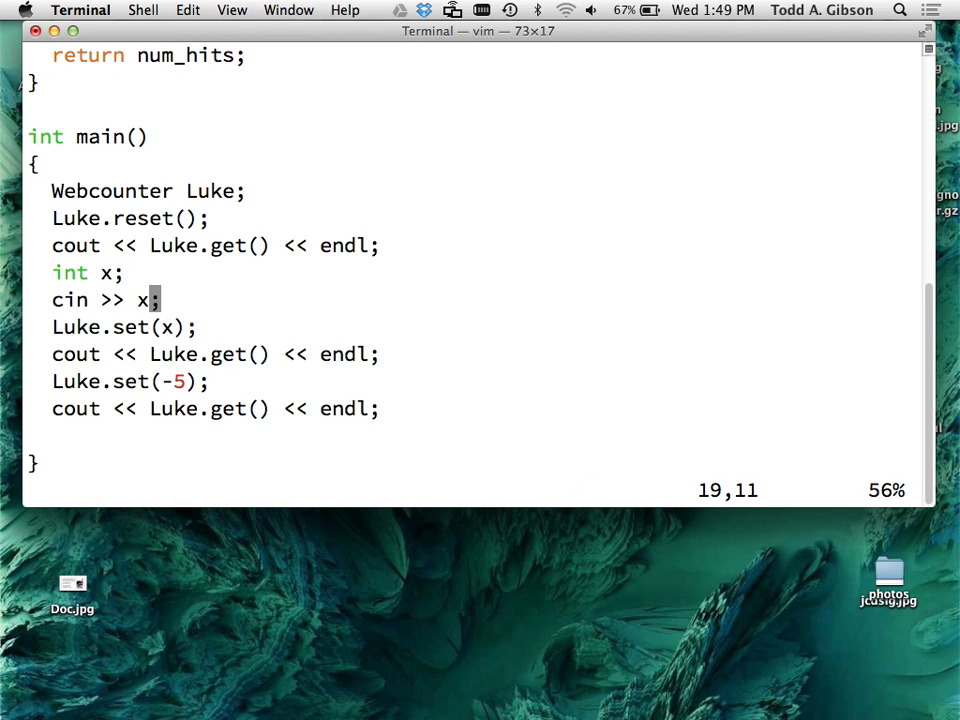